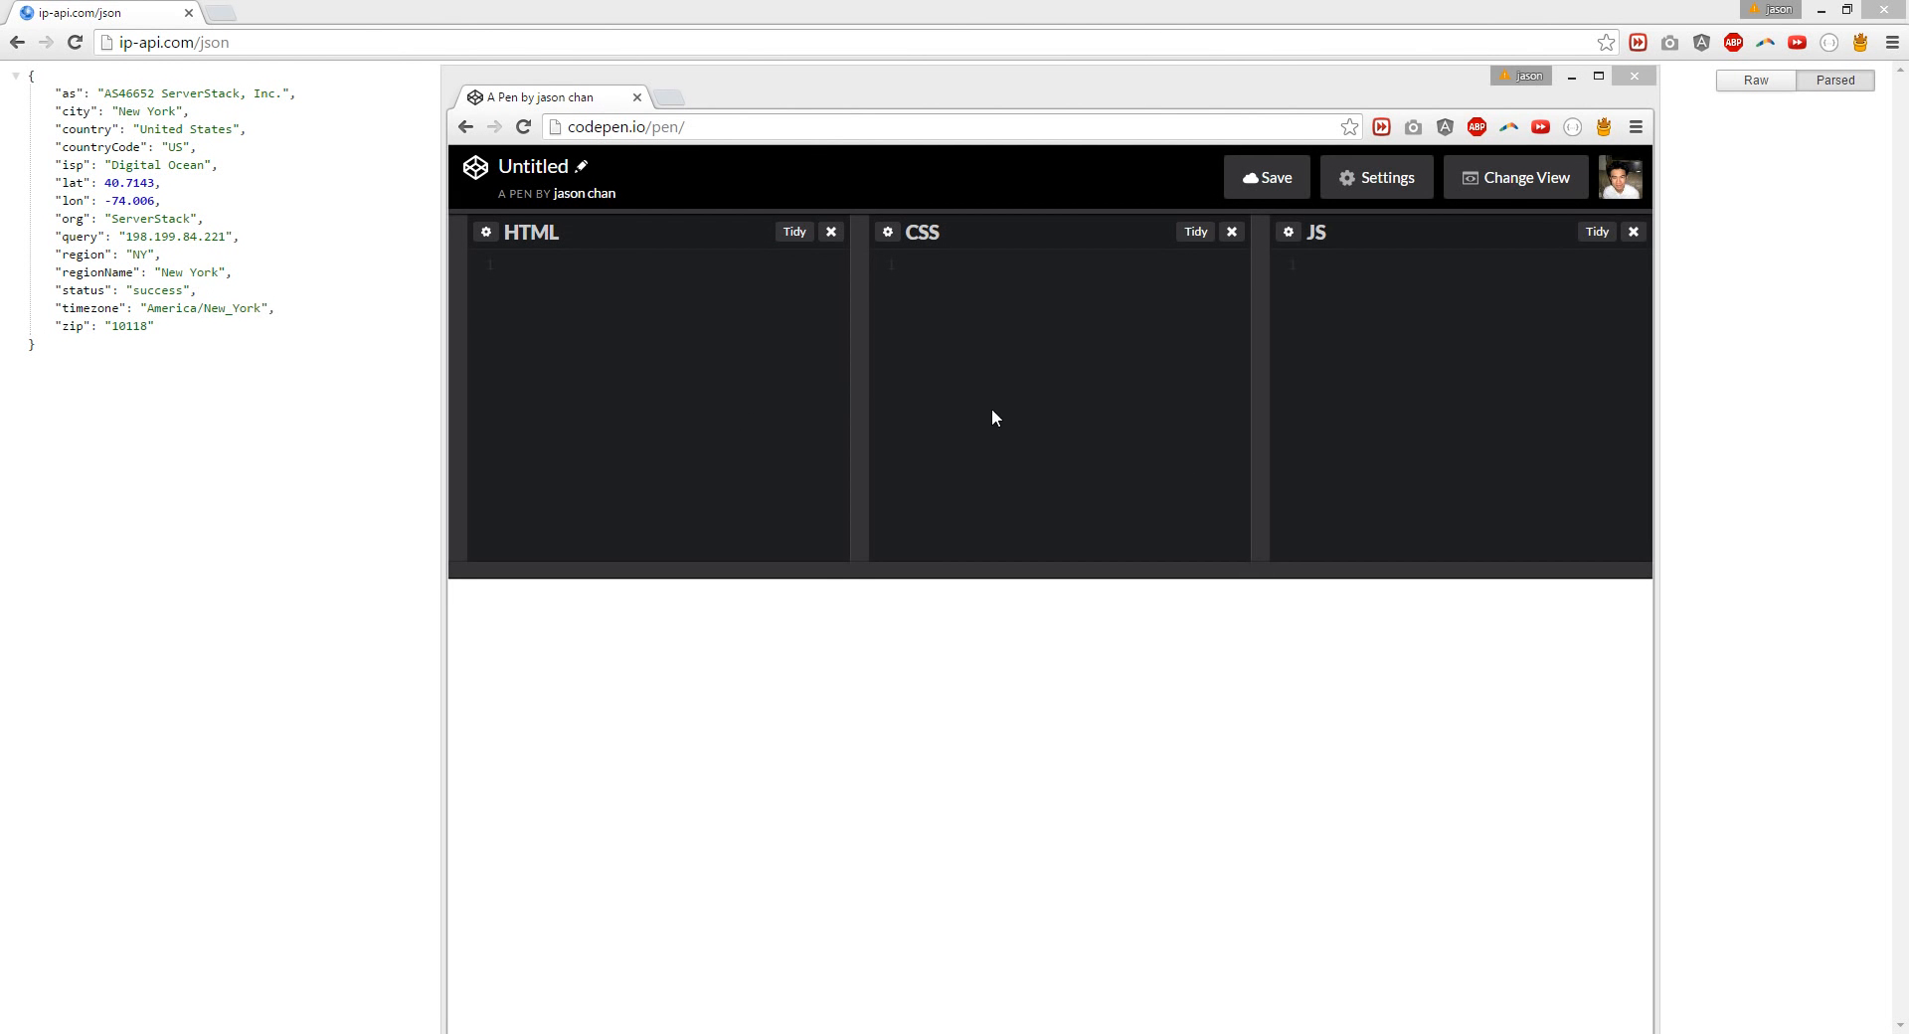
Step: Add jQuery from the Quick-add libraries in pen Settings and save
{"action": "left_click", "coordinate": [1376, 177]}
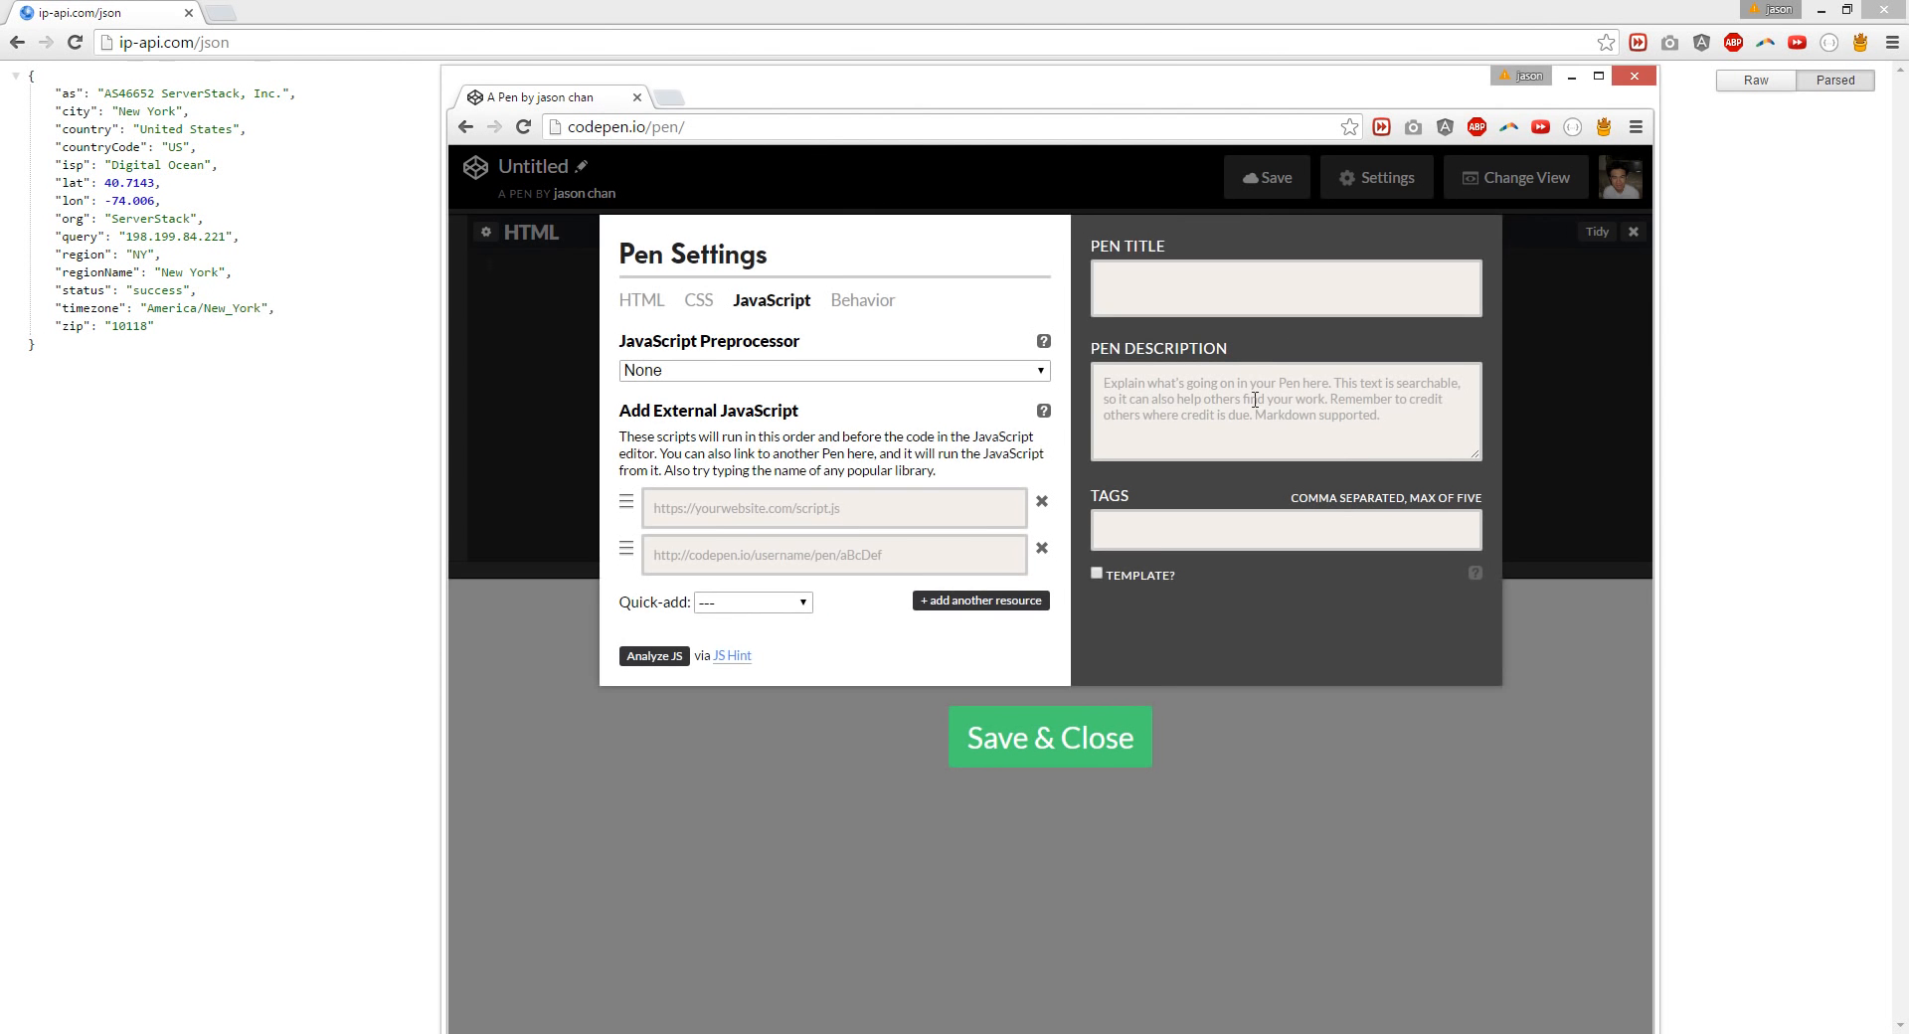
{"action": "left_click", "coordinate": [752, 602]}
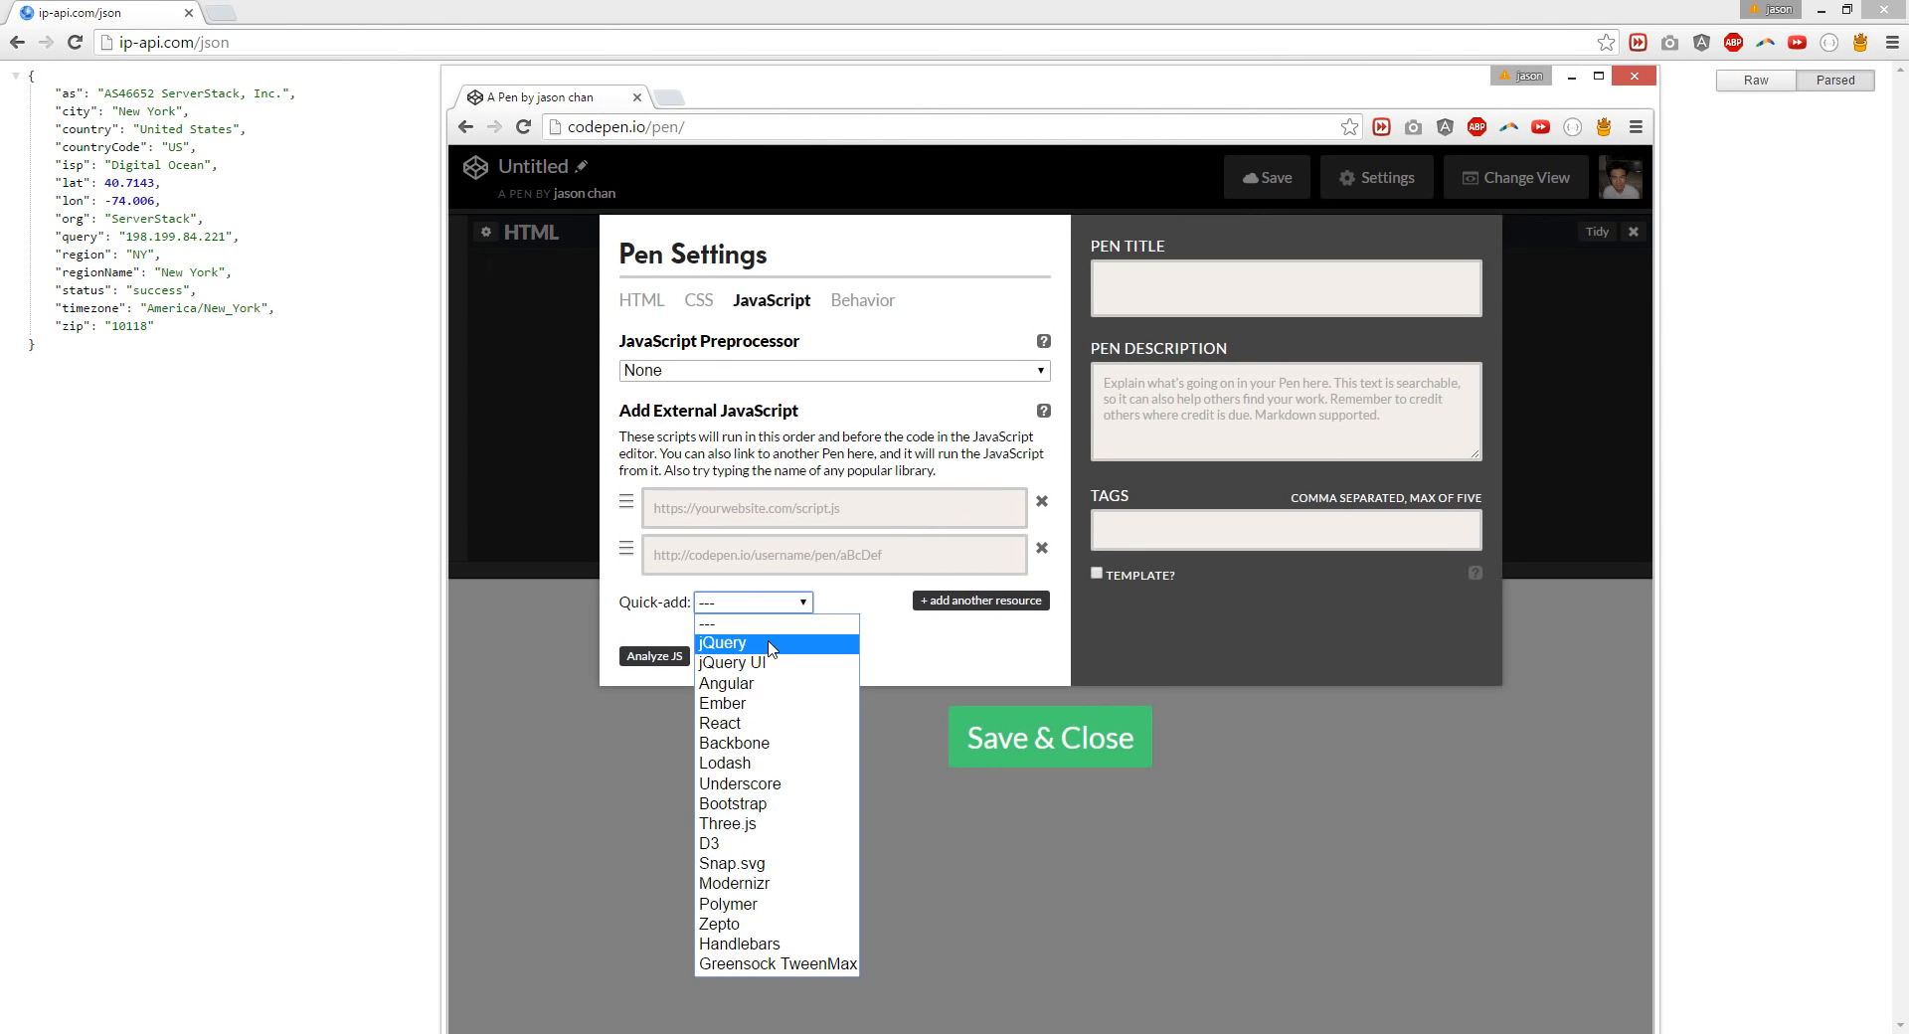
{"action": "left_click", "coordinate": [720, 642]}
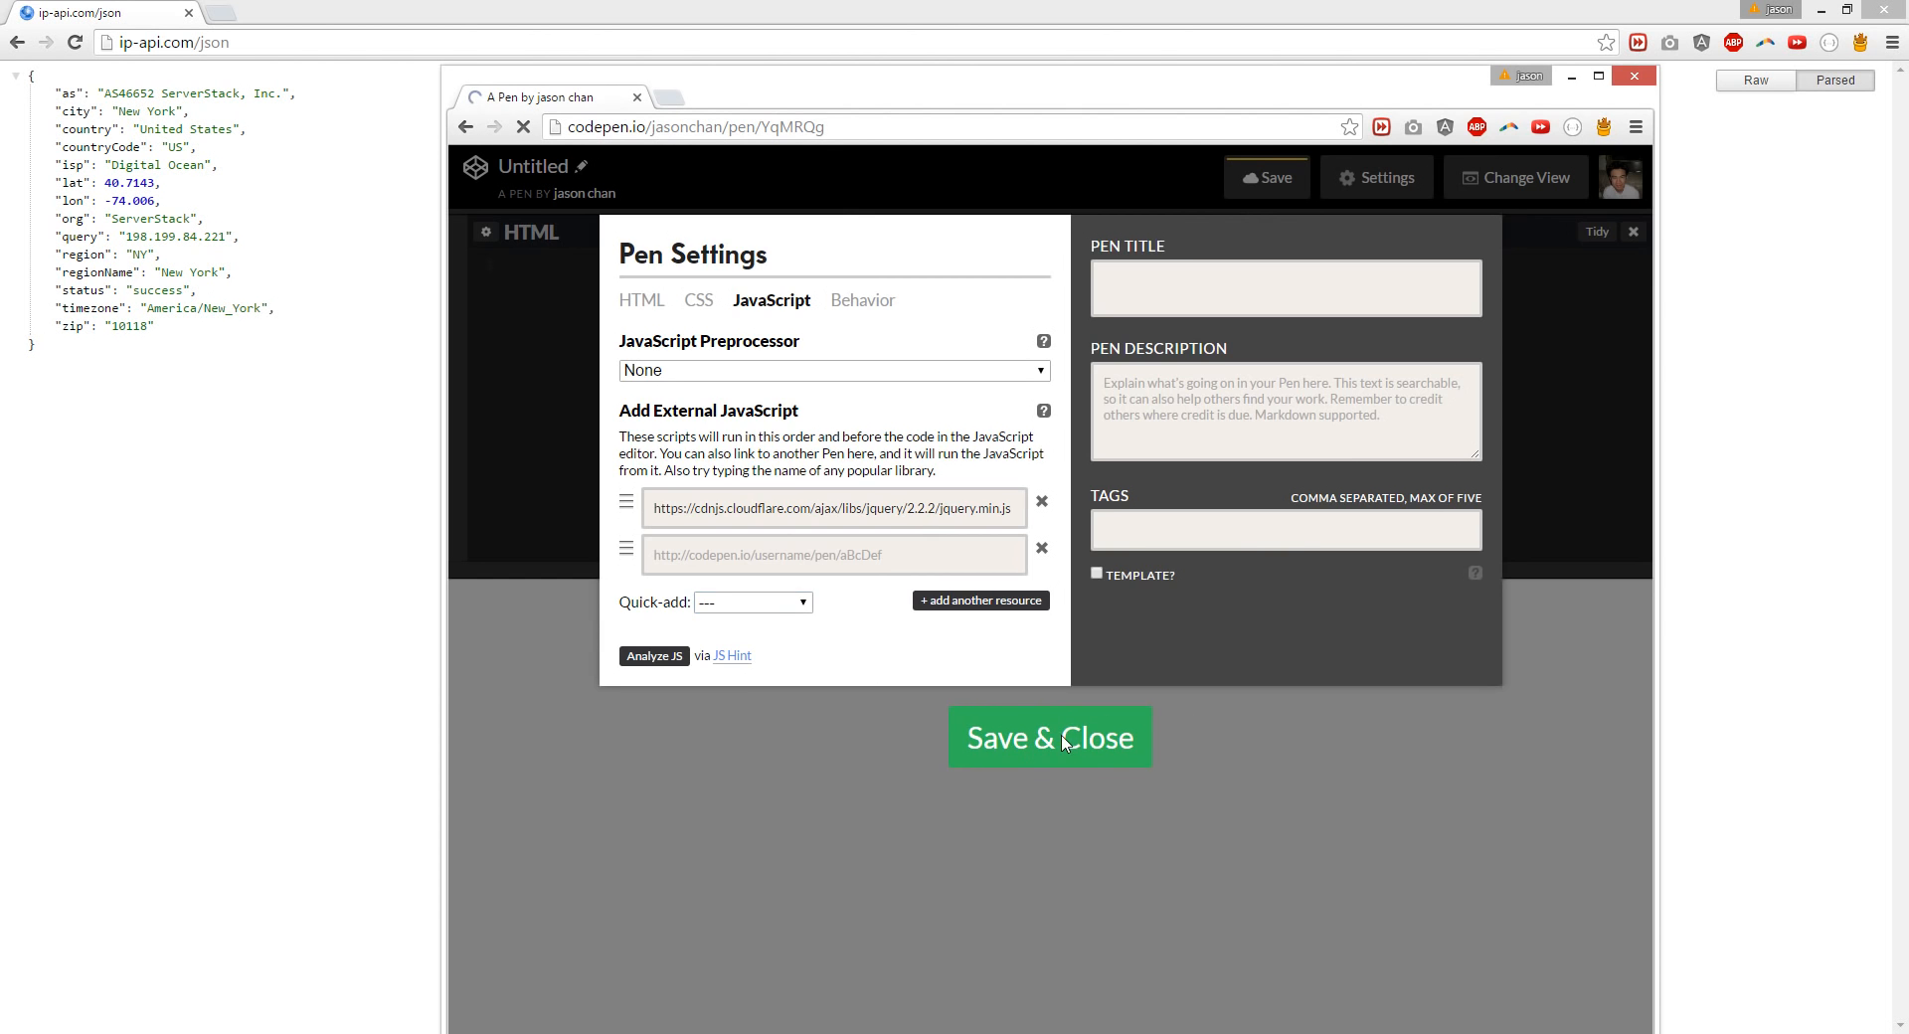
{"action": "left_click", "coordinate": [1048, 738]}
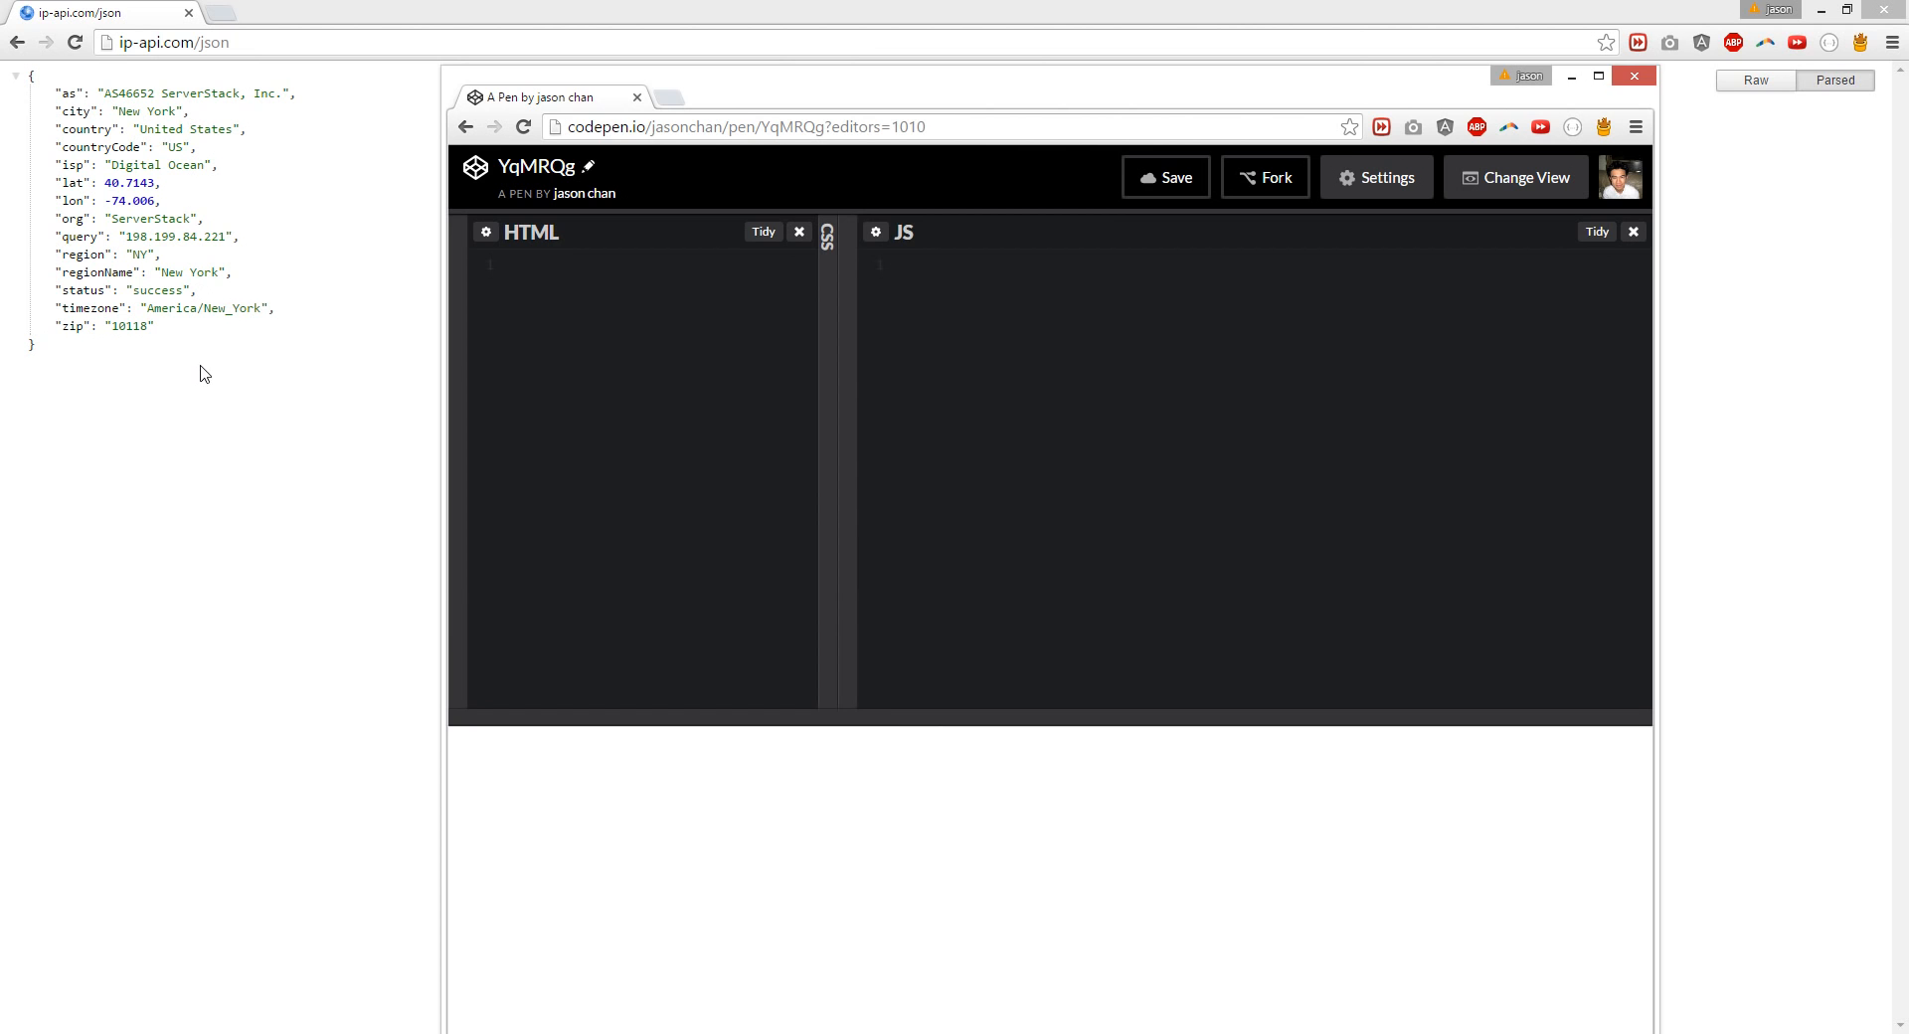
{"action": "mouse_move", "coordinate": [197, 330]}
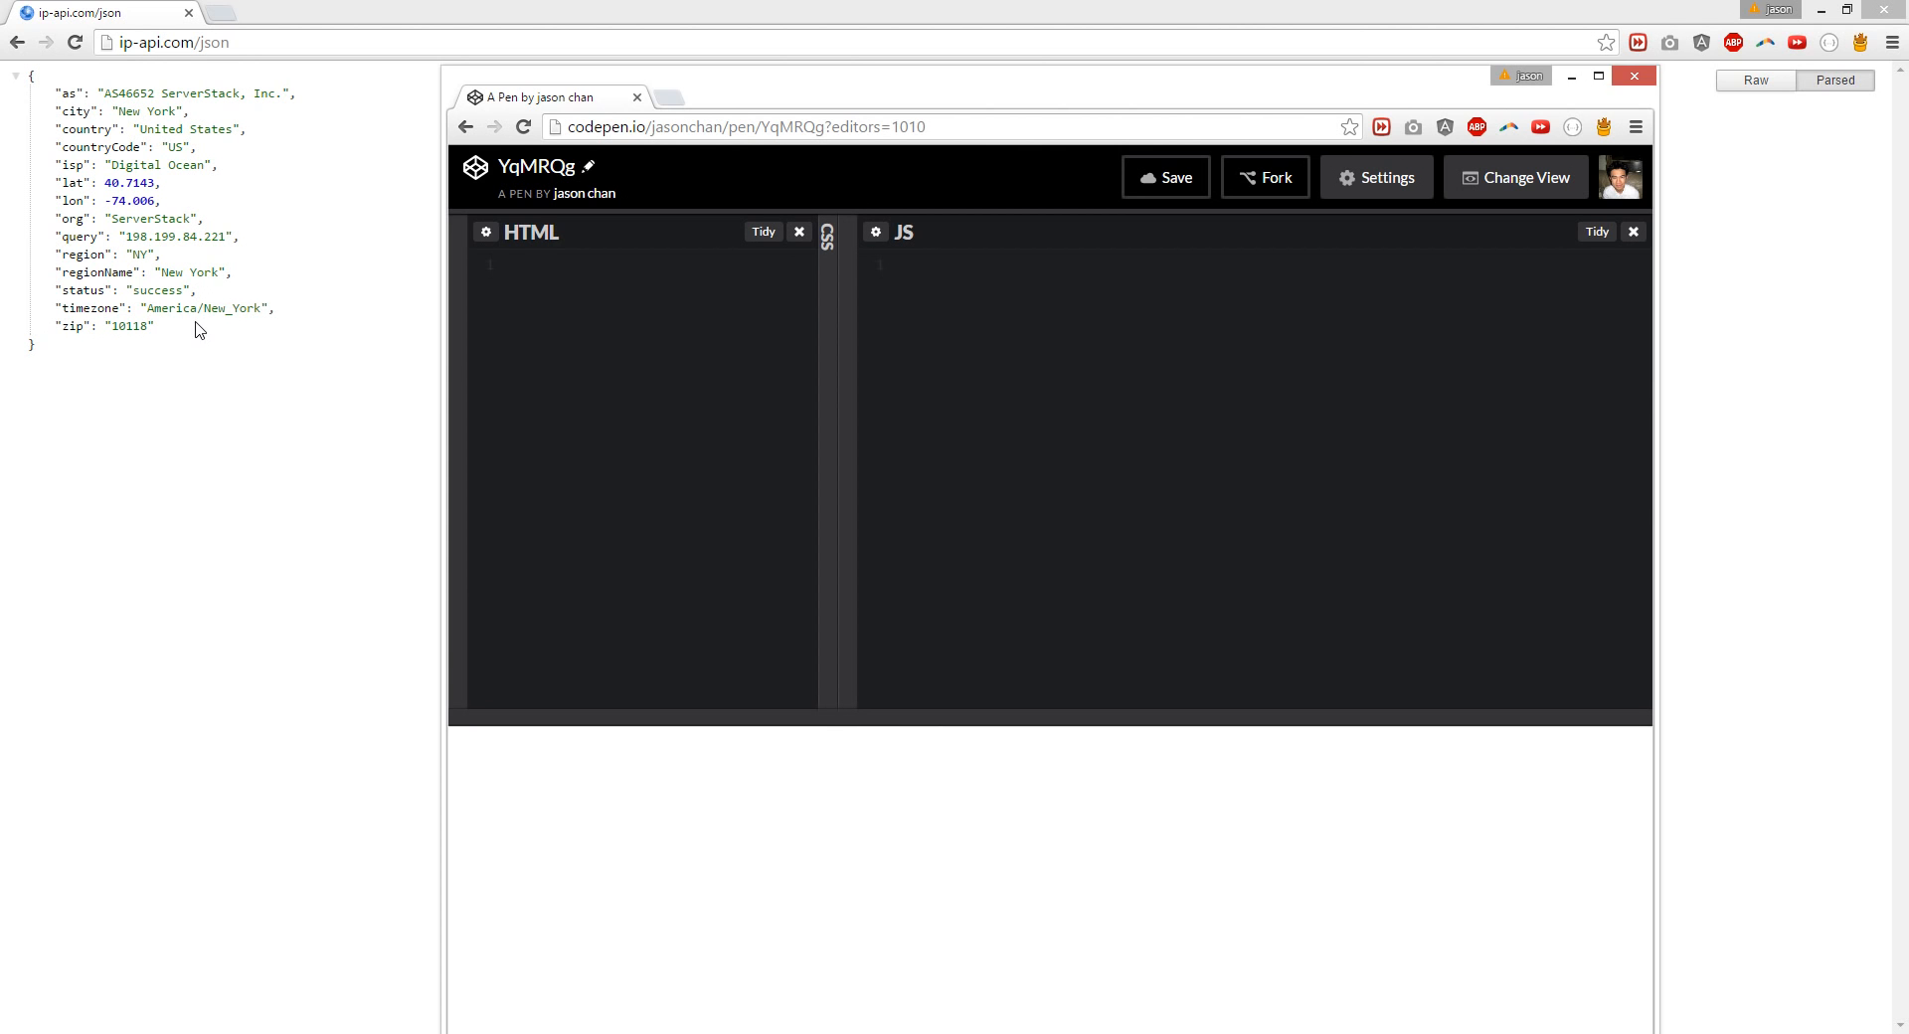
{"action": "mouse_move", "coordinate": [901, 376]}
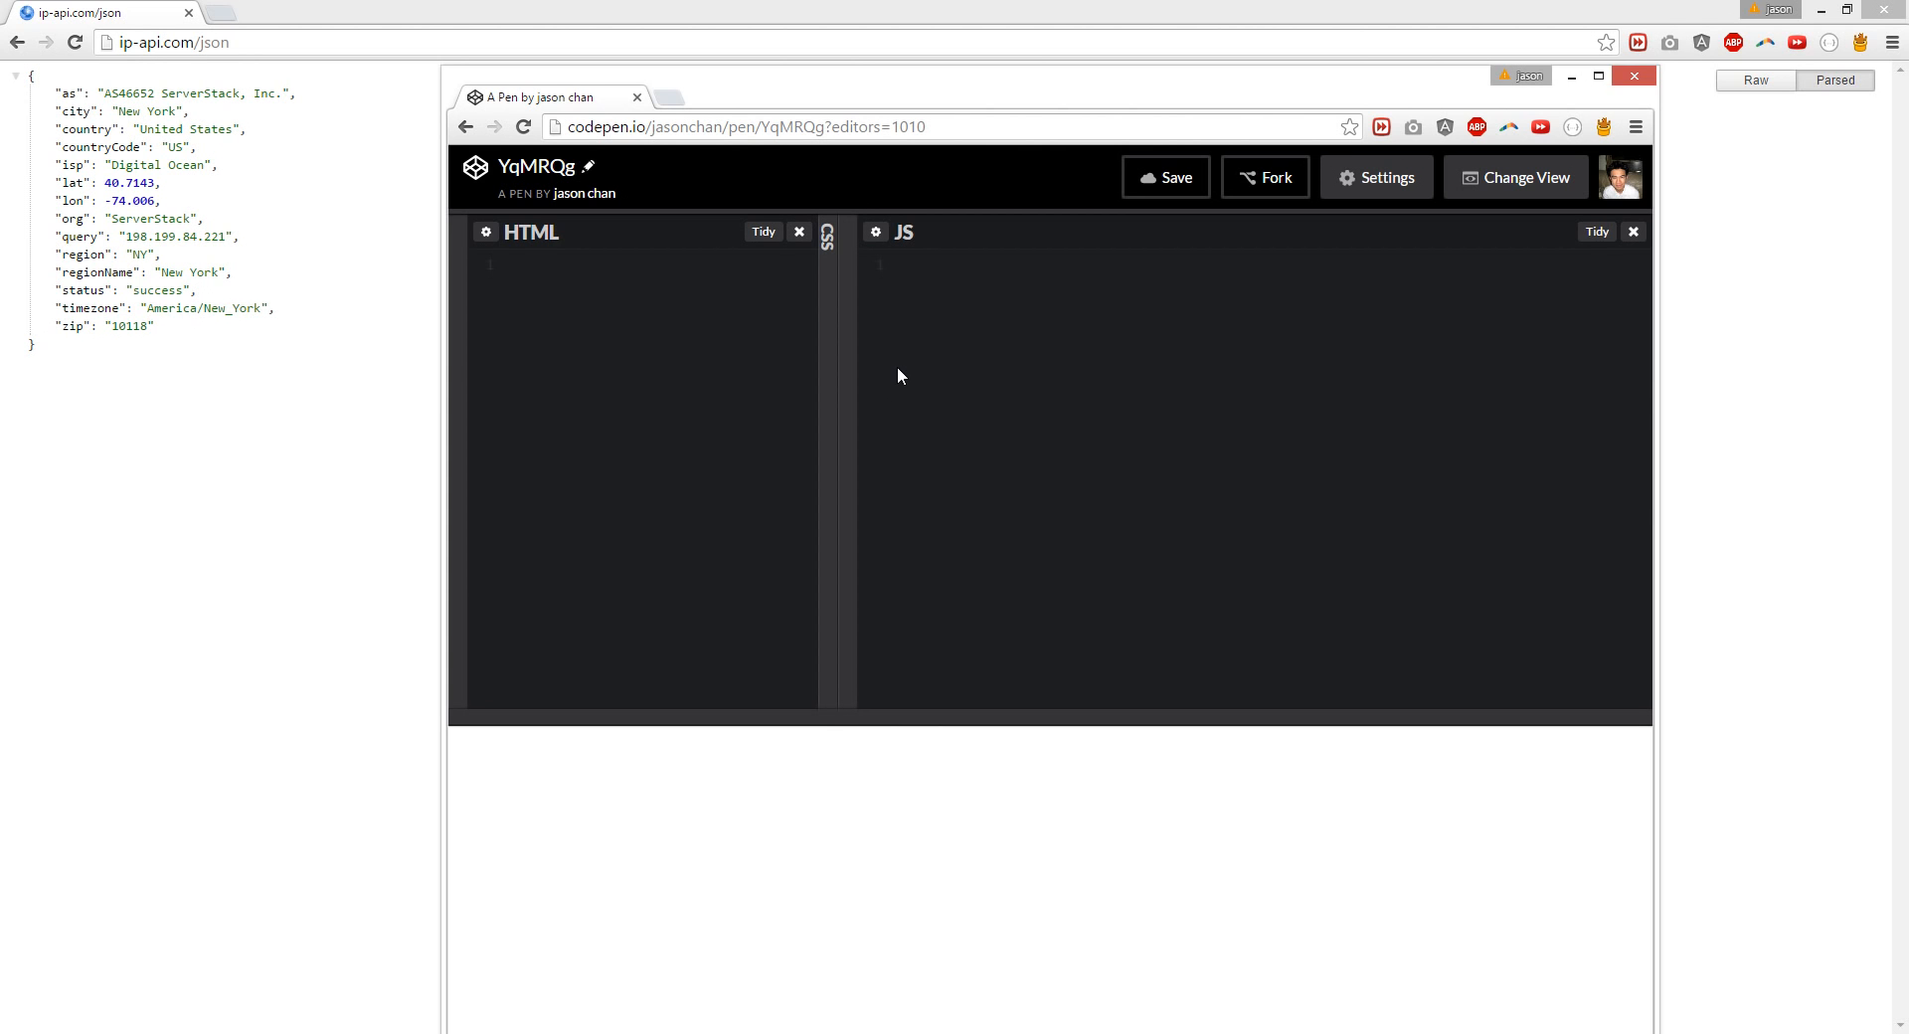
{"action": "mouse_move", "coordinate": [191, 194]}
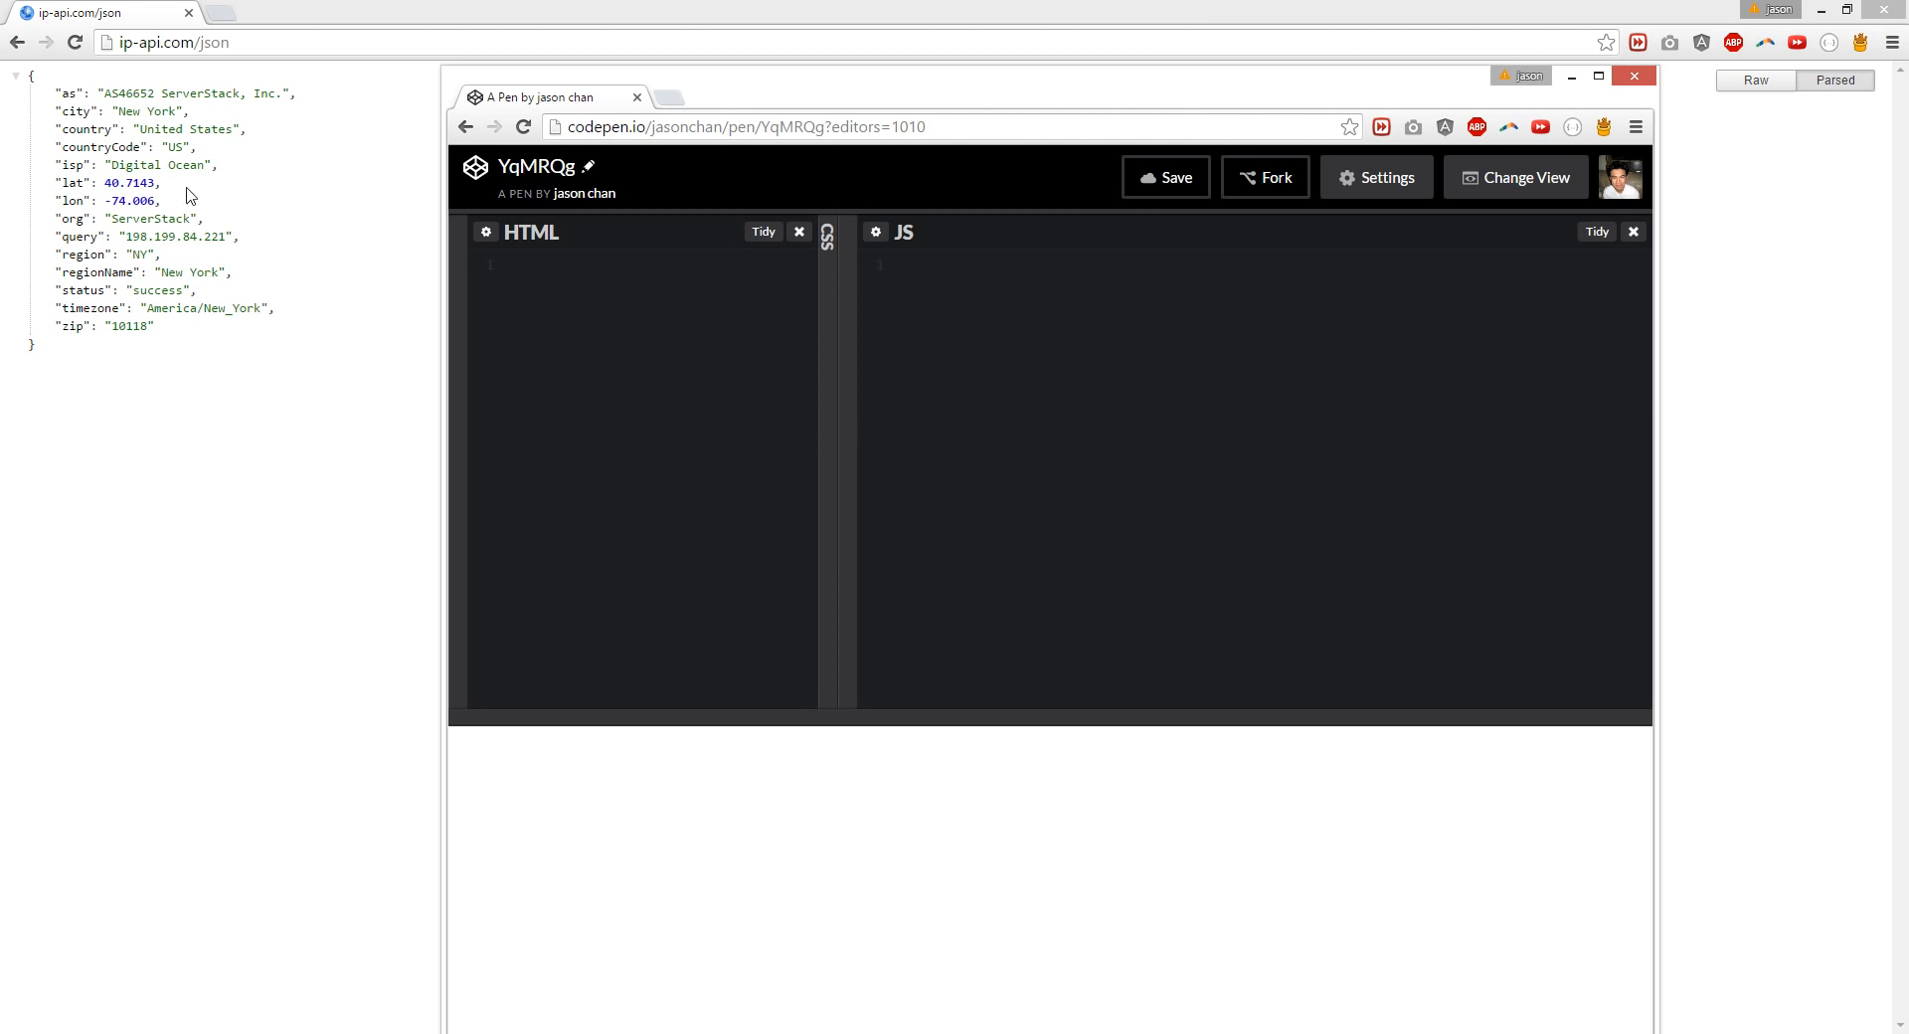
{"action": "mouse_move", "coordinate": [234, 273]}
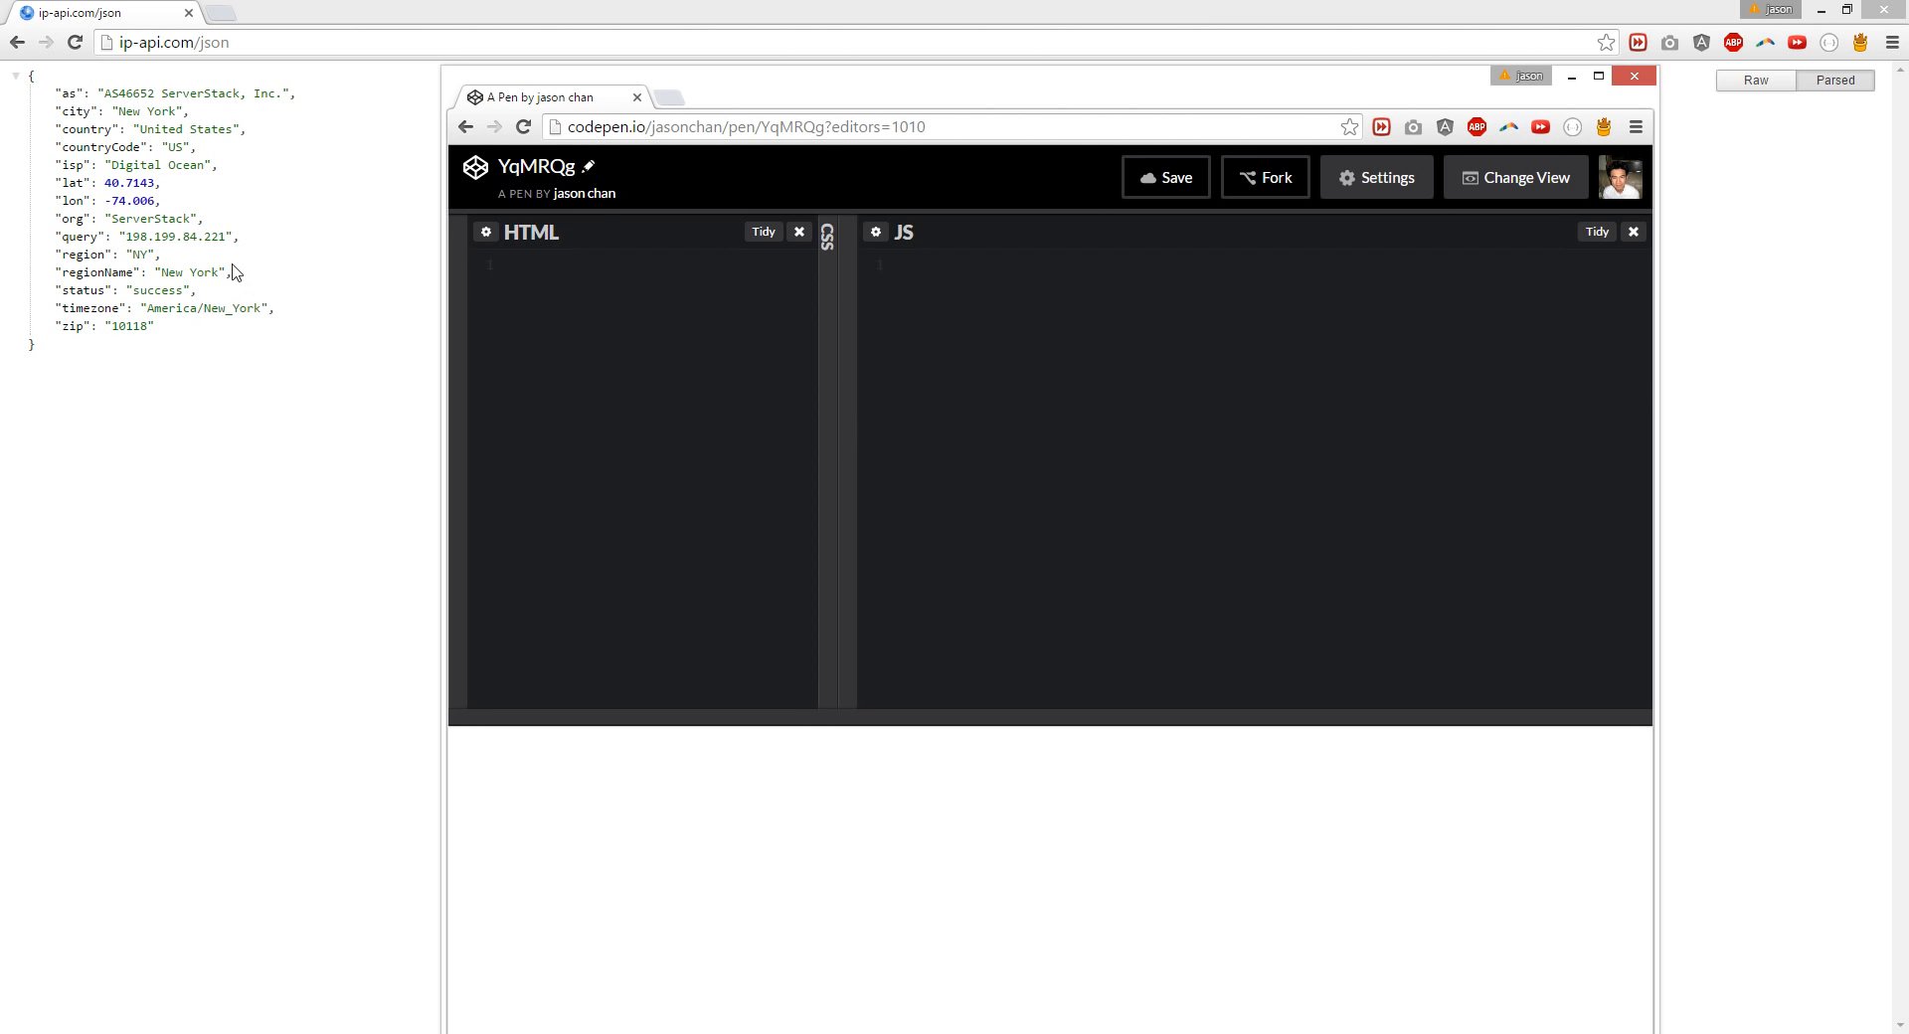
{"action": "left_click", "coordinate": [1374, 177]}
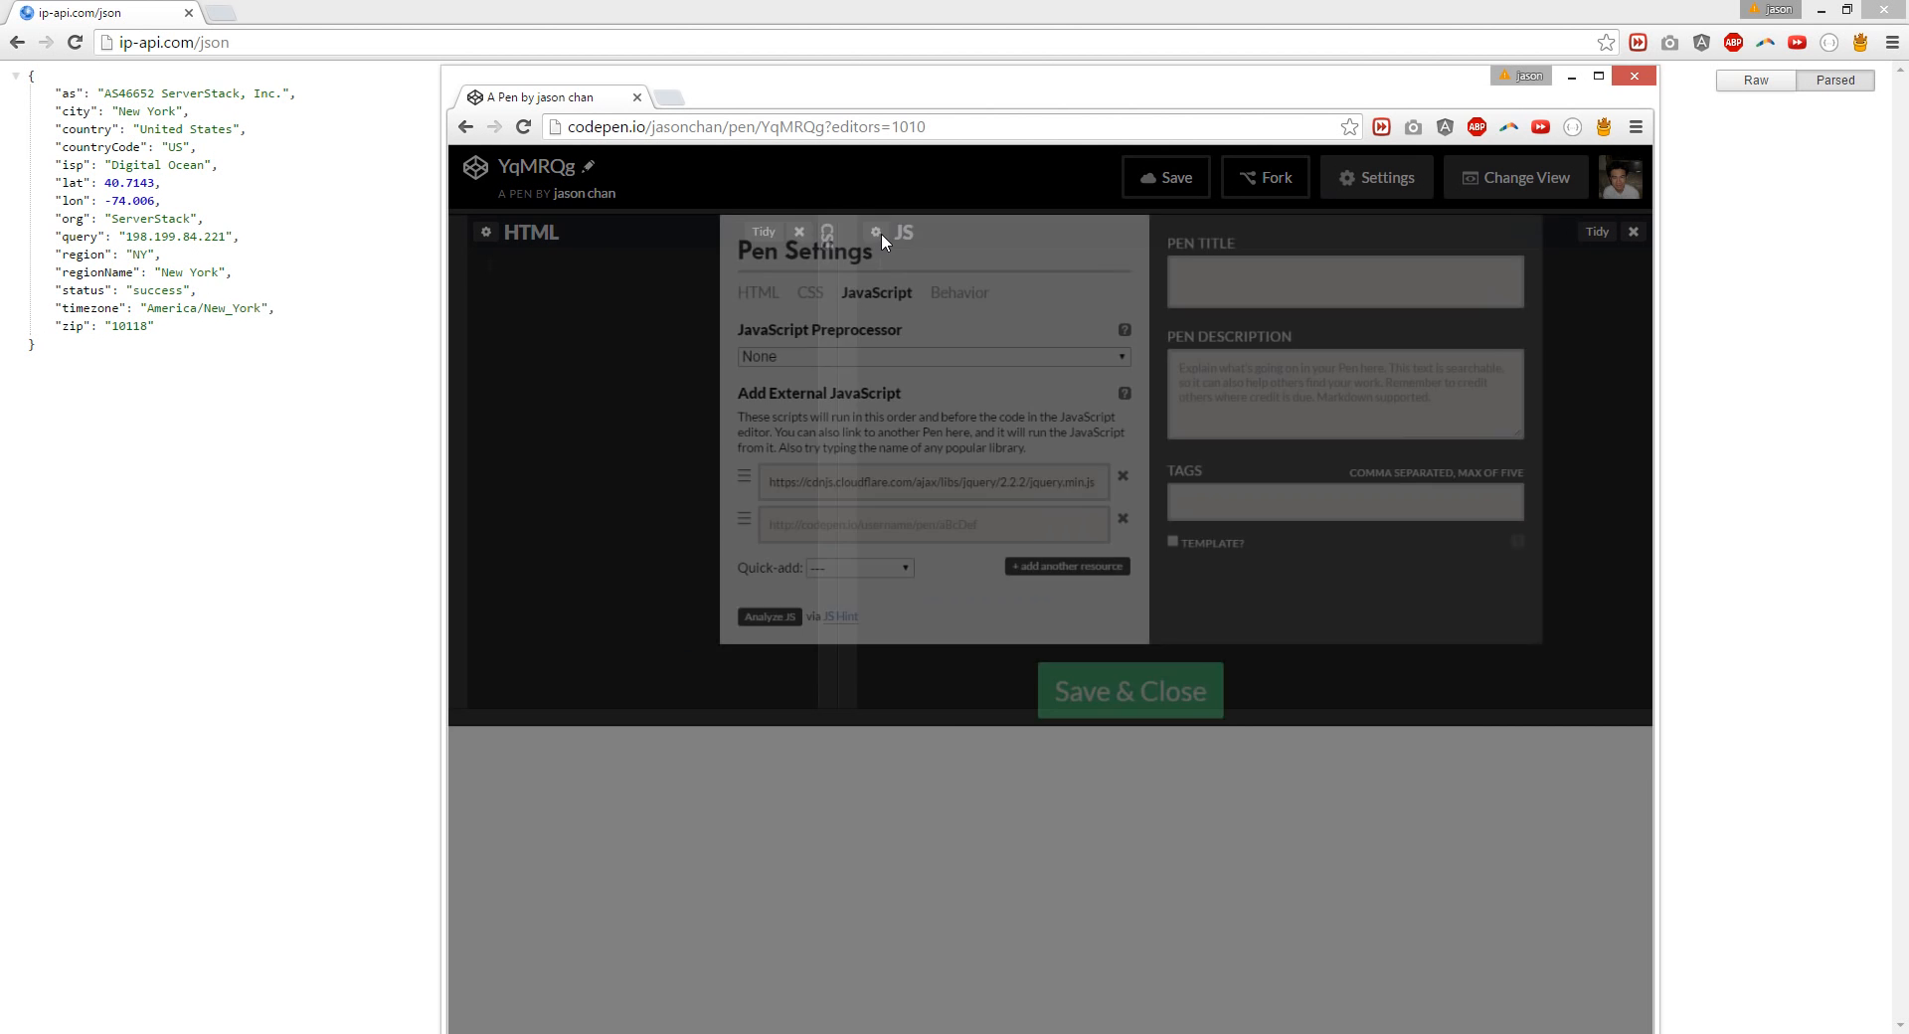
{"action": "left_click", "coordinate": [1130, 690]}
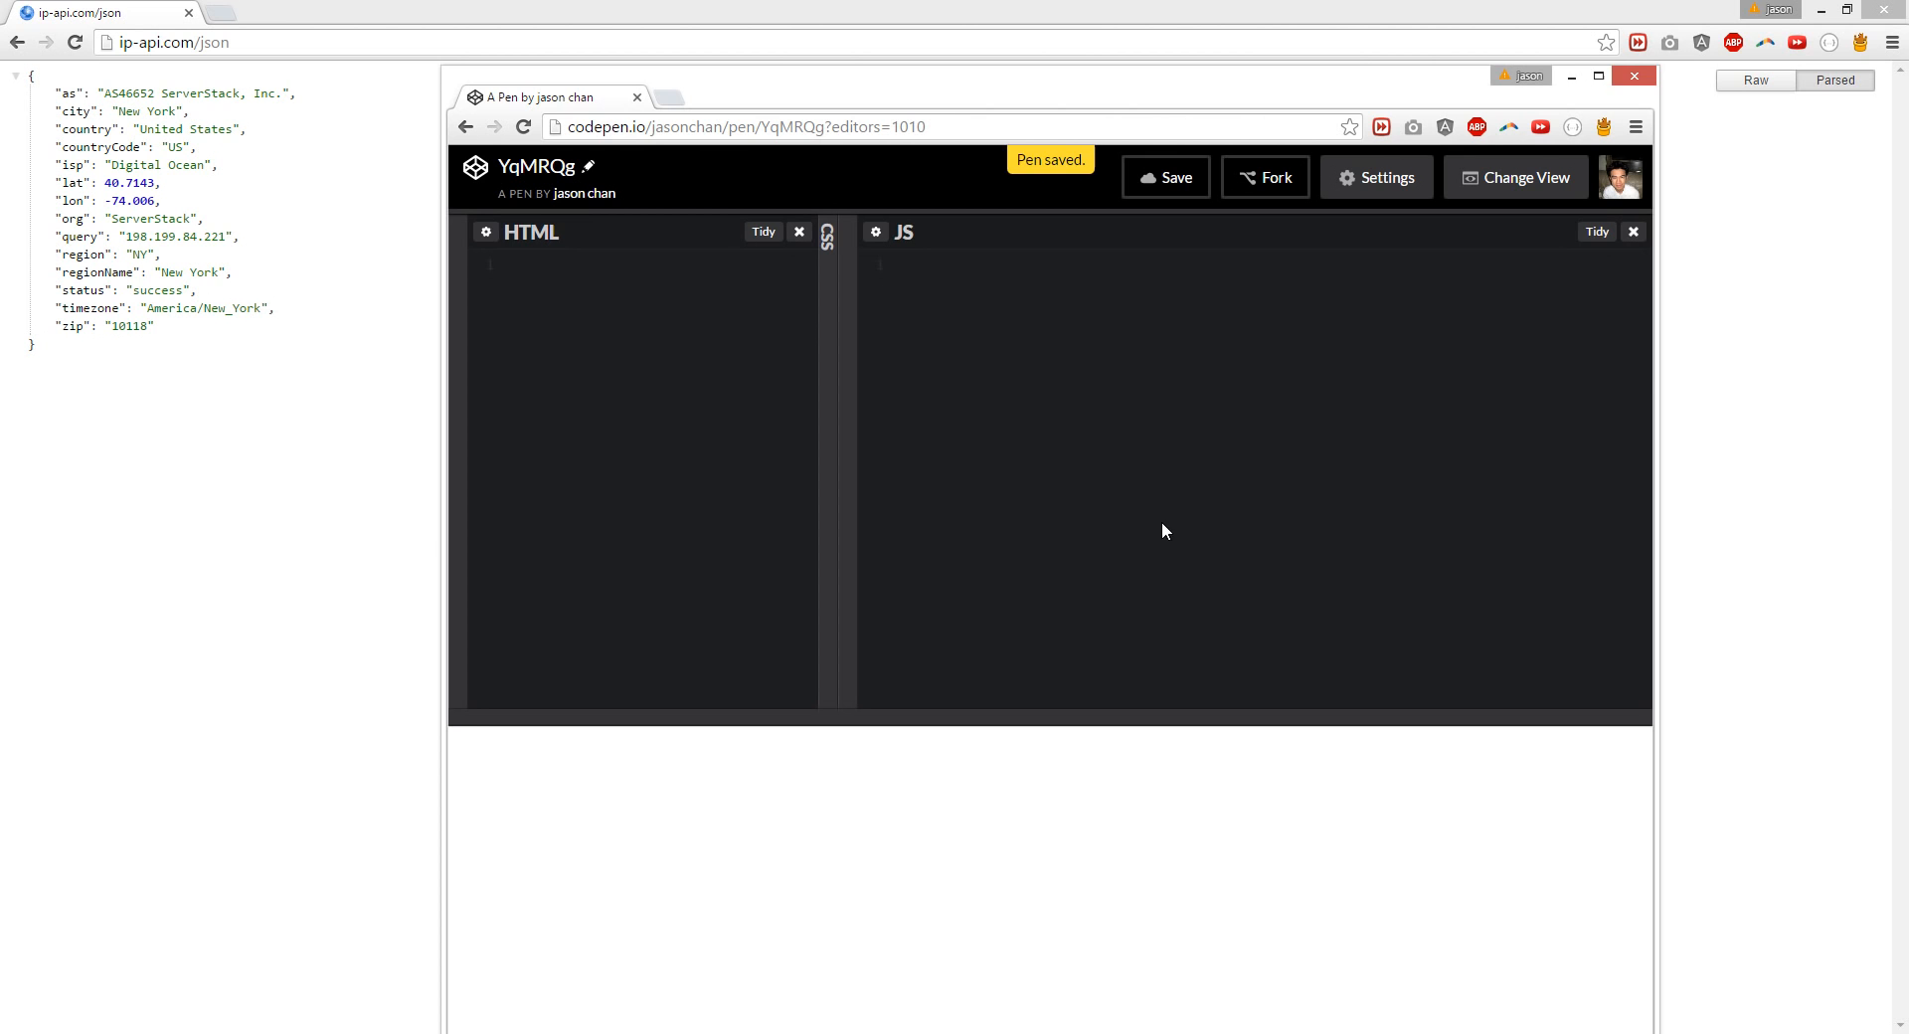
{"action": "mouse_move", "coordinate": [1056, 408]}
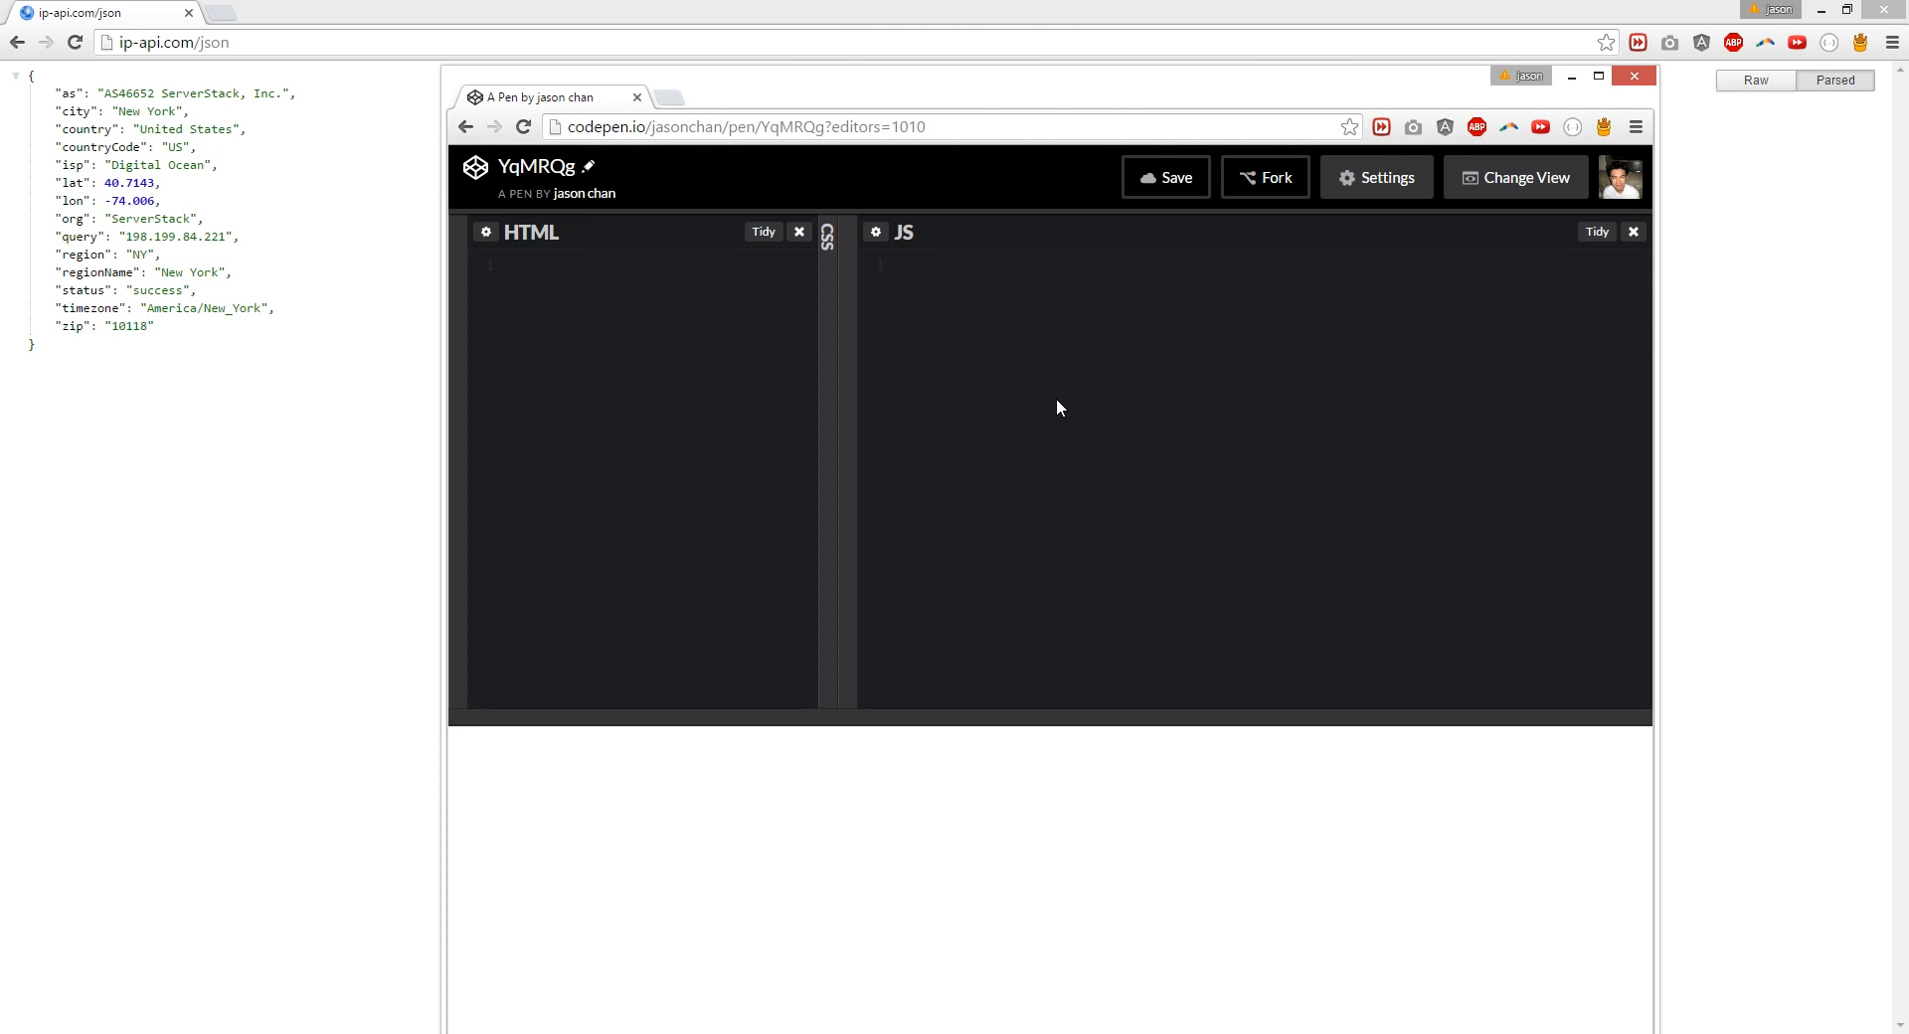
{"action": "type", "text": "$"}
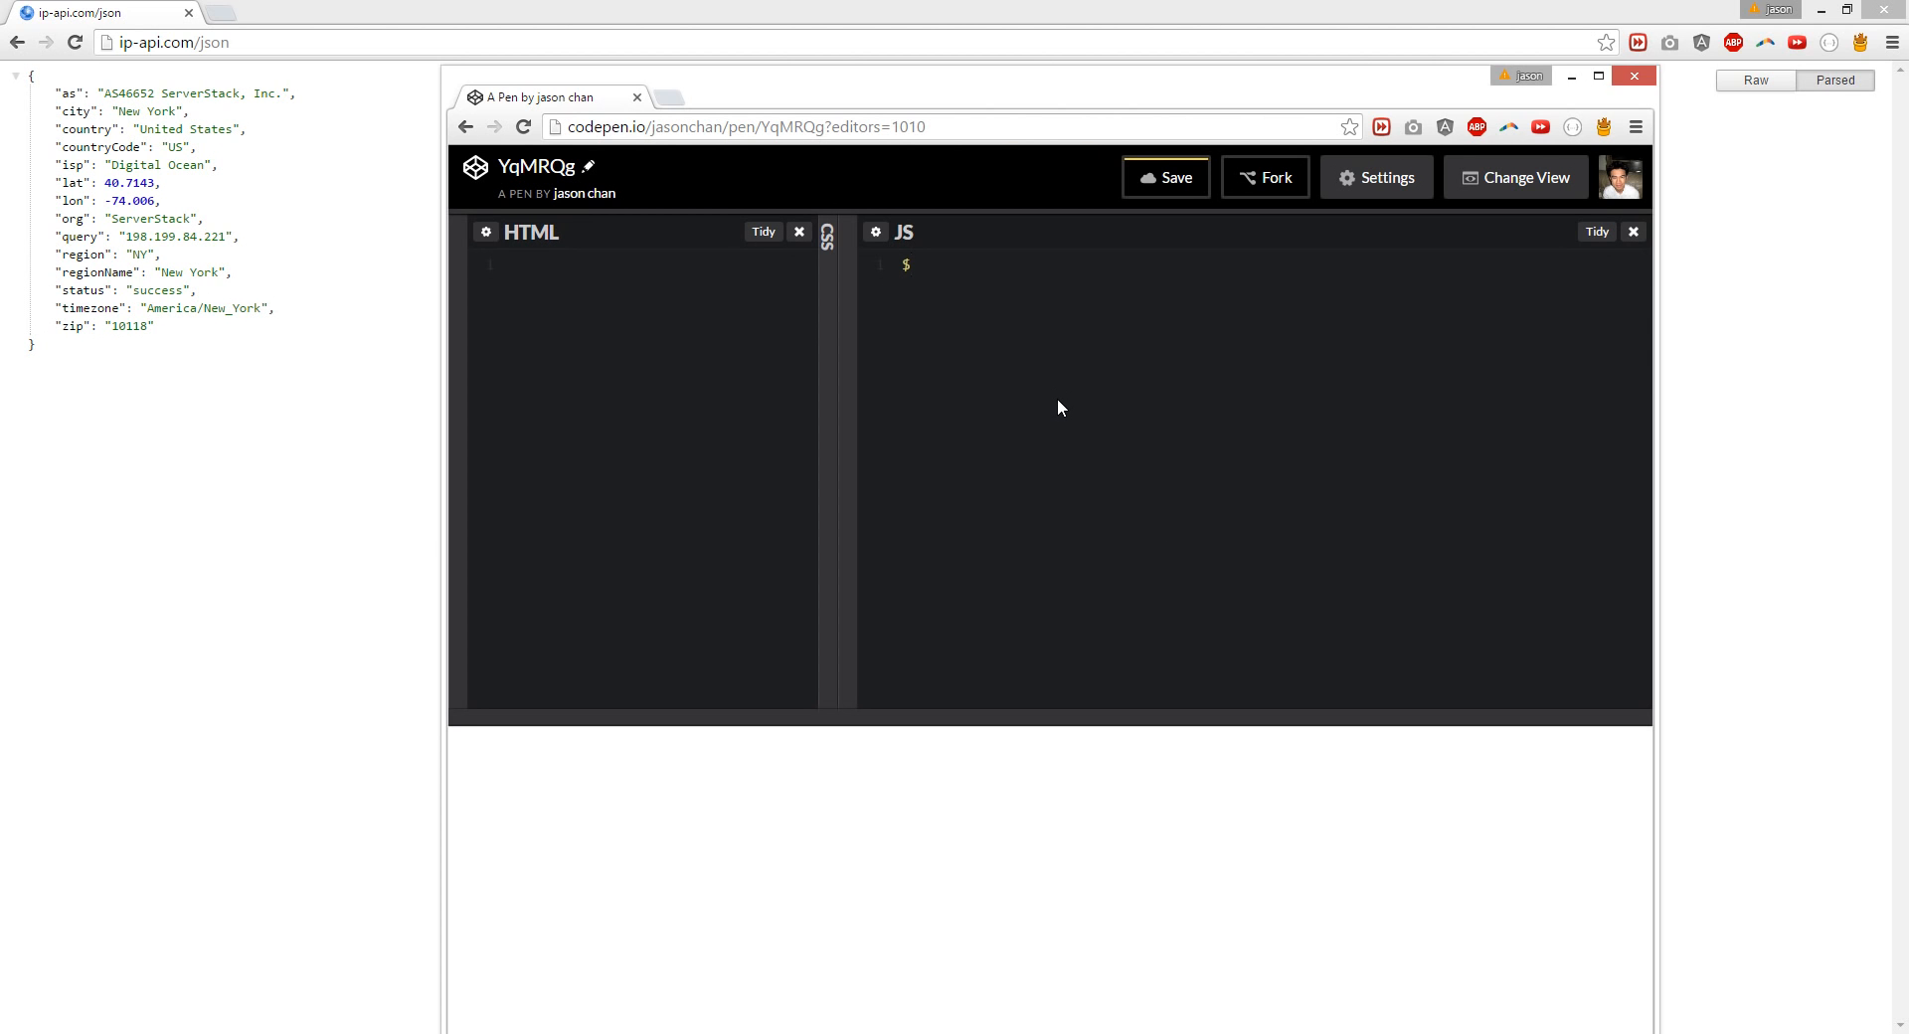
{"action": "type", "text": "()"}
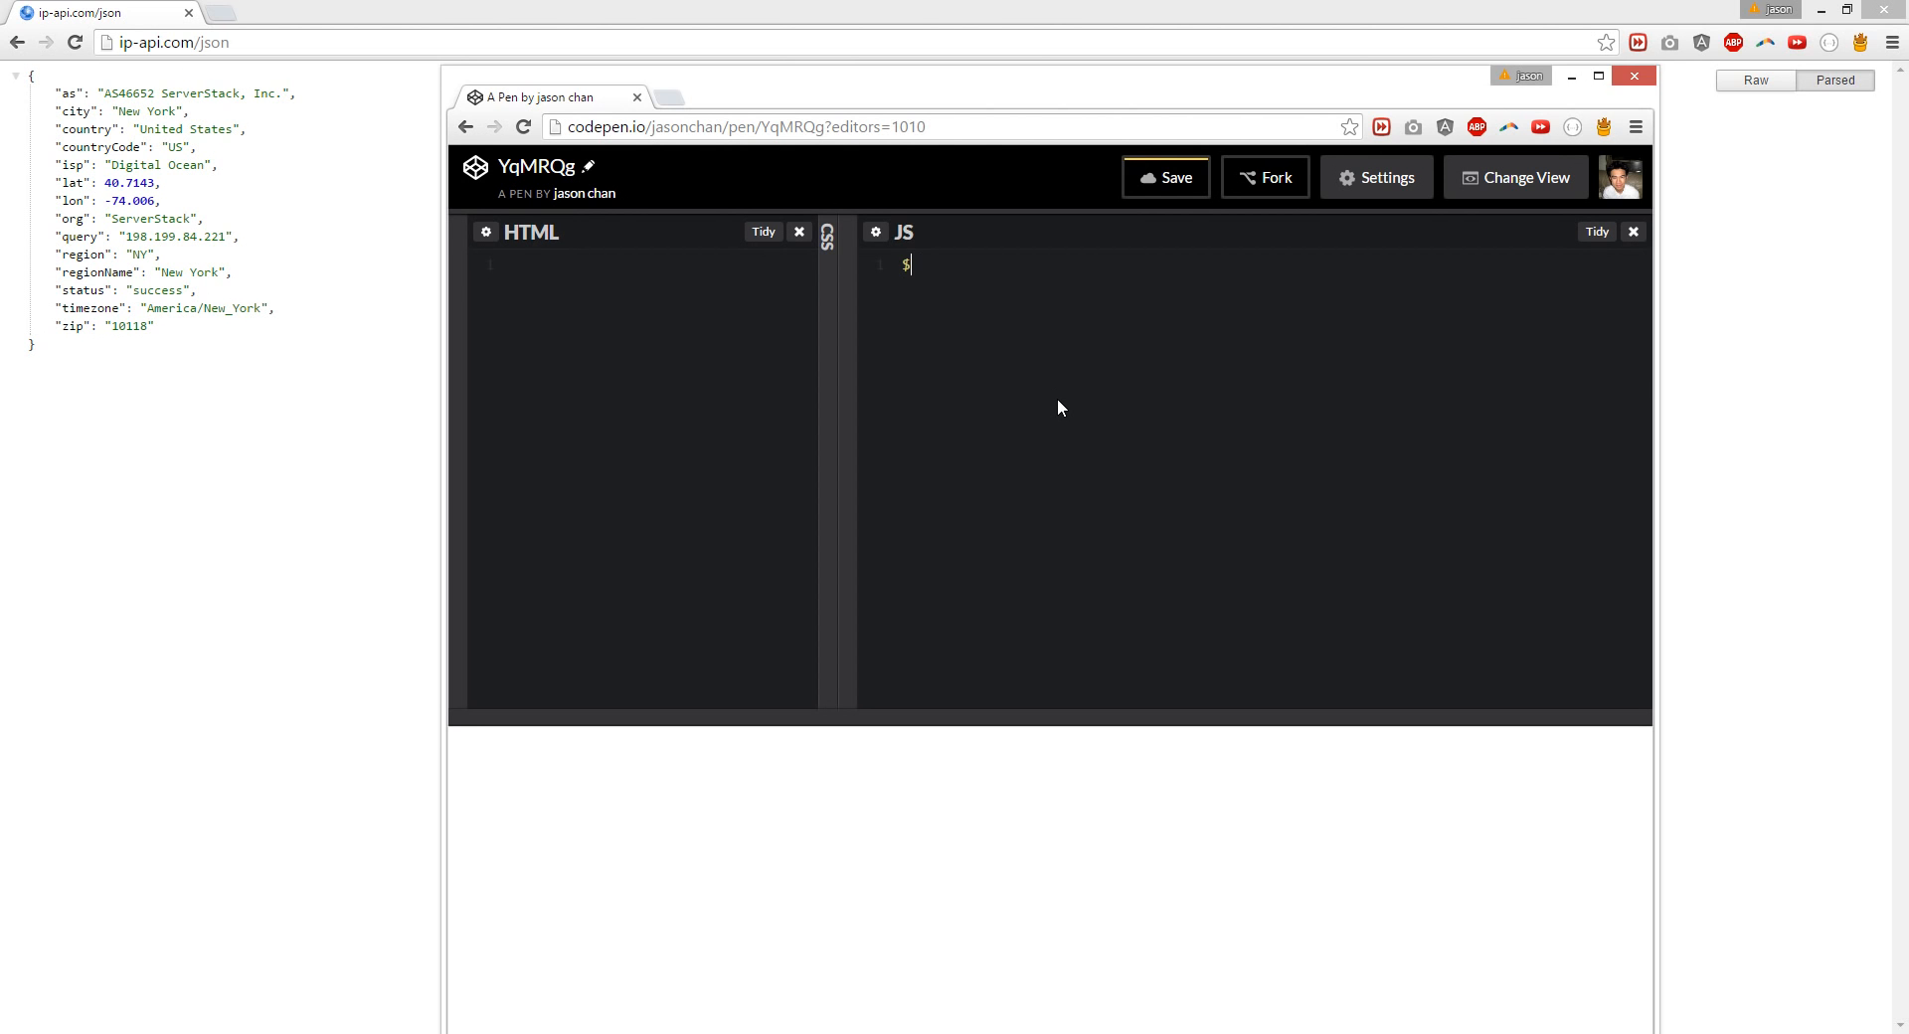
{"action": "type", "text": ".getJSON("}
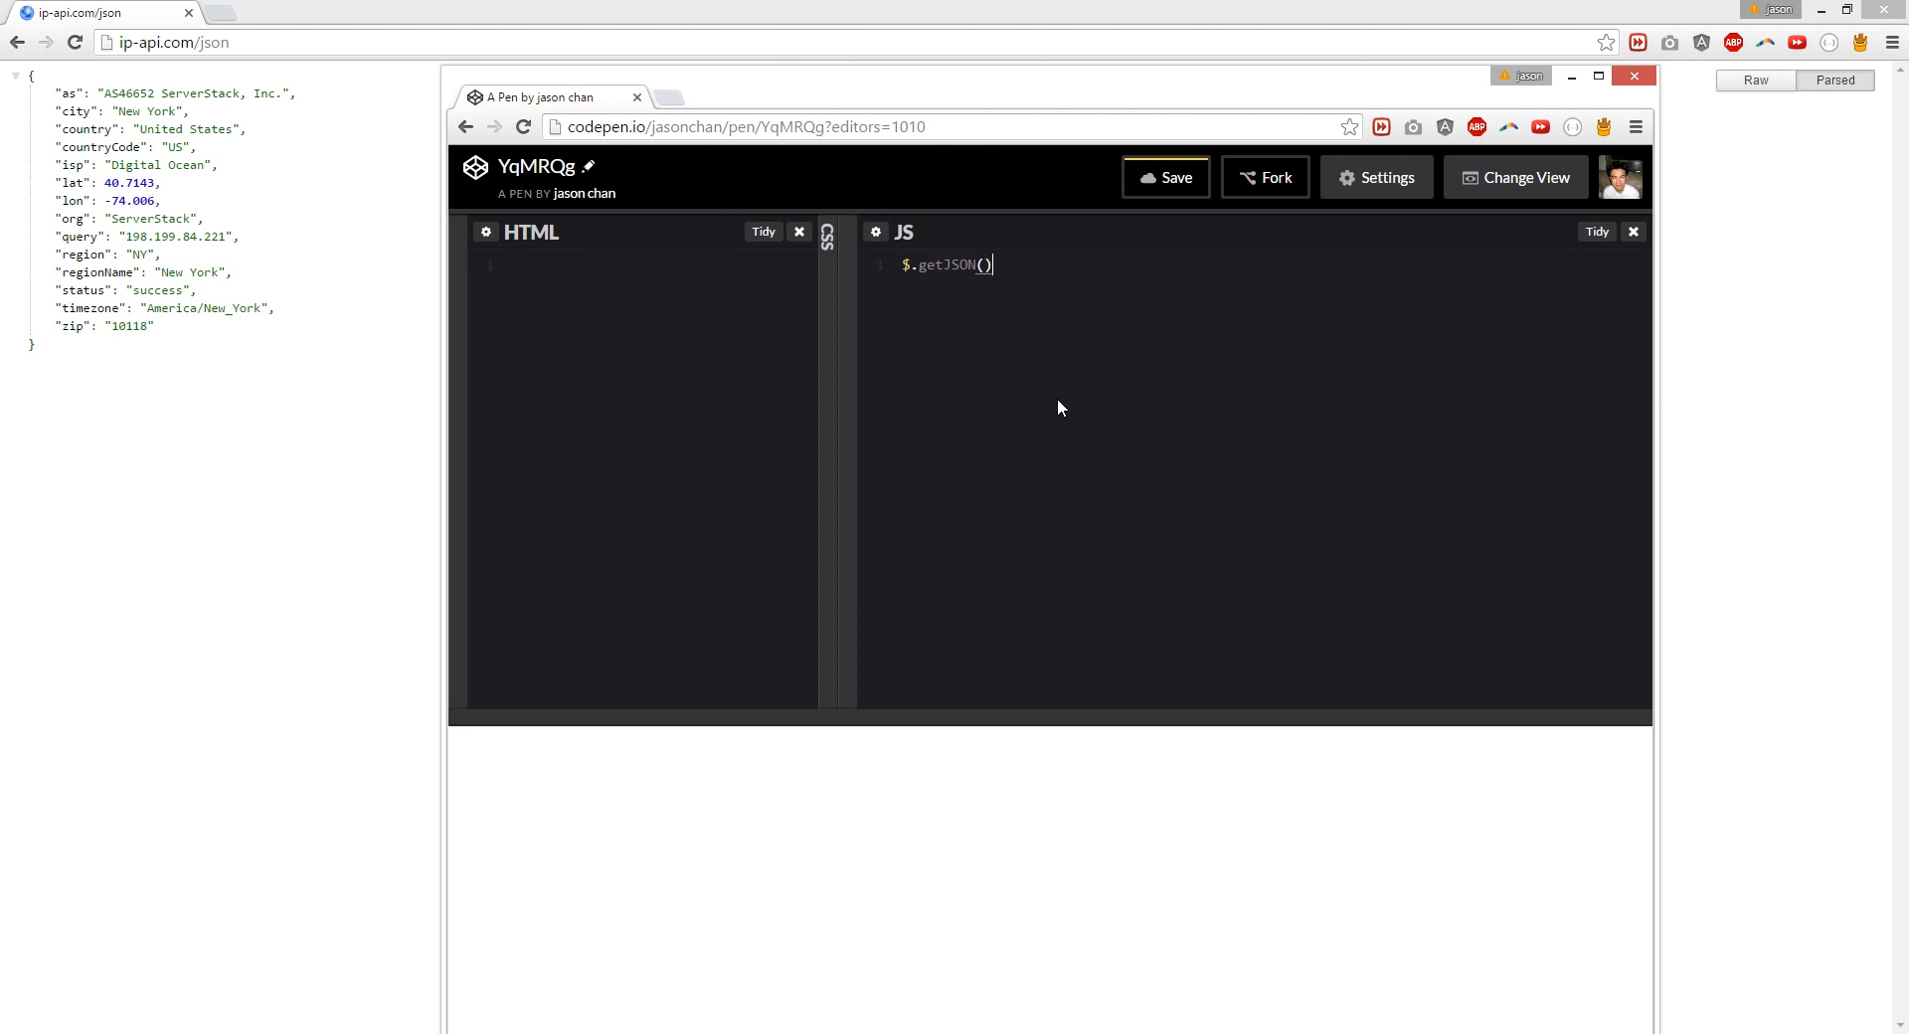
{"action": "type", "text": "\"\""}
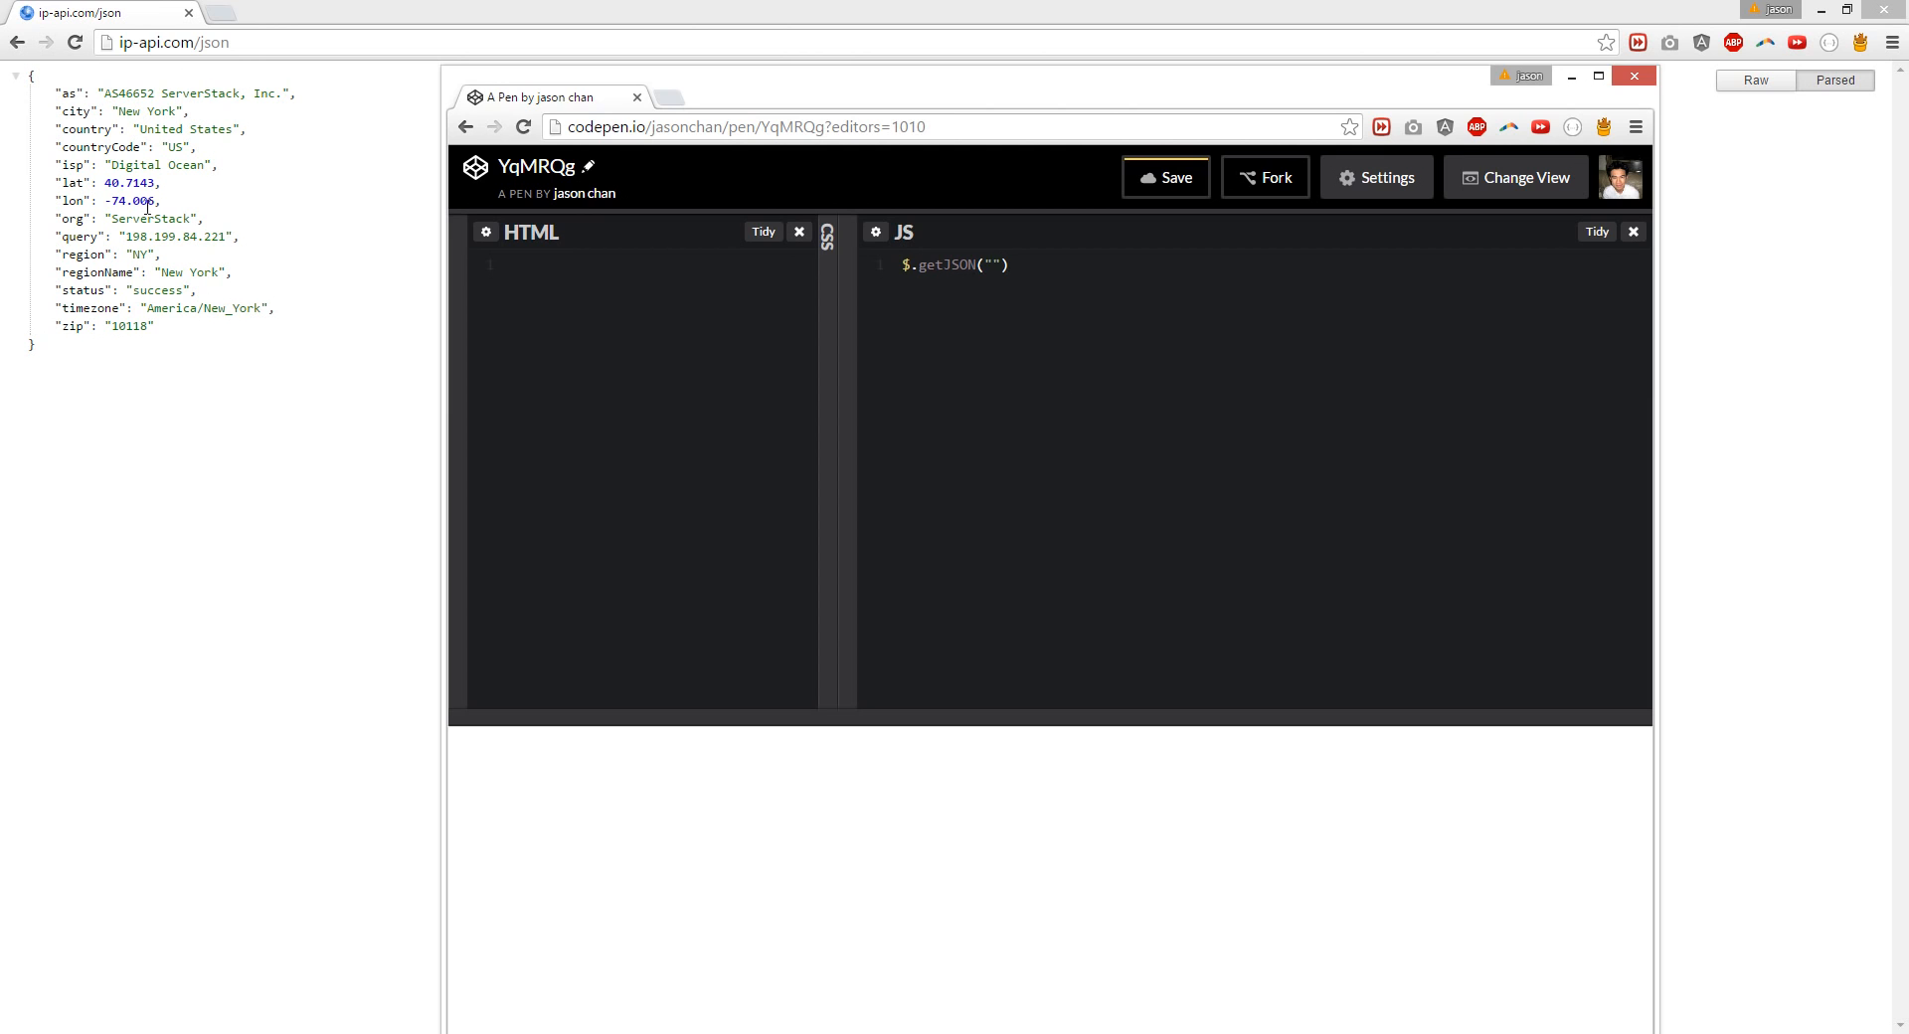
{"action": "right_click", "coordinate": [165, 42]}
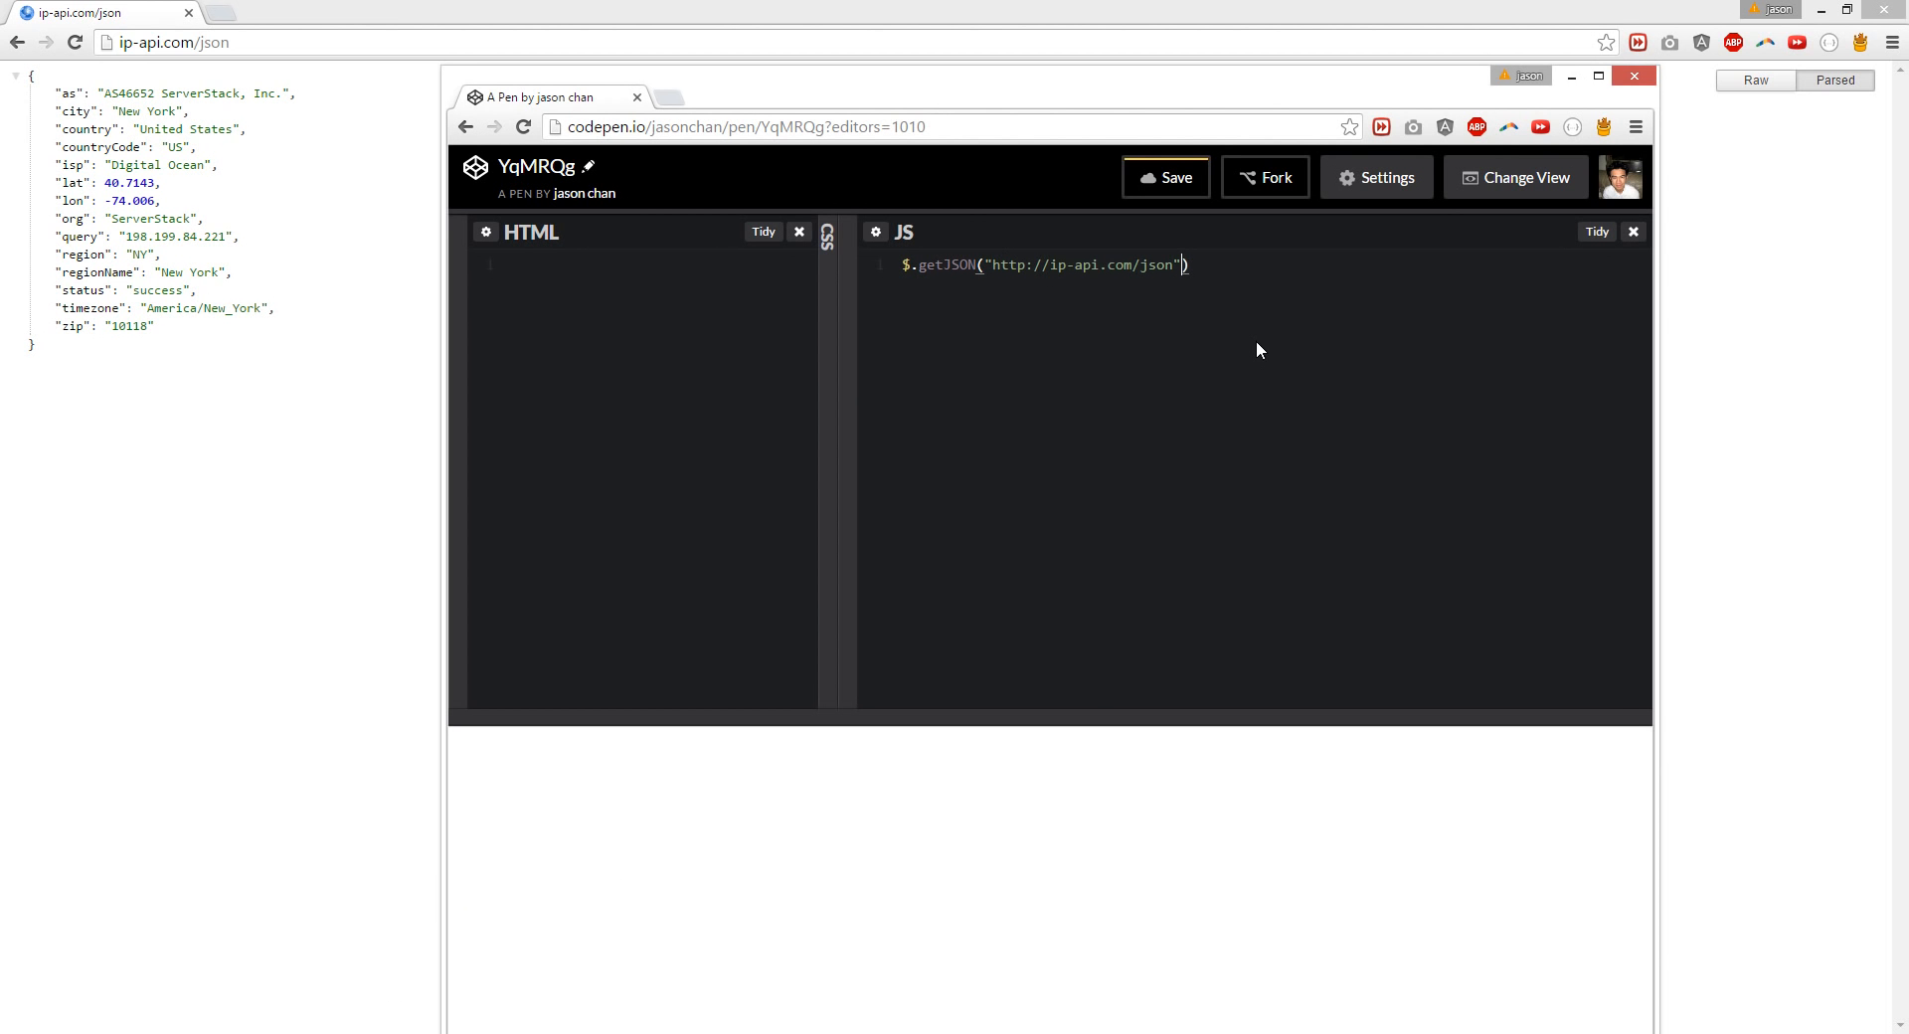
Step: Add a callback function(data) that runs console.log(data)
{"action": "type", "text": ", function"}
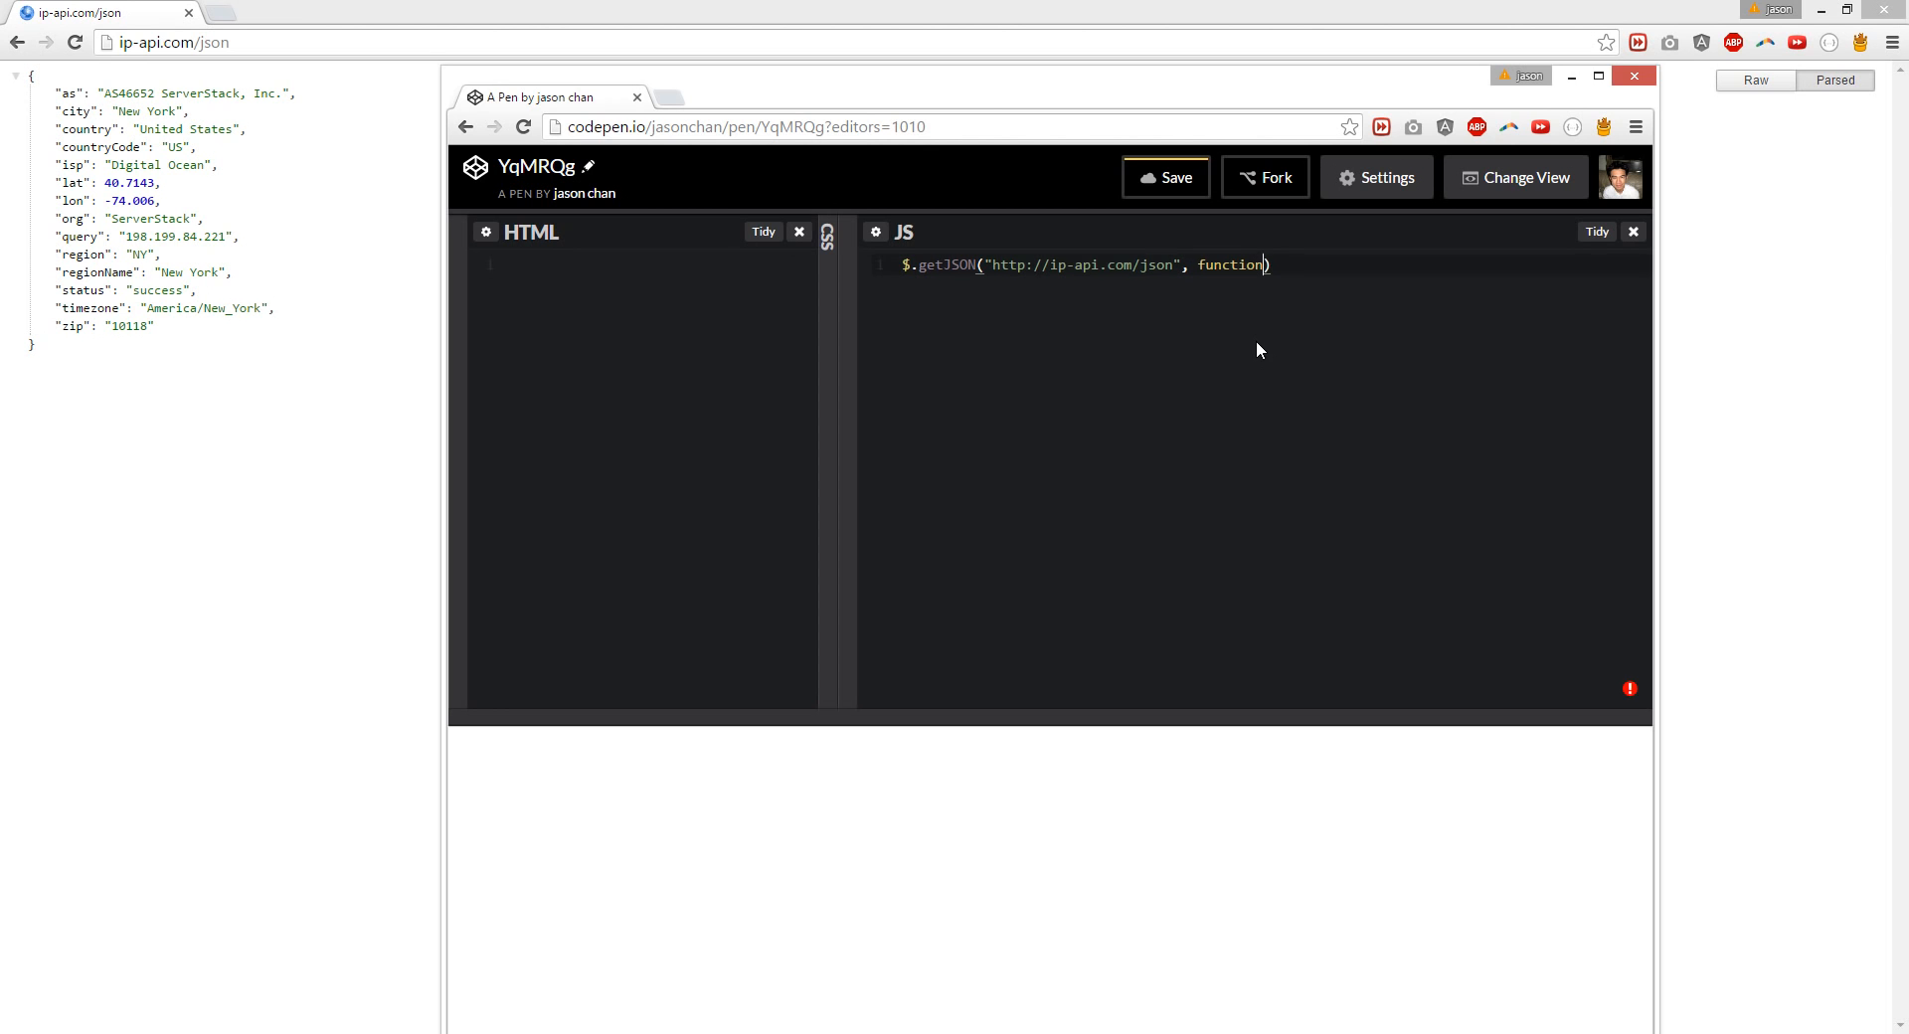
{"action": "type", "text": "(){})"}
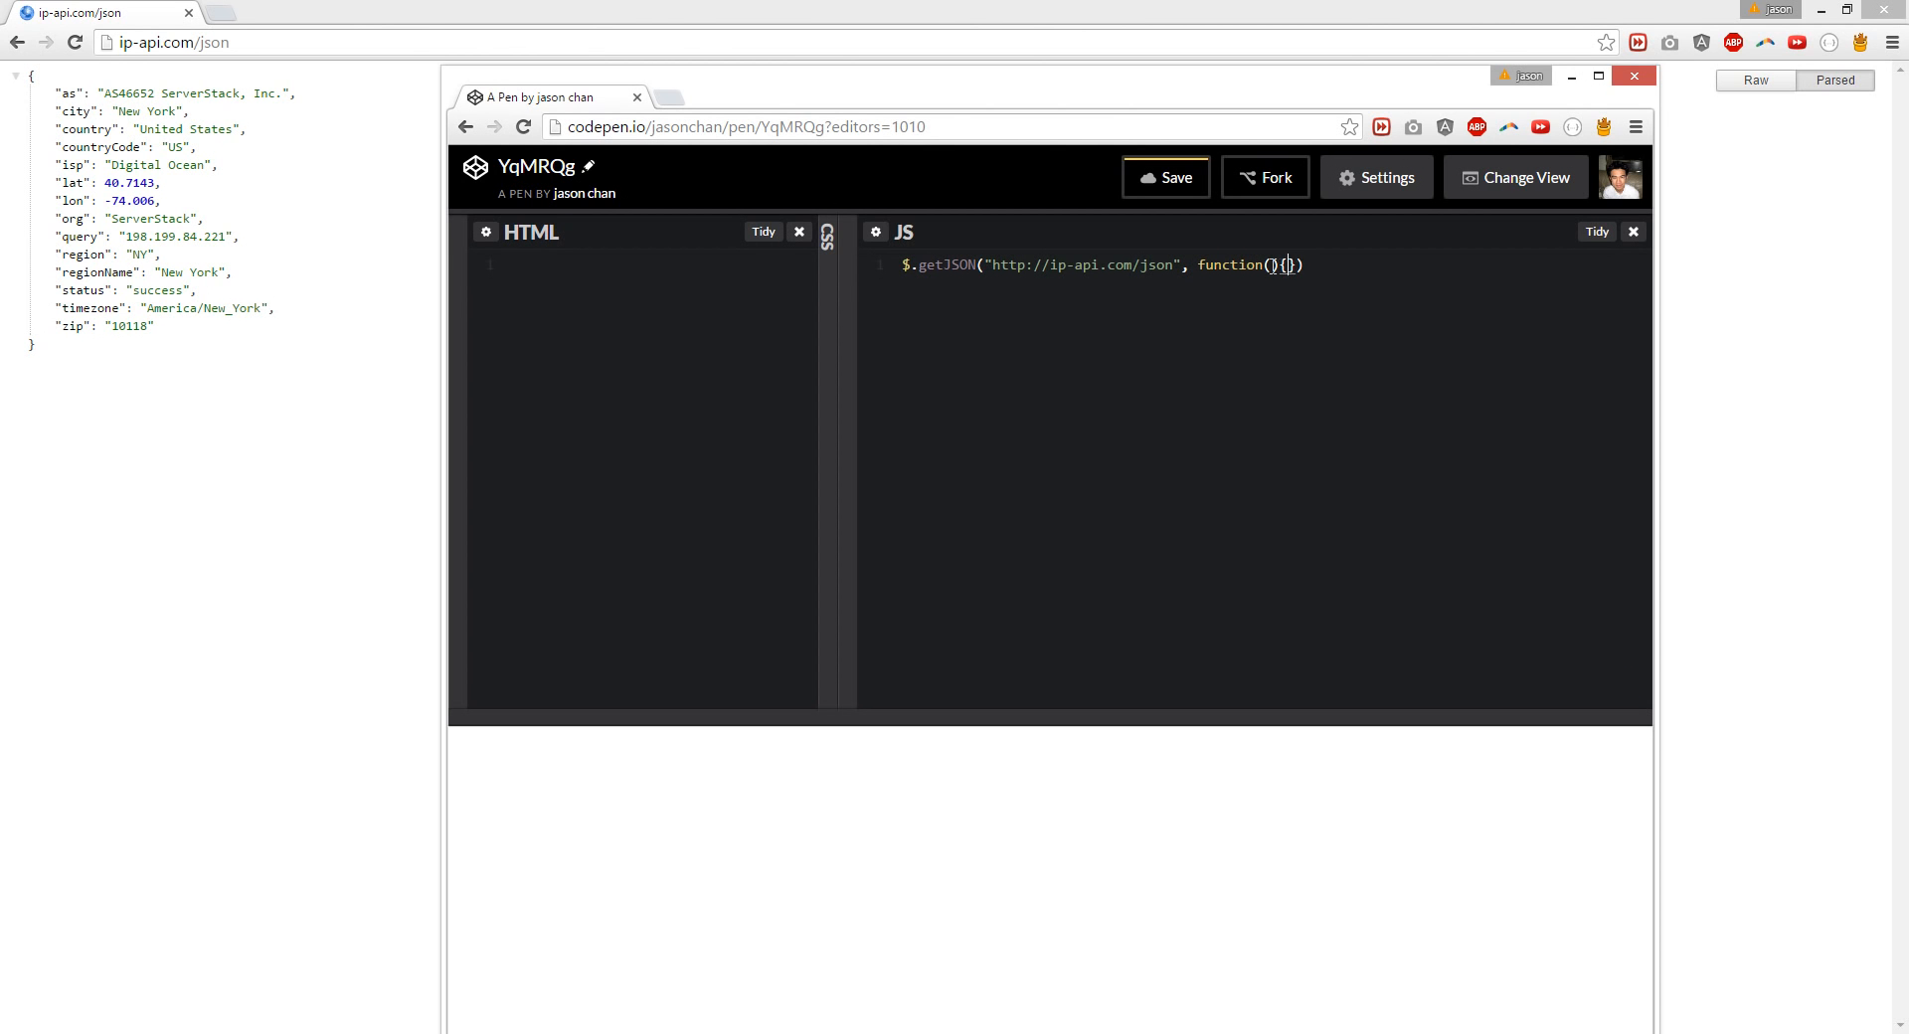
{"action": "type", "text": "data"}
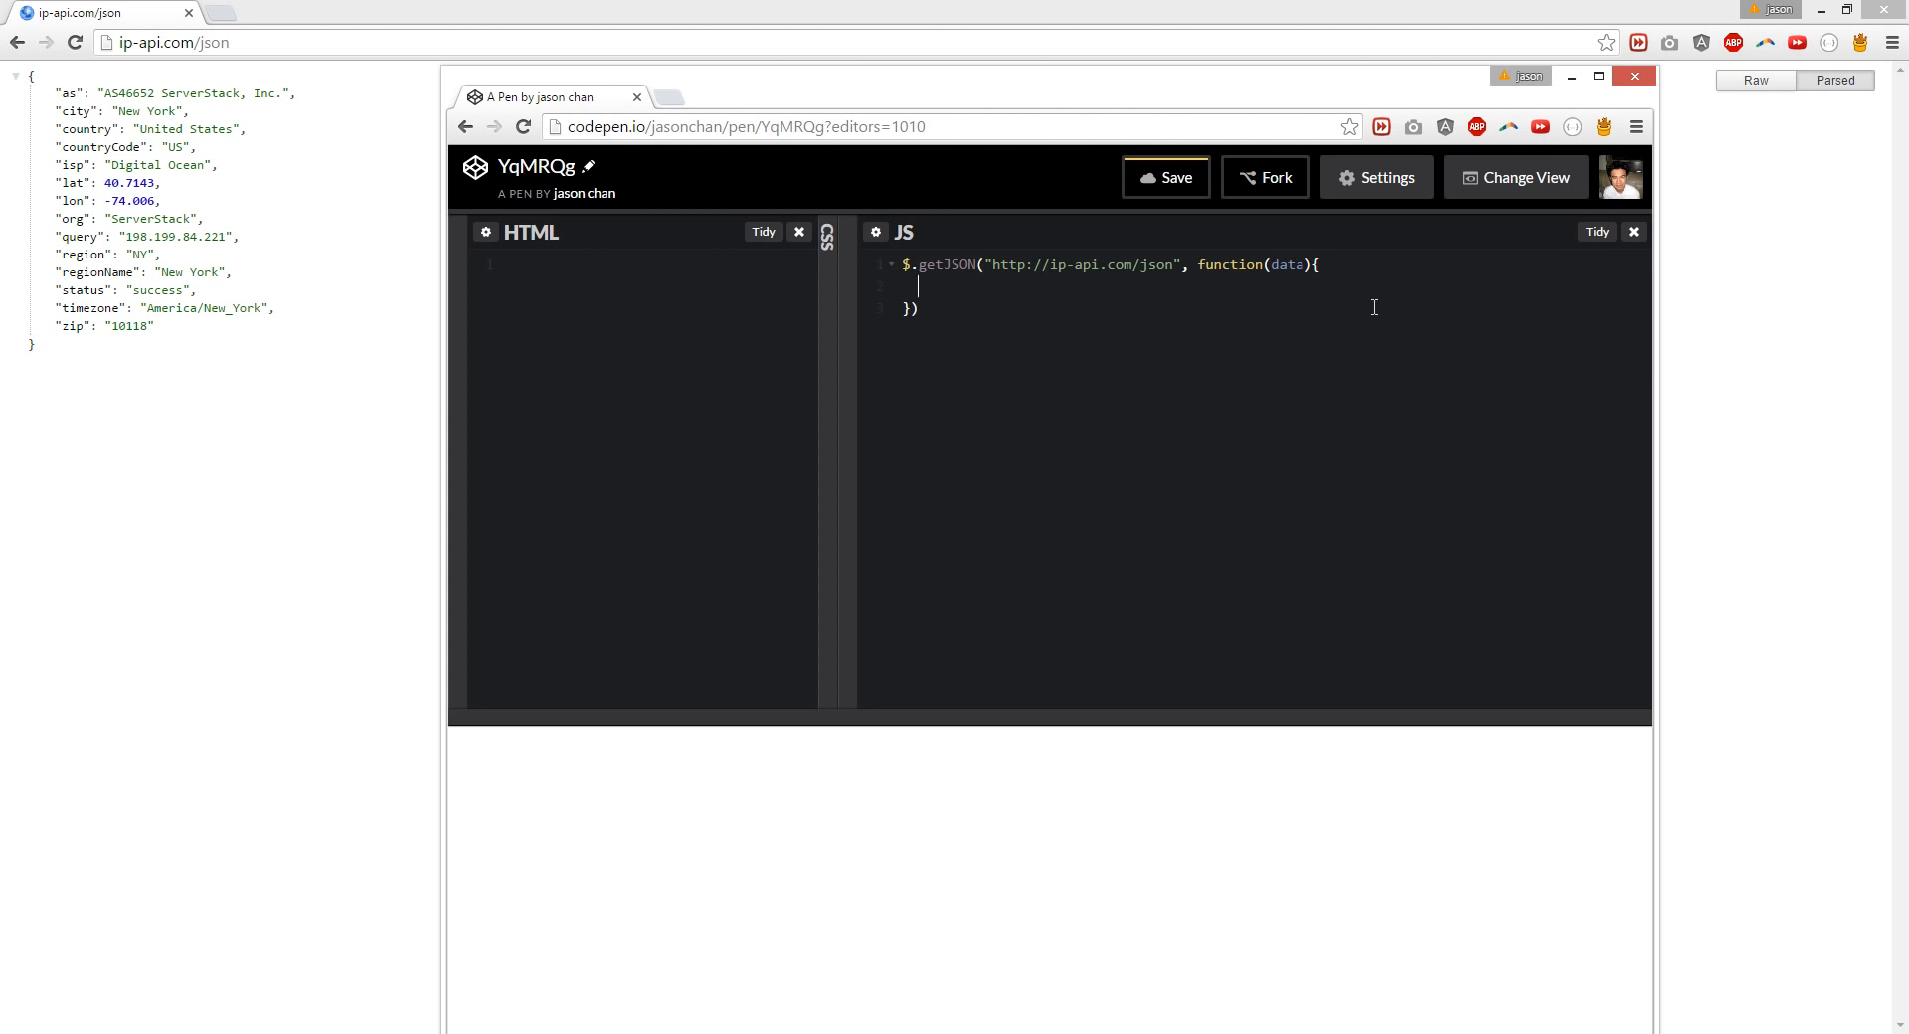
{"action": "type", "text": "console.log"}
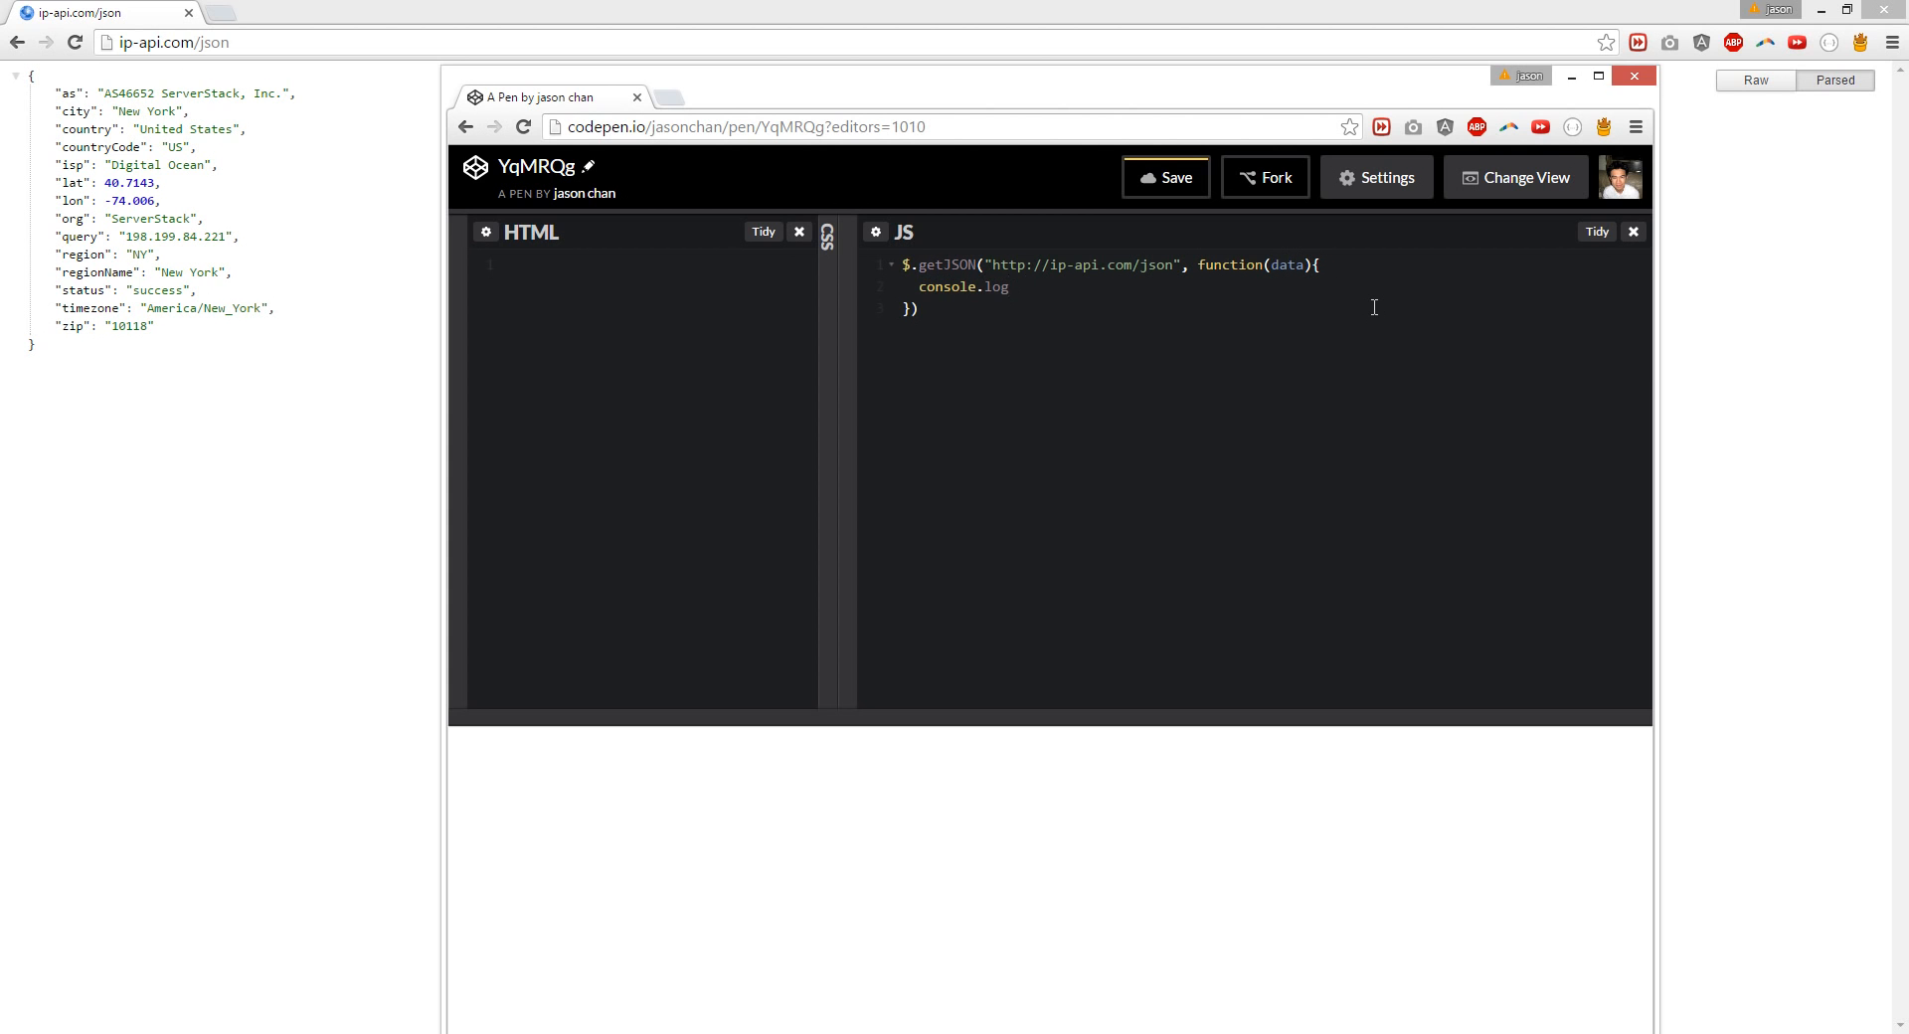
{"action": "type", "text": "(data)"}
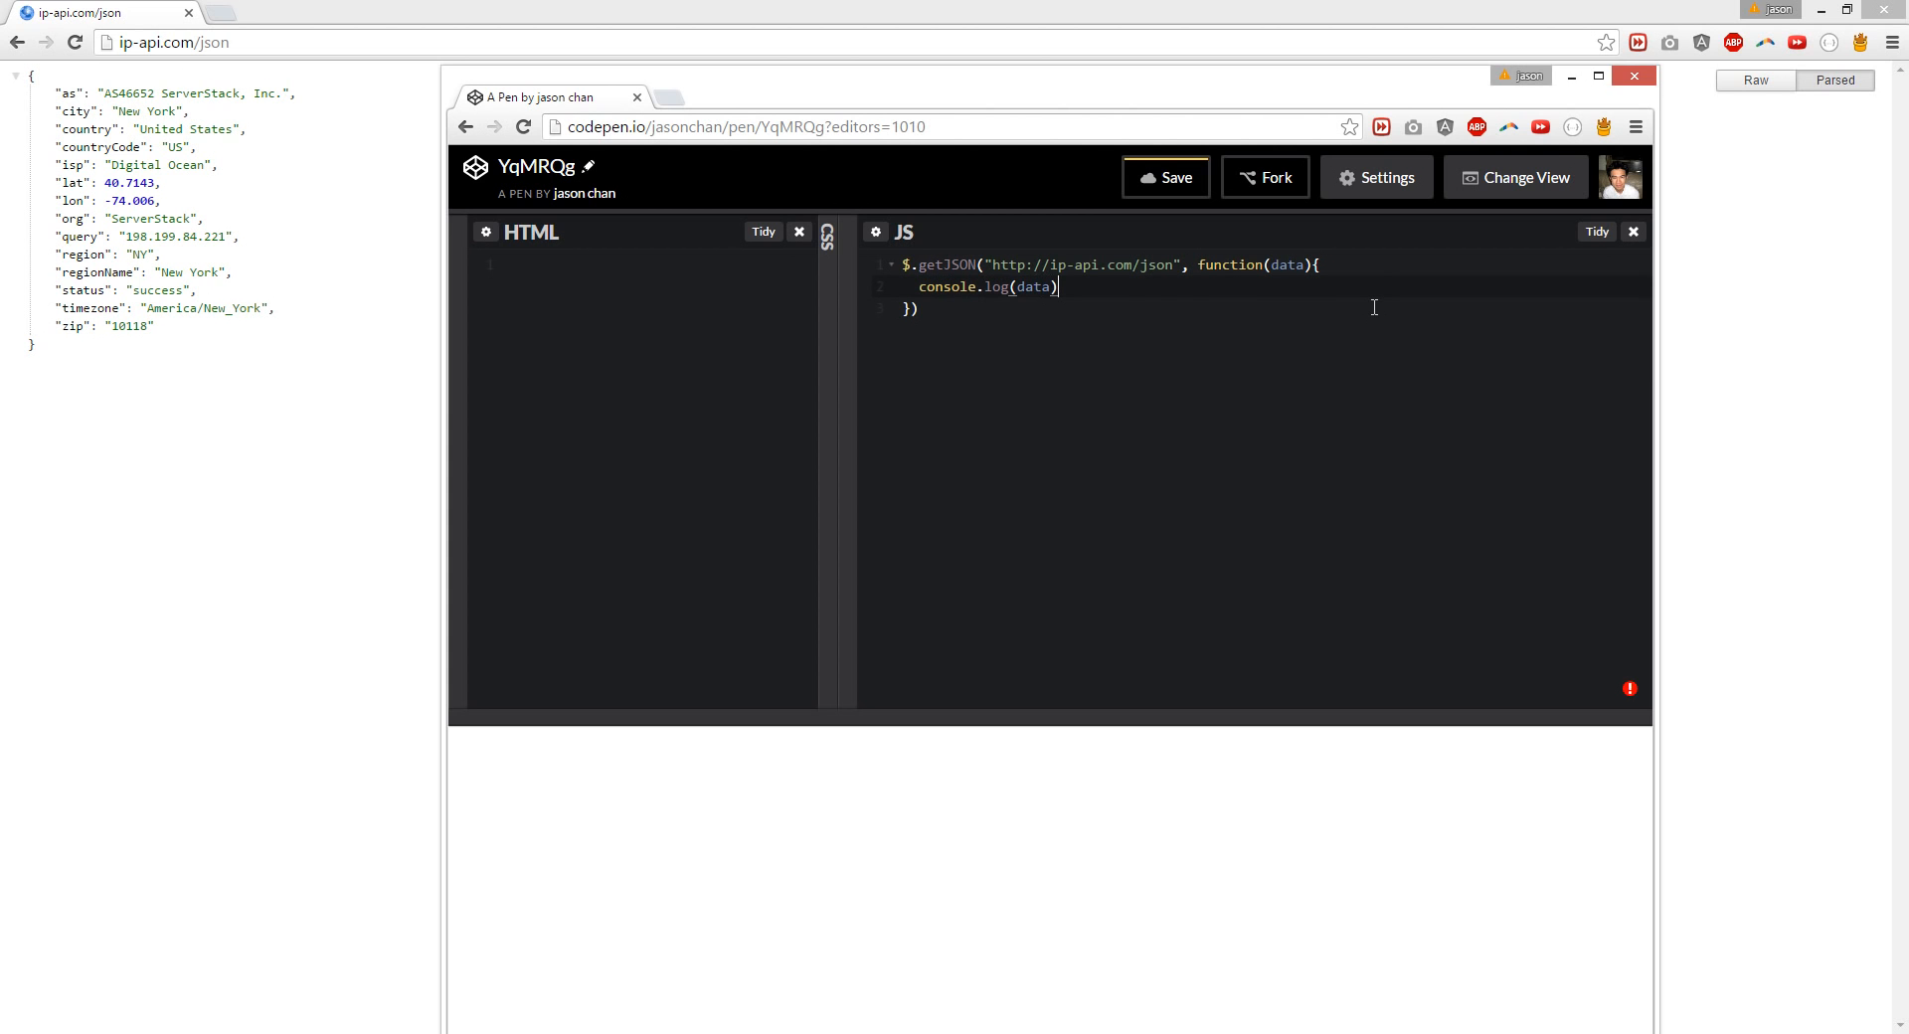
{"action": "type", "text": ";"}
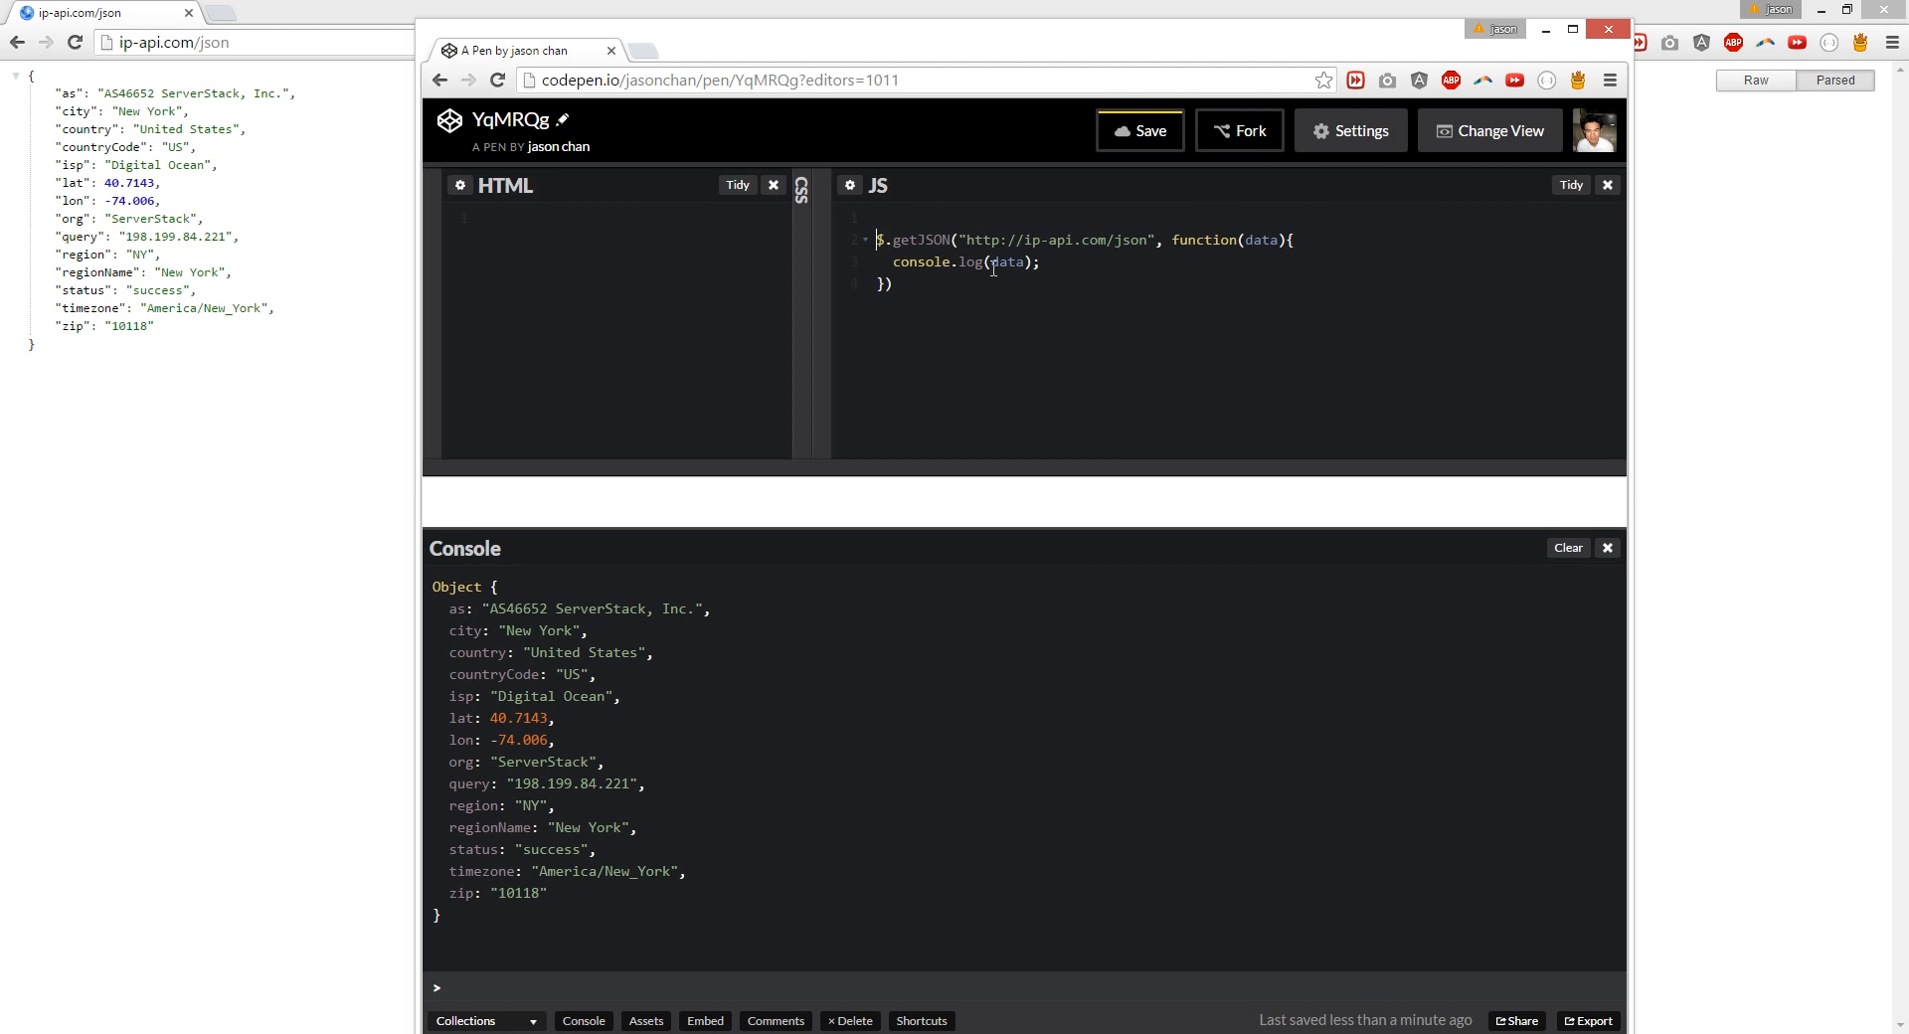
Step: Declare var long, lat, city, ip, zip above getJSON and drop the console.log line
{"action": "type", "text": "var"}
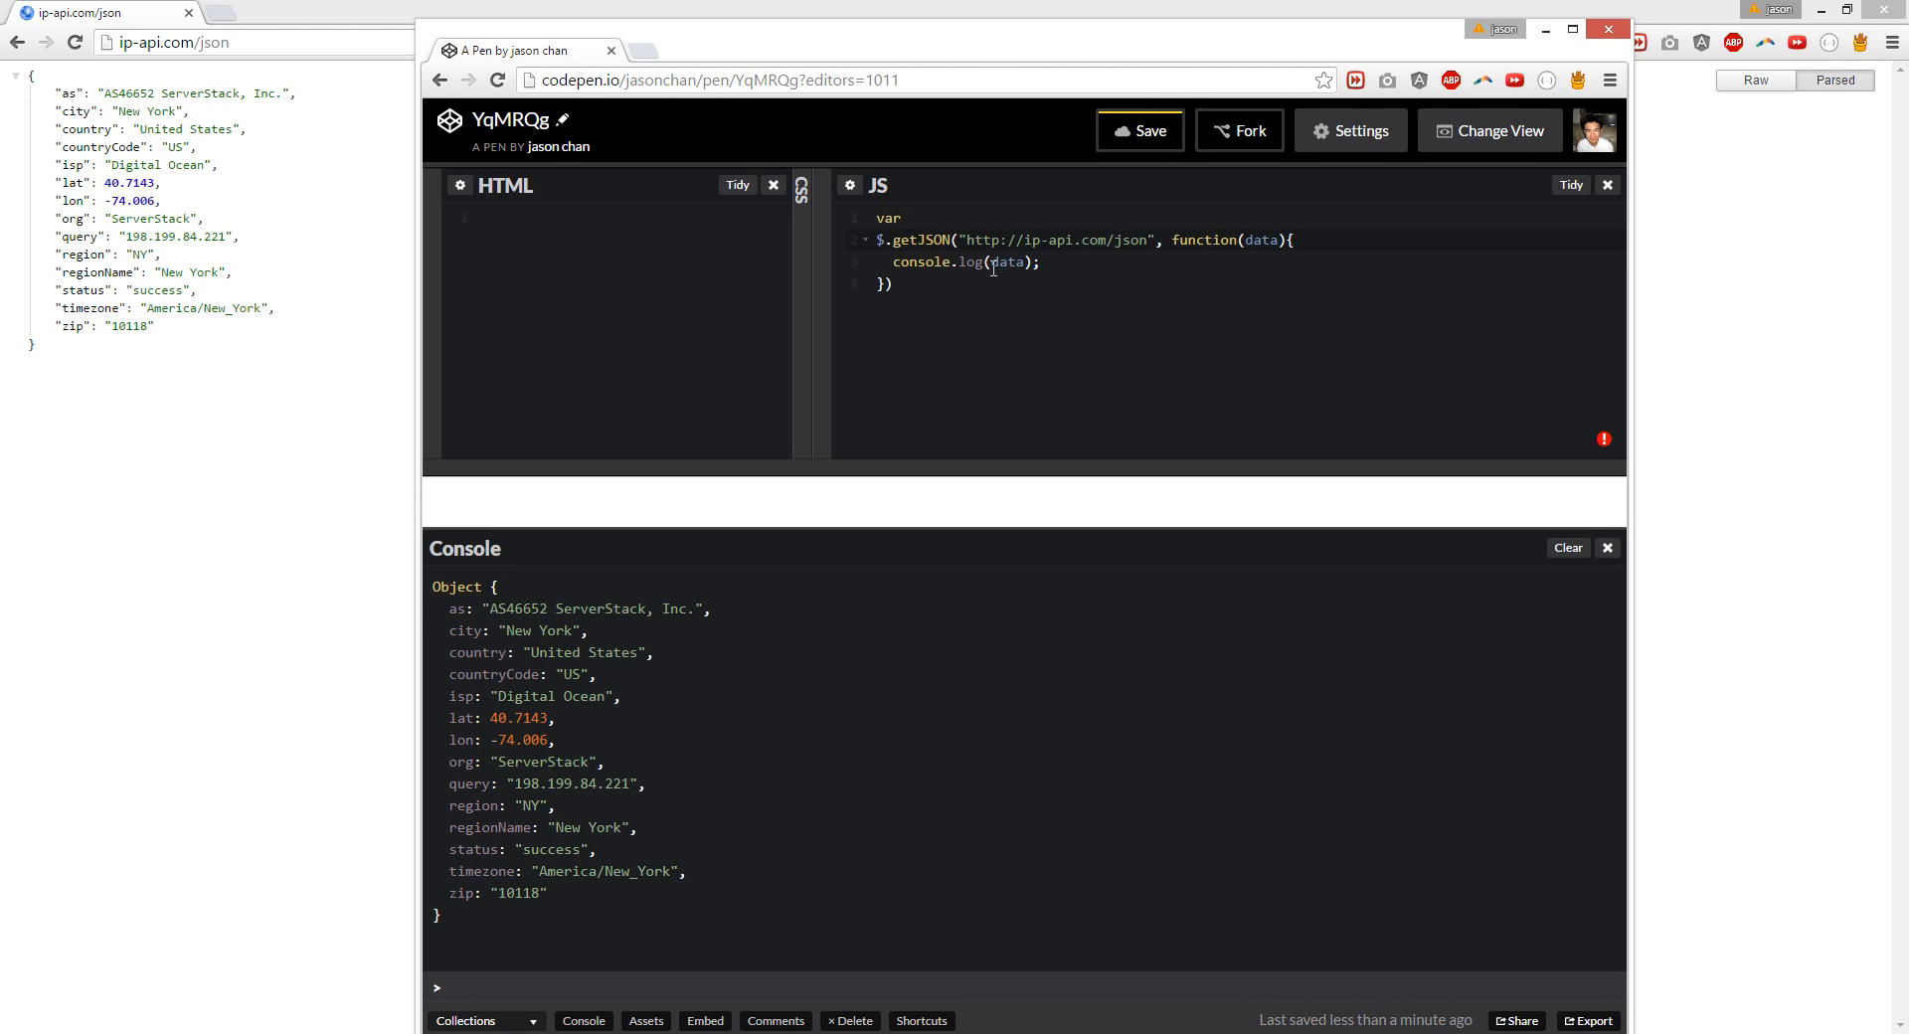
{"action": "type", "text": "long,"}
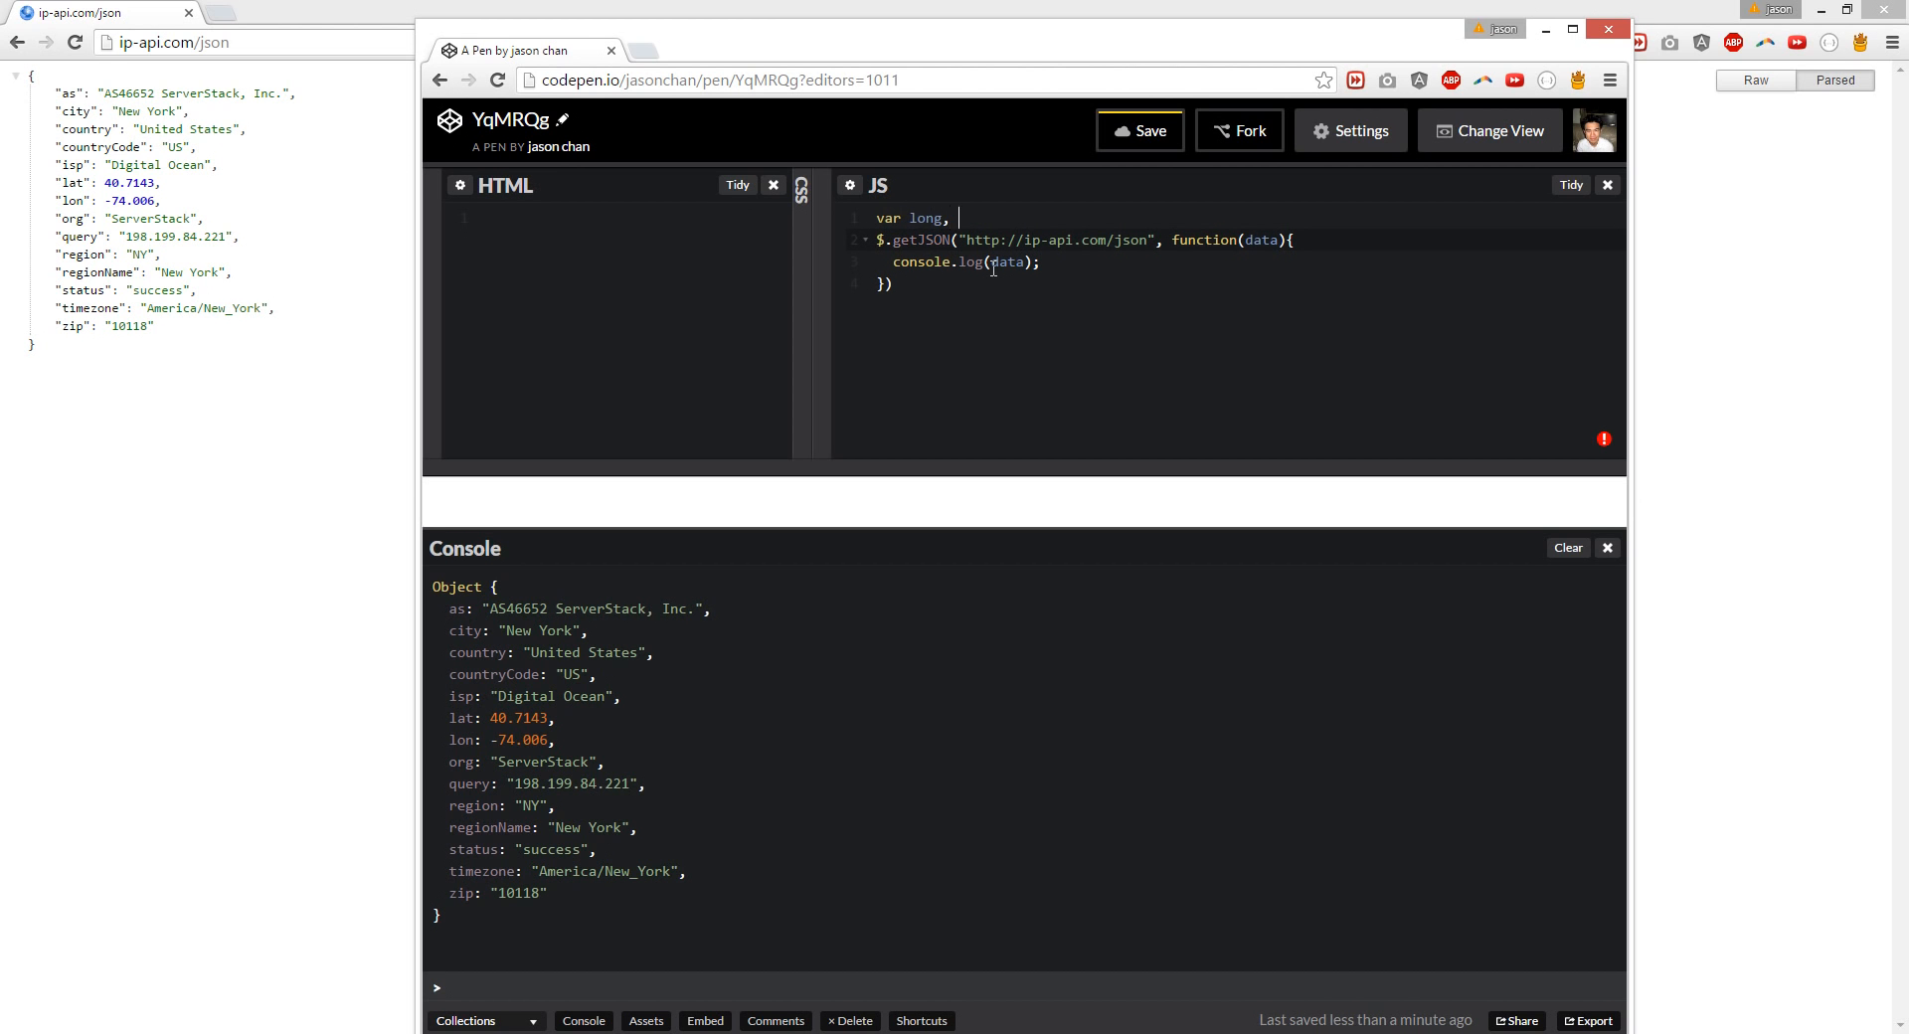
{"action": "type", "text": "lat, ci"}
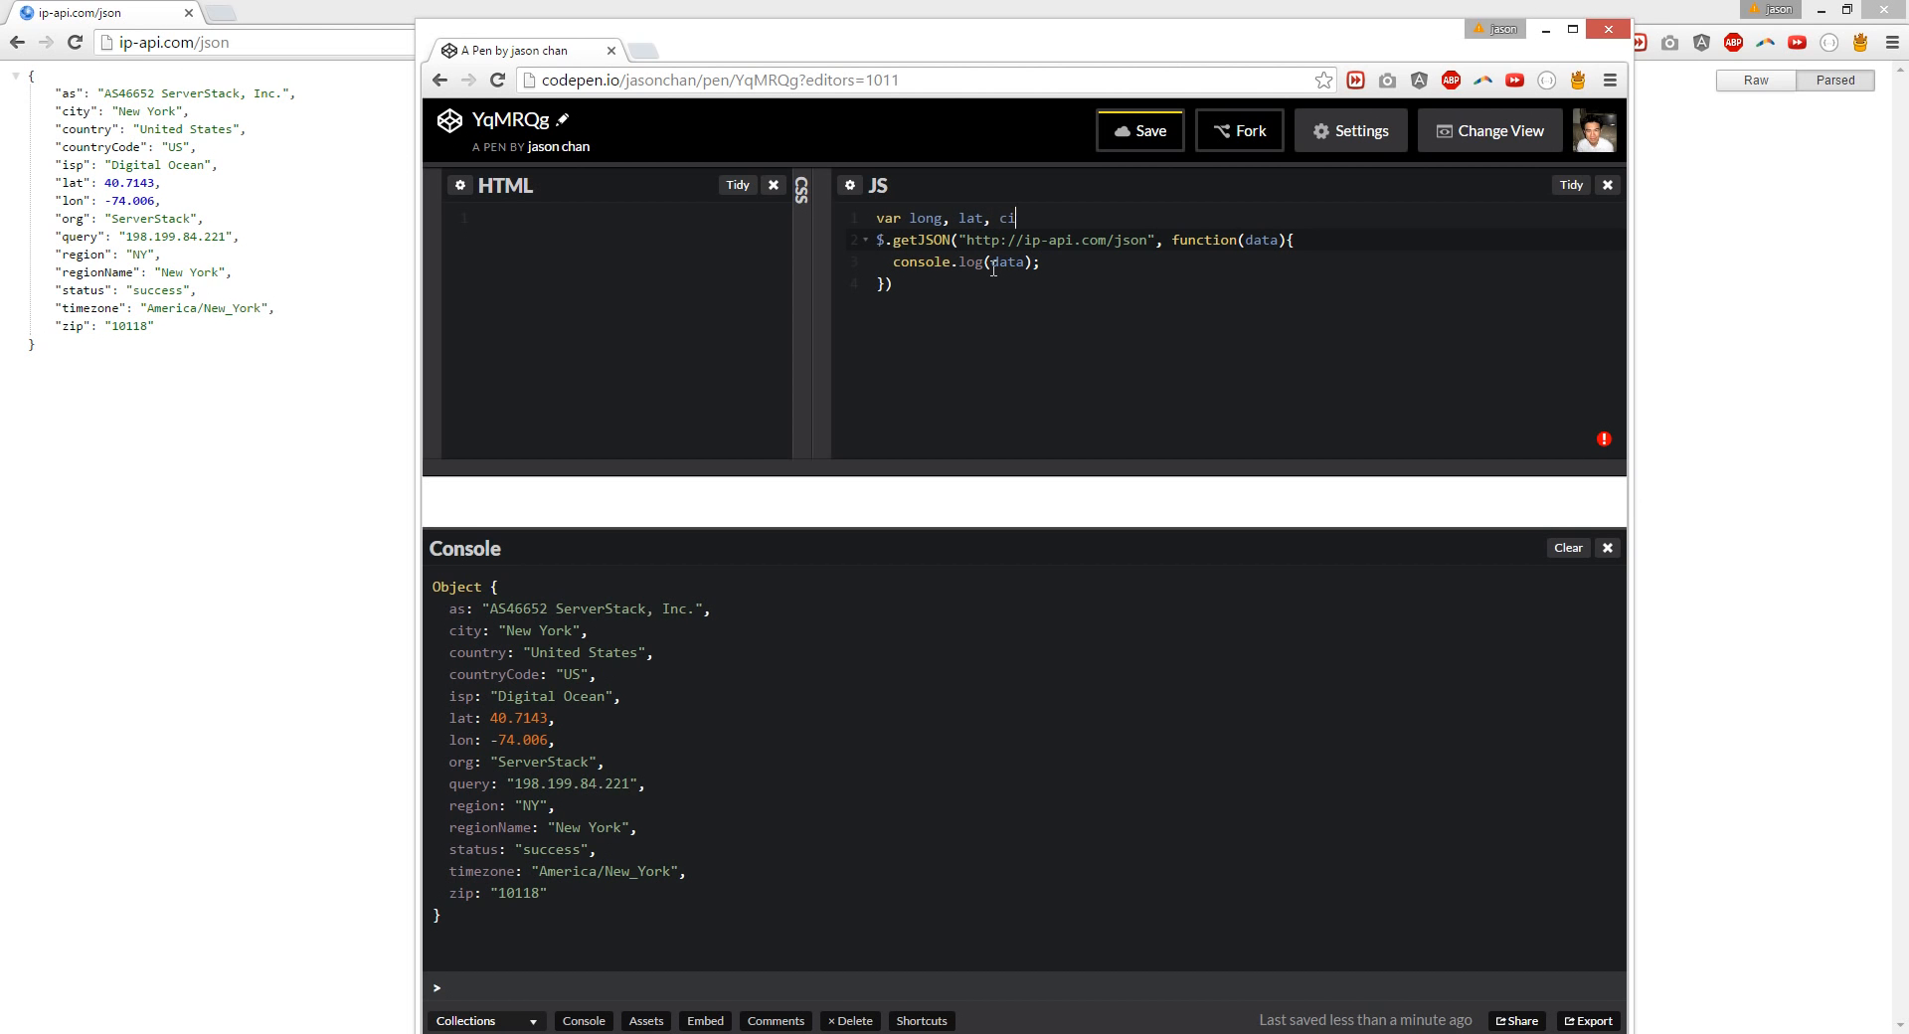
{"action": "type", "text": "ty"}
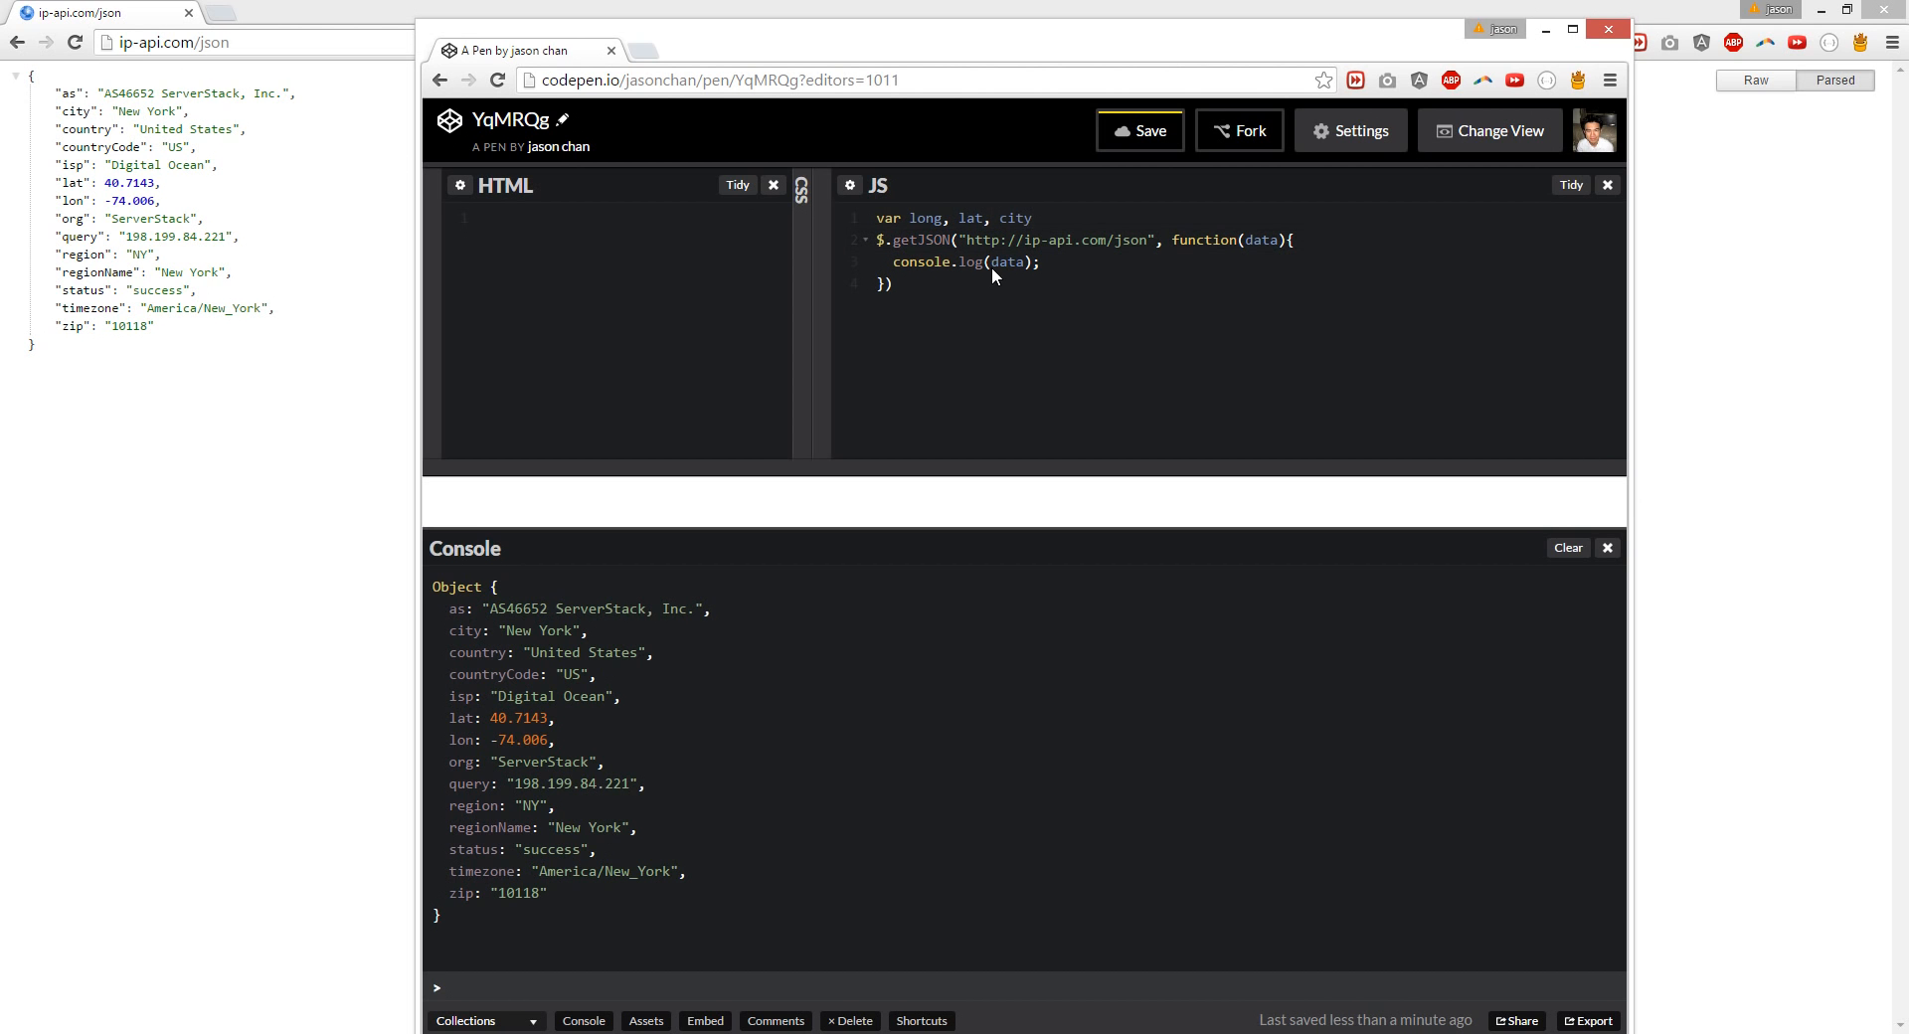
{"action": "type", "text": ", ip, zip;"}
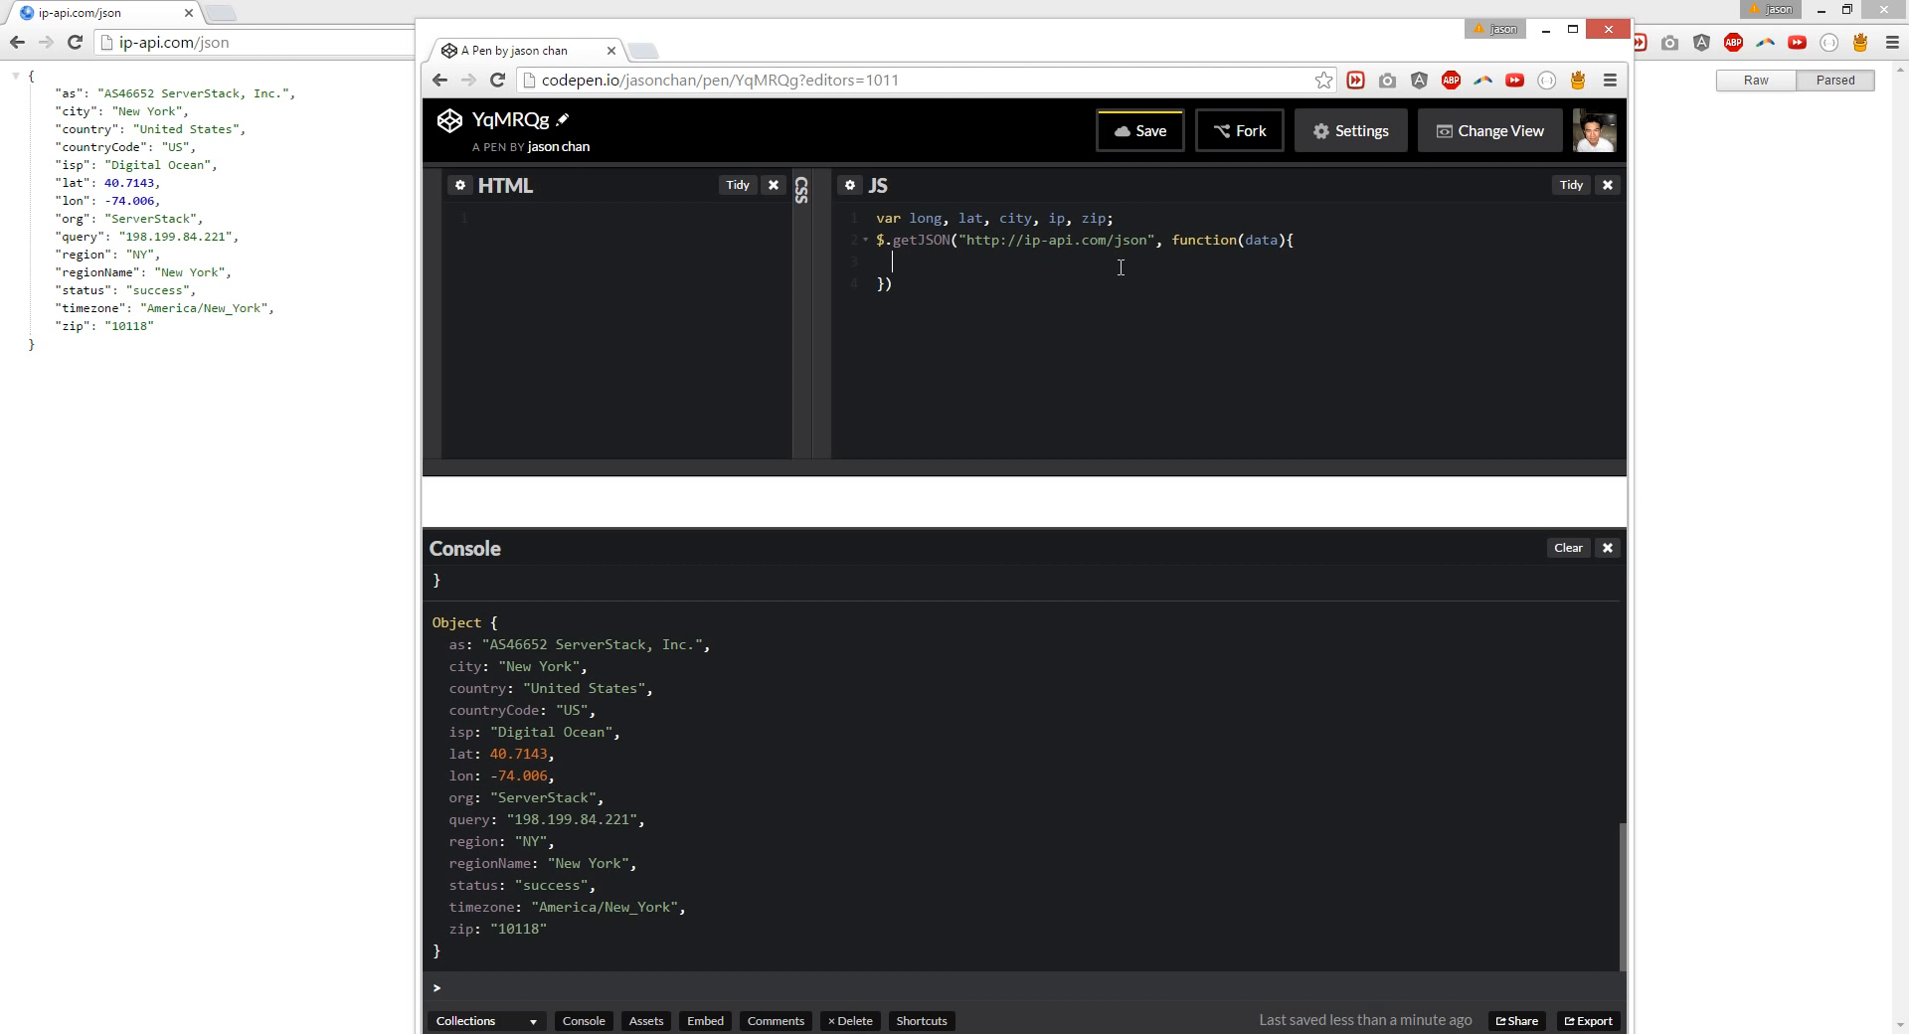
Step: Assign long = data.log and lat = data.lat inside the callback
{"action": "type", "text": "long"}
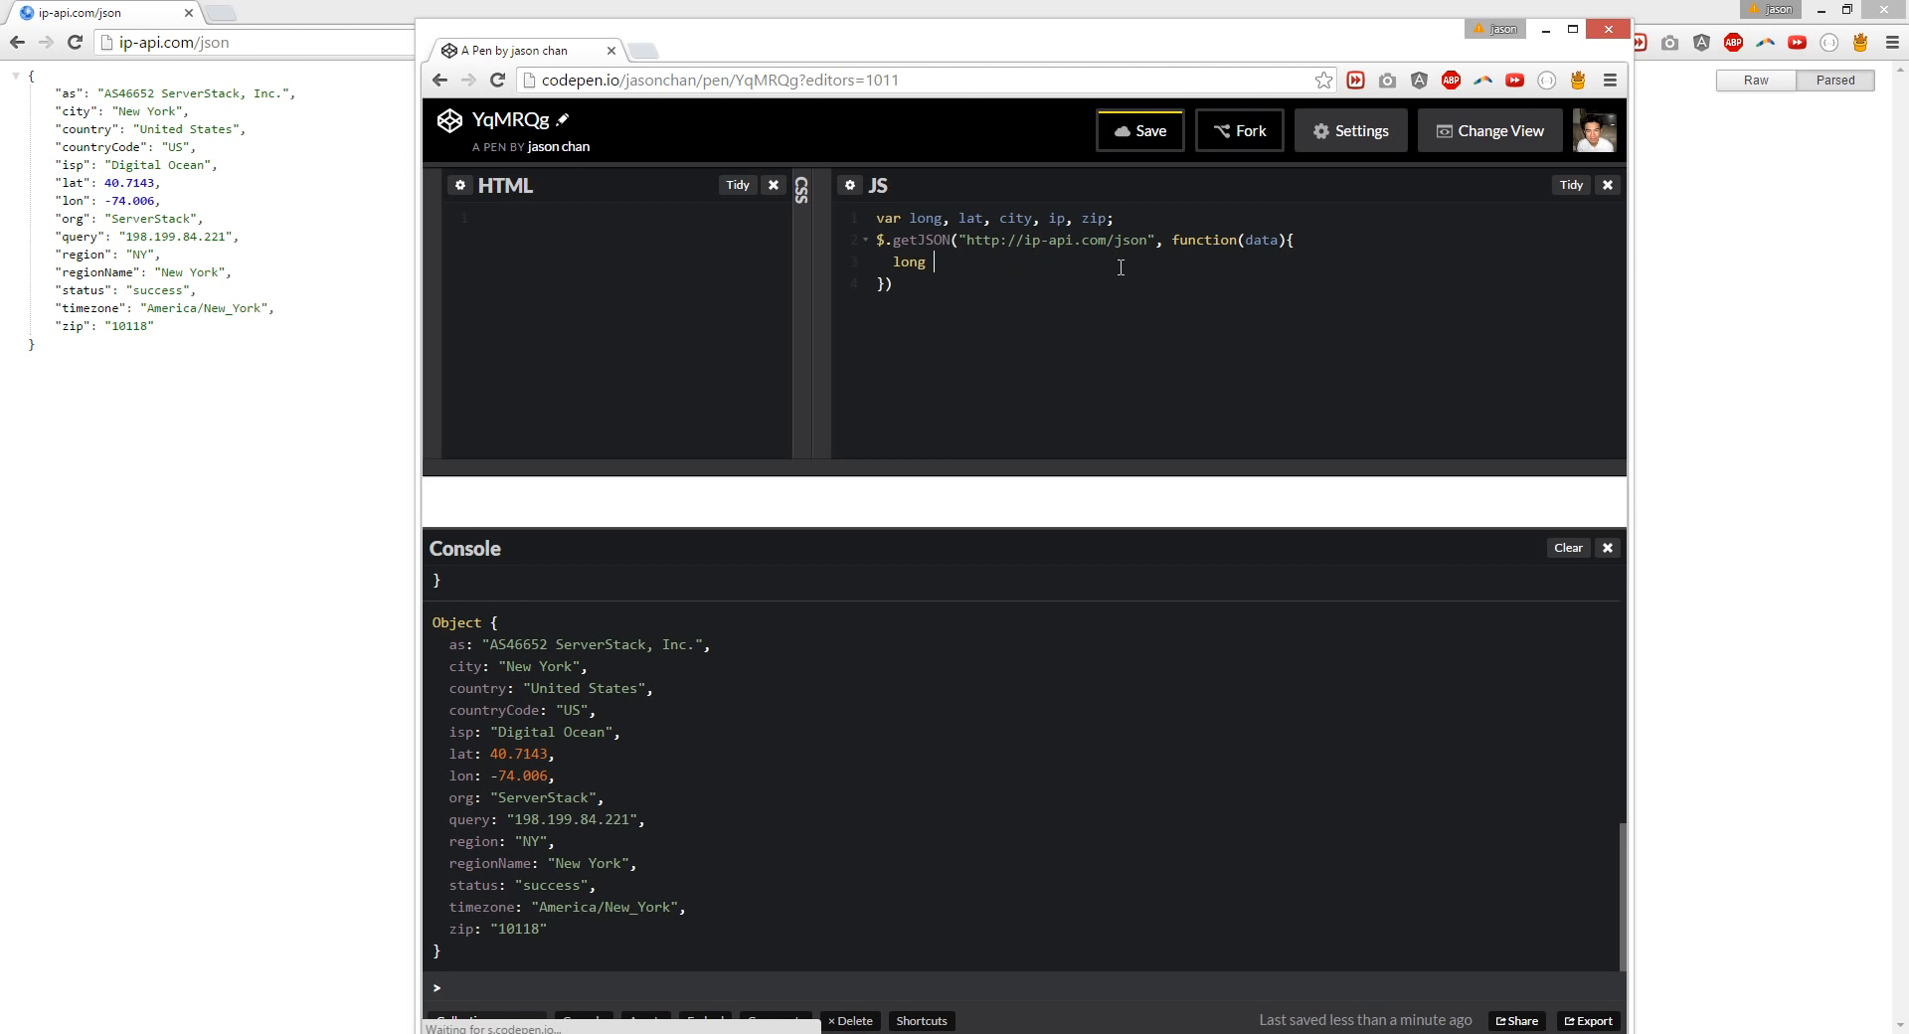
{"action": "type", "text": "= data."}
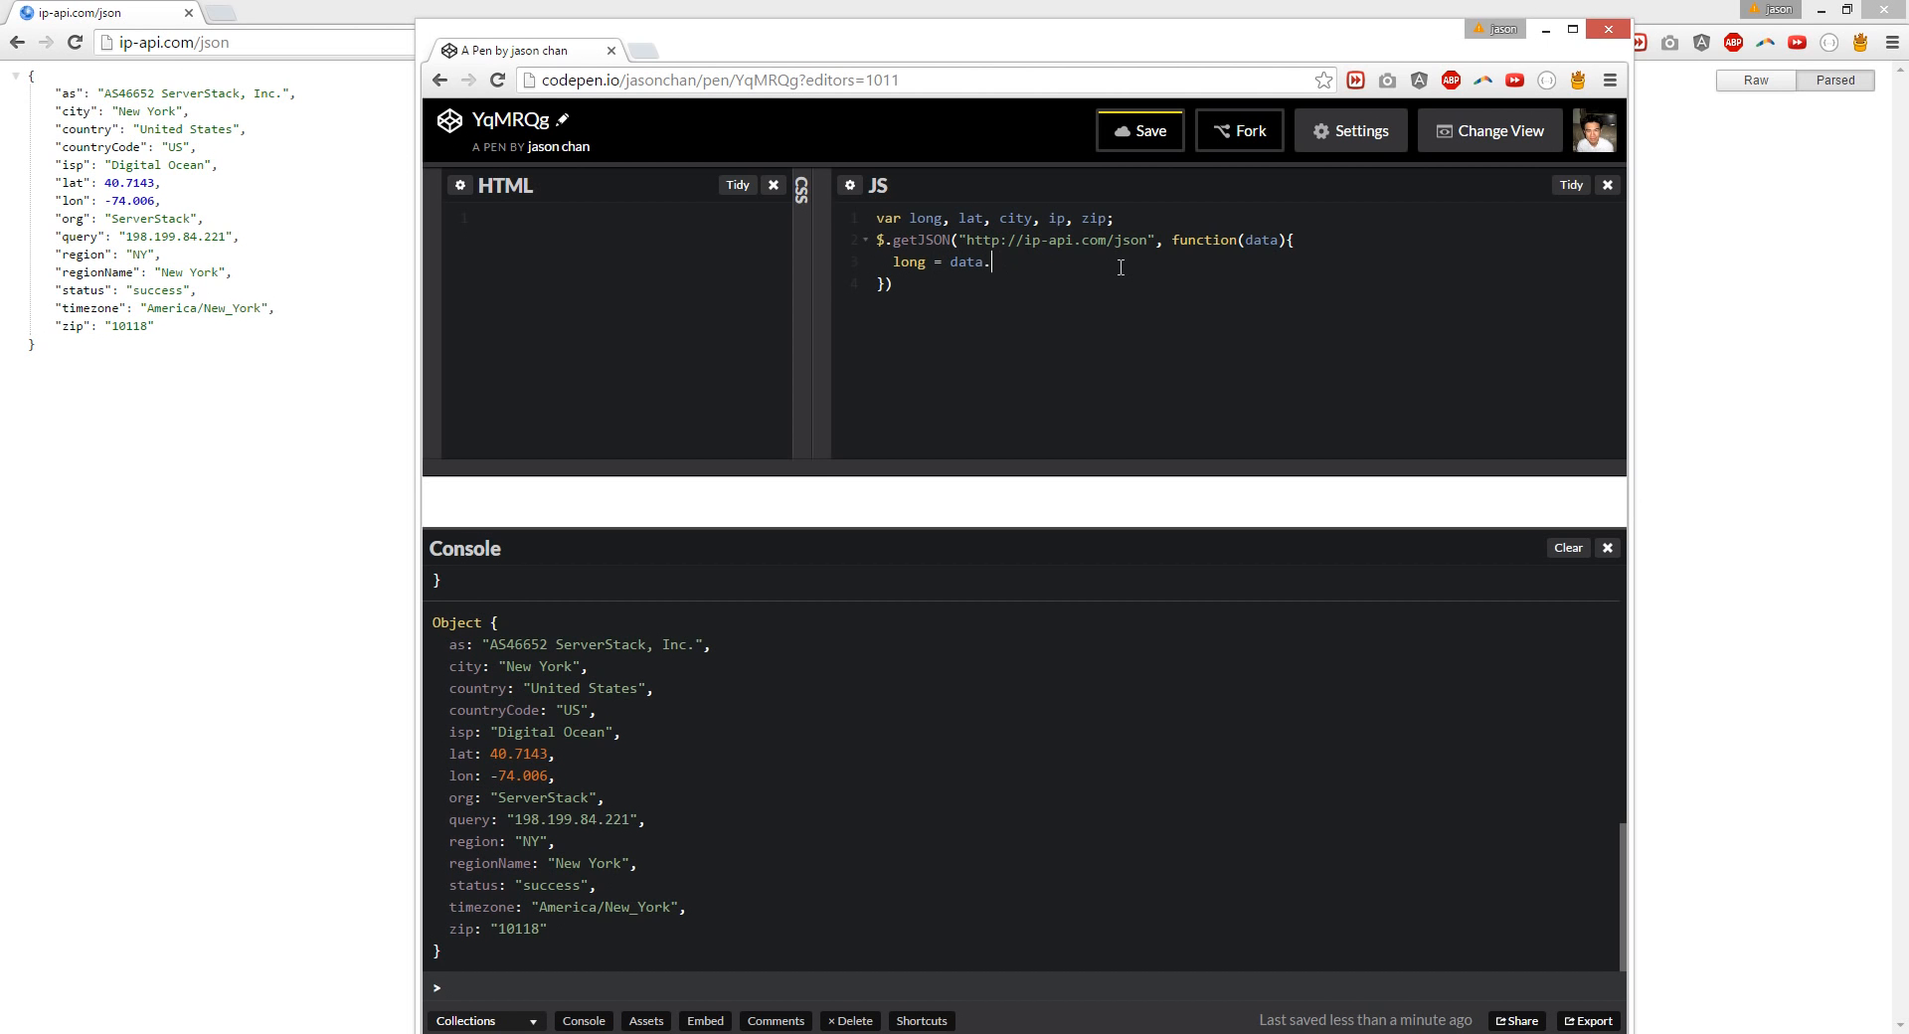
{"action": "type", "text": "log;"}
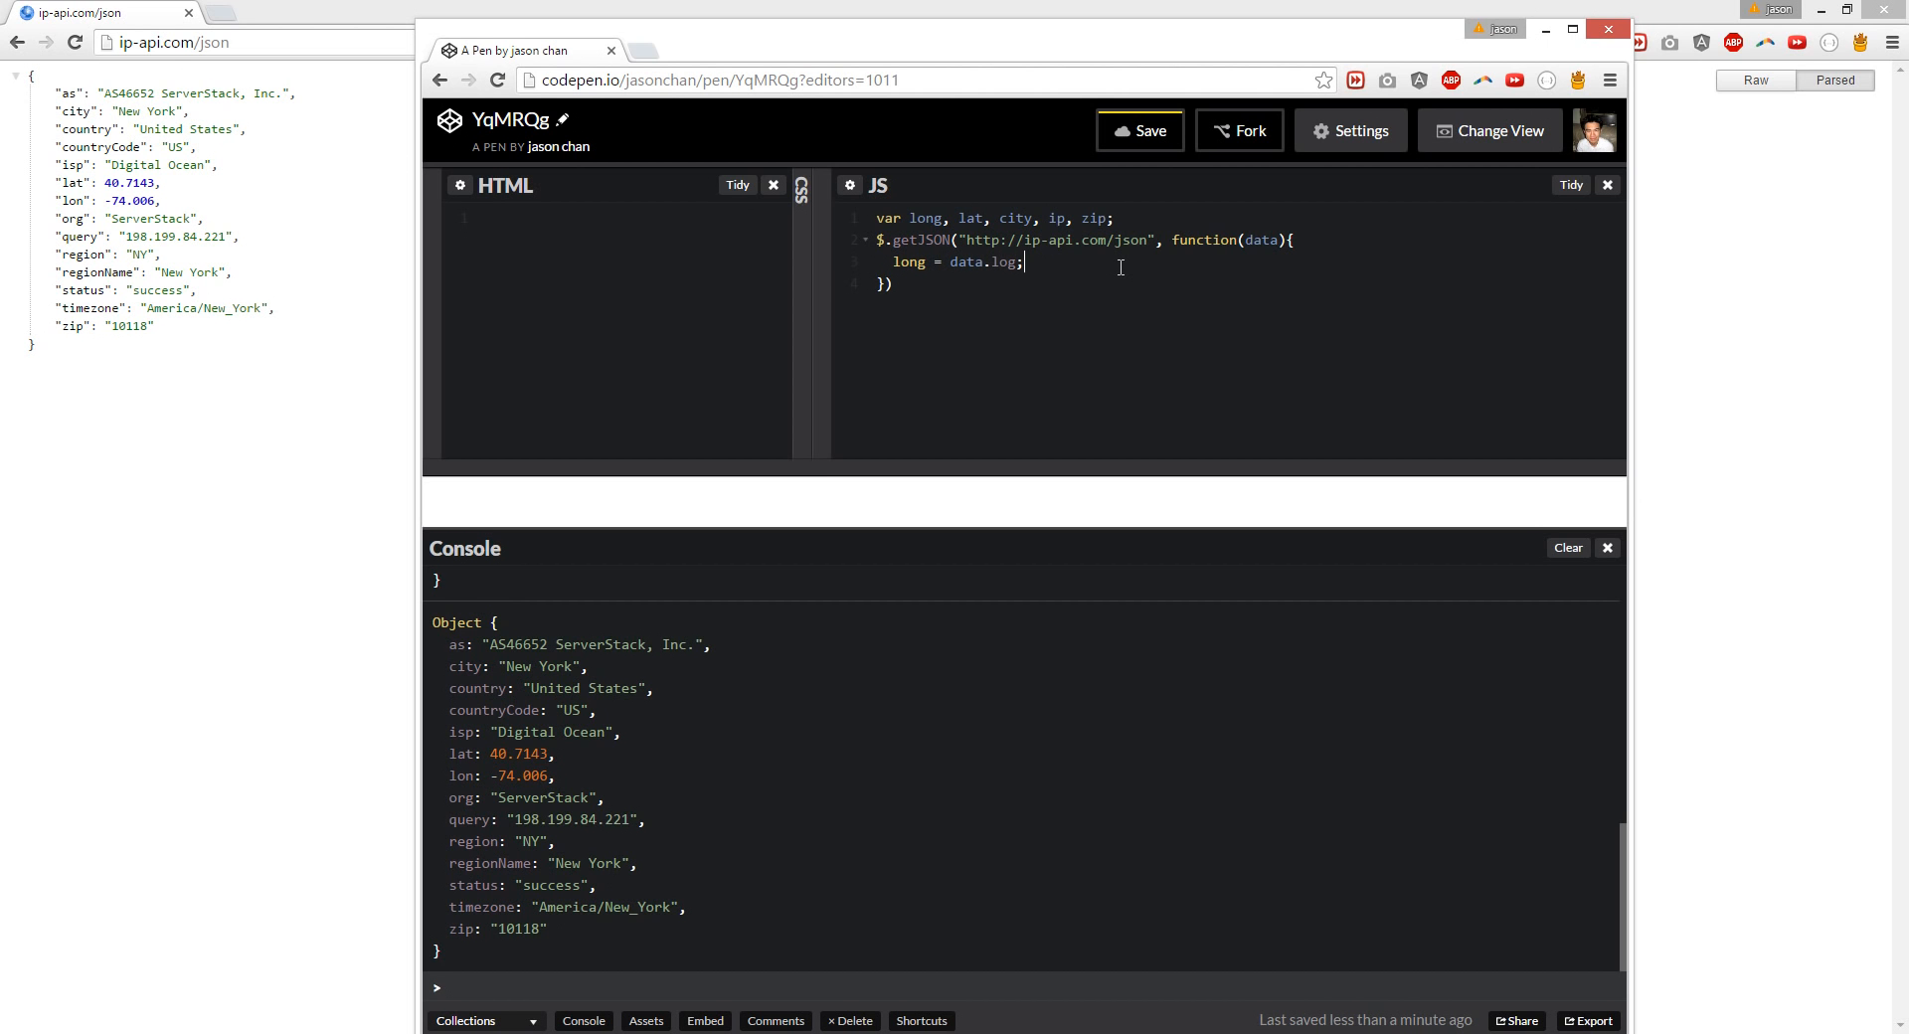
{"action": "type", "text": "lat ="}
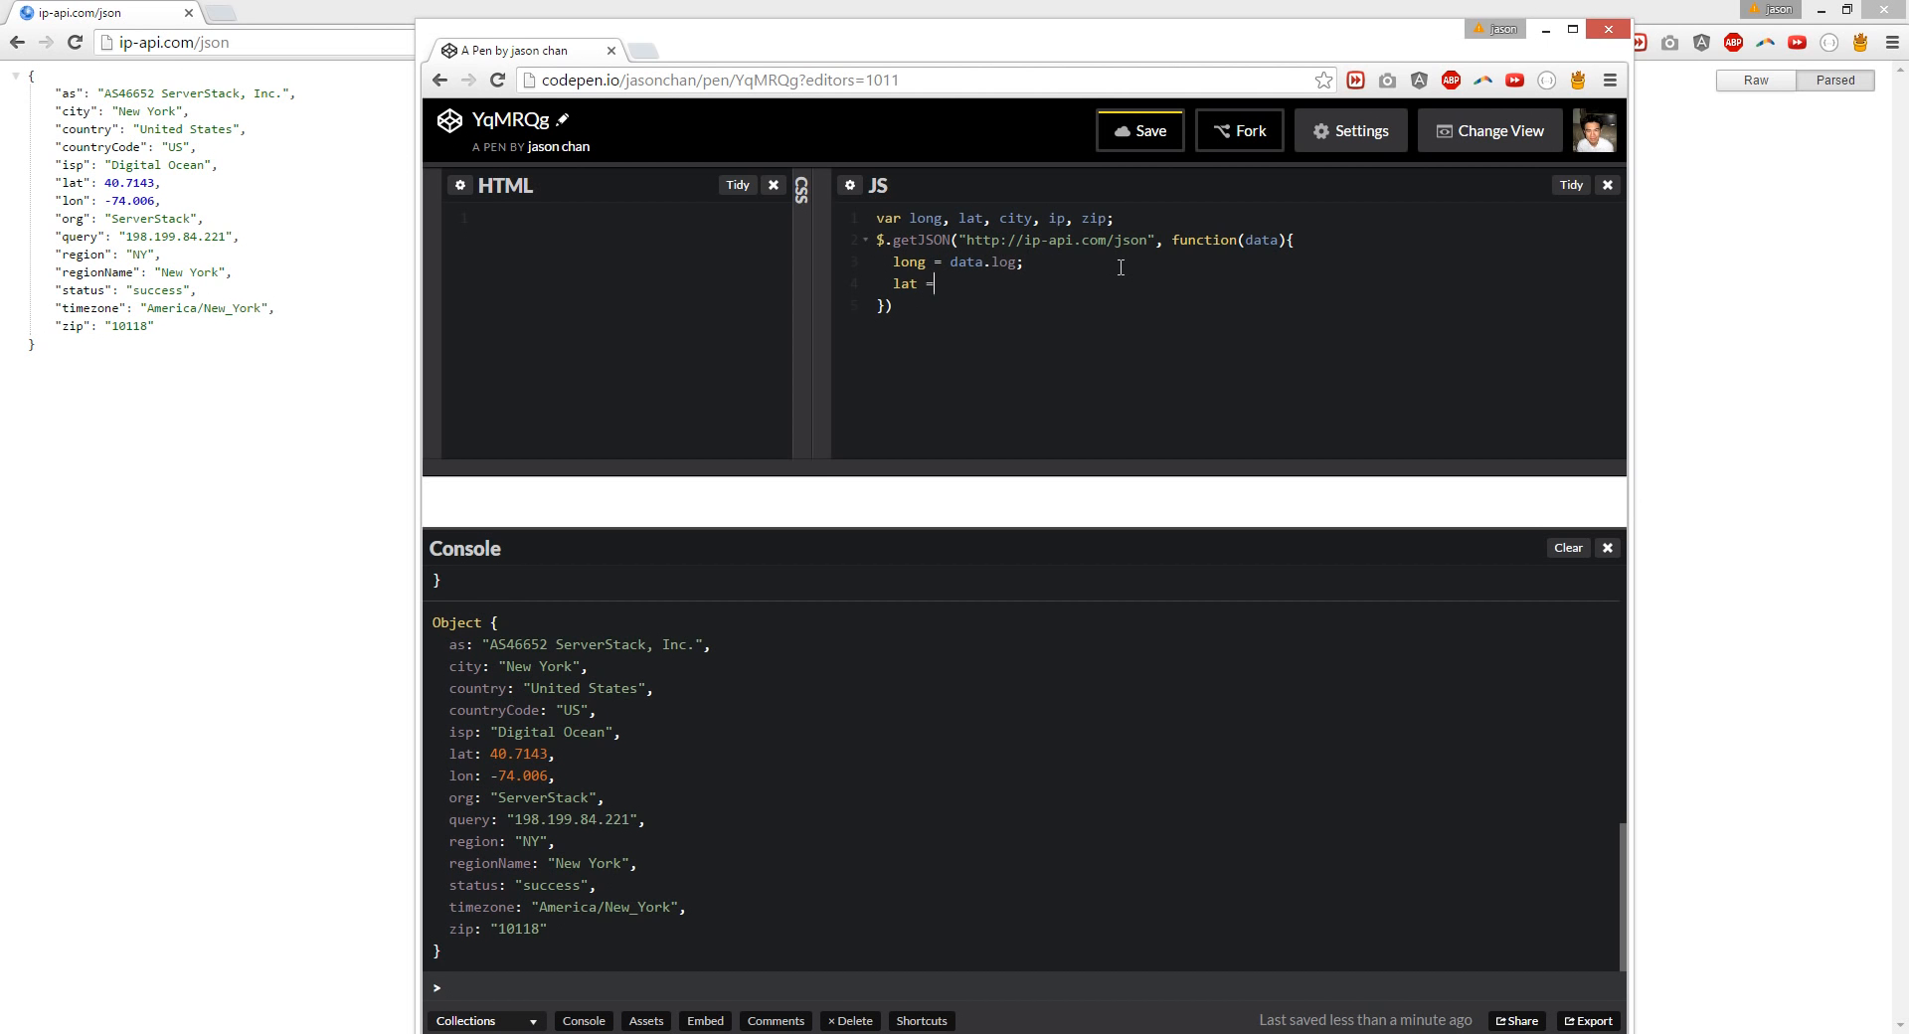
{"action": "type", "text": "data.lat;"}
{"action": "type", "text": "console"}
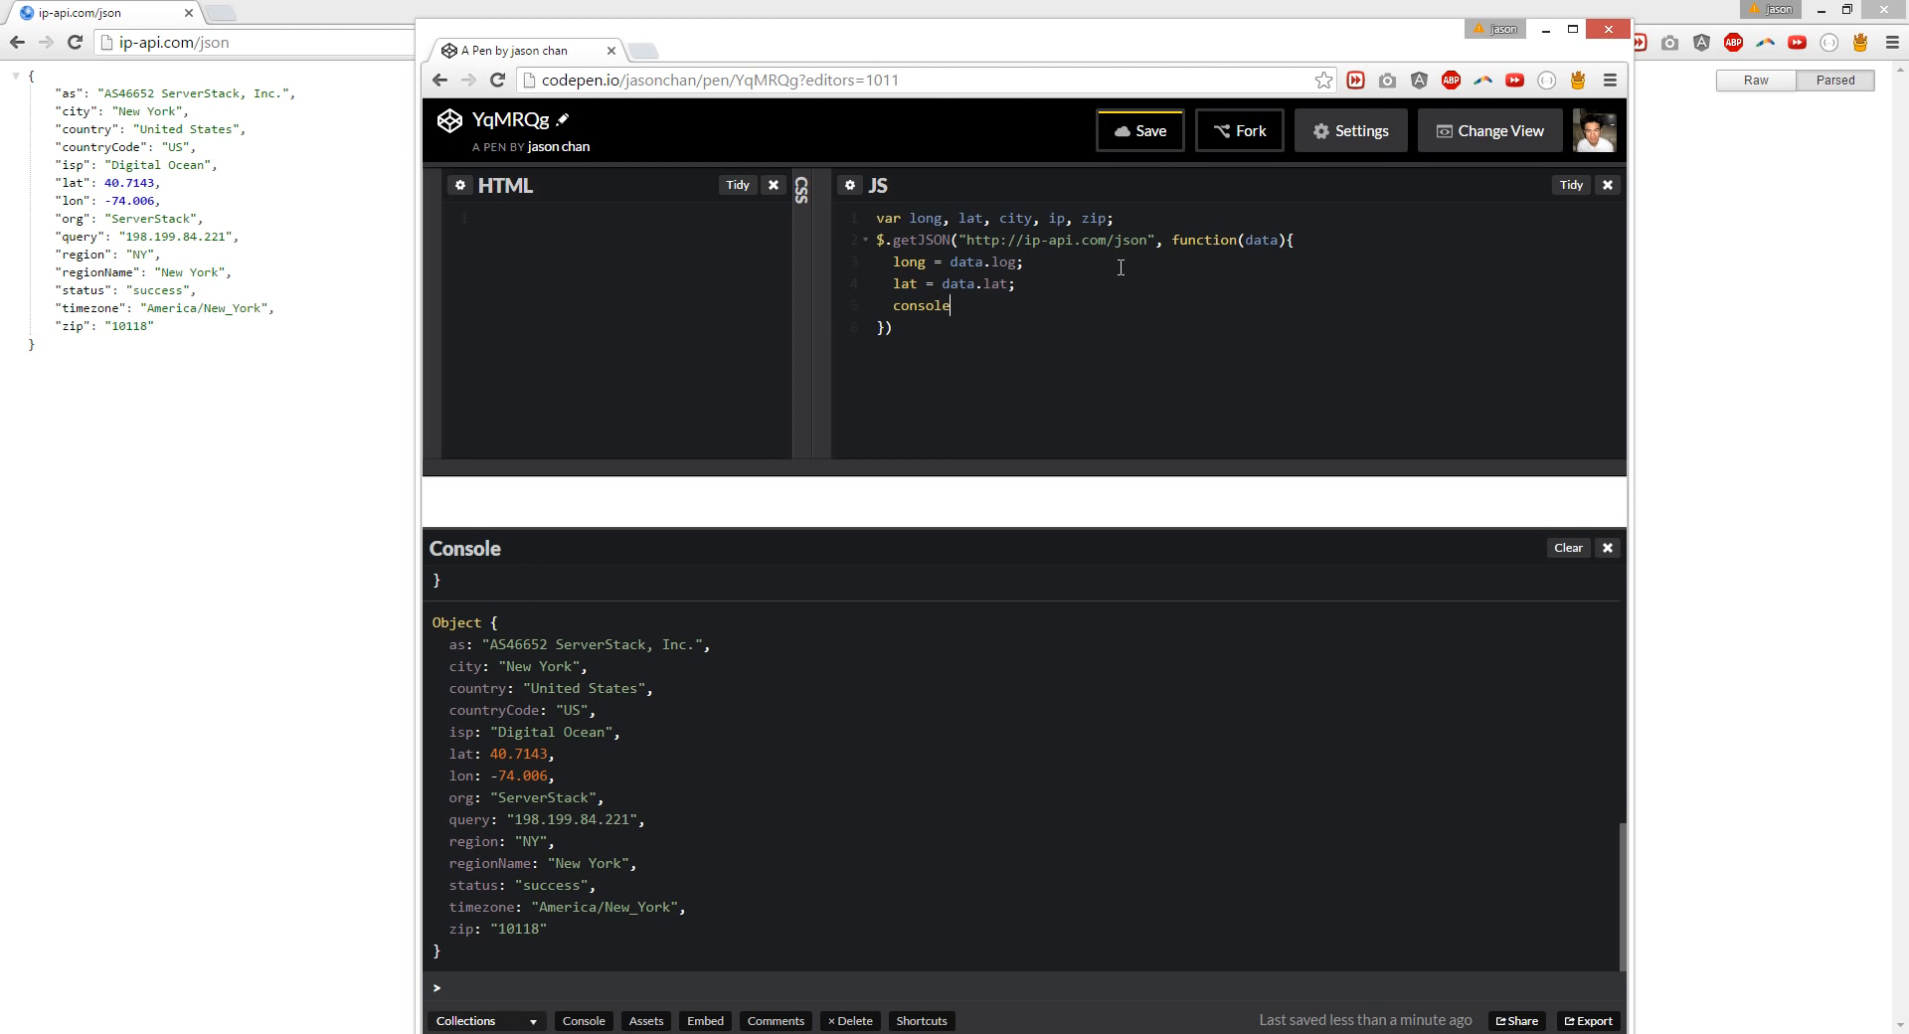
Step: Log long and lat with console.log, printing undefined and 40.7143
{"action": "type", "text": ".log()"}
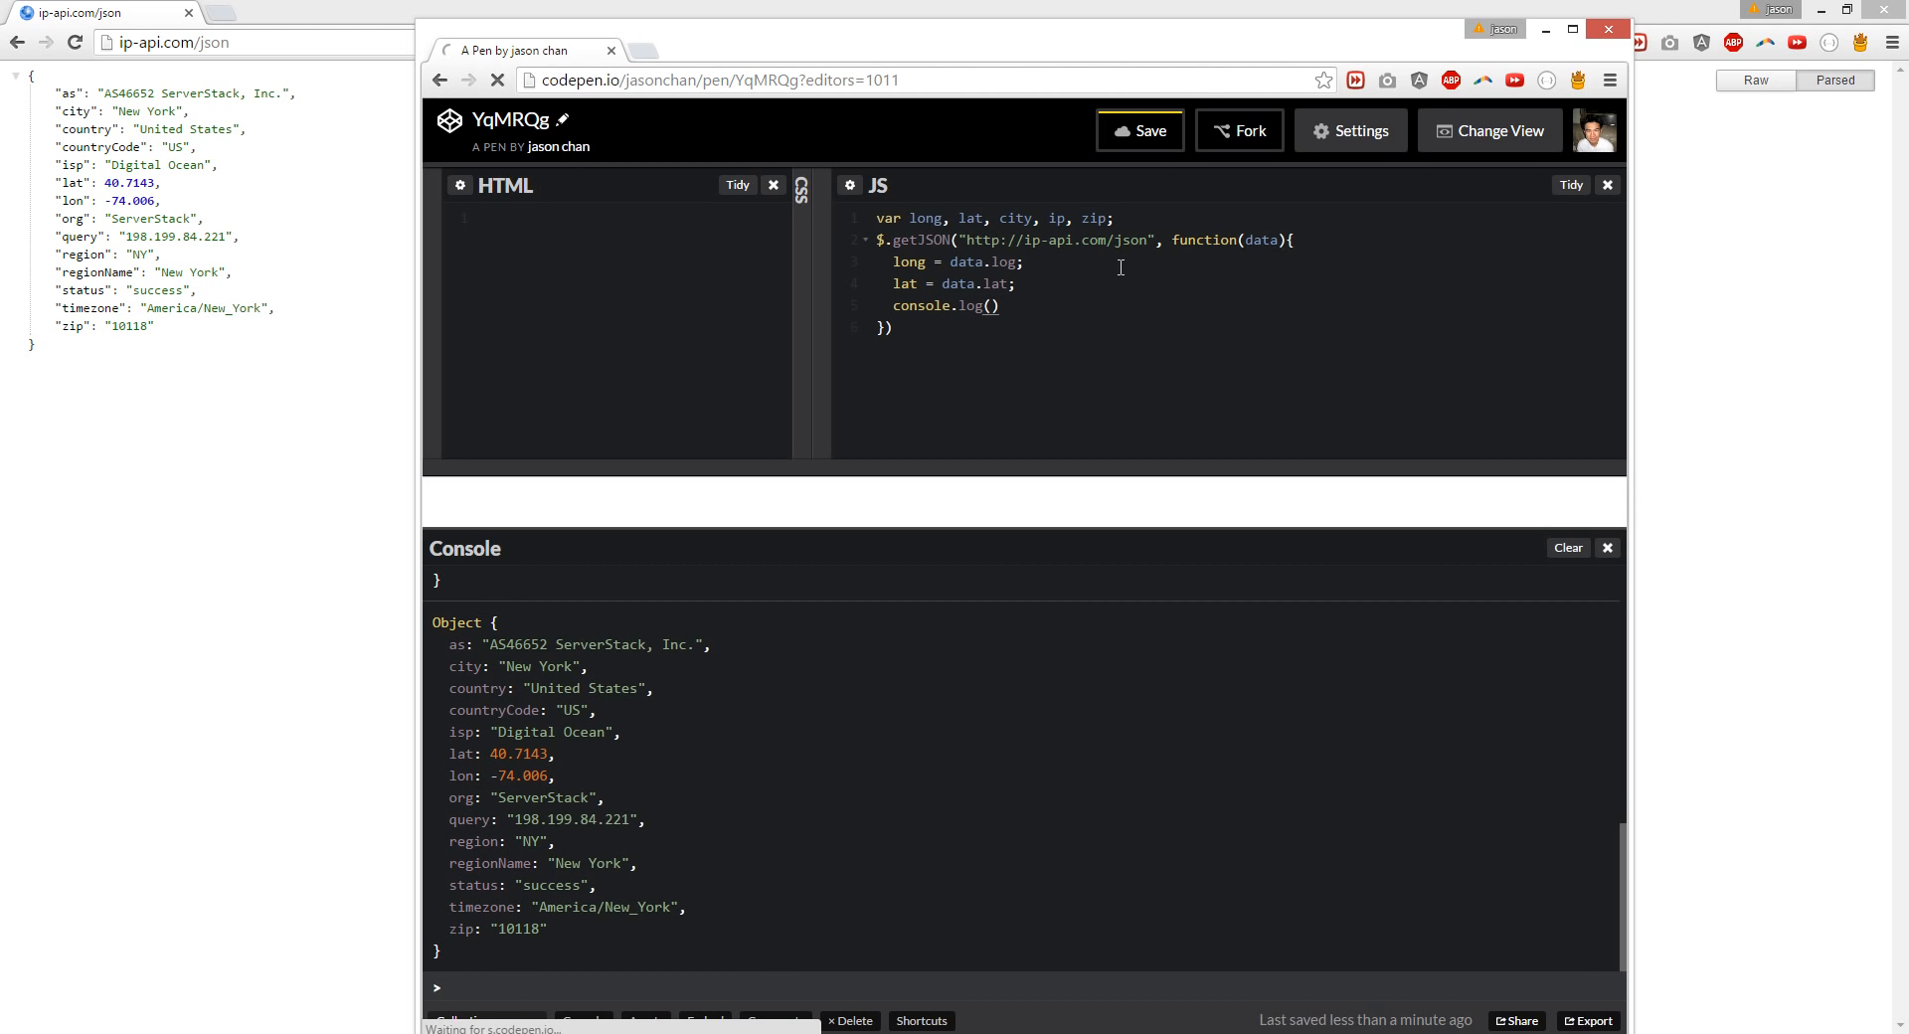
{"action": "type", "text": "console.log"}
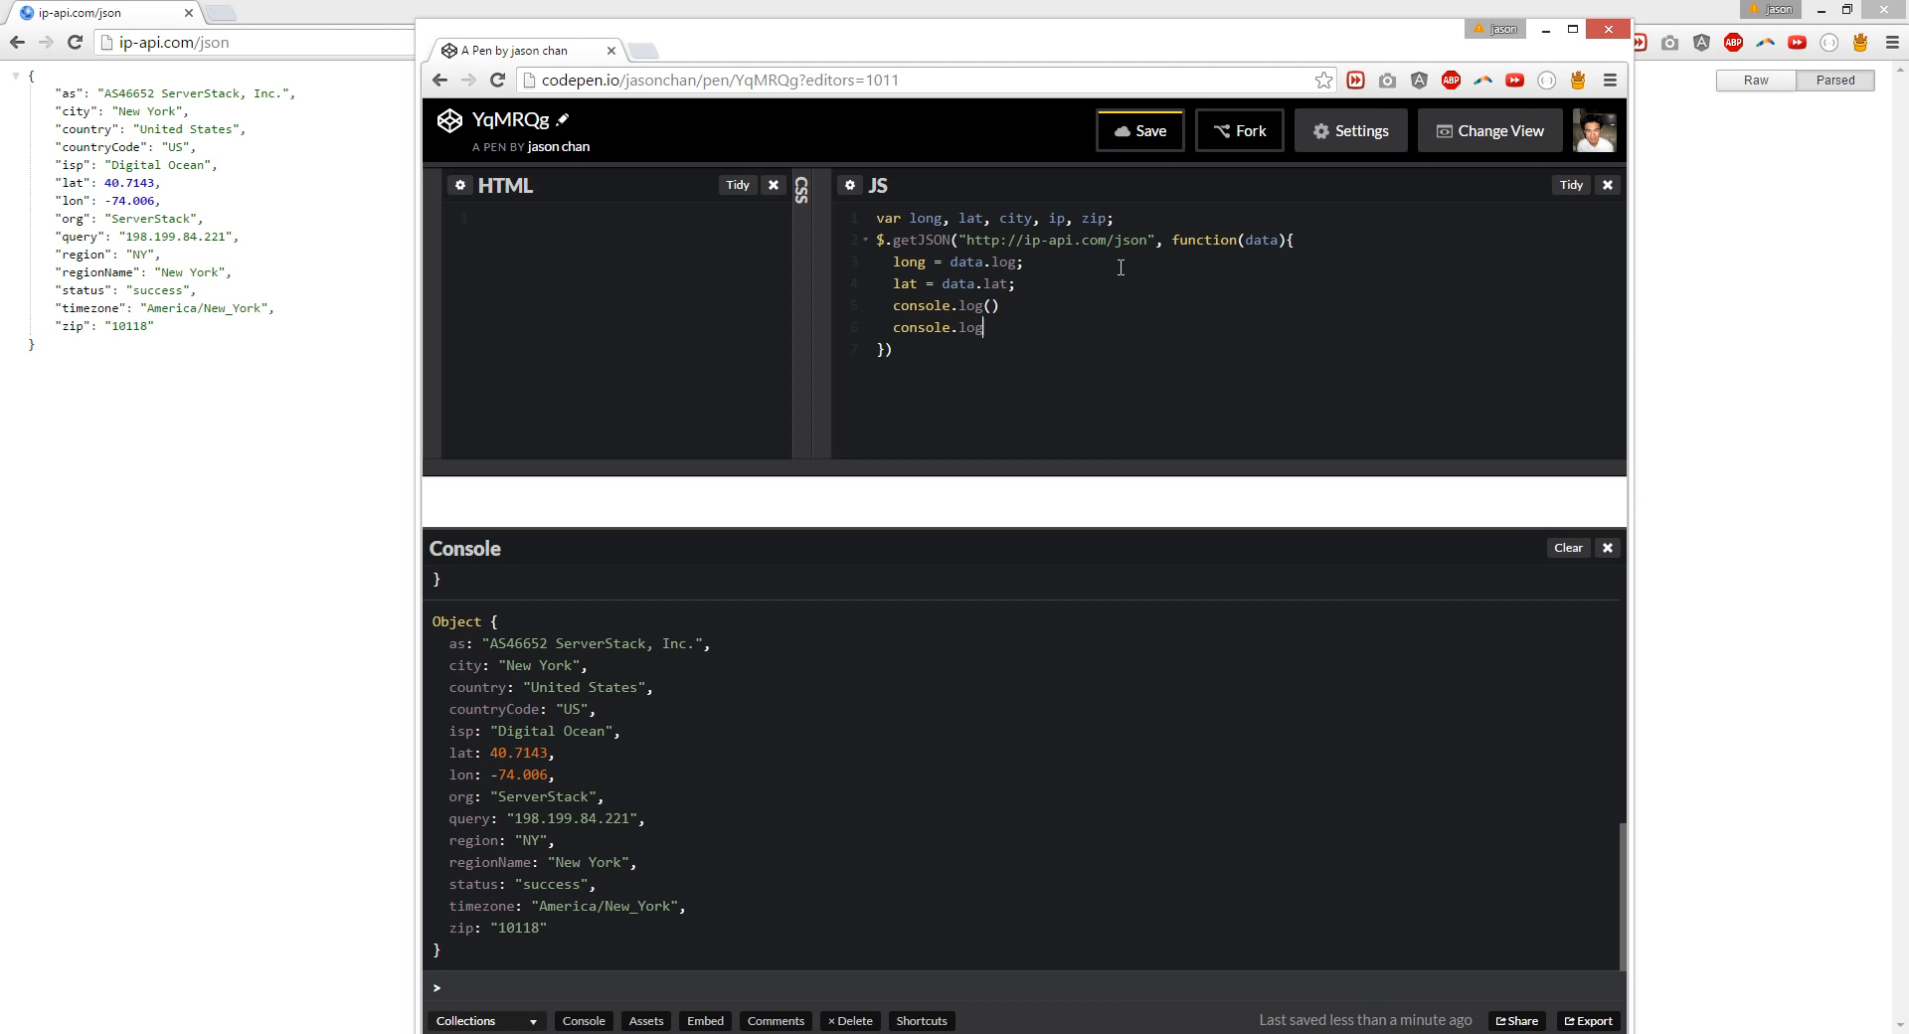
{"action": "type", "text": "()"}
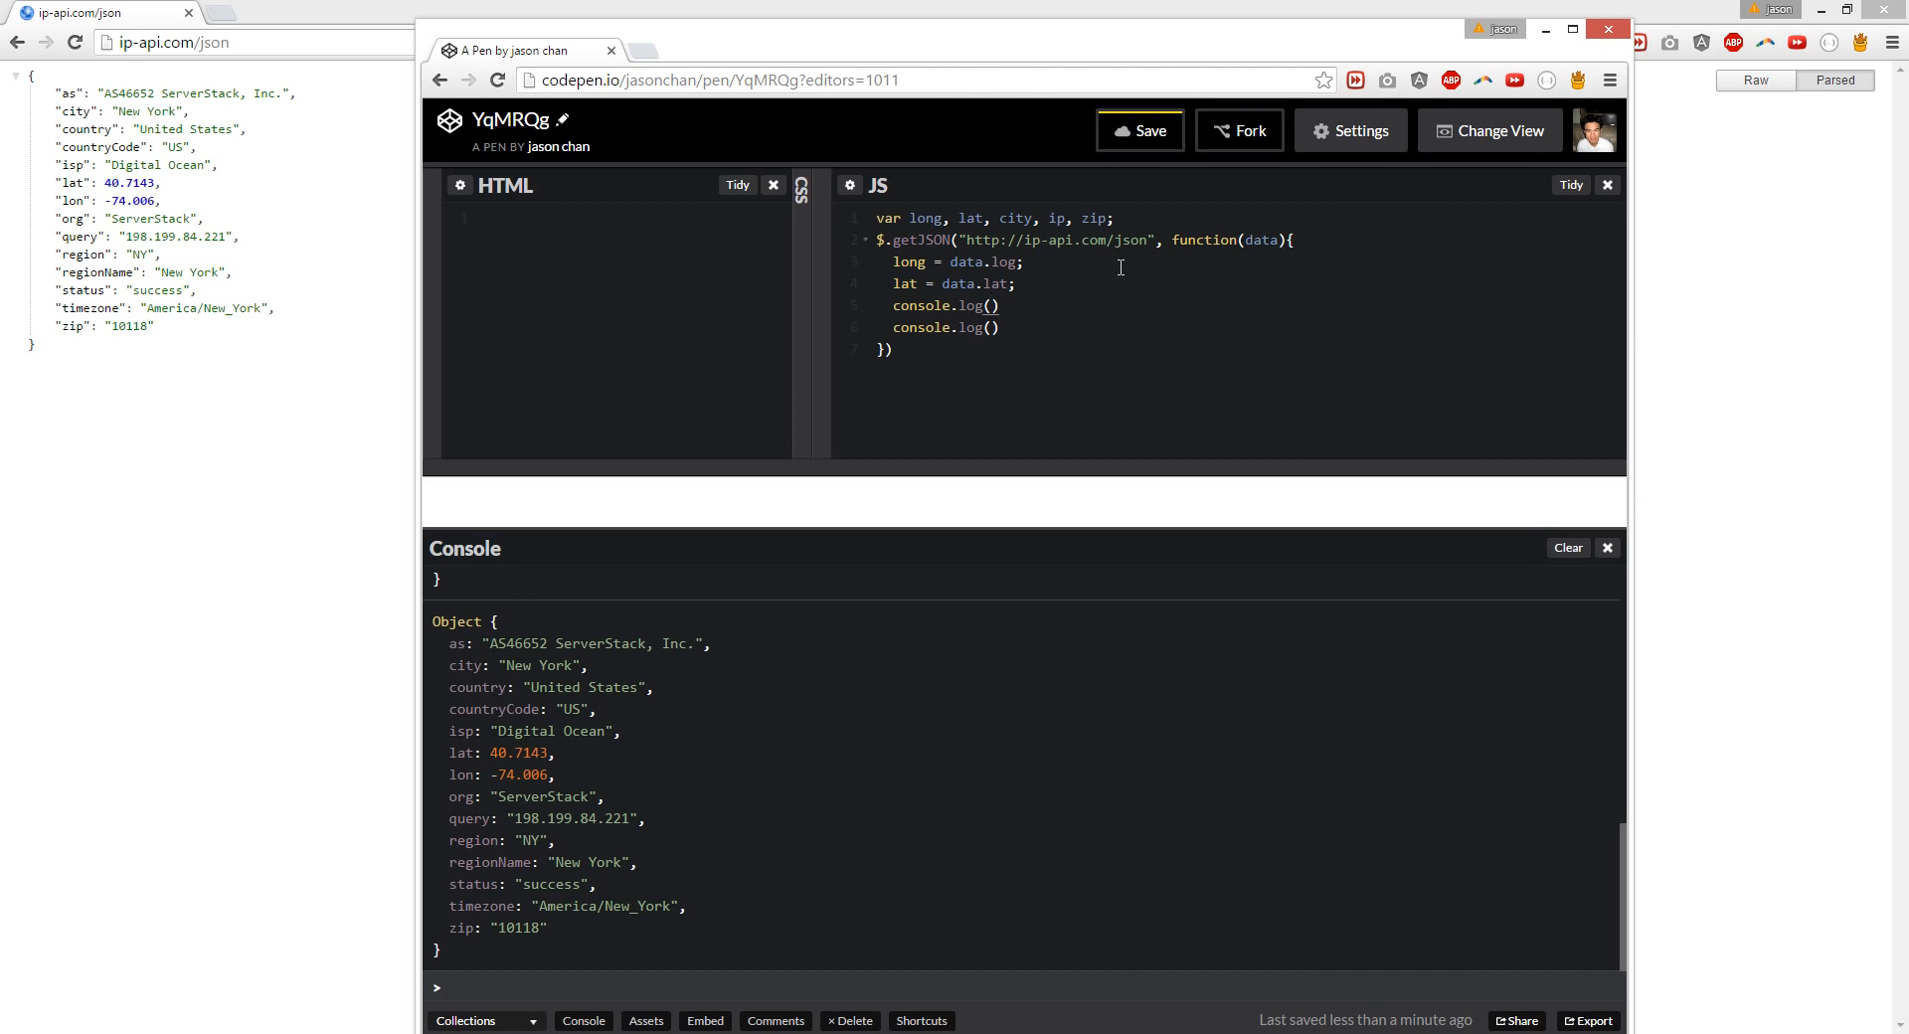
{"action": "type", "text": "long"}
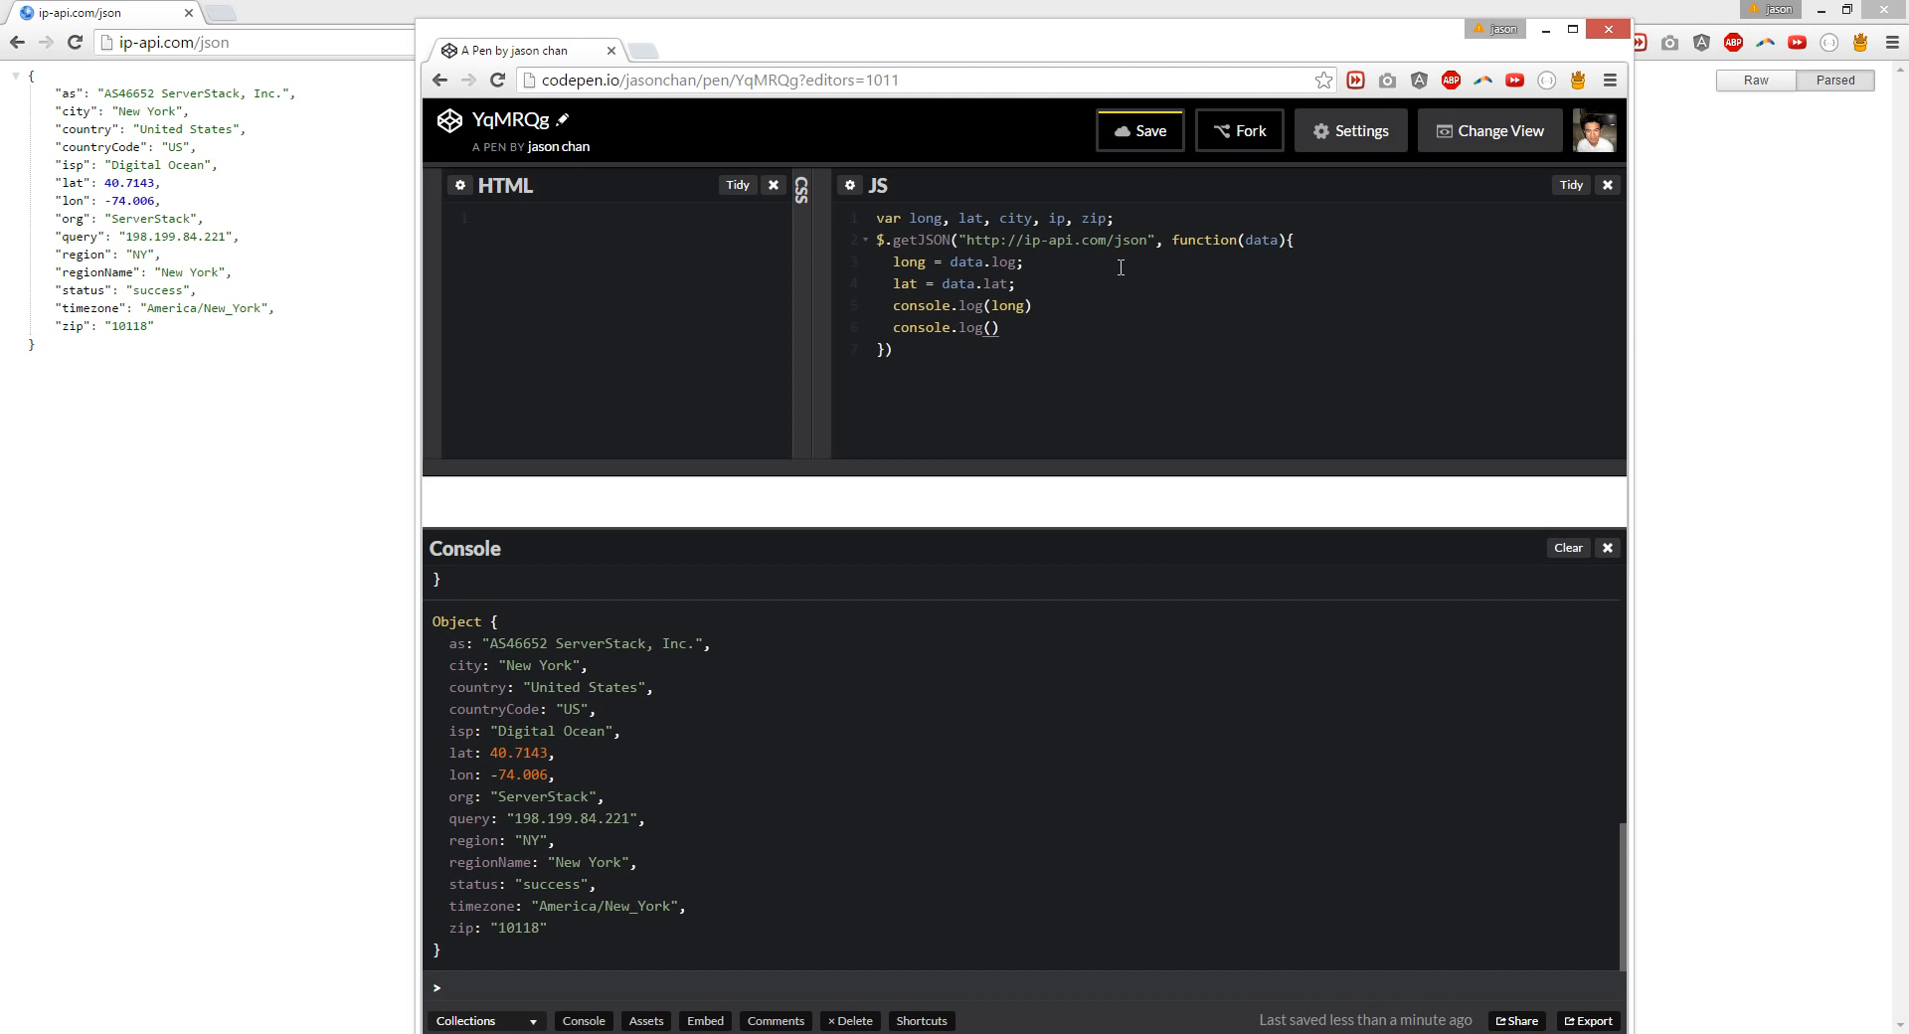
{"action": "type", "text": "lat"}
{"action": "type", "text": ";"}
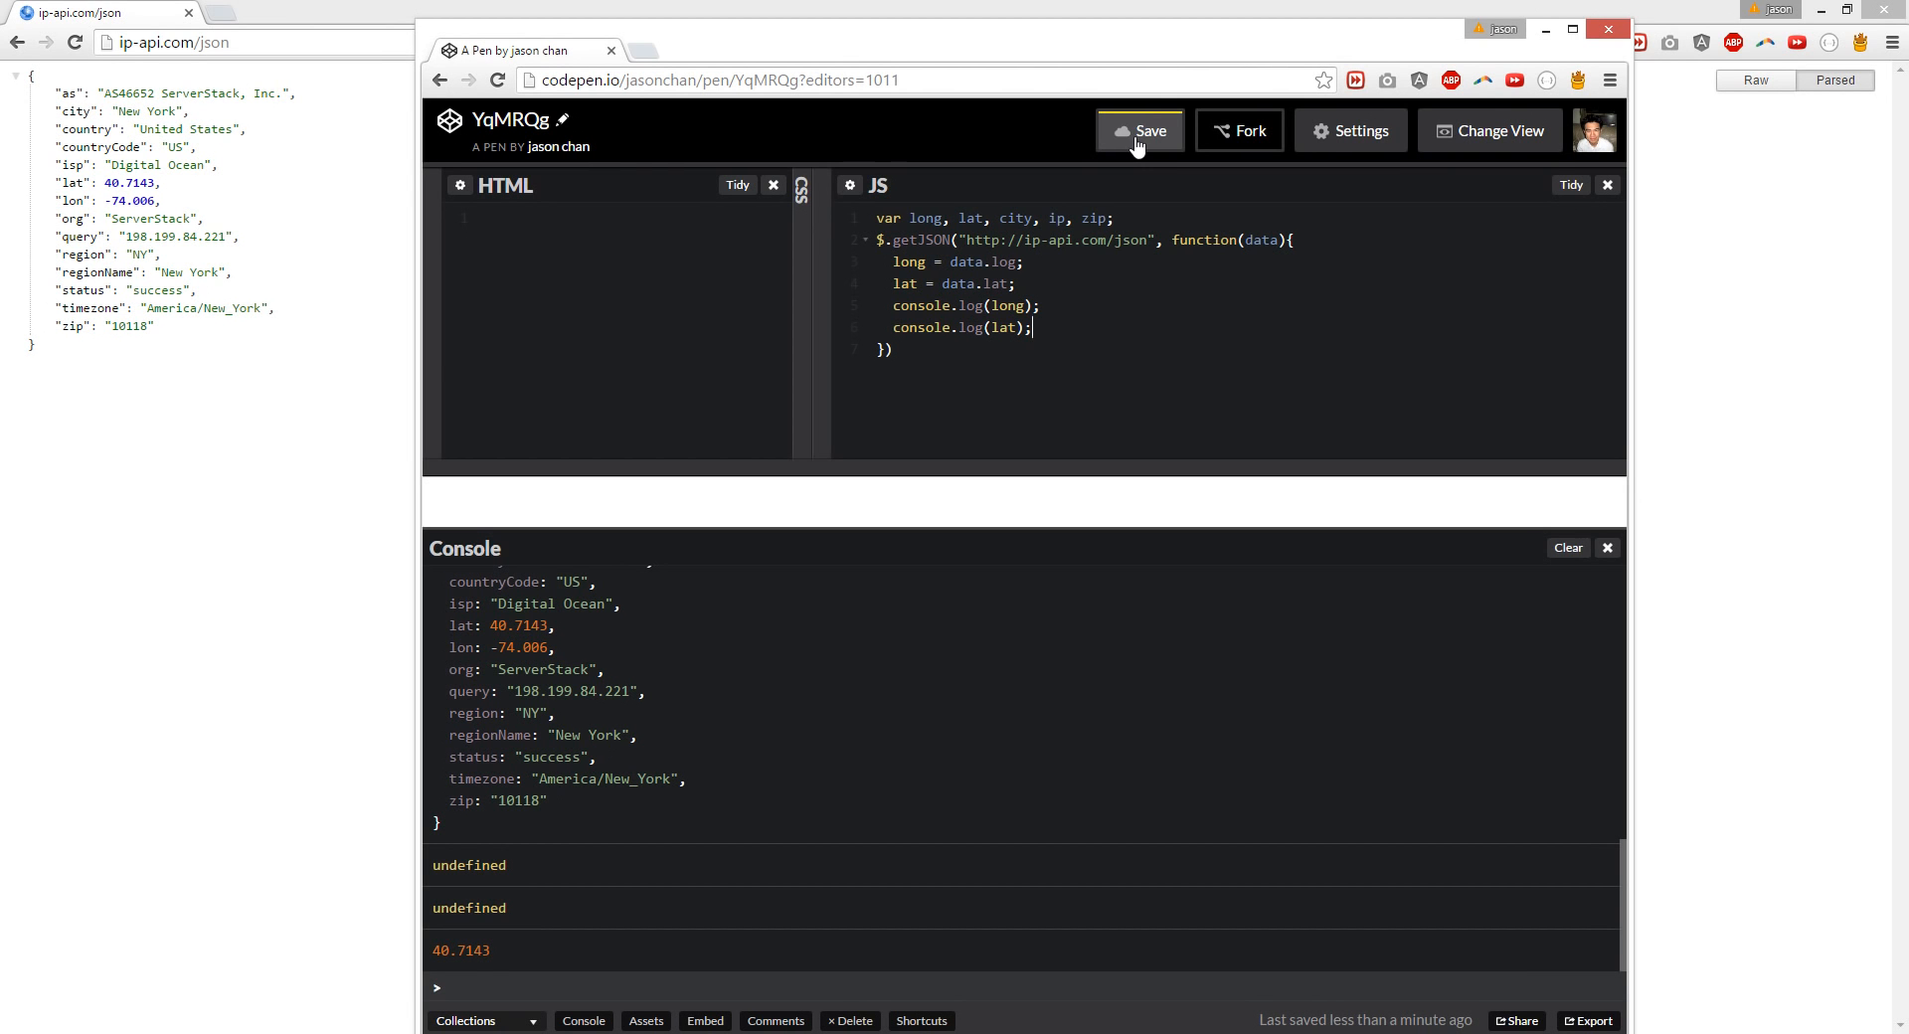
Step: Save, fix long to data.lon so the console shows 40.7143 and -74.006, and start an h1 in HTML
{"action": "left_click", "coordinate": [1139, 132]}
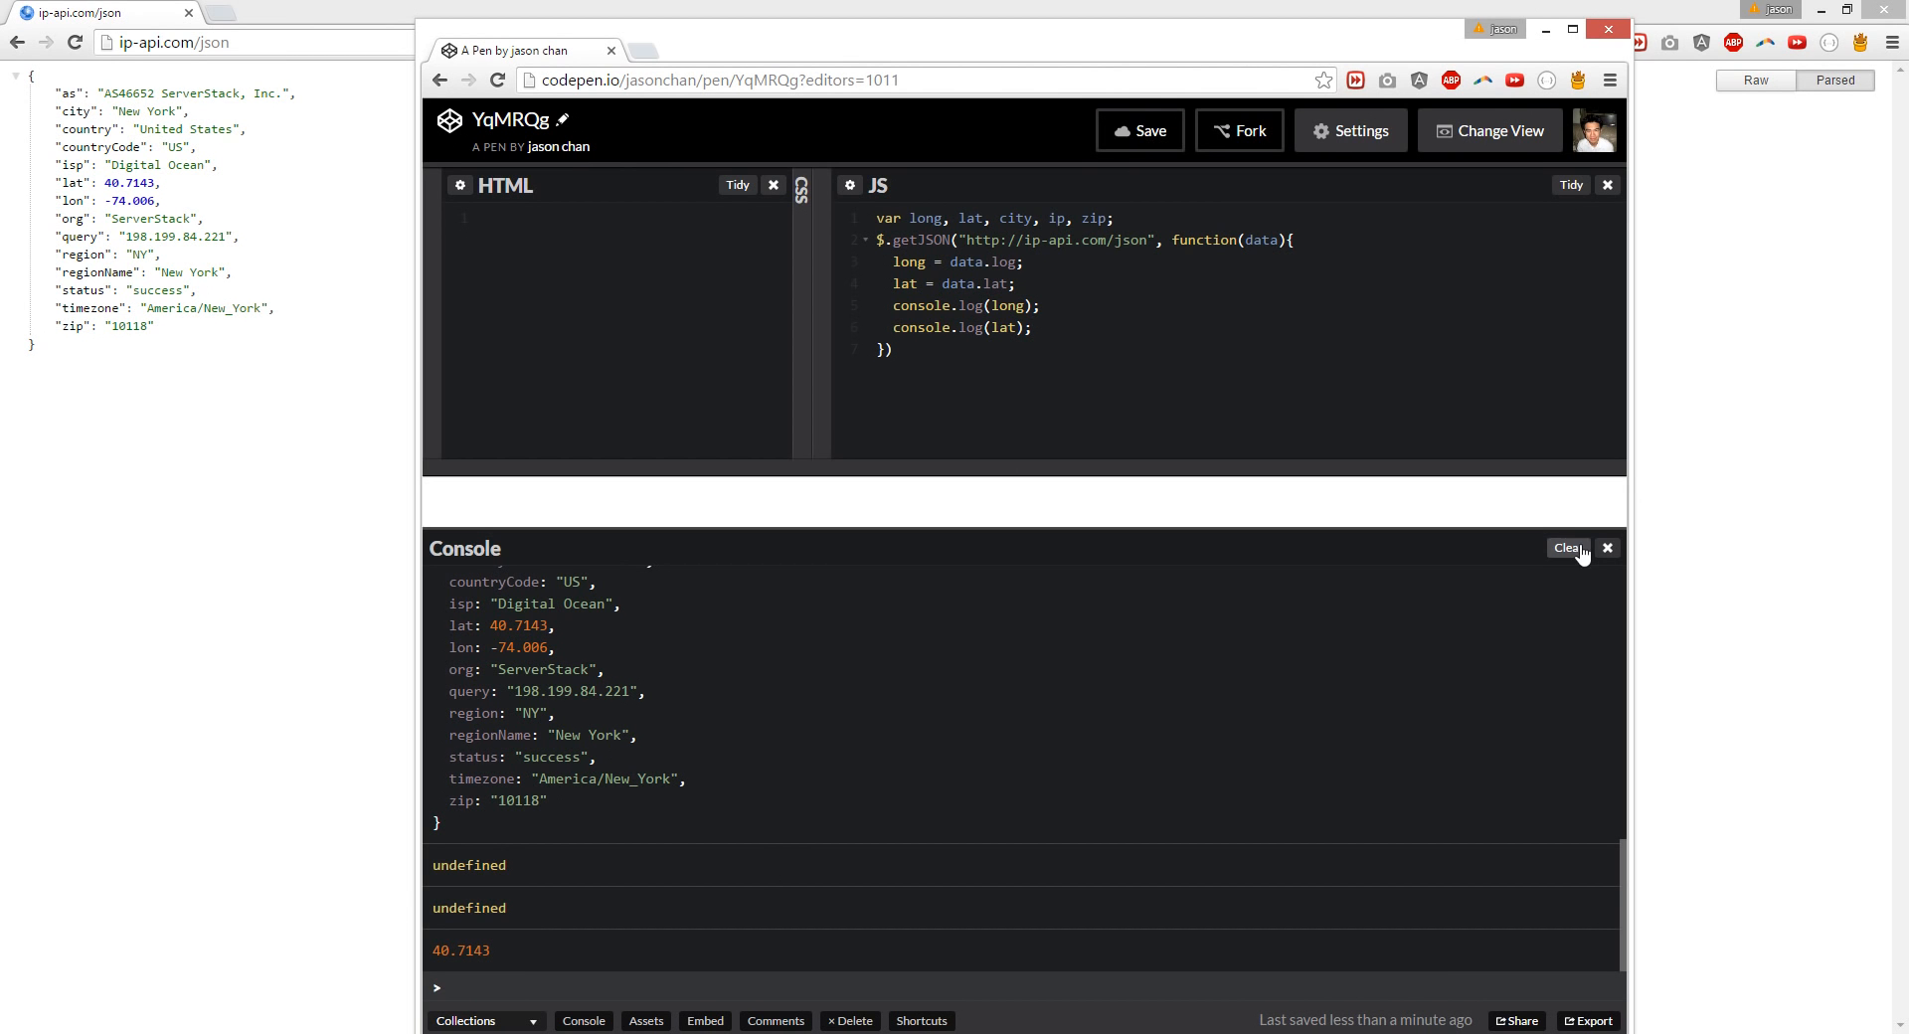
{"action": "left_click", "coordinate": [1569, 547]}
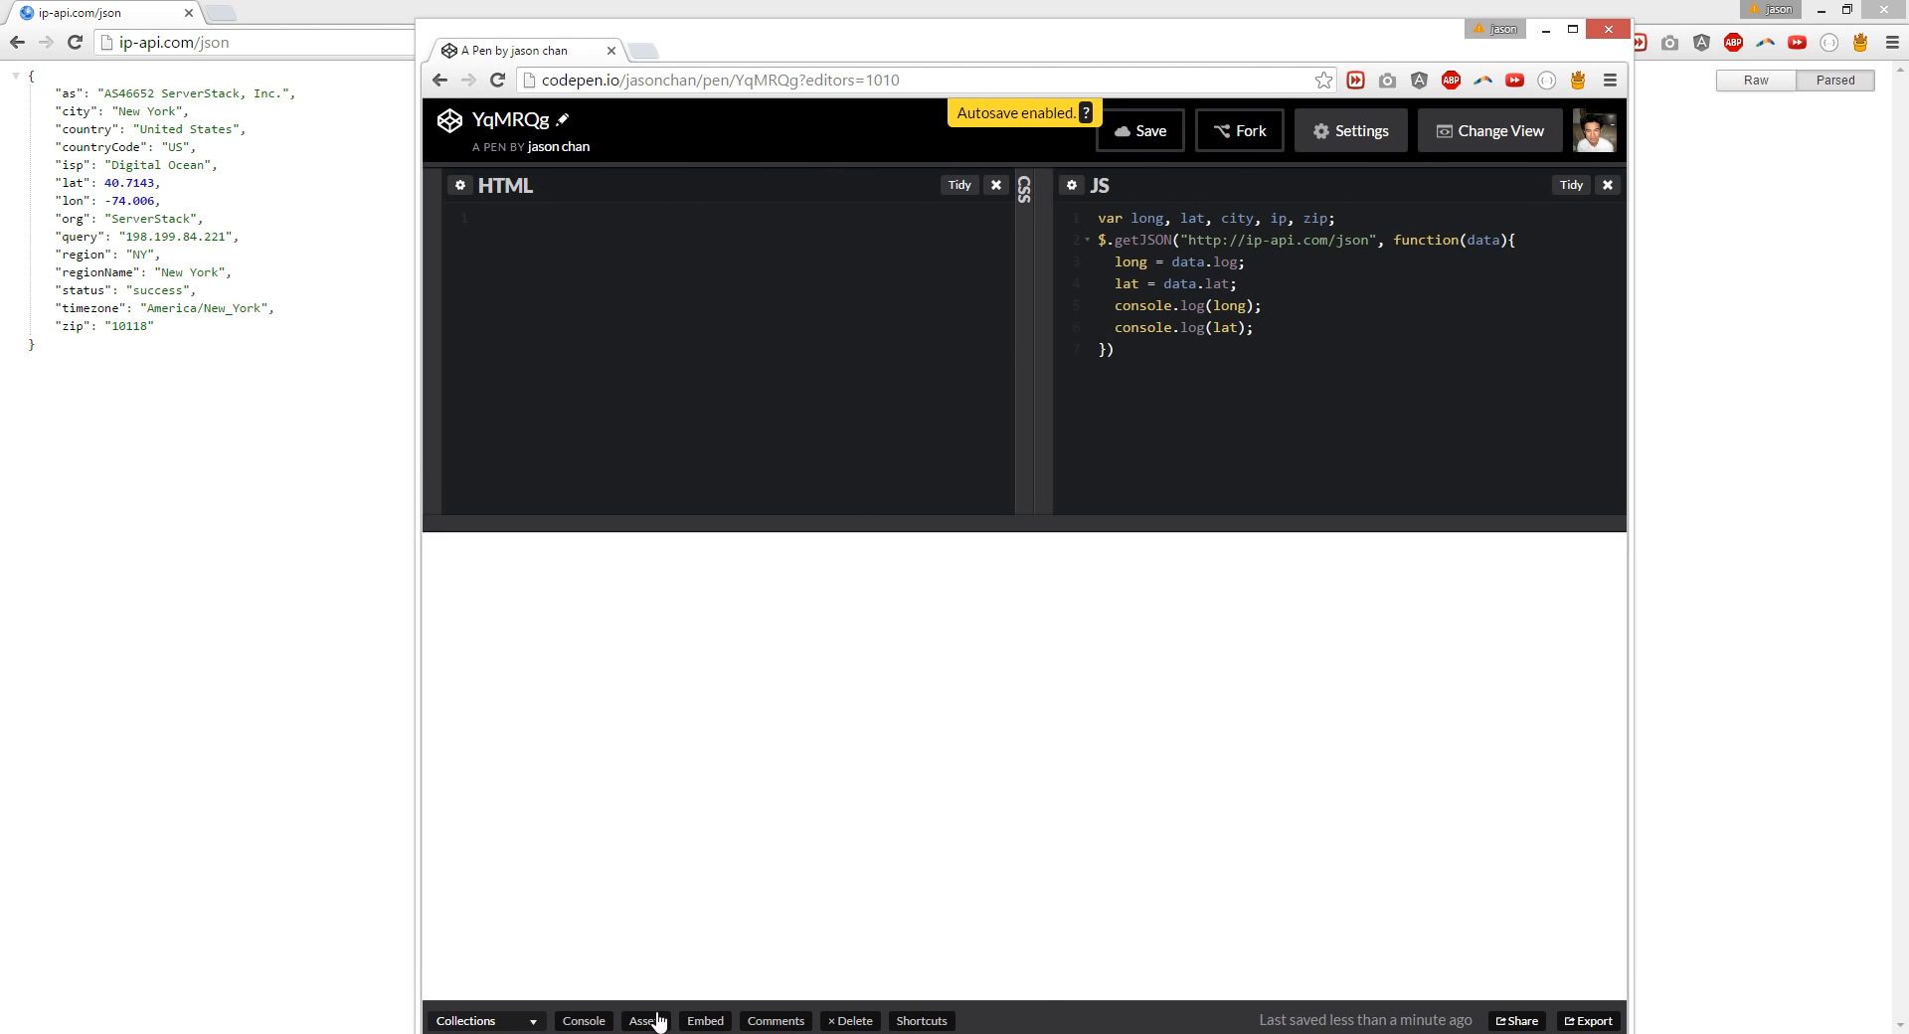
{"action": "left_click", "coordinate": [583, 1020]}
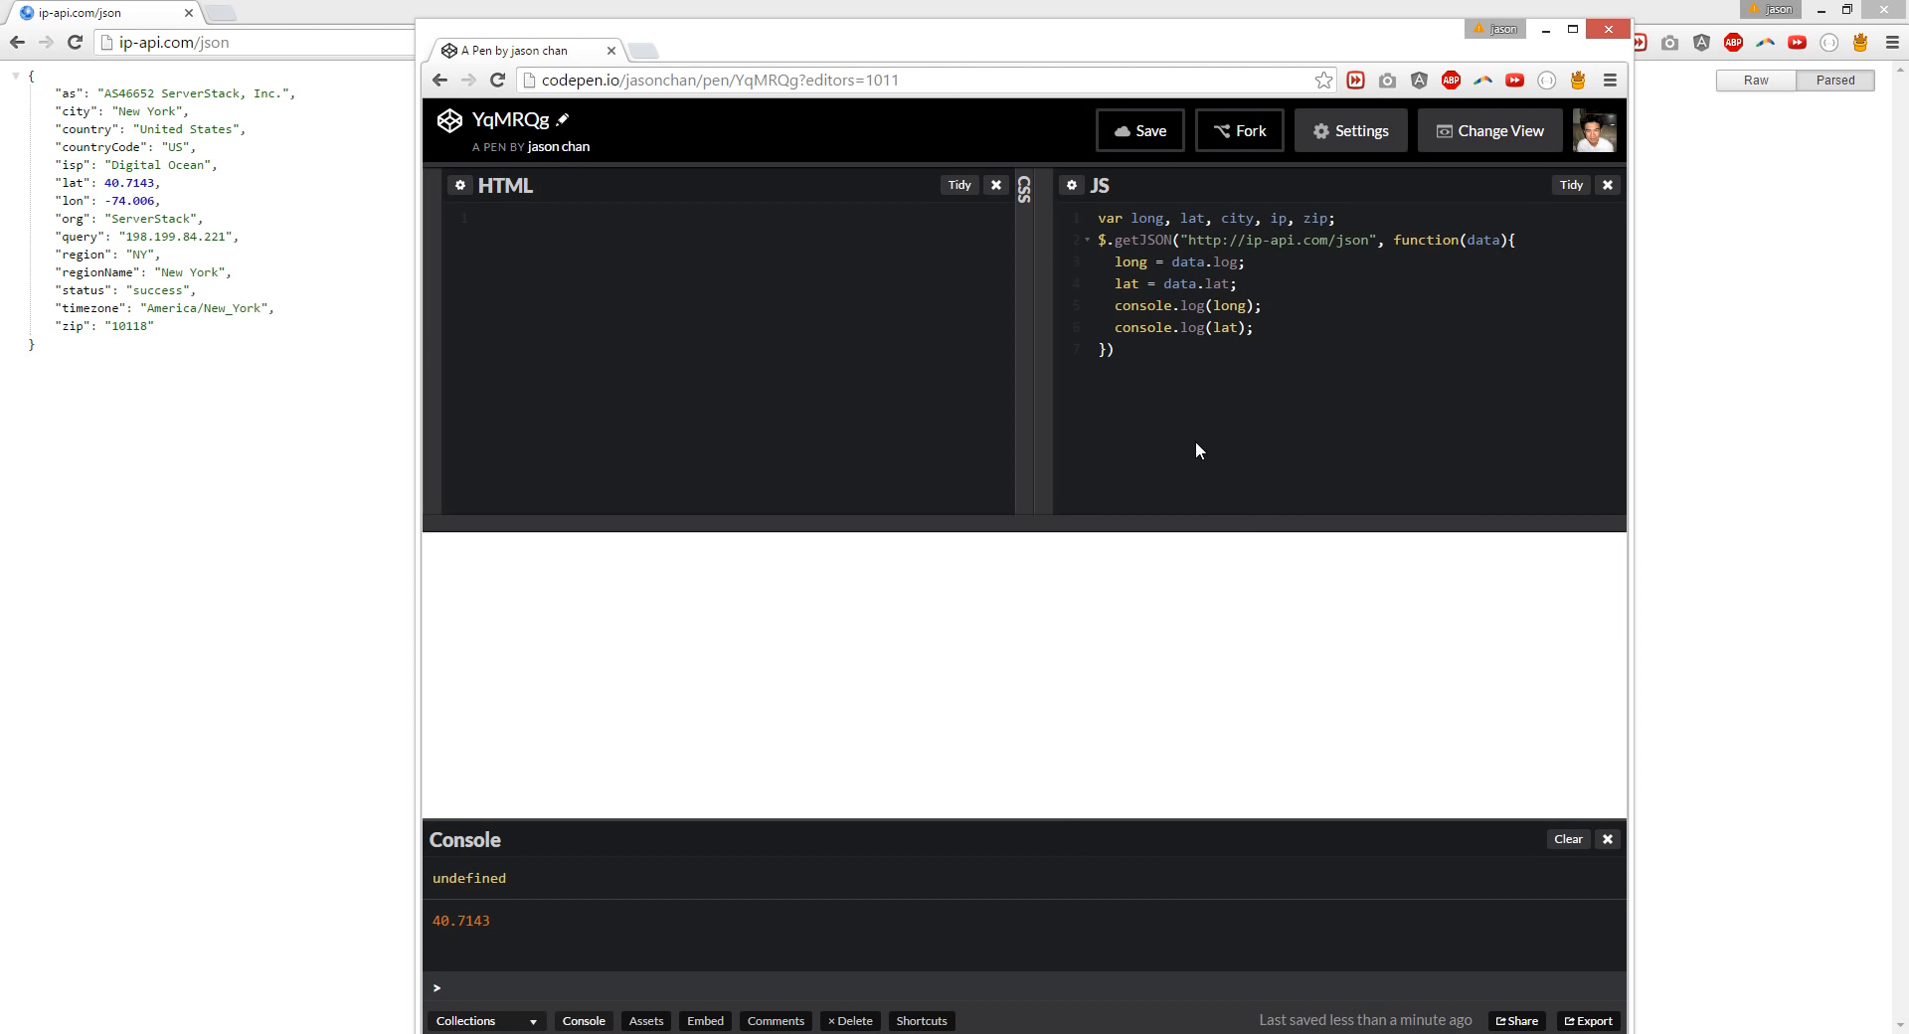
{"action": "mouse_move", "coordinate": [622, 264]}
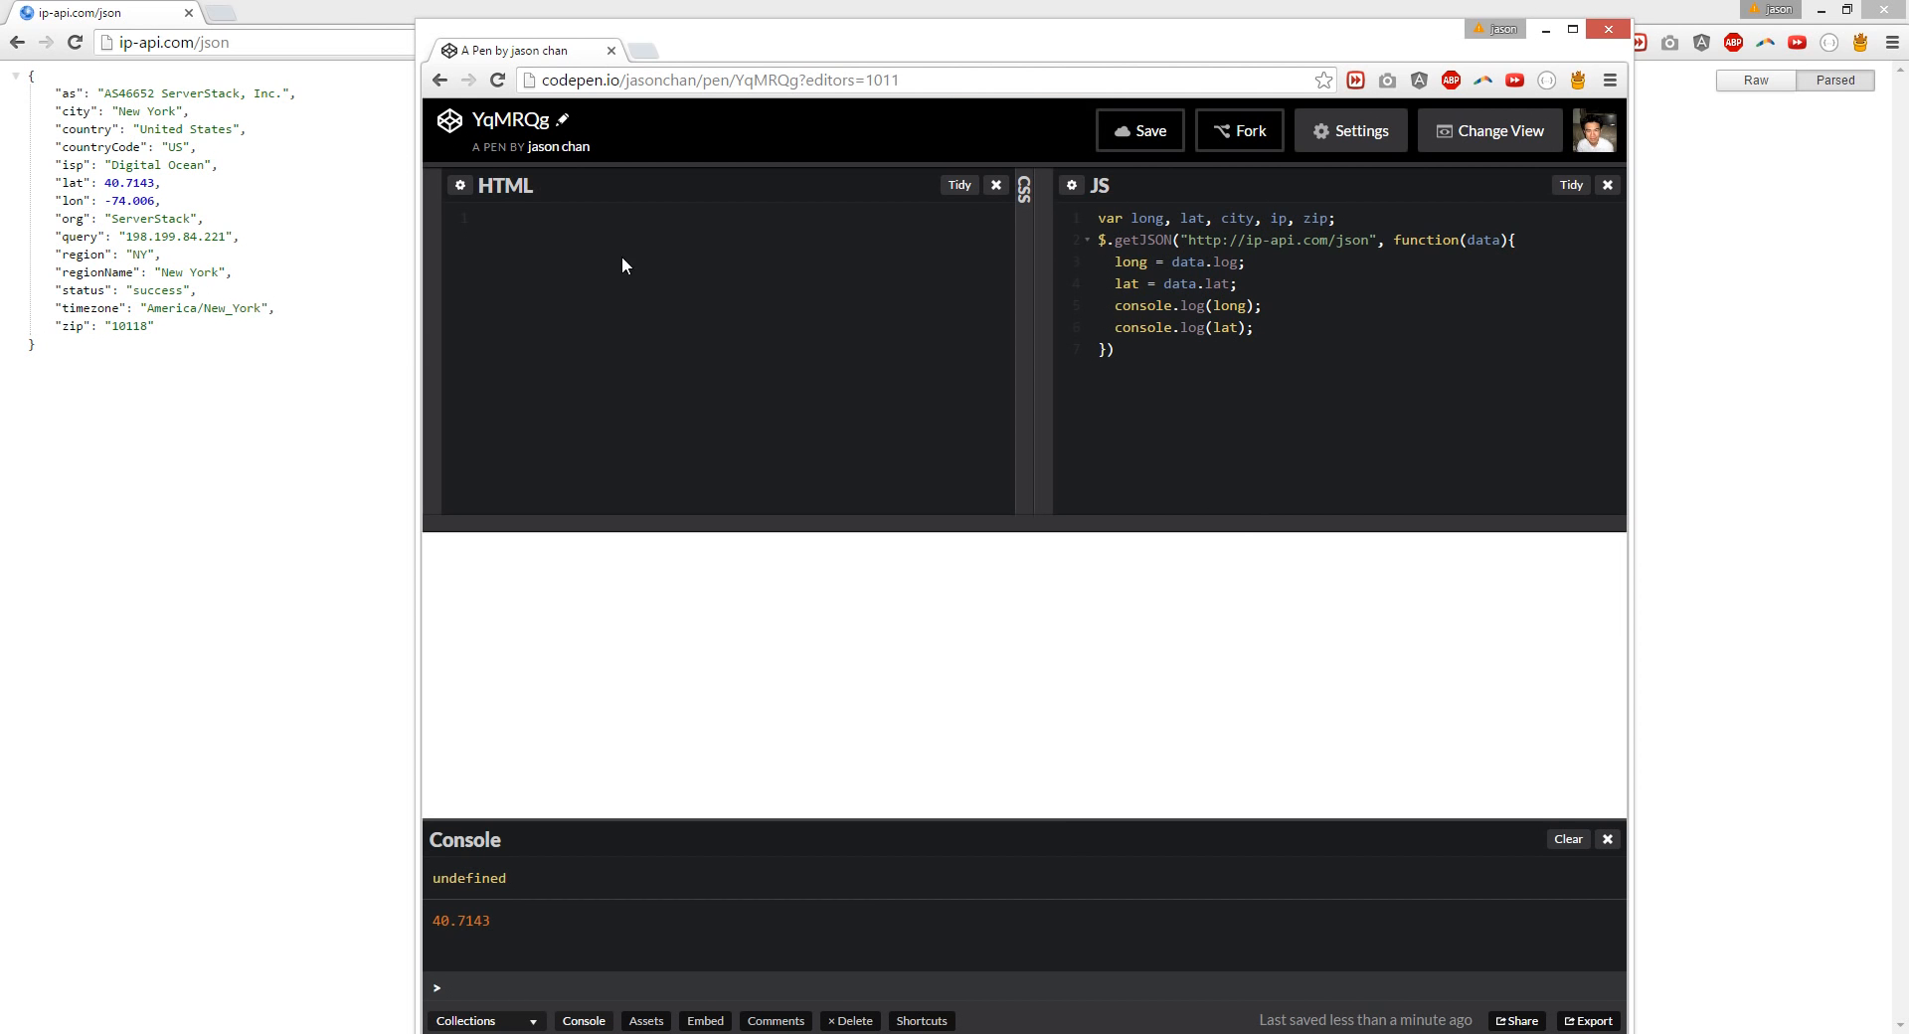
{"action": "left_click", "coordinate": [1237, 263]}
{"action": "type", "text": "n"}
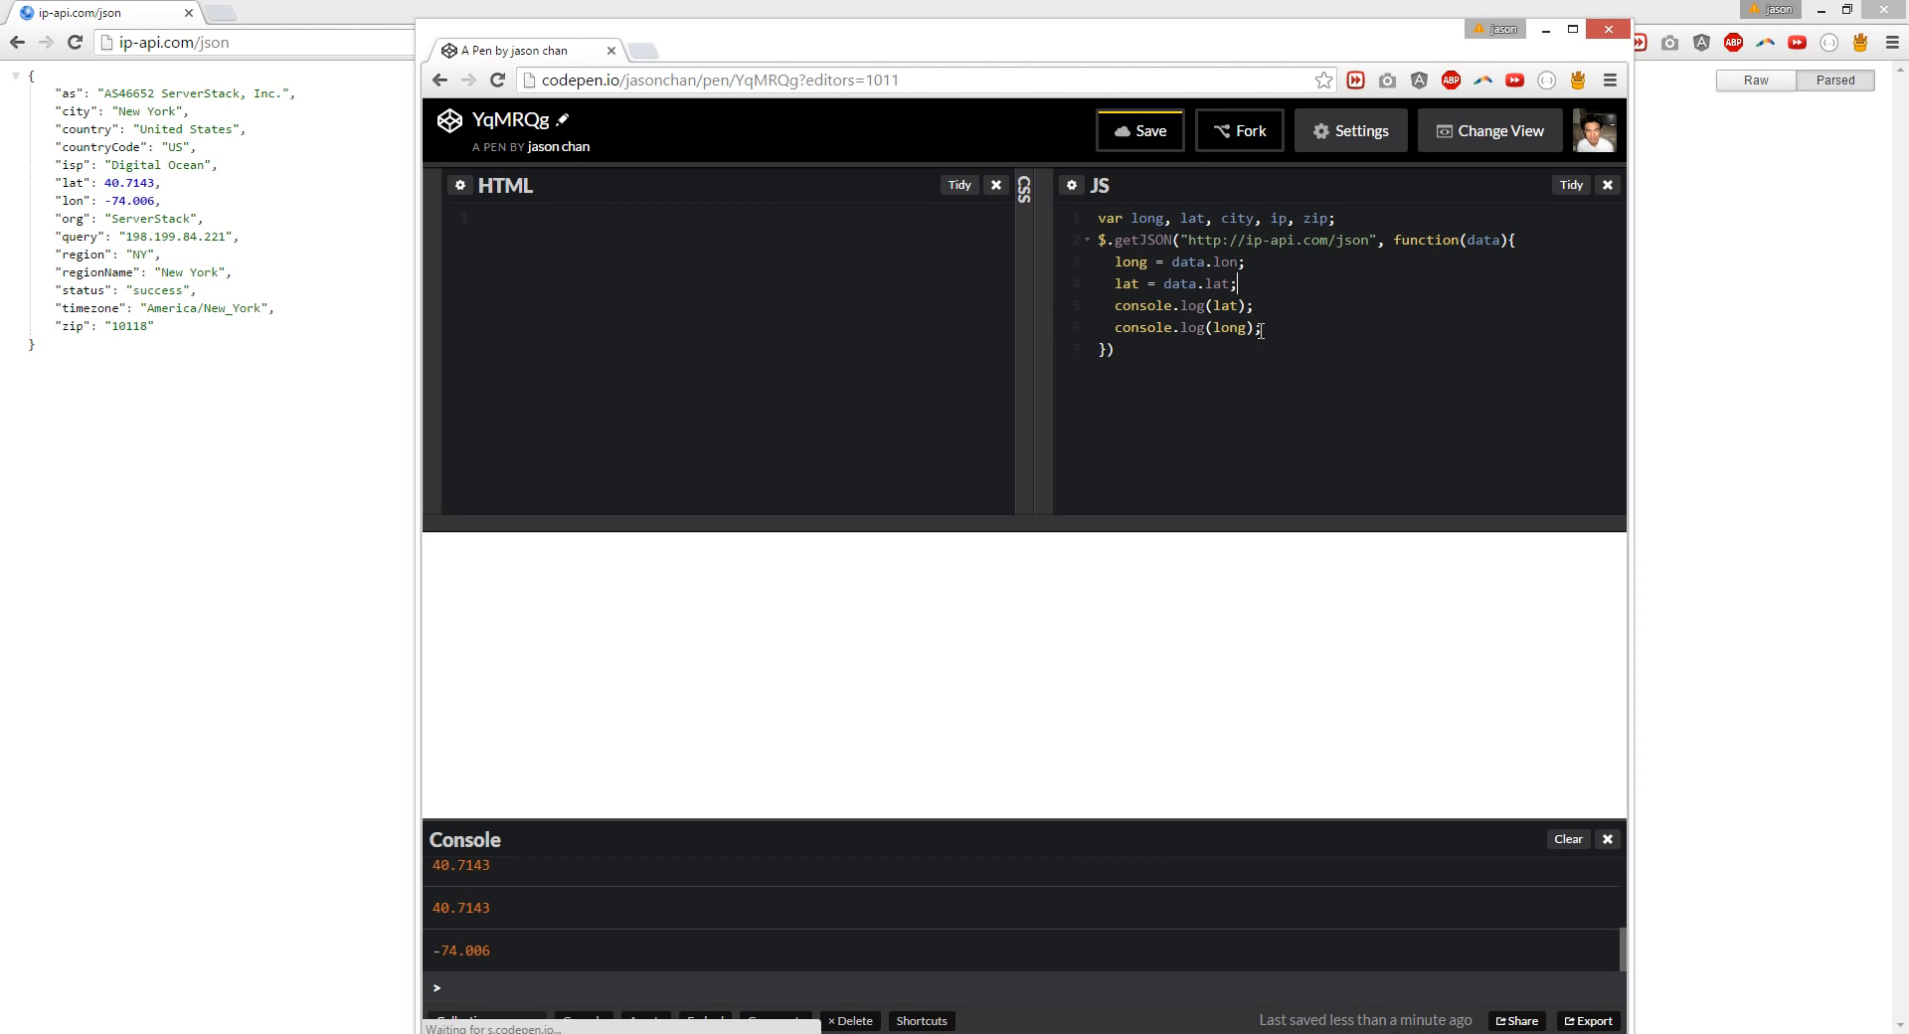
{"action": "left_click", "coordinate": [1137, 131]}
{"action": "type", "text": "<h1></h1>"}
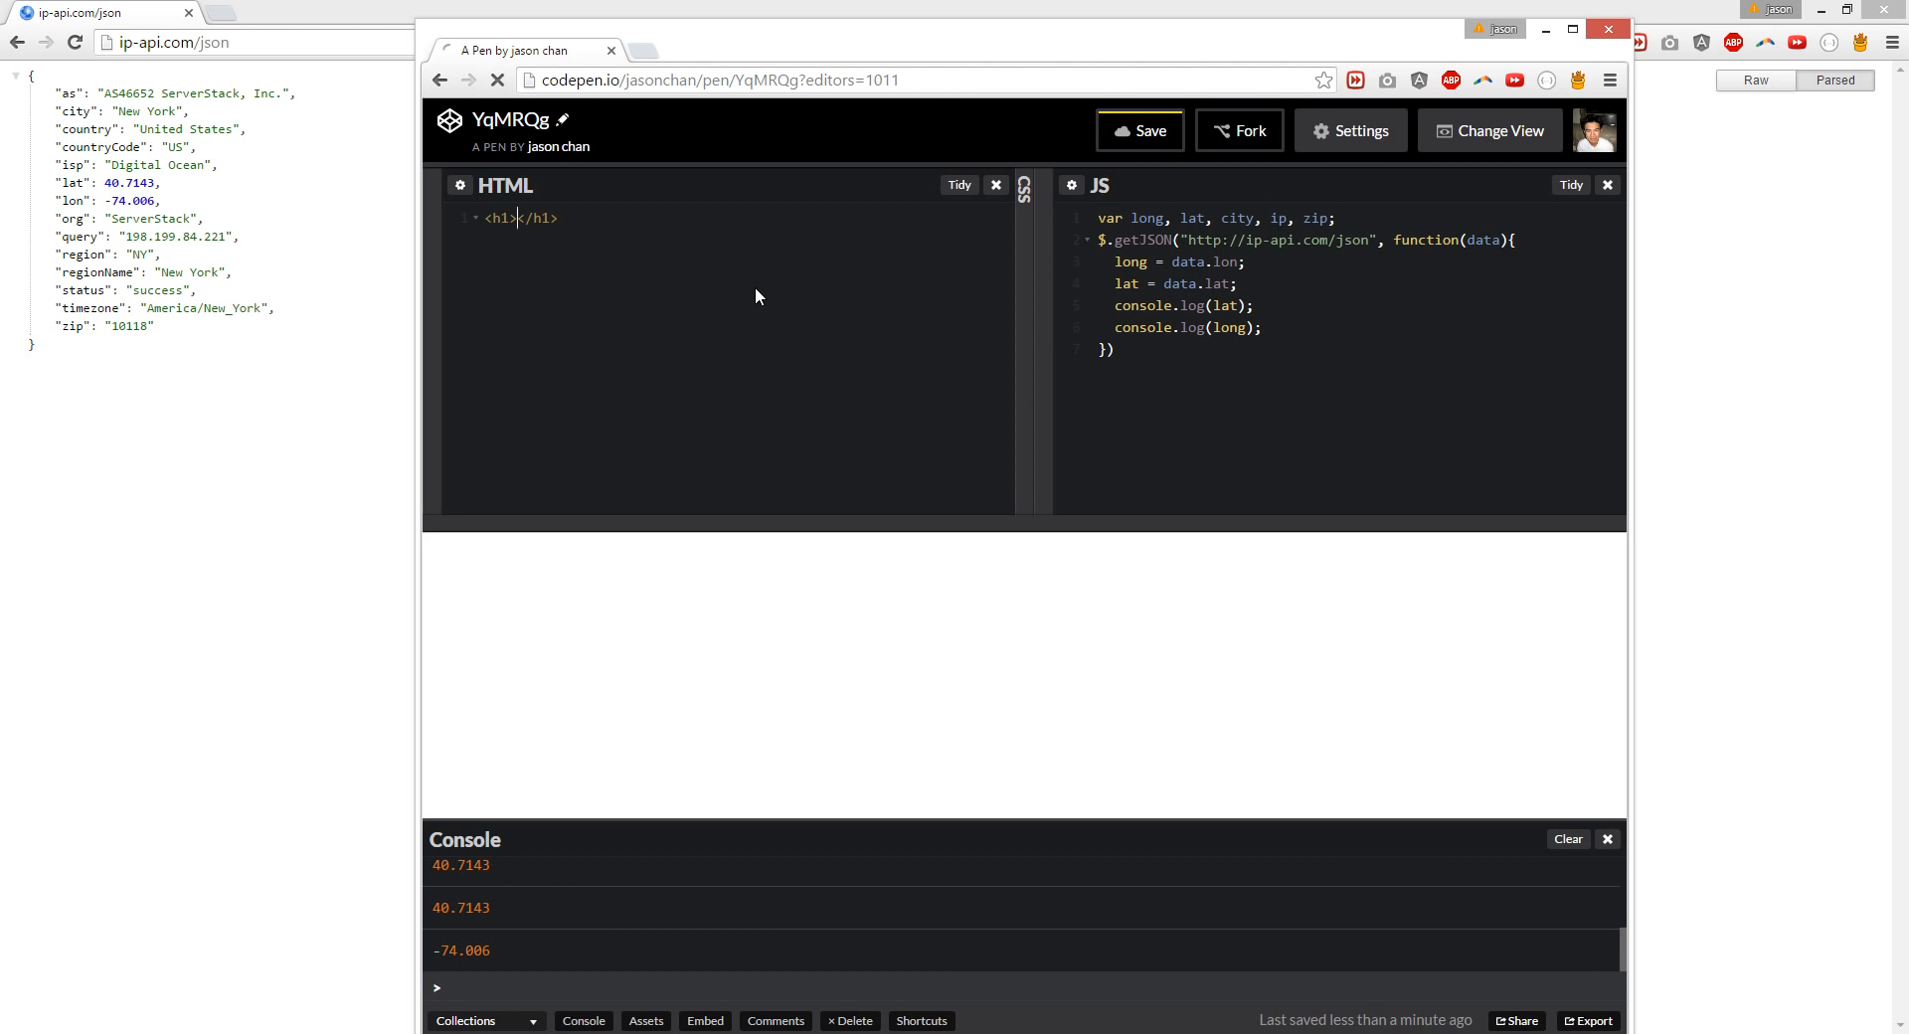
Step: Write You Live Here <span class="show"></span> inside the h1 and save
{"action": "type", "text": "You Live"}
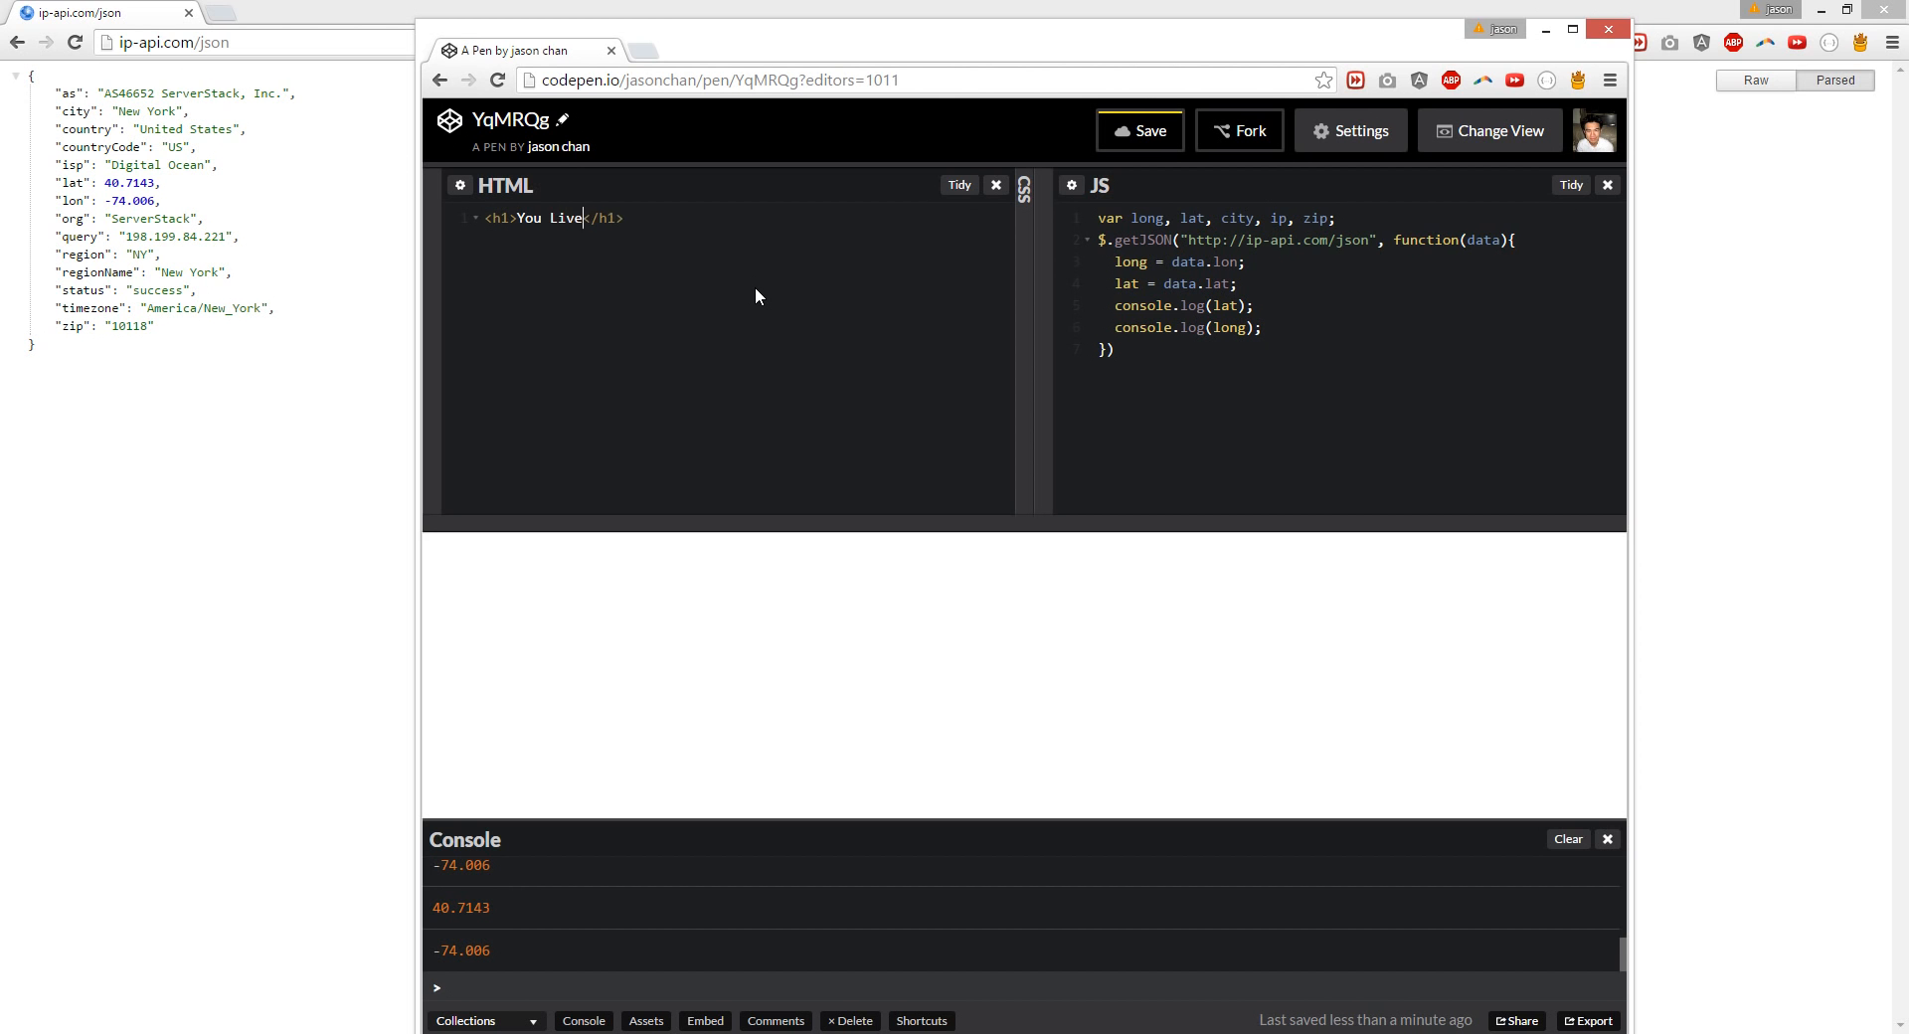
{"action": "type", "text": "Here"}
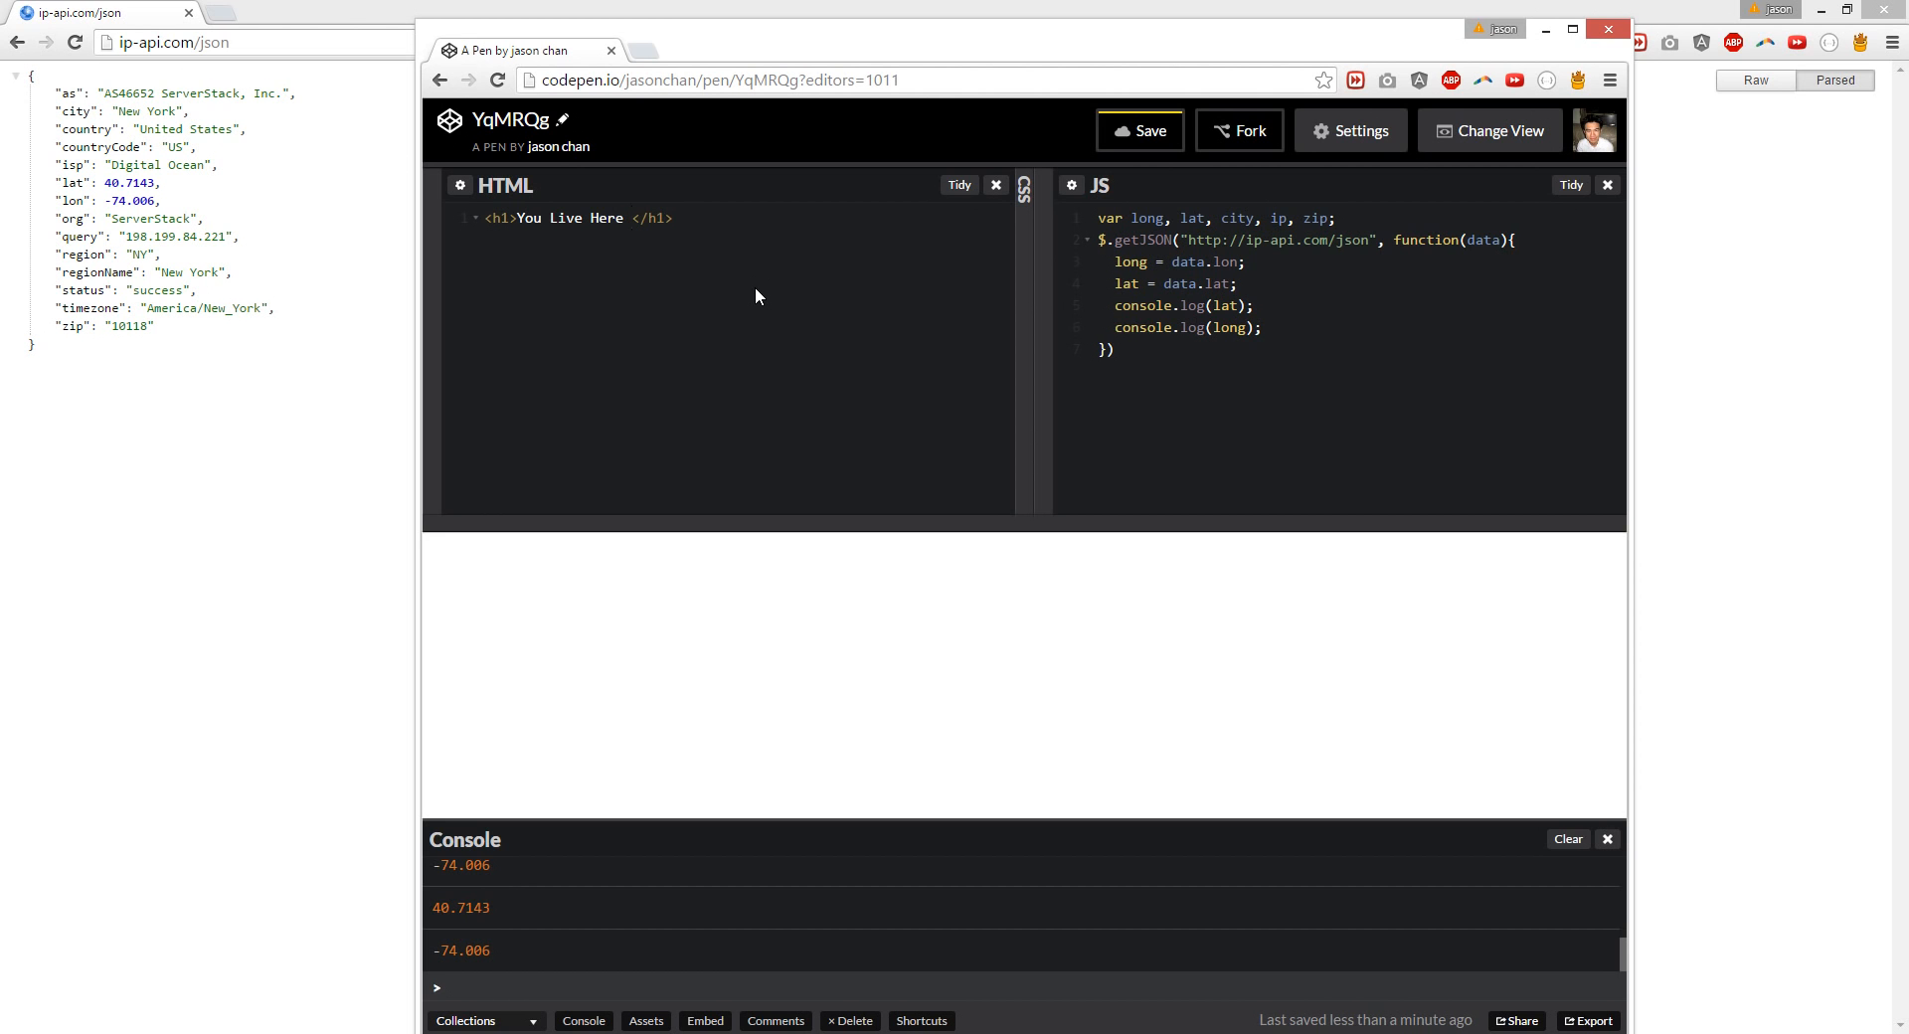
{"action": "type", "text": "span ></span><"}
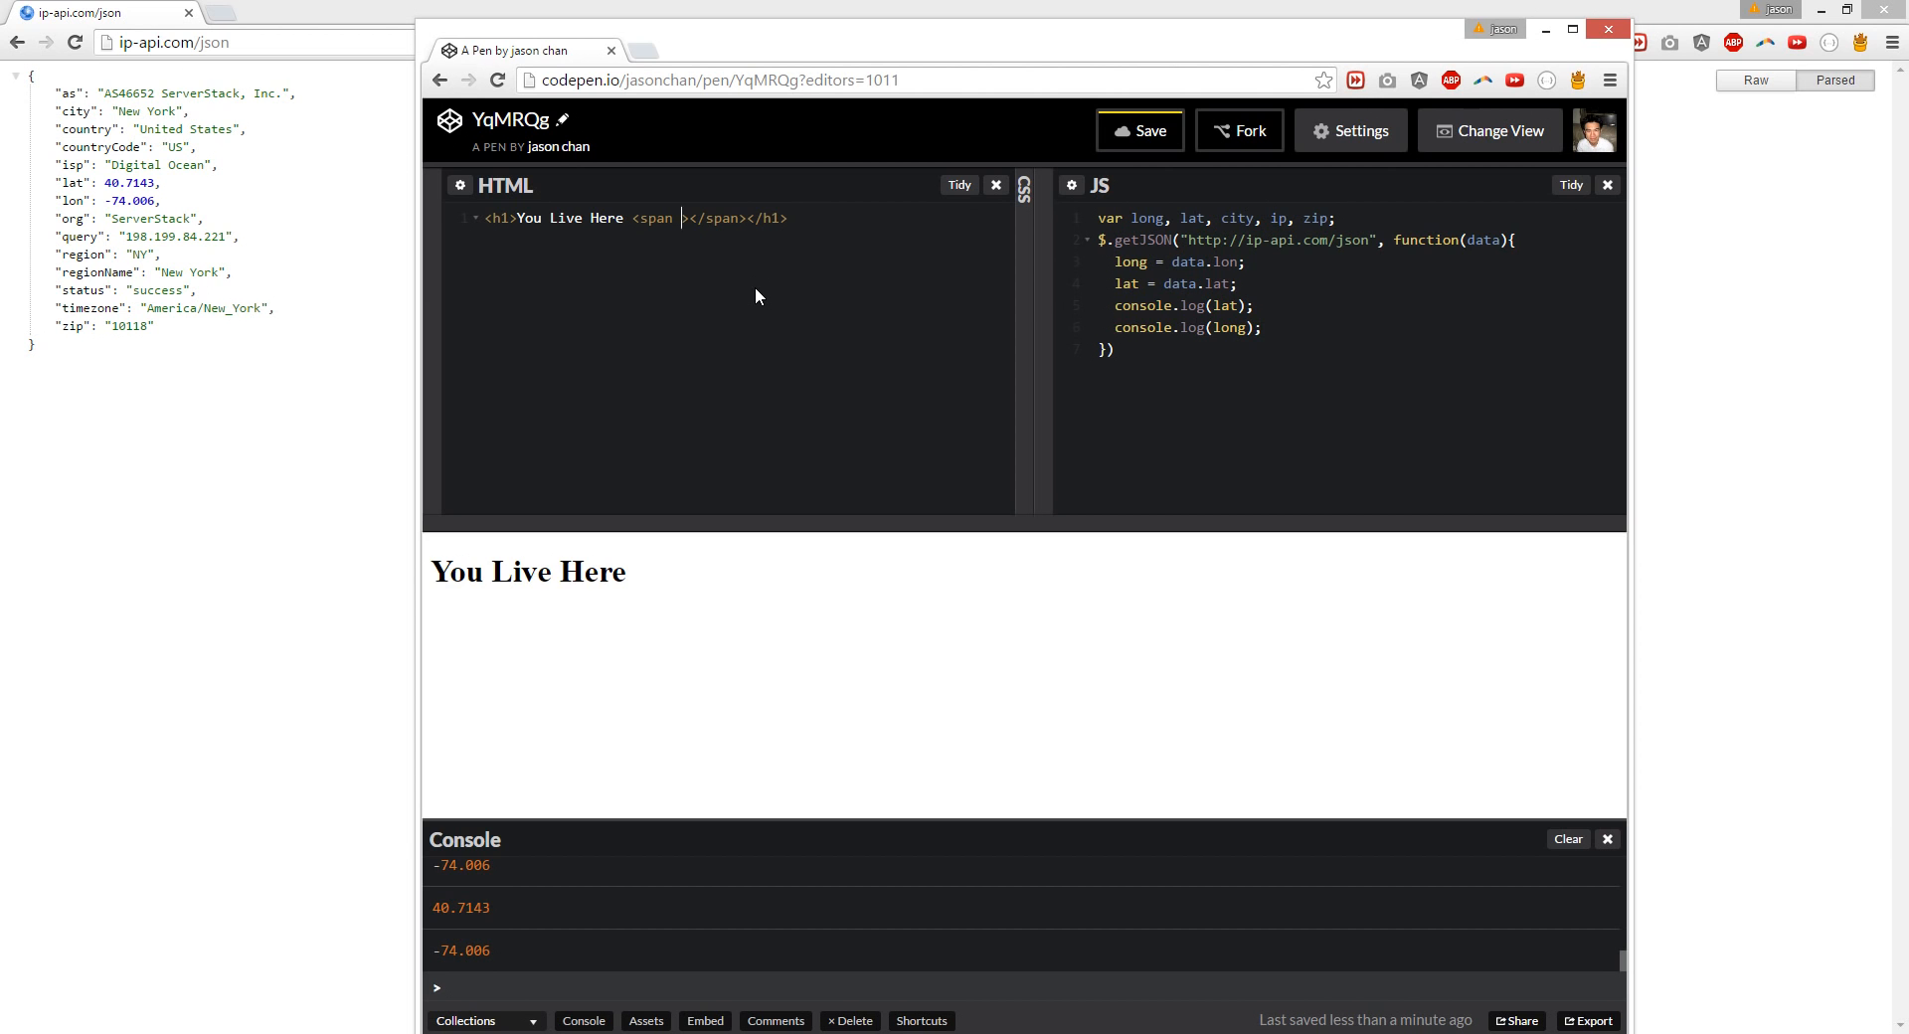
{"action": "type", "text": "class="}
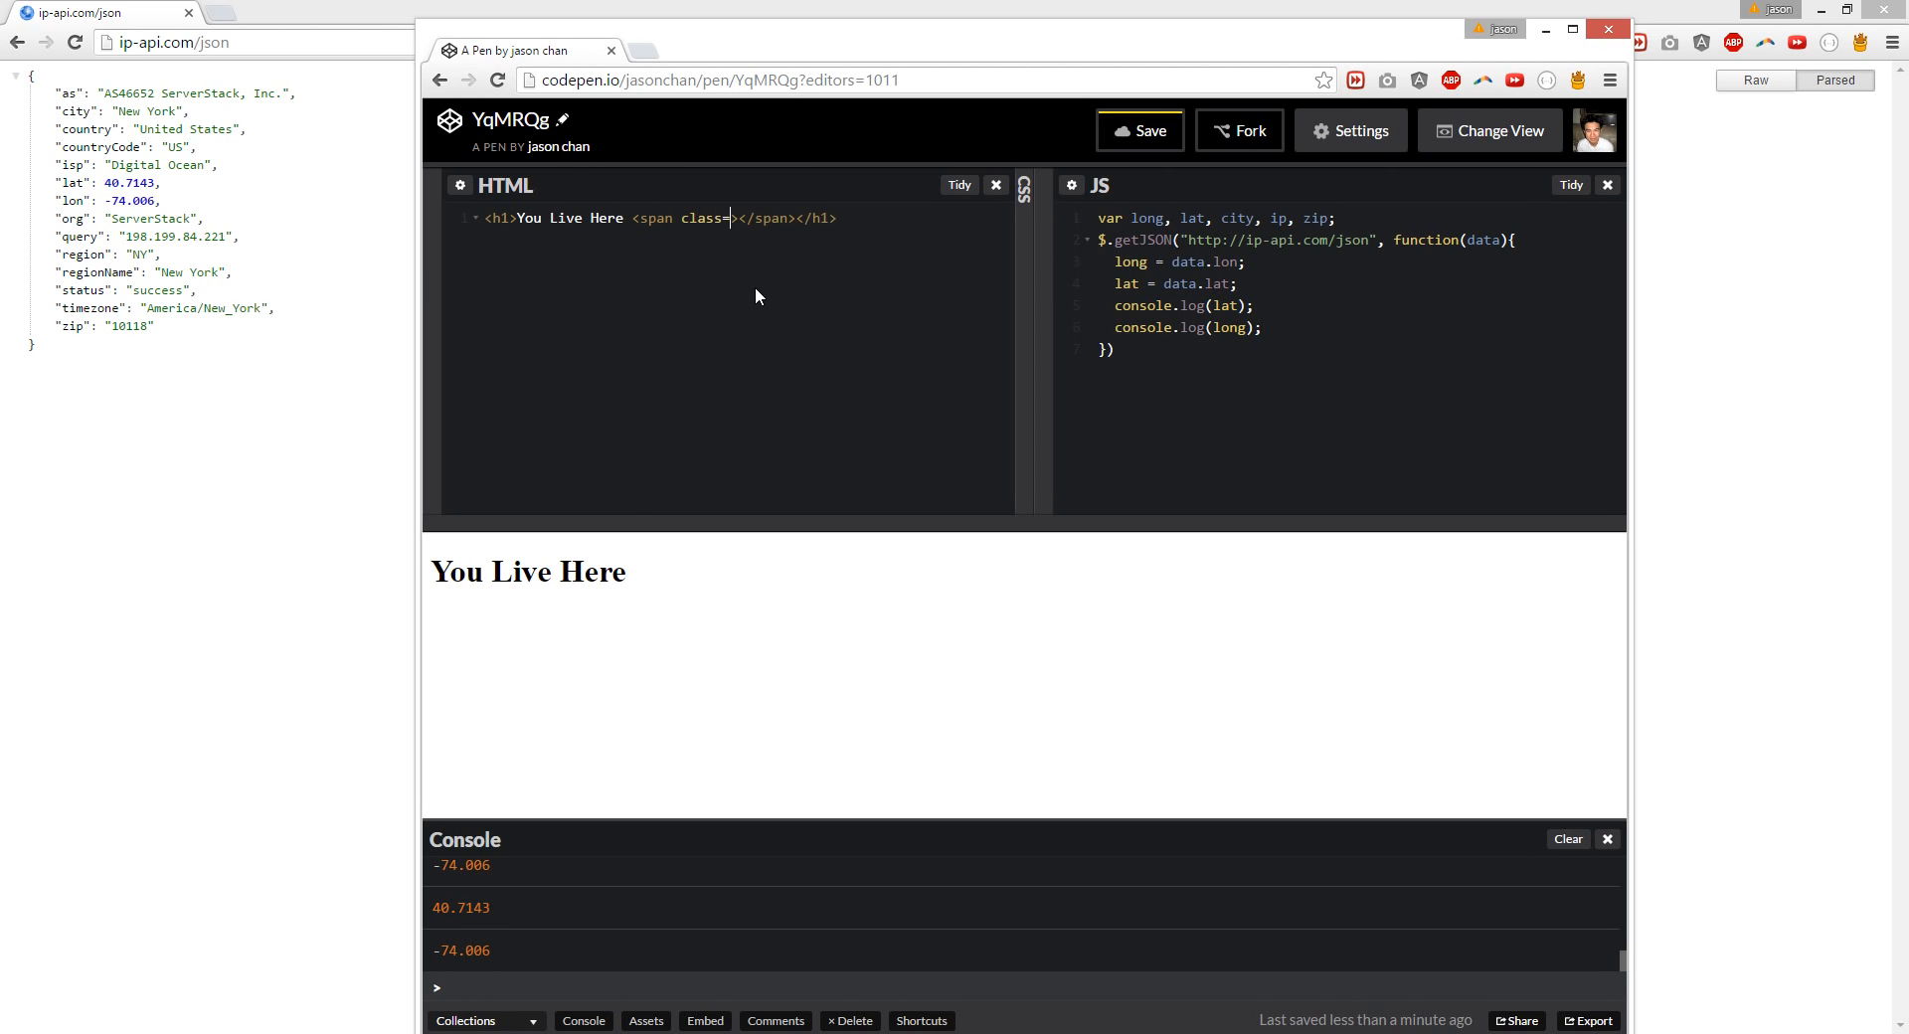
{"action": "type", "text": "\""}
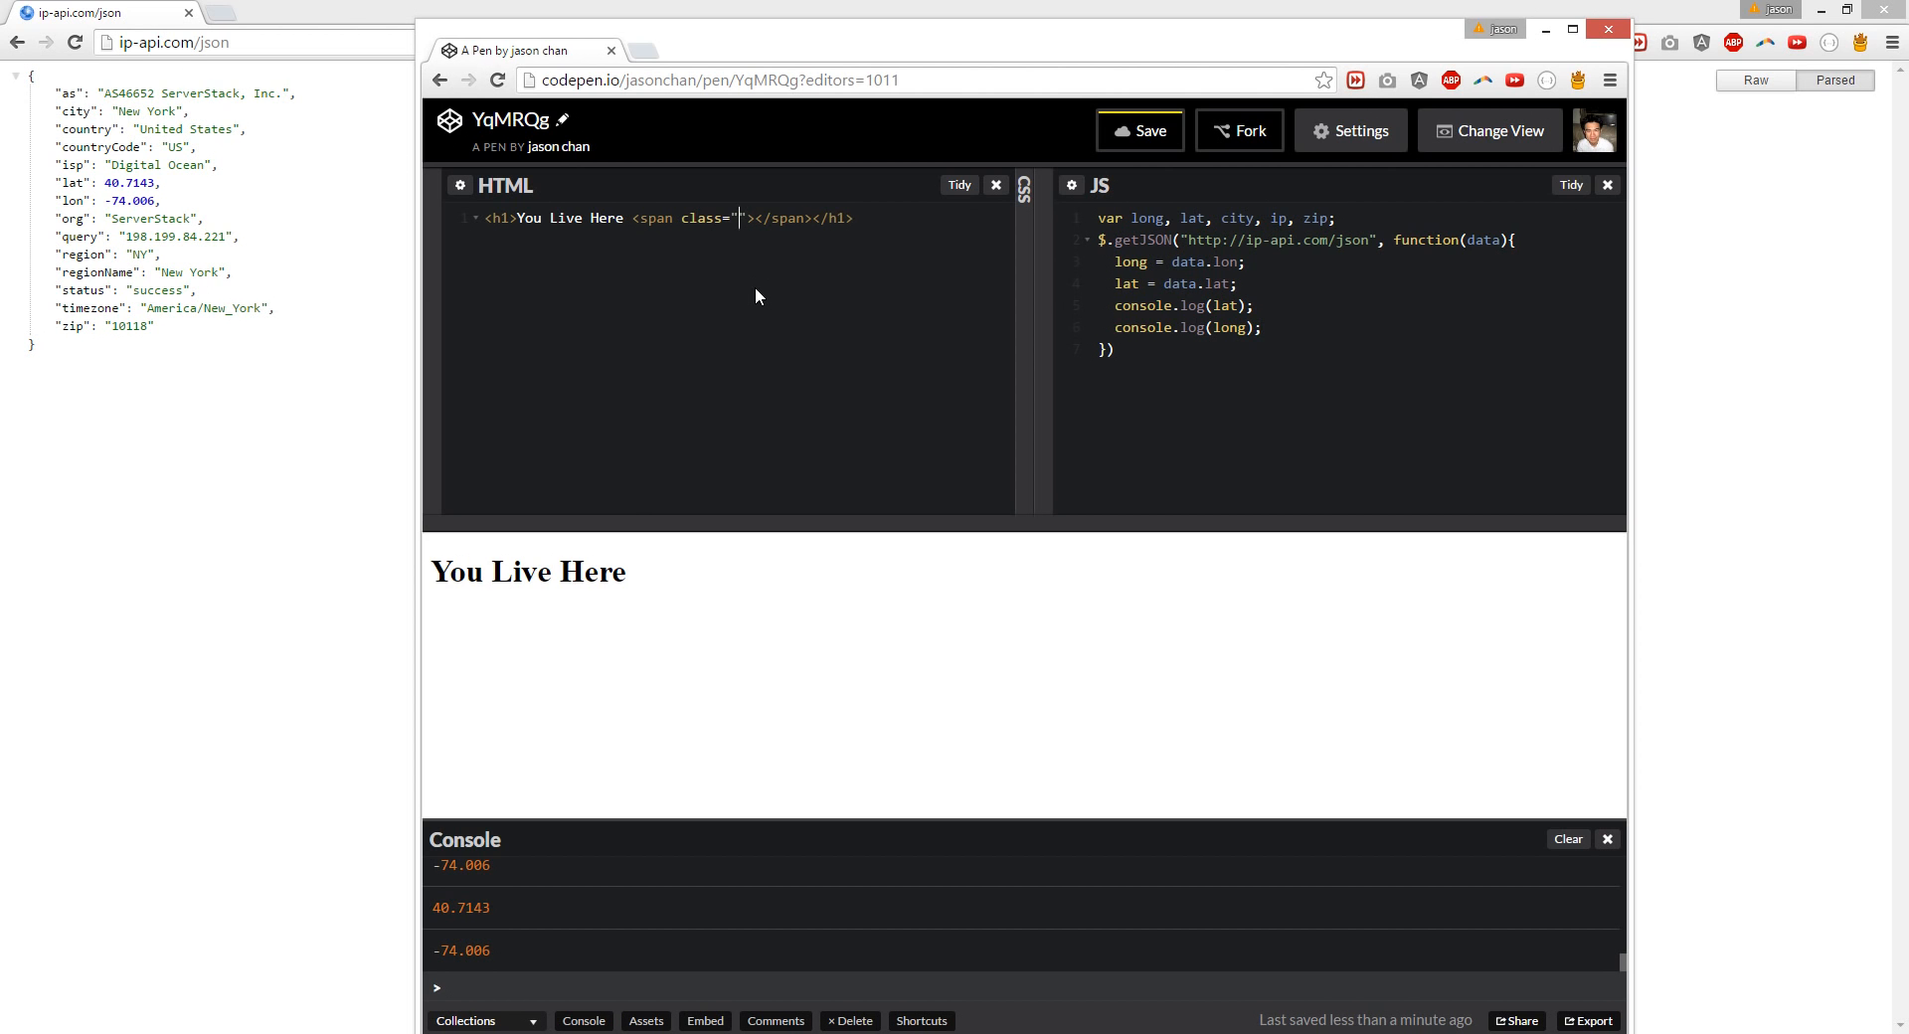
{"action": "type", "text": "show"}
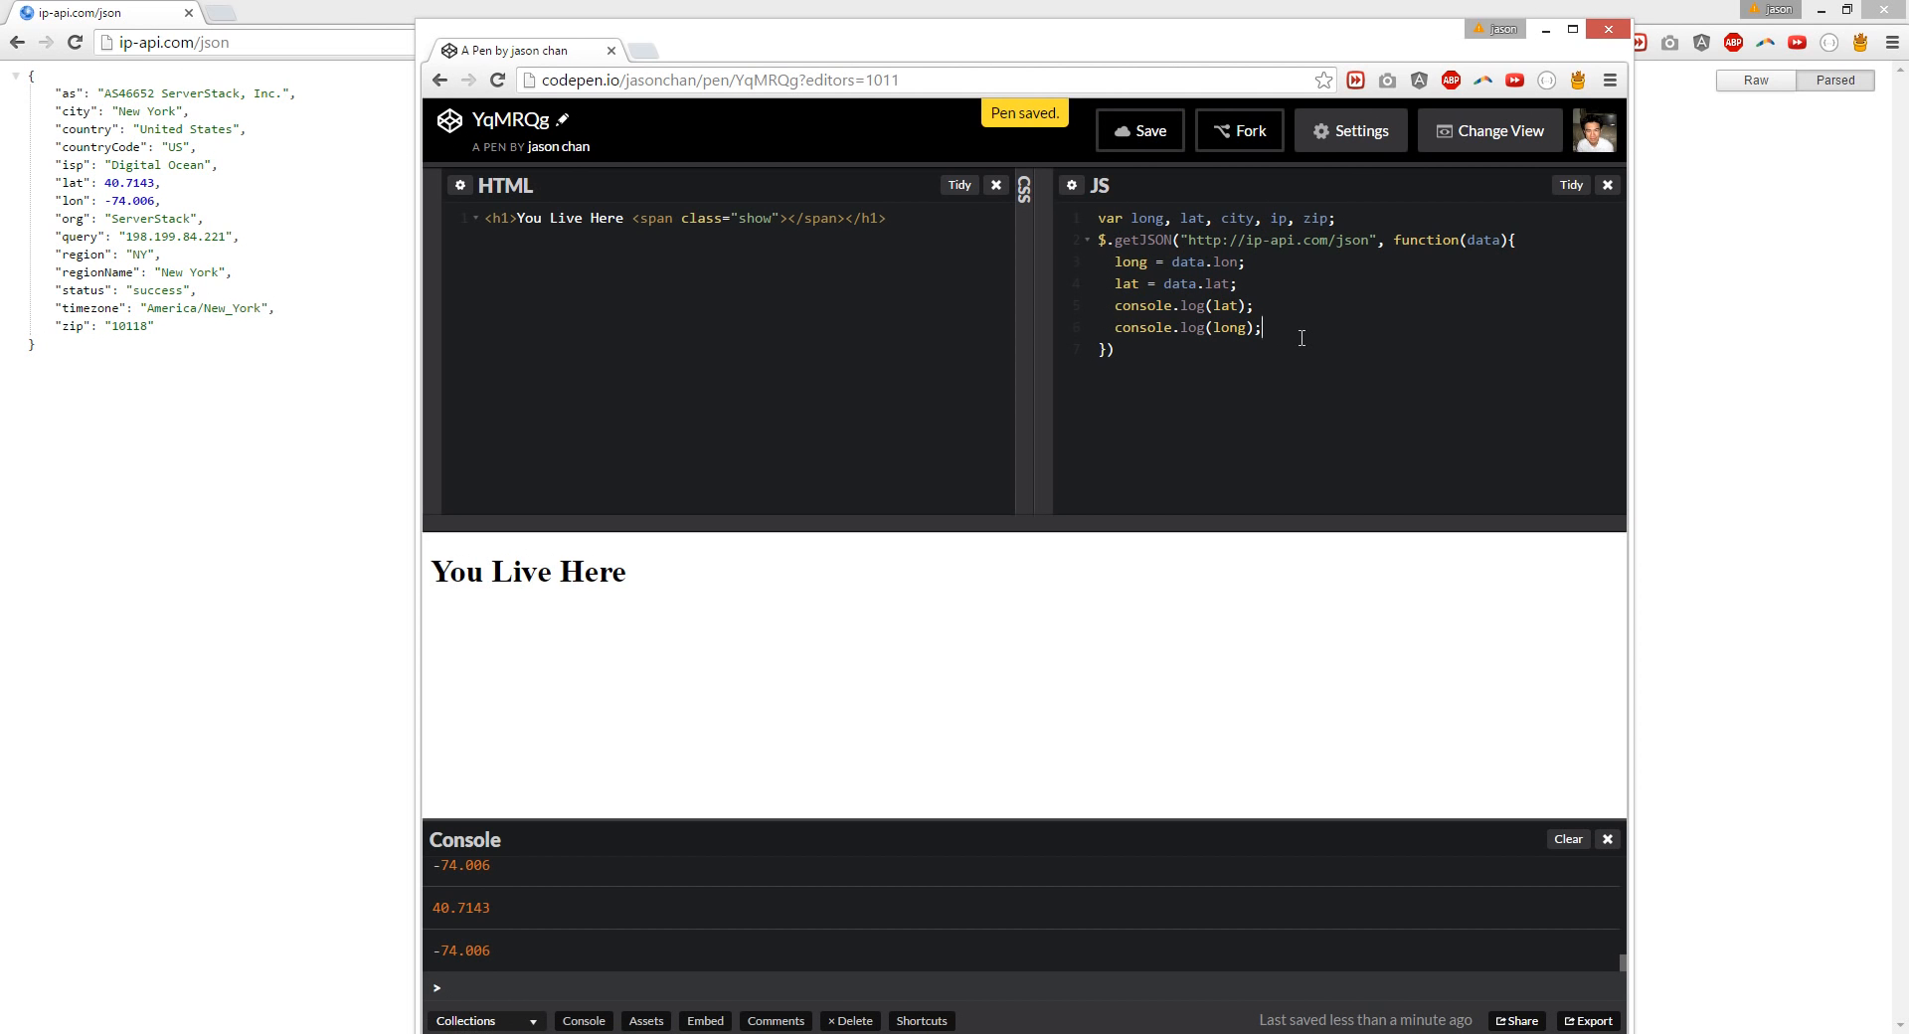
Step: Add city = data.city on a new line after the lat assignment
{"action": "key", "text": "Enter"}
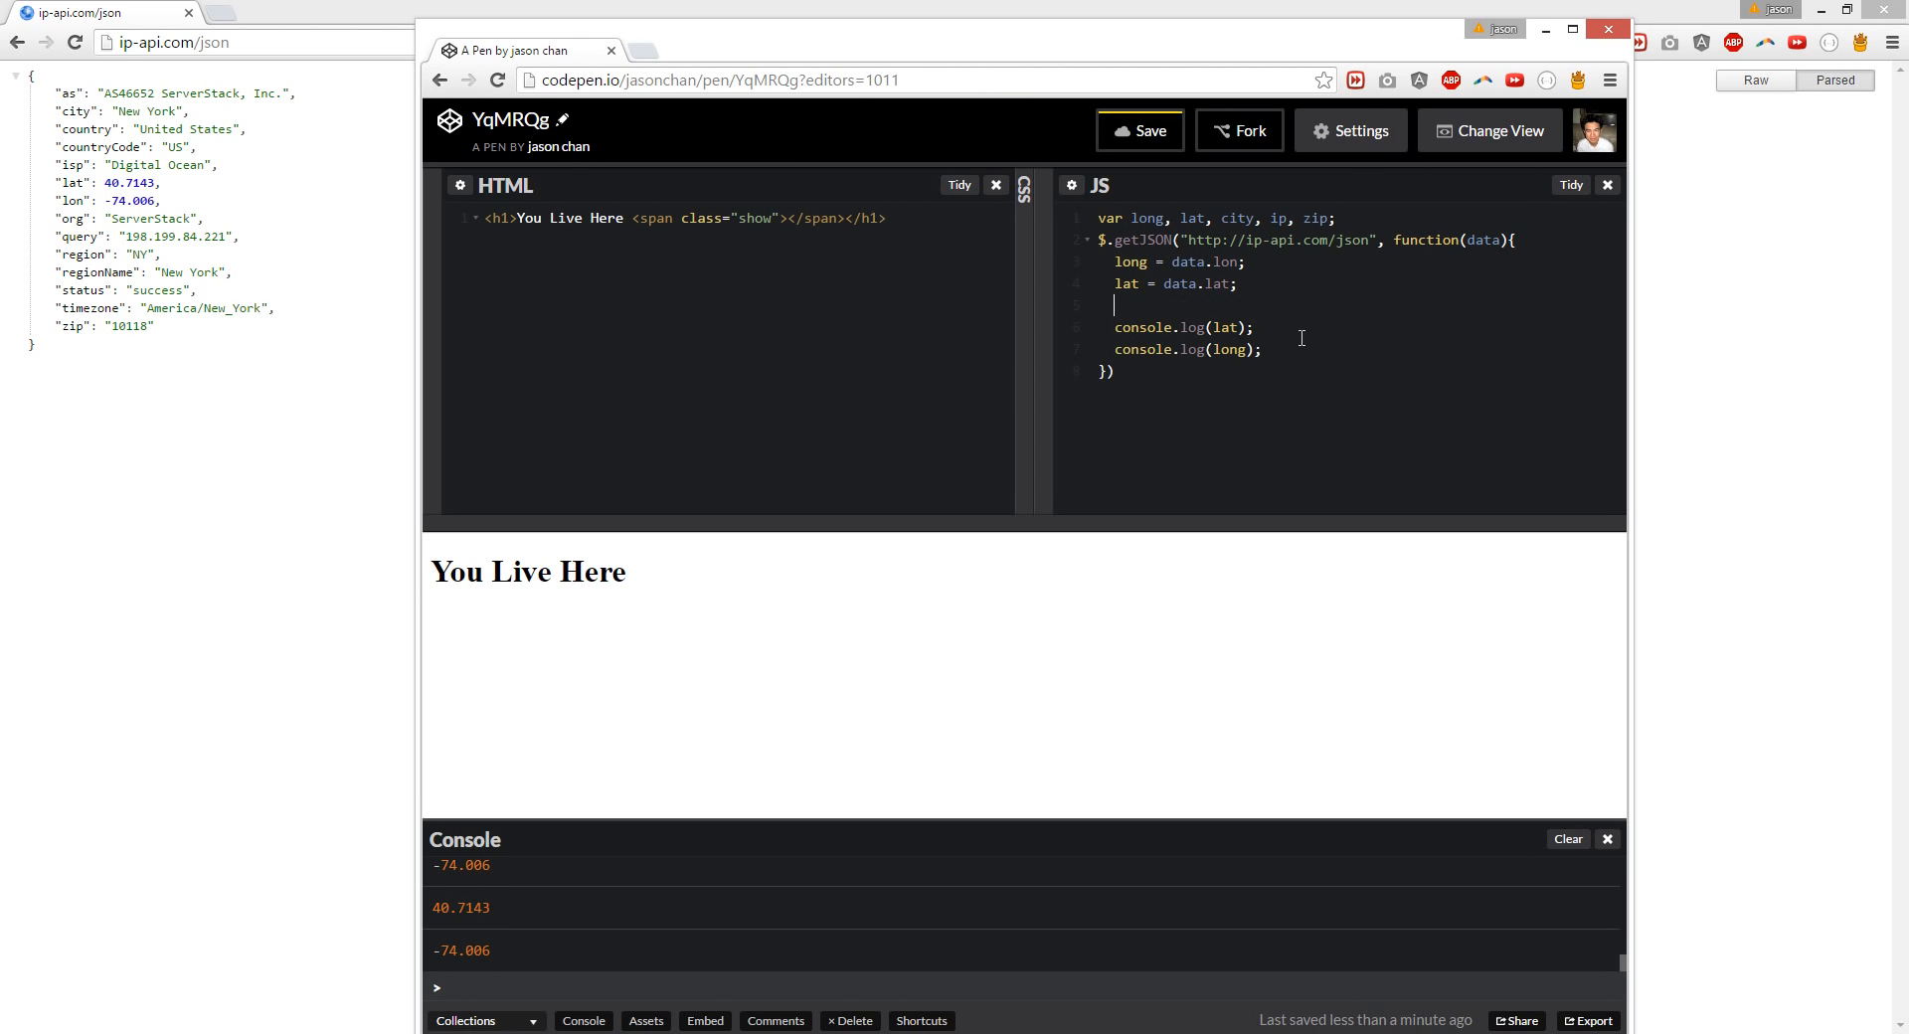
{"action": "type", "text": "city = d"}
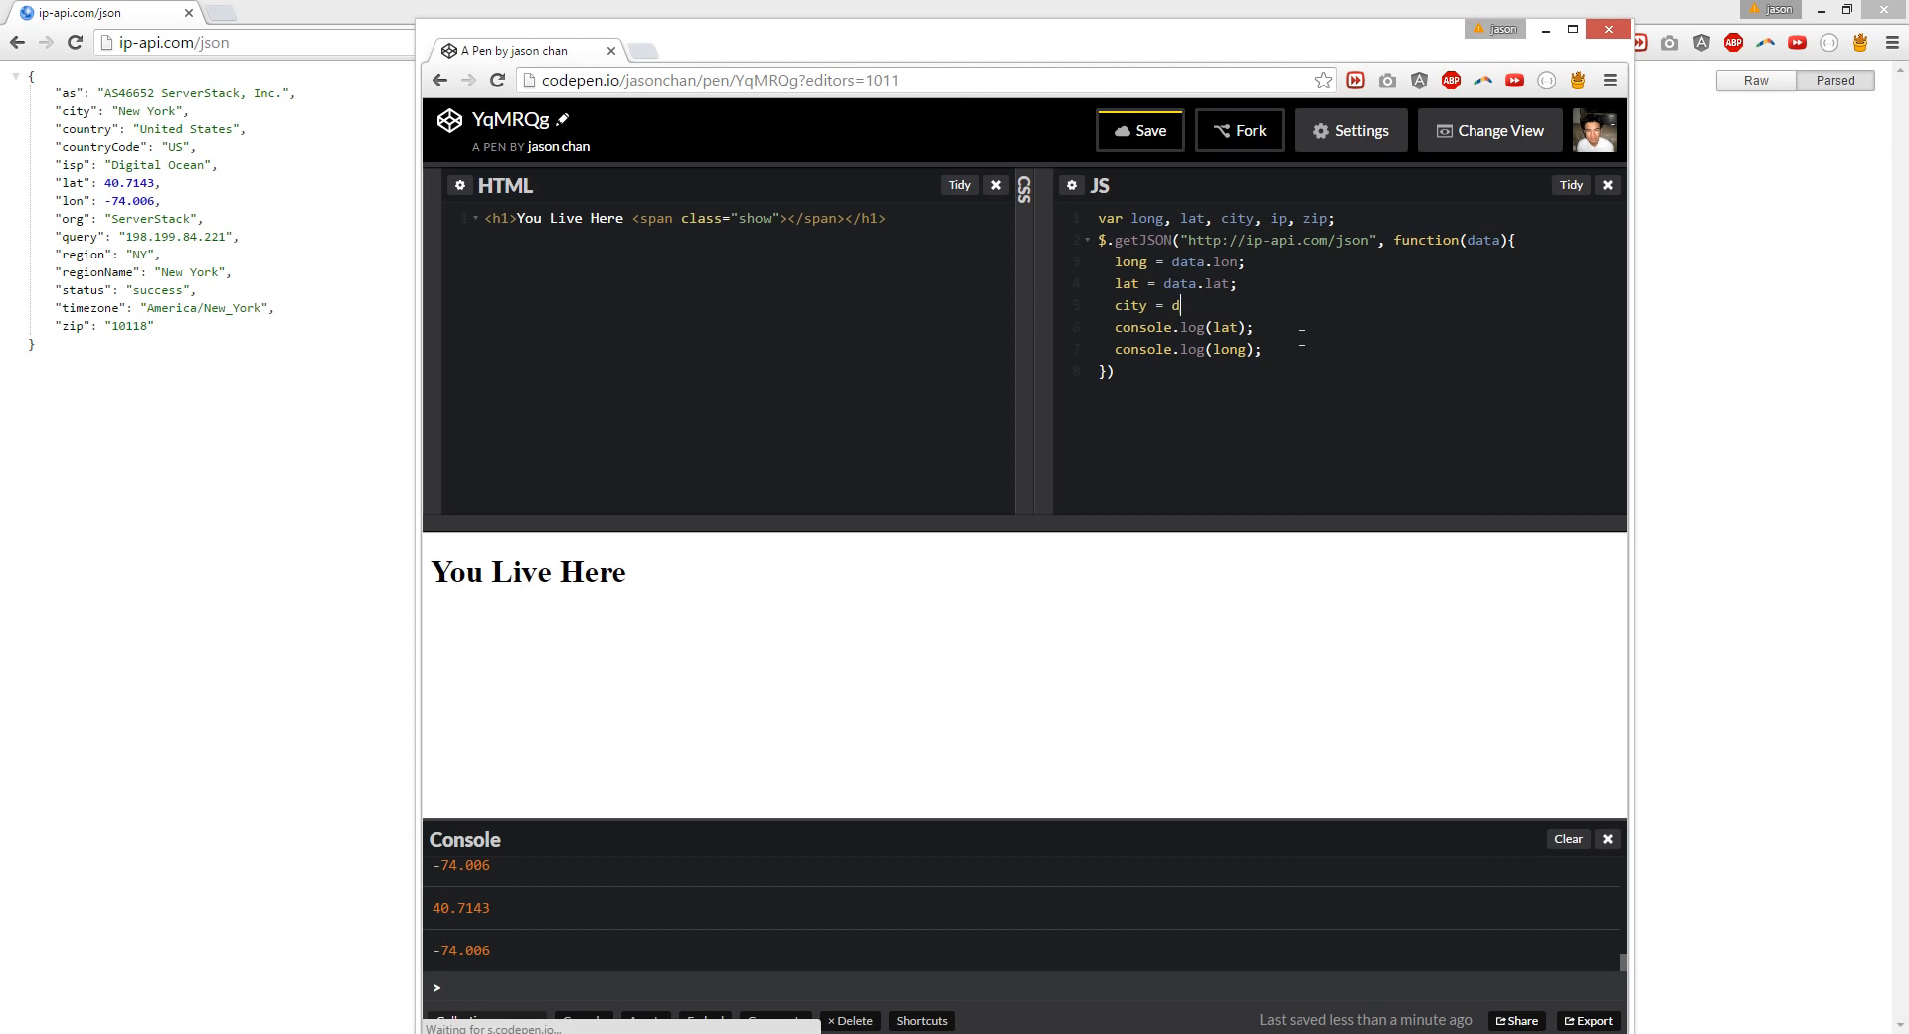
{"action": "type", "text": "ata.city"}
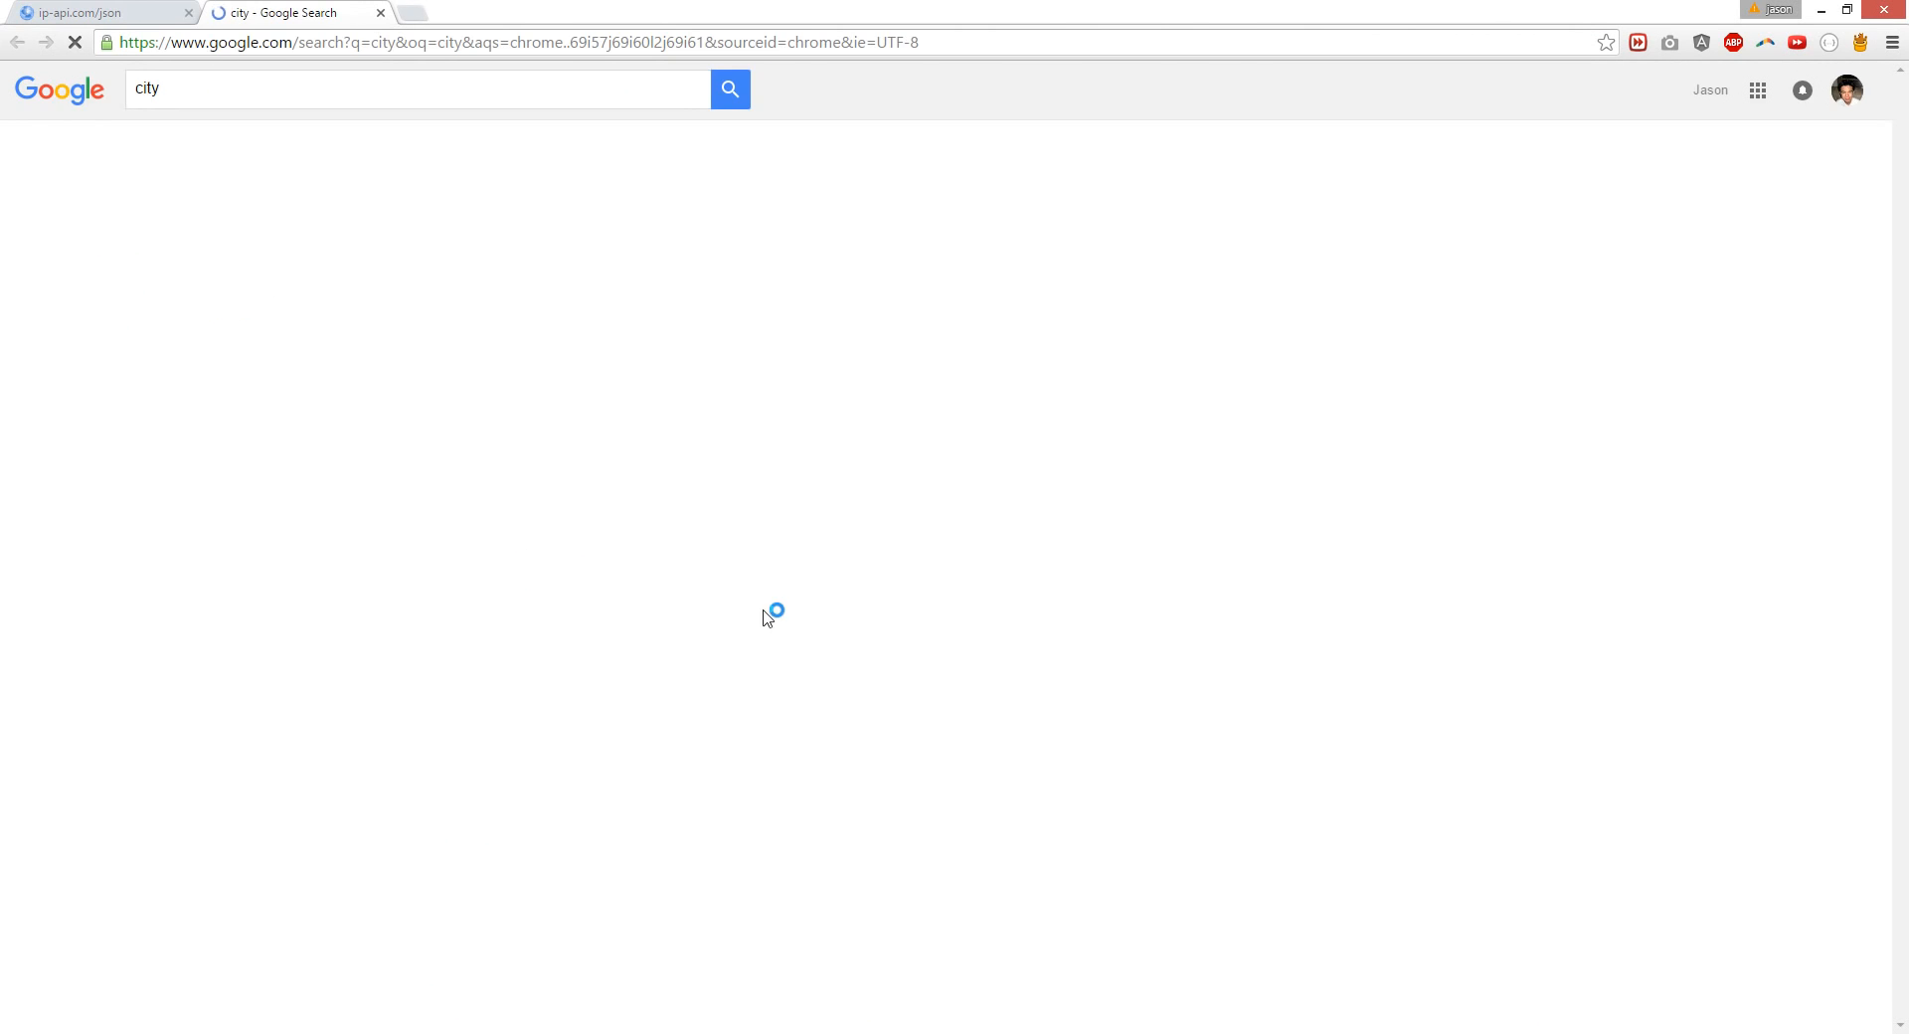
Step: Close the accidental Google search tab for "city" and return to the pen
{"action": "left_click", "coordinate": [95, 12]}
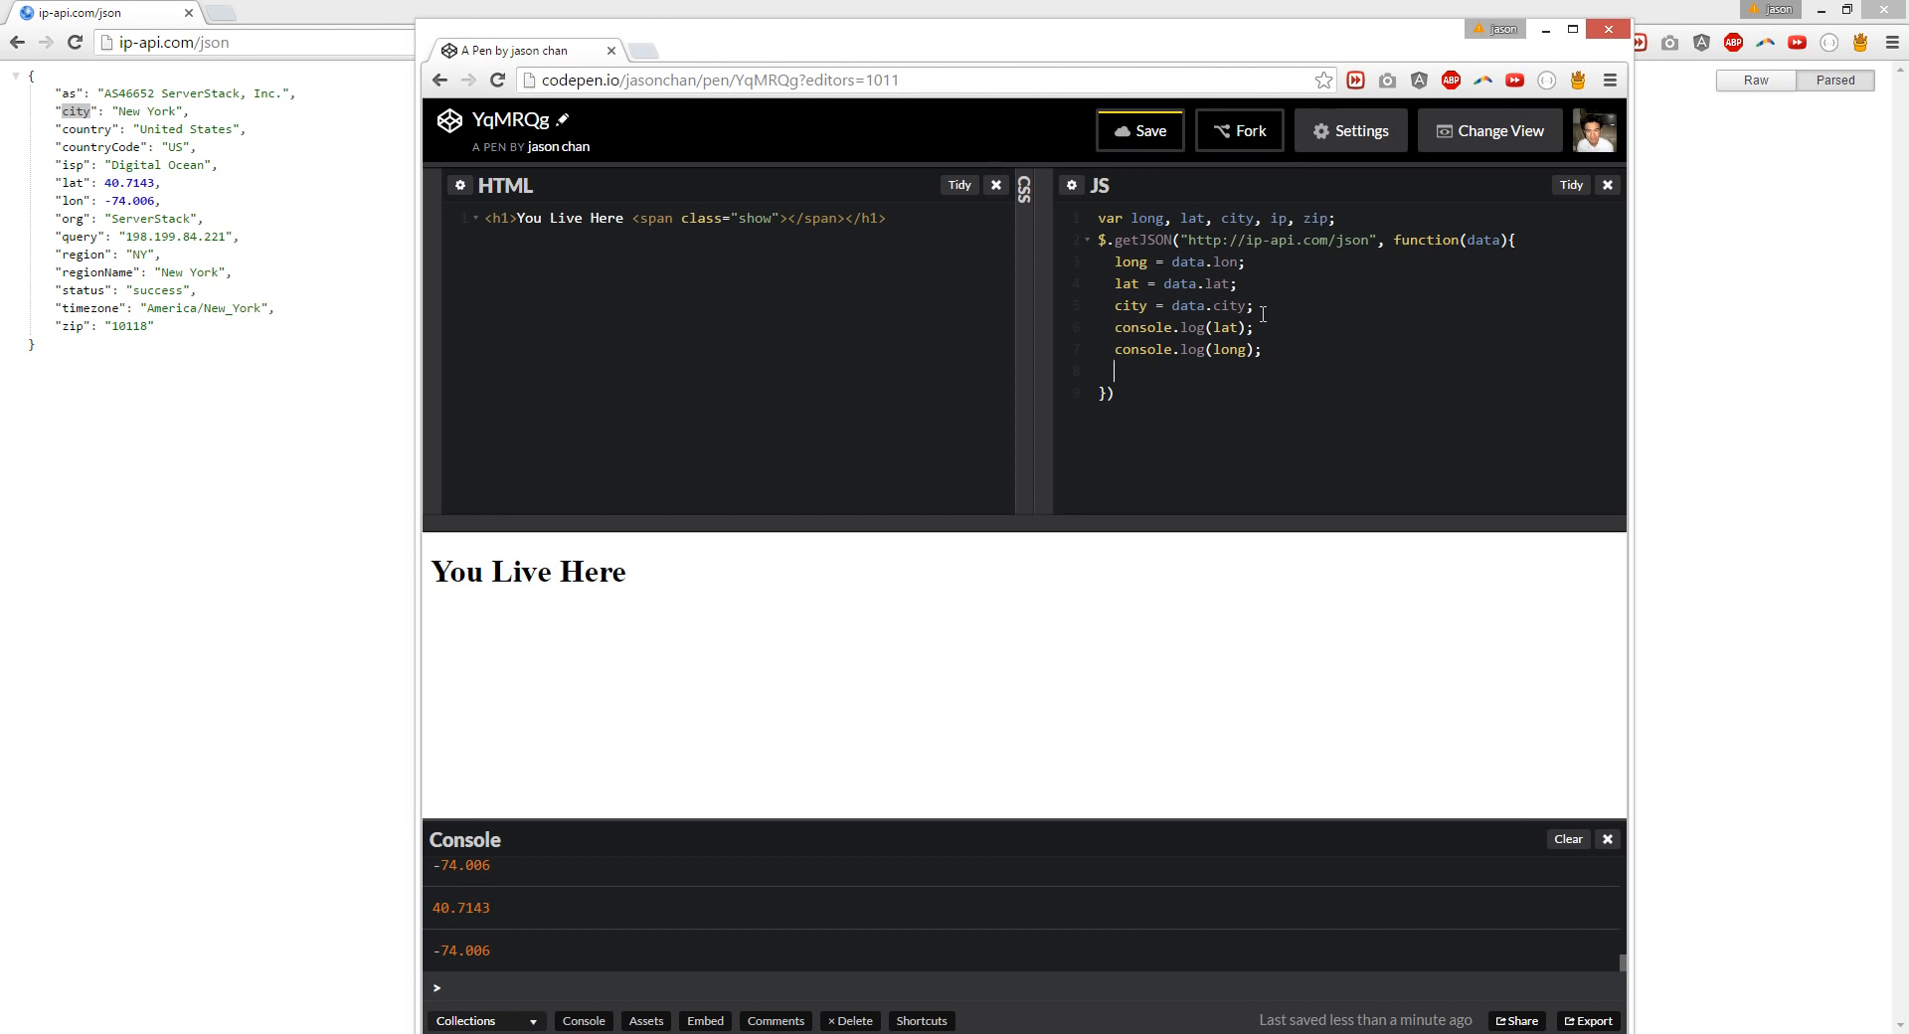
Step: End the callback with $("show").html(city) to write the city into the span
{"action": "type", "text": "$()"}
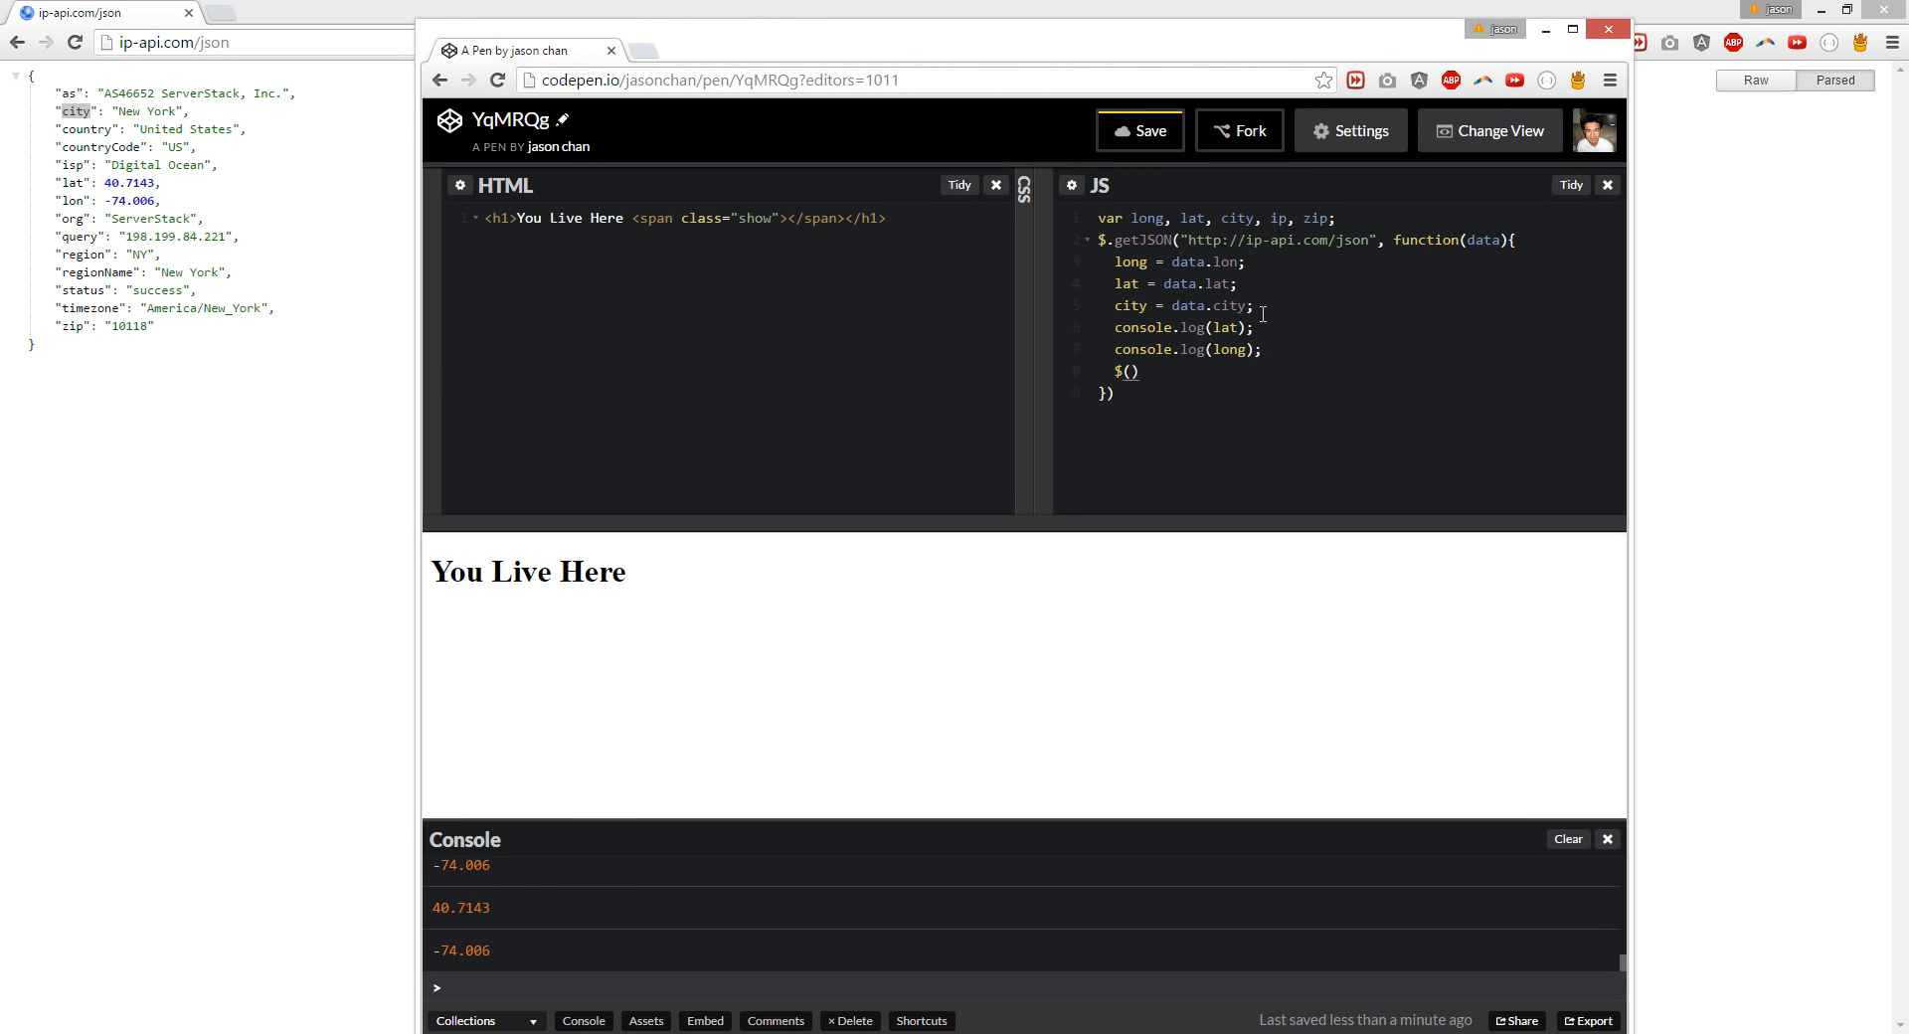
{"action": "type", "text": "\"show\""}
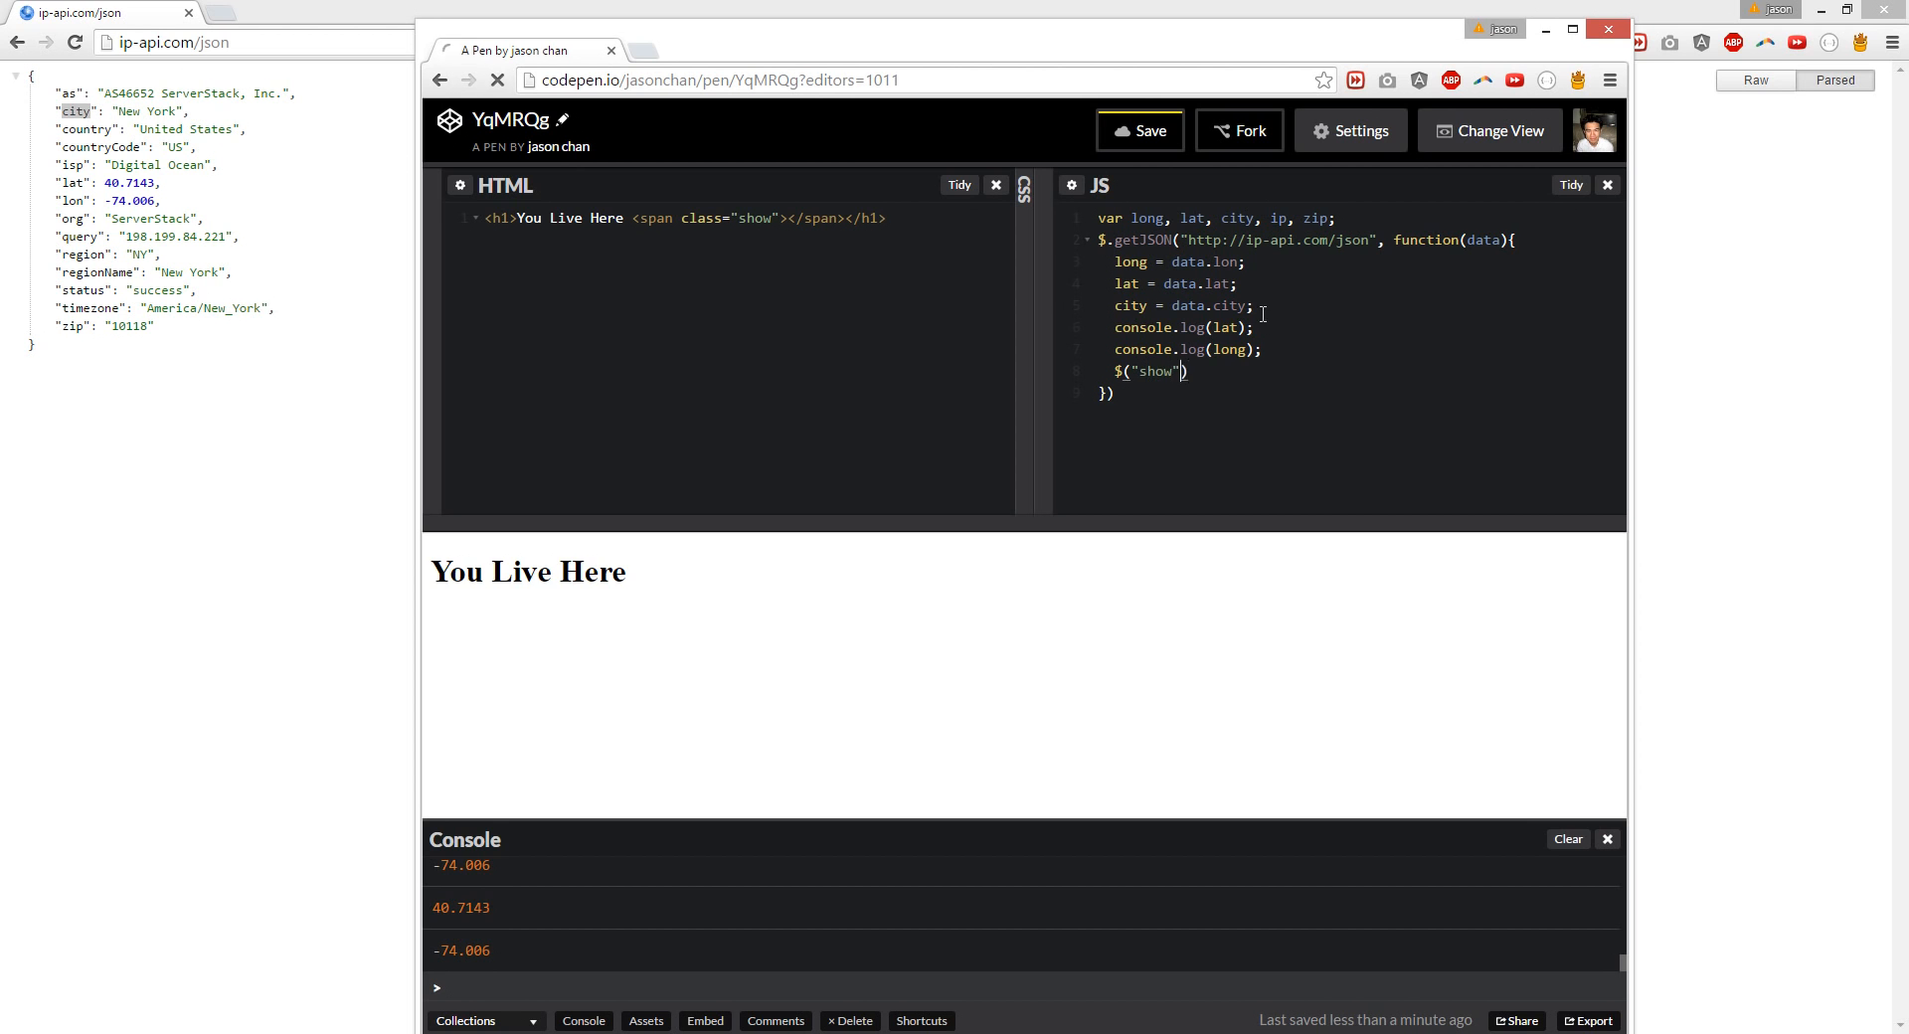
{"action": "type", "text": ".t"}
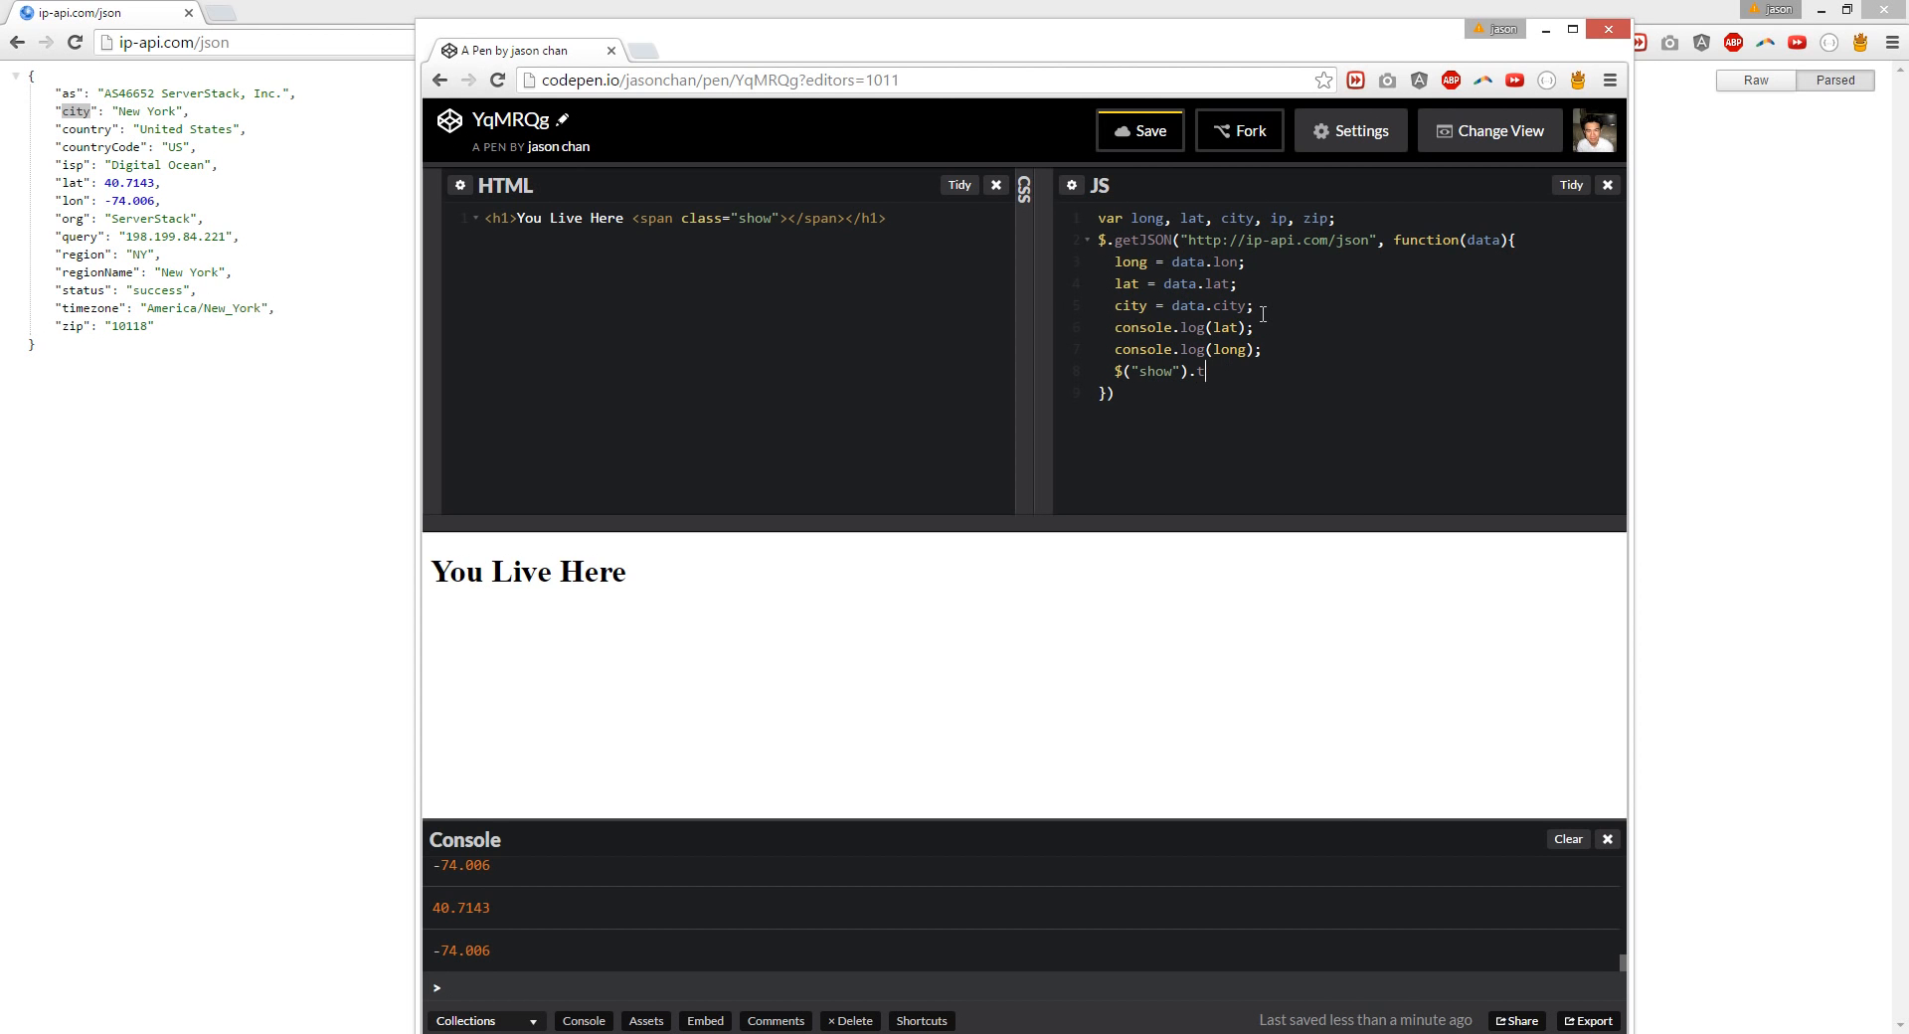
{"action": "type", "text": "html()"}
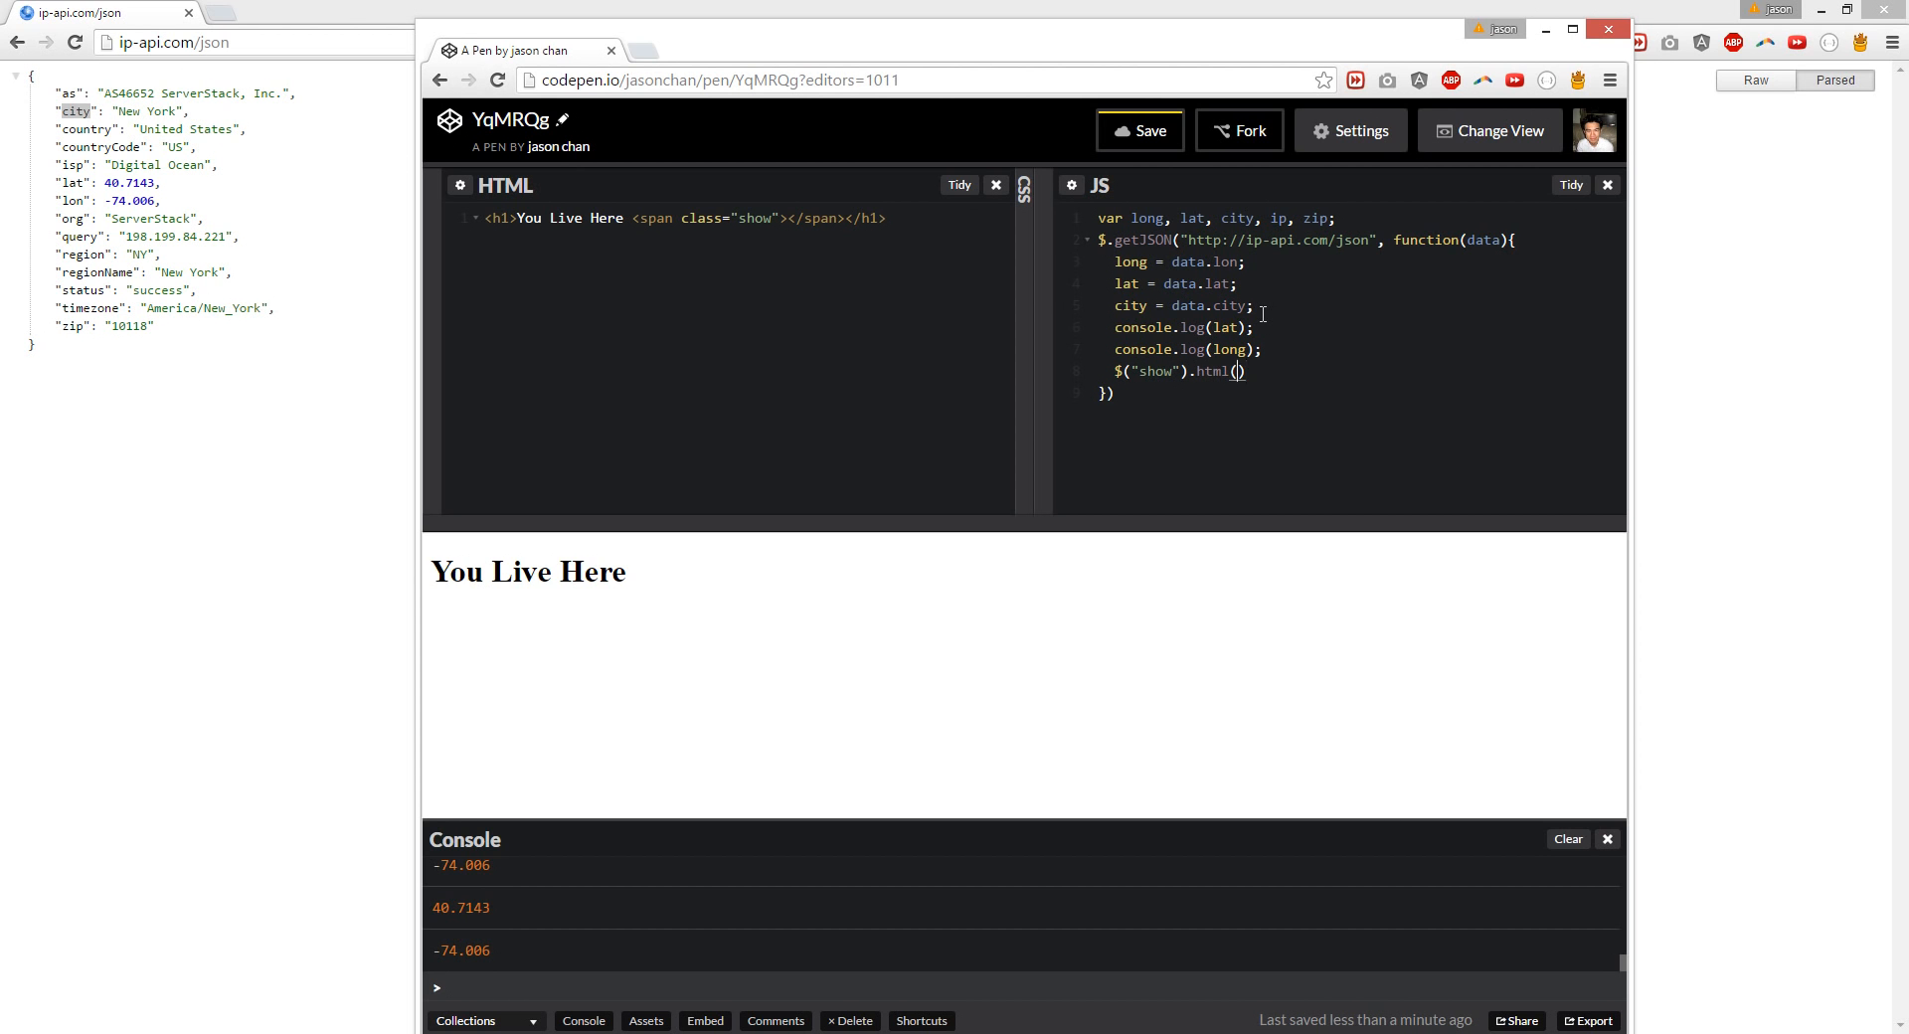
{"action": "type", "text": "city"}
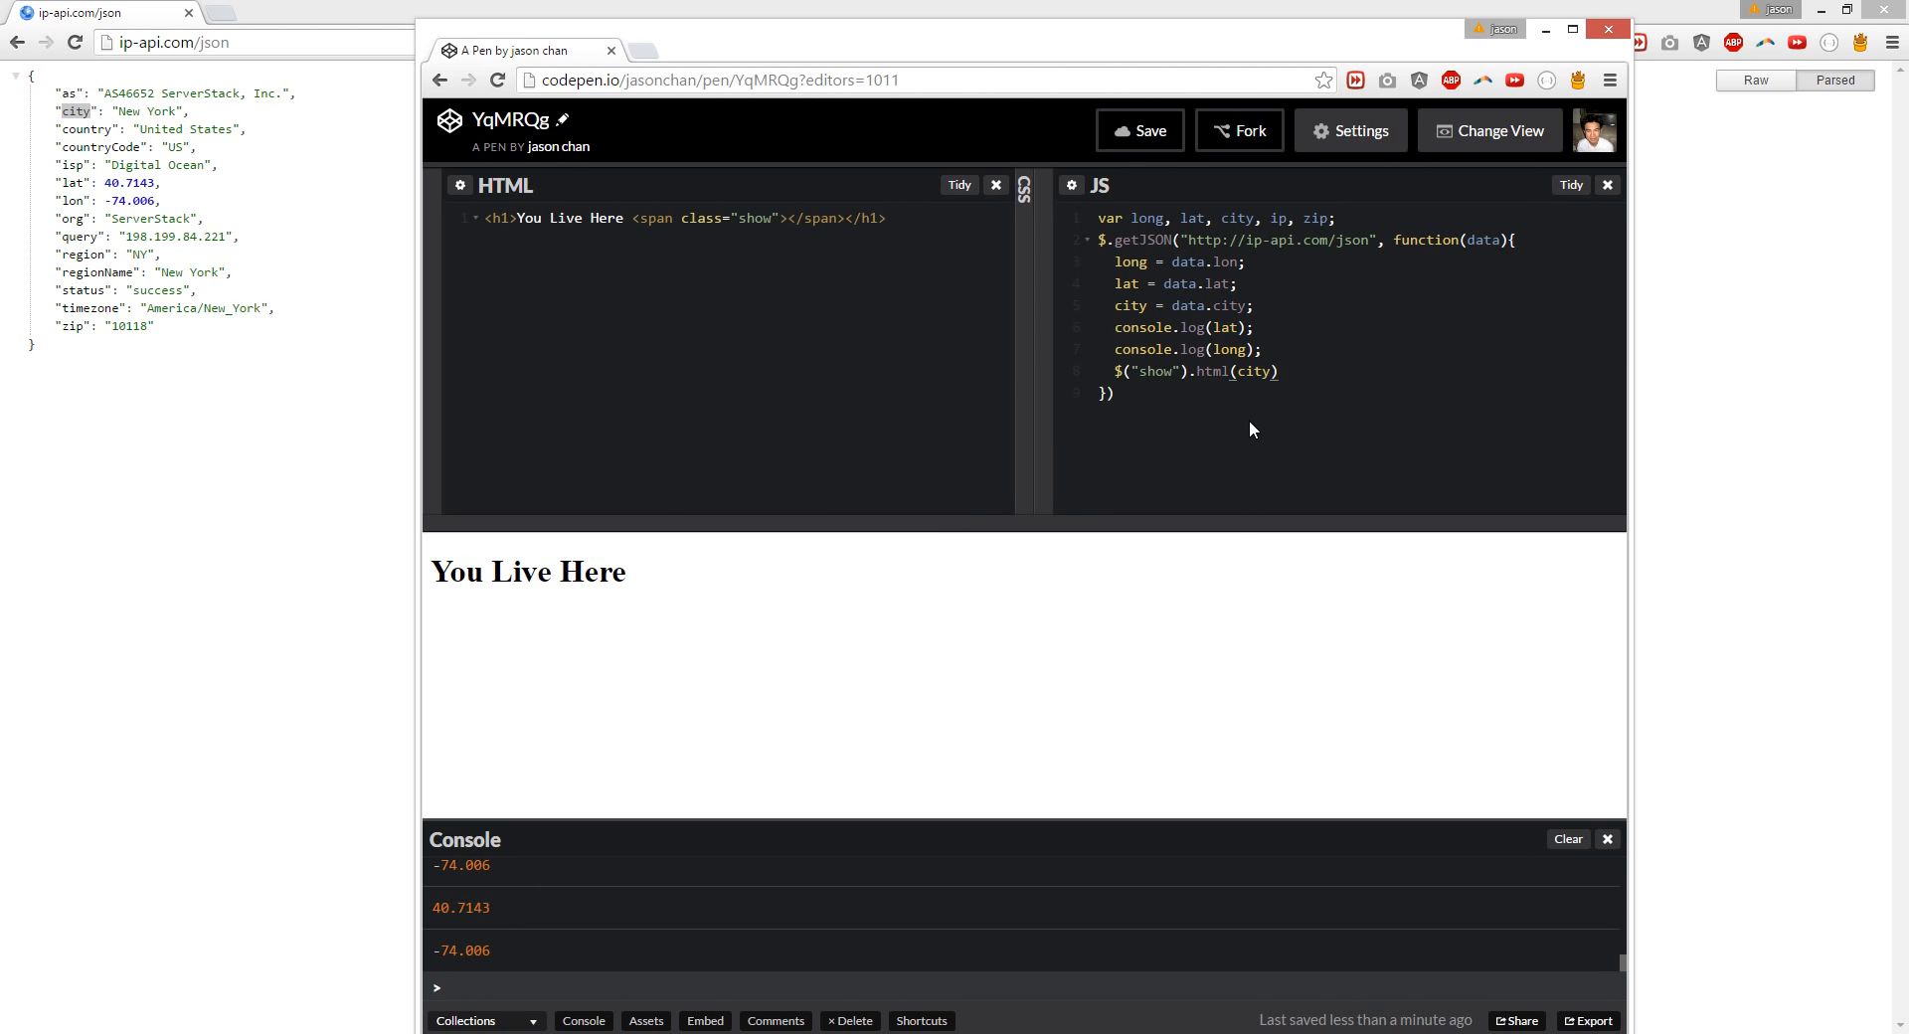
{"action": "mouse_move", "coordinate": [1136, 442]}
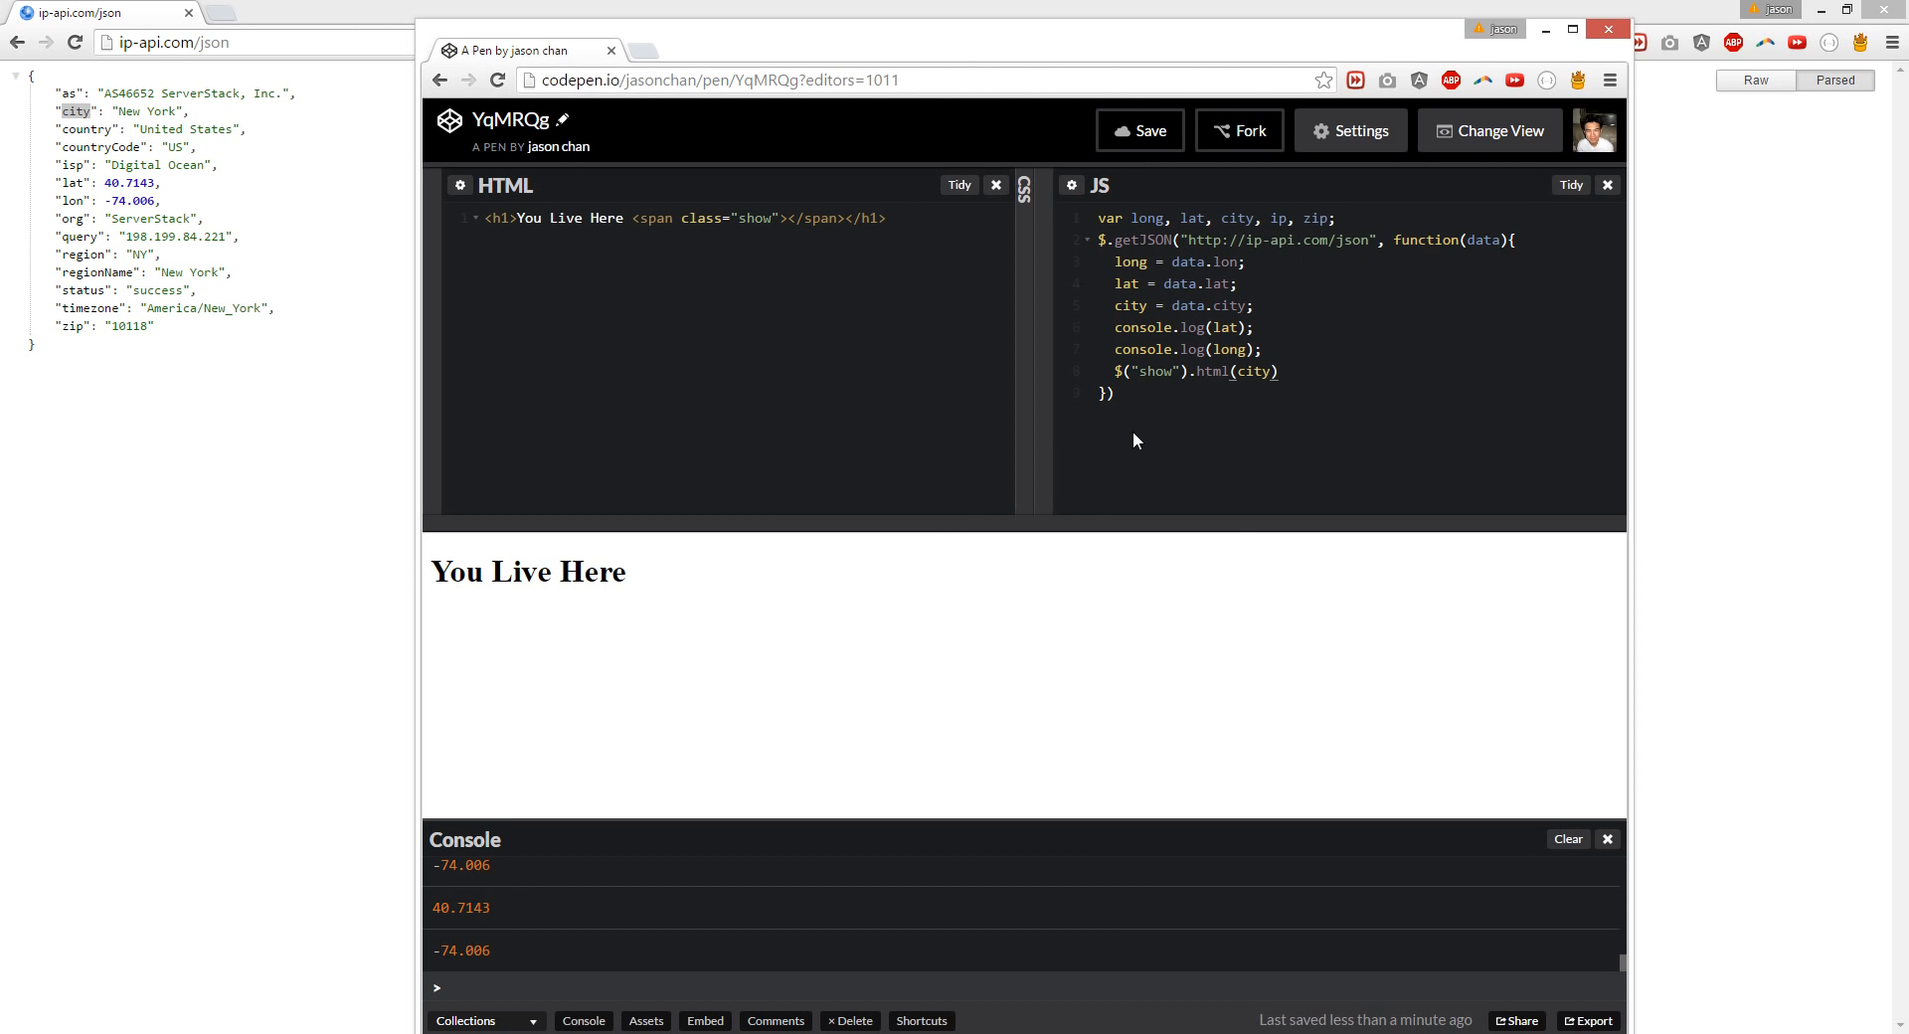
{"action": "mouse_move", "coordinate": [1142, 132]}
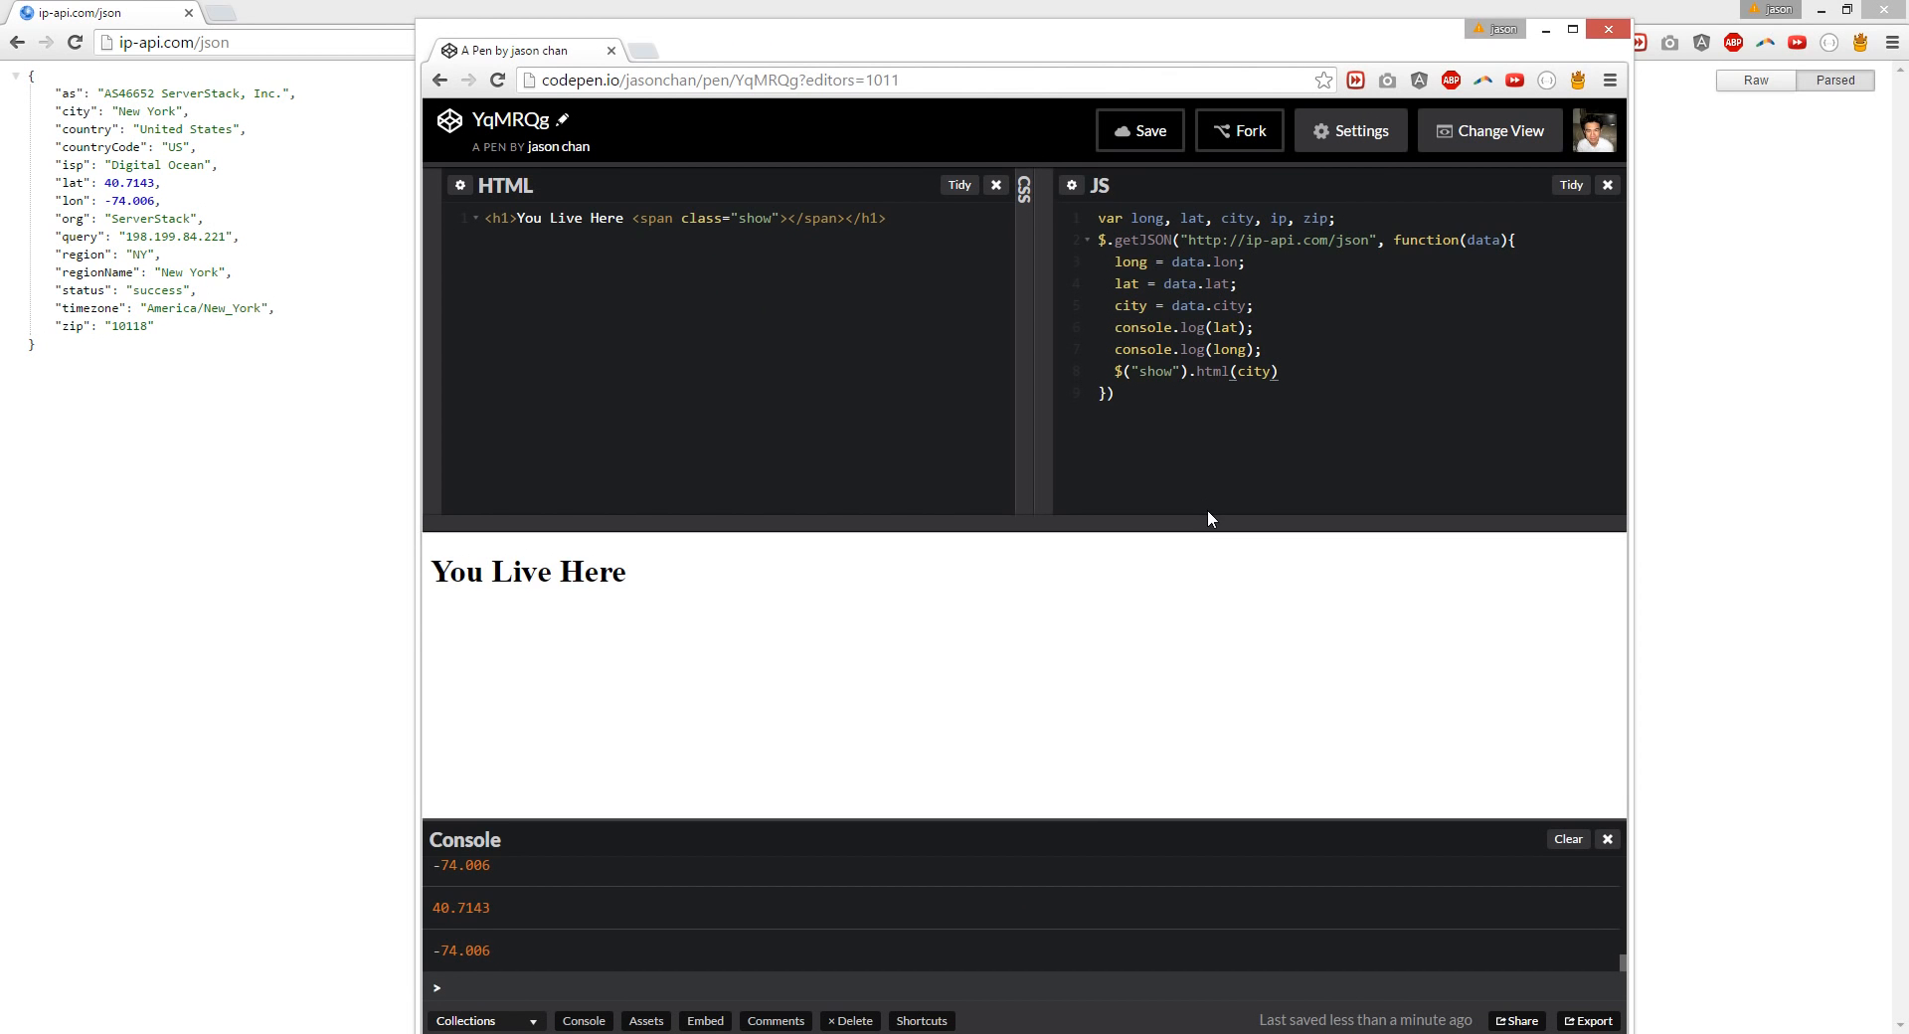
{"action": "mouse_move", "coordinate": [1213, 503]}
{"action": "type", "text": ";"}
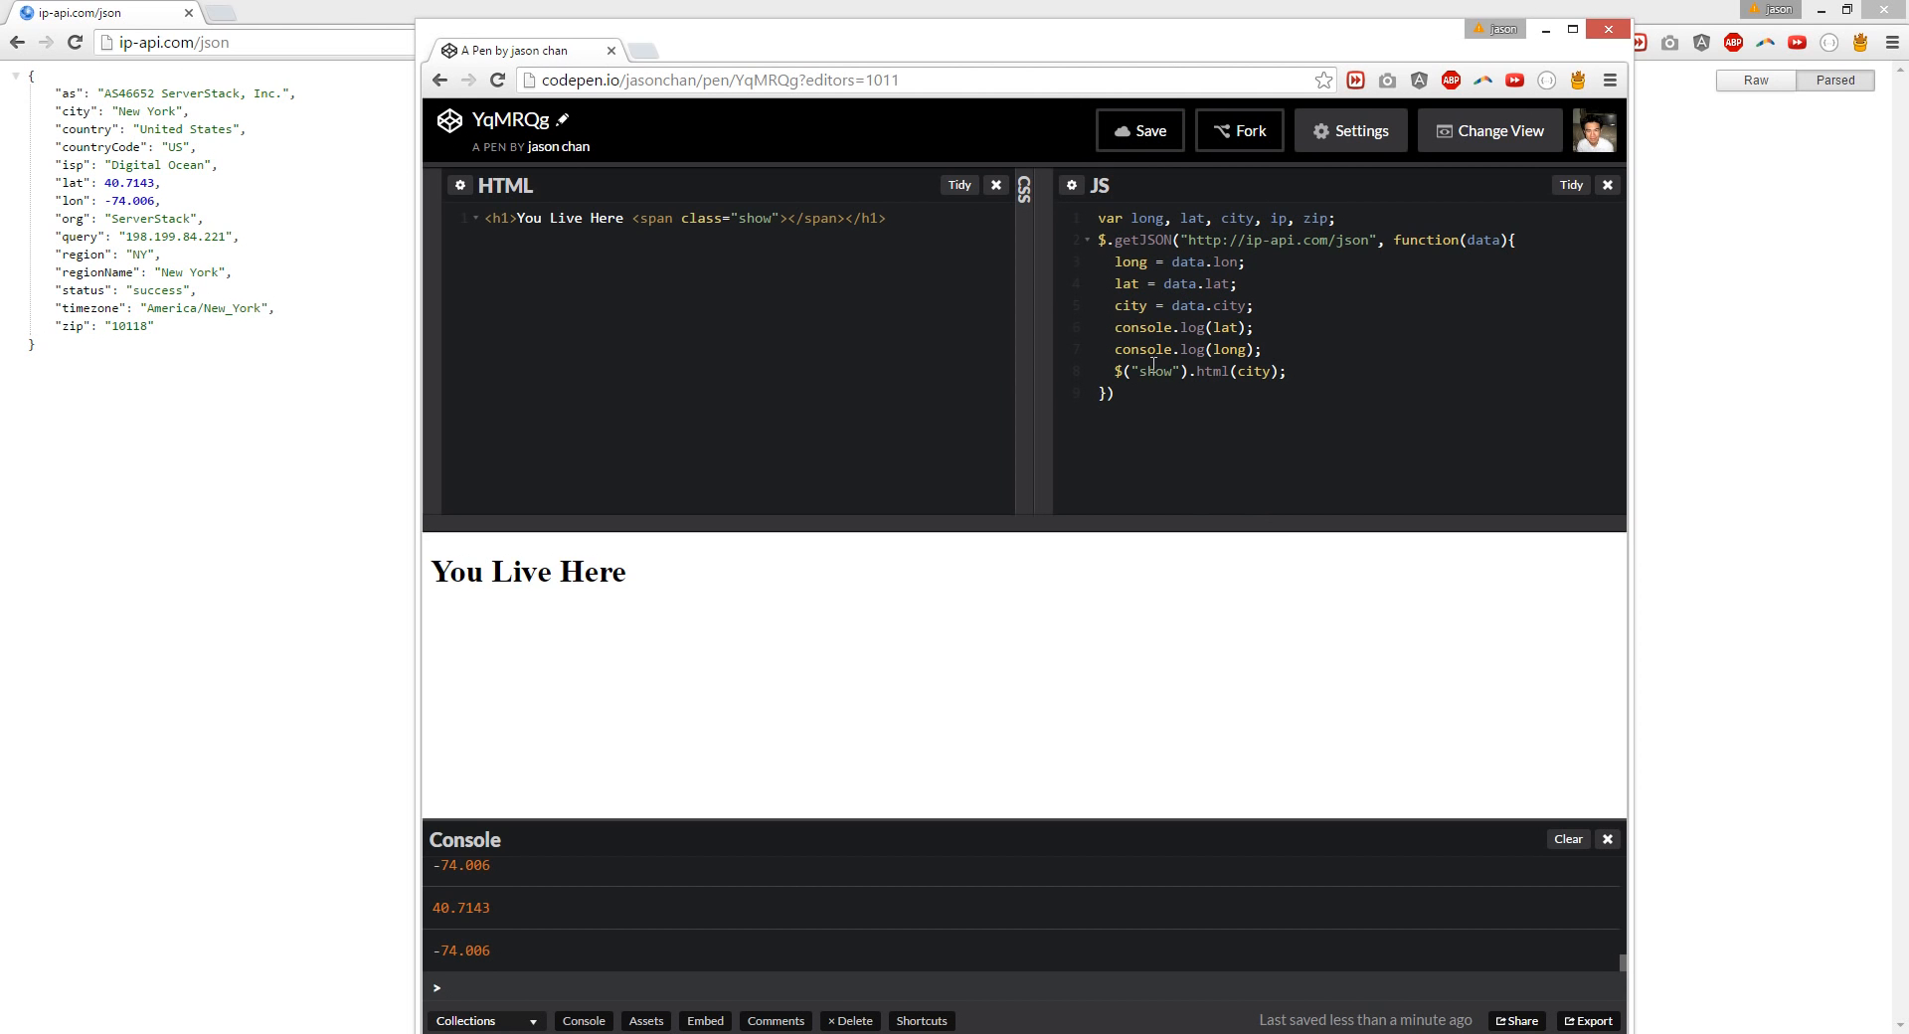
Step: Correct the selector to ".show" and save so the preview reads "You Live Here New York"
{"action": "type", "text": "."}
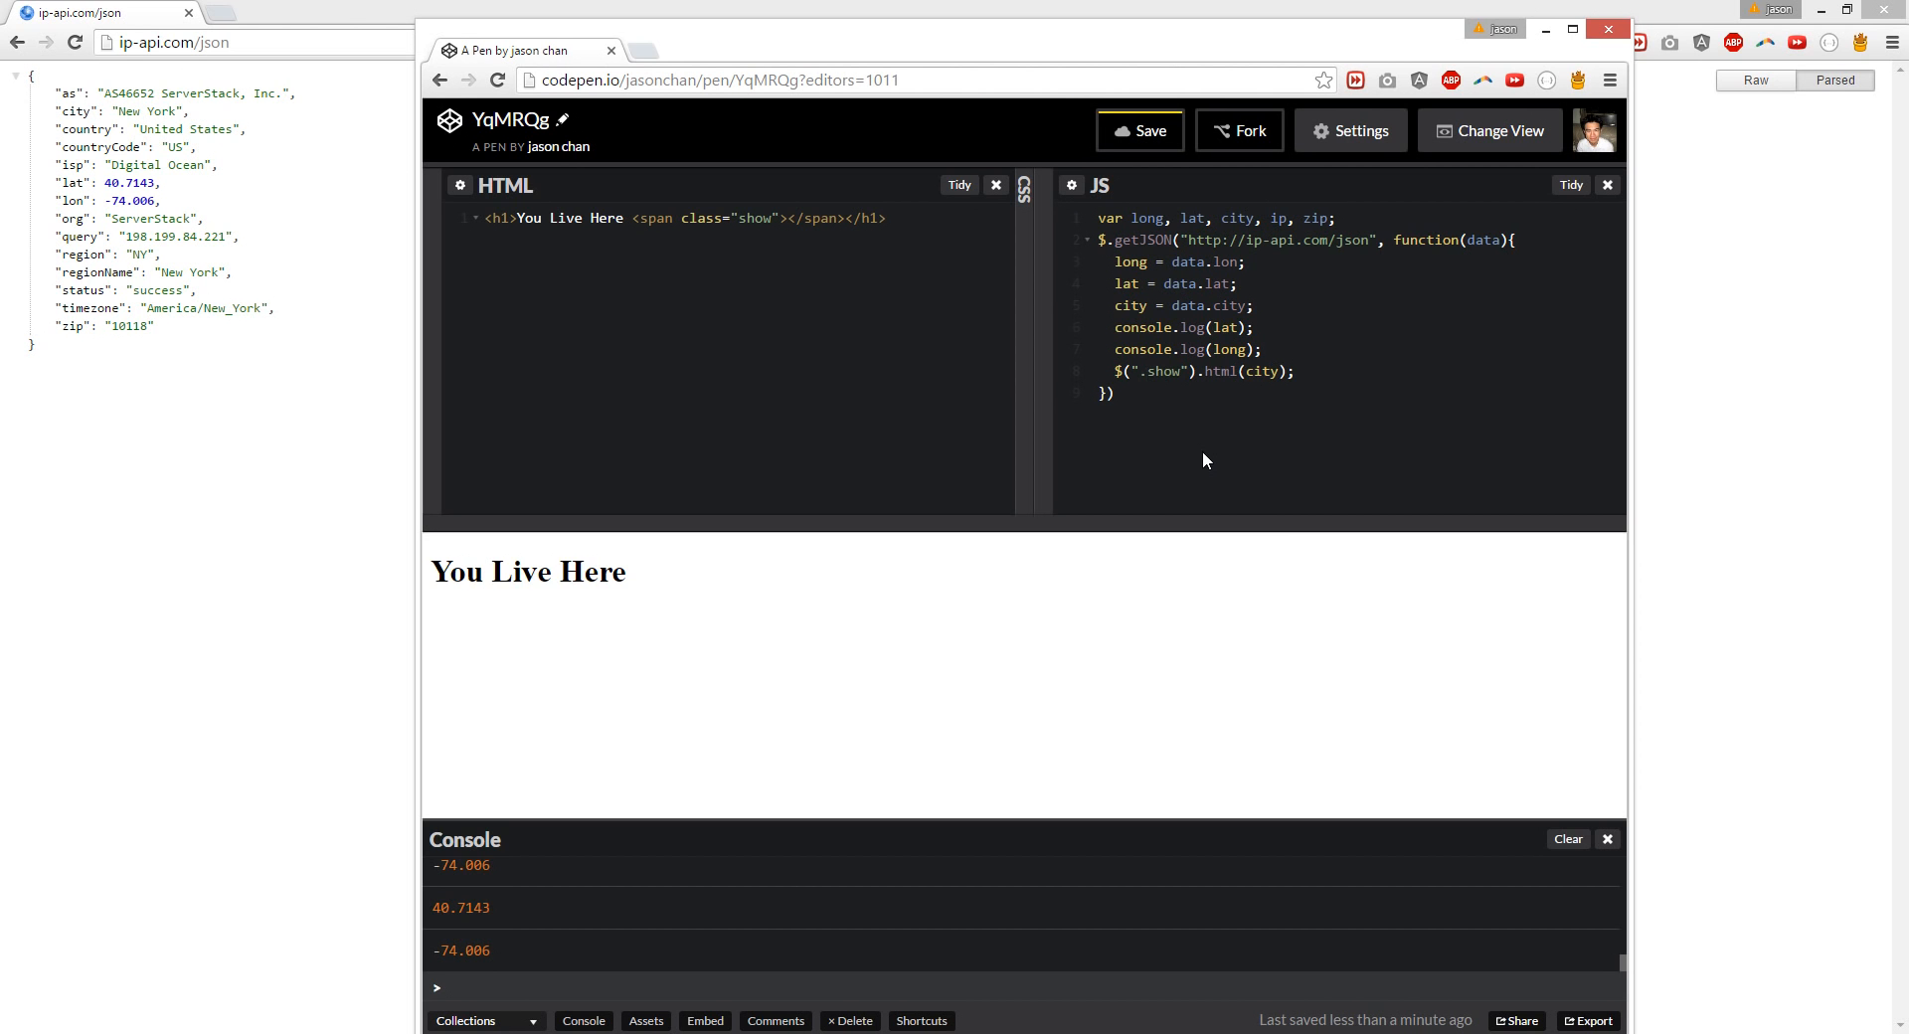
{"action": "left_click", "coordinate": [1138, 132]}
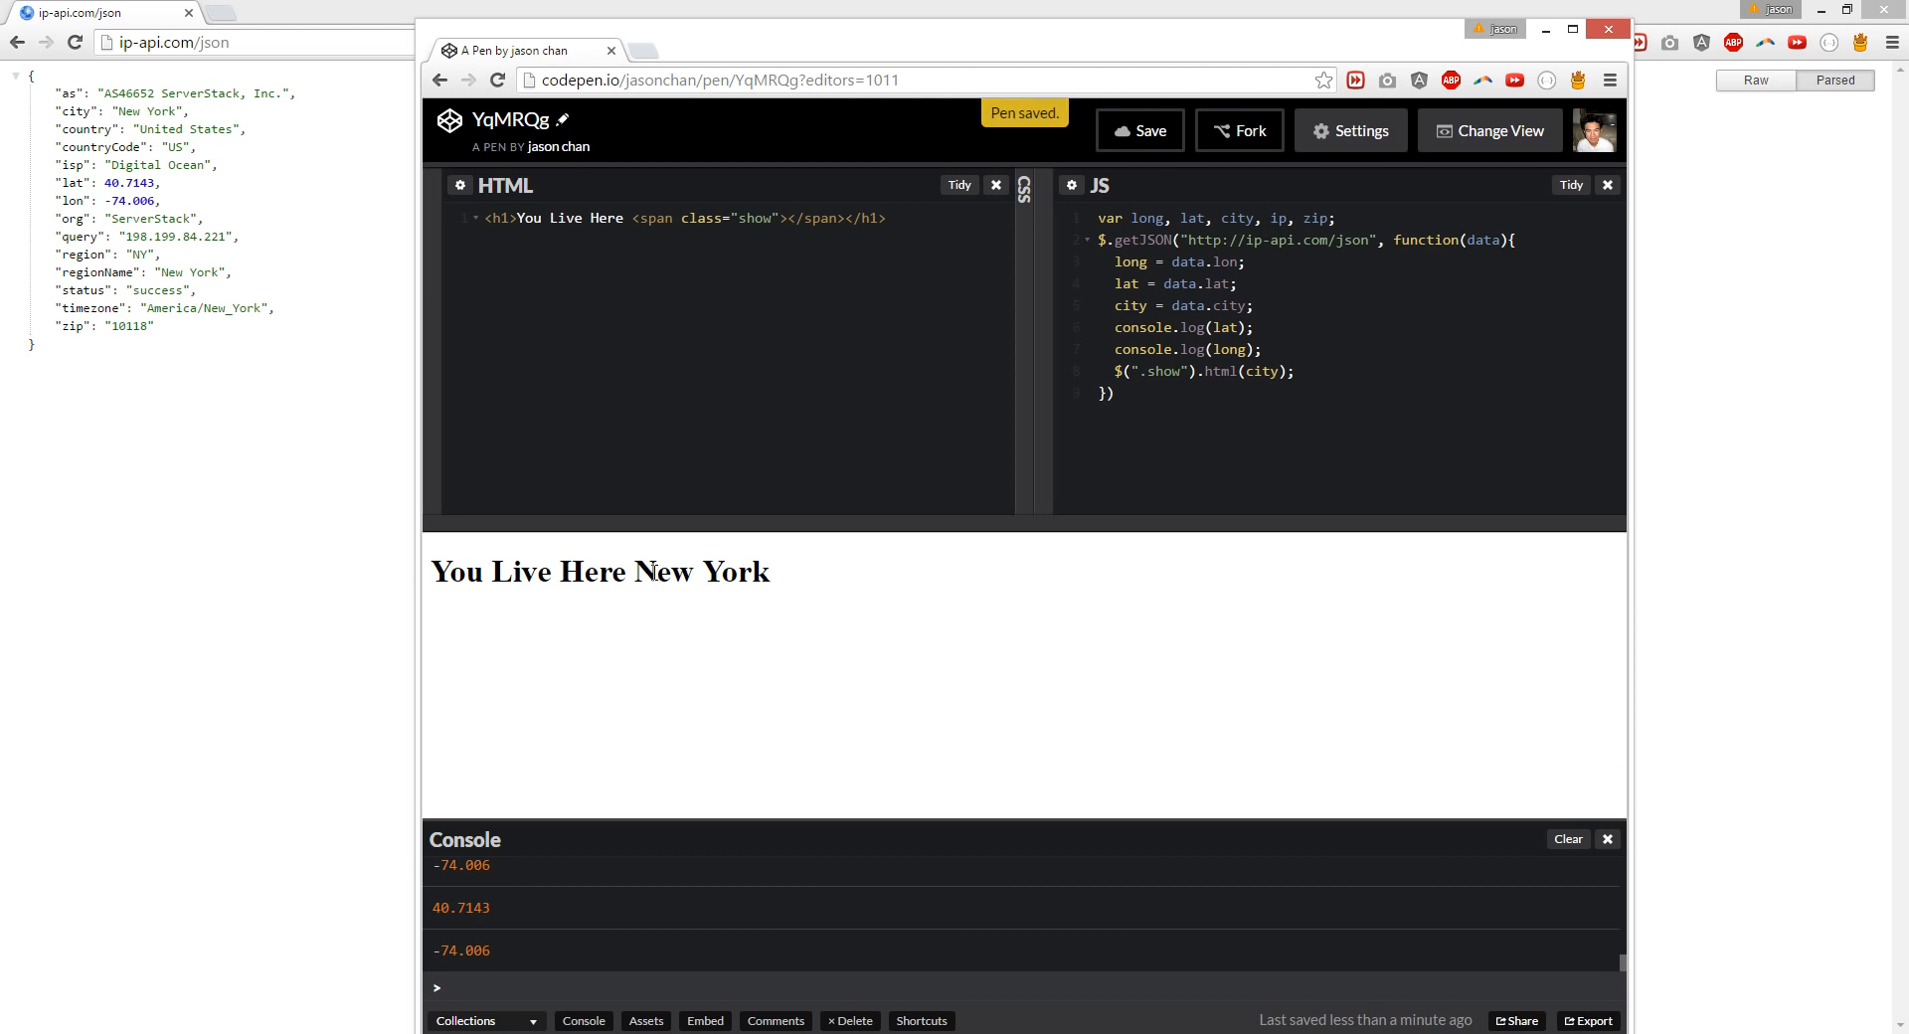
{"action": "double_click", "coordinate": [698, 570]}
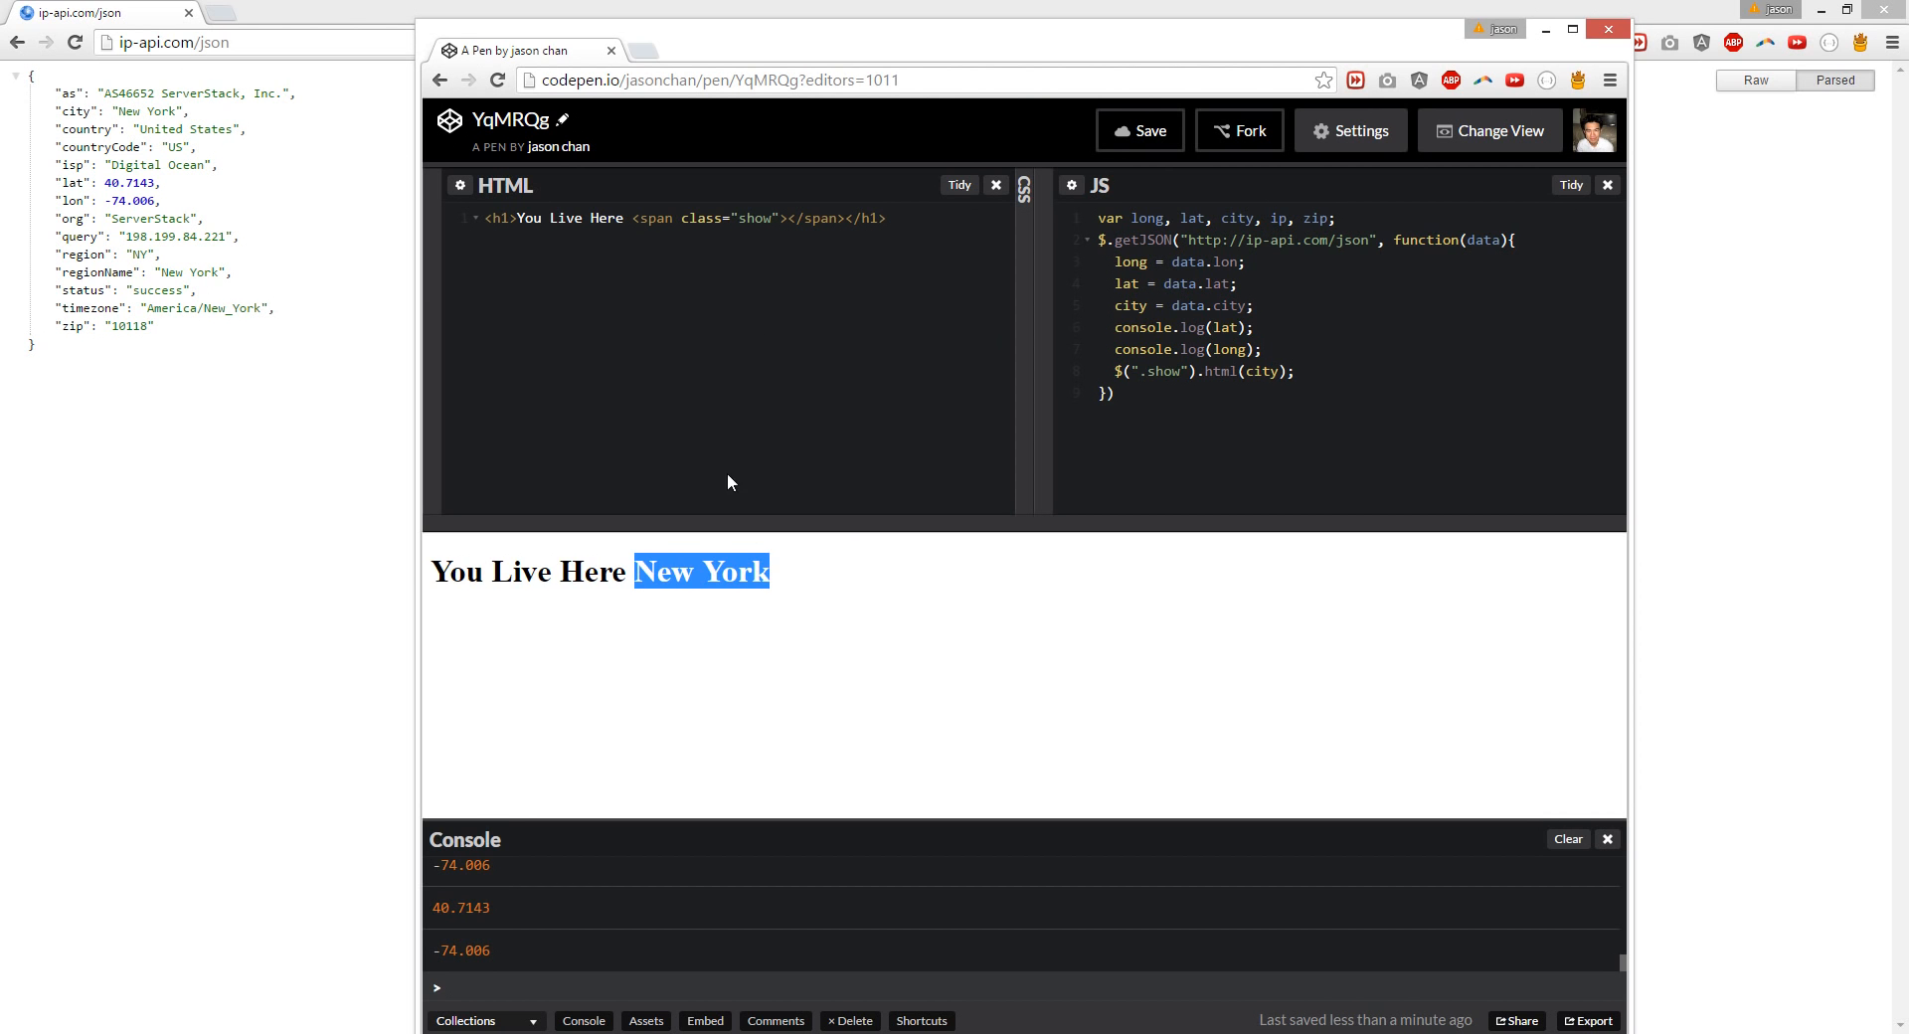
{"action": "left_click", "coordinate": [801, 650]}
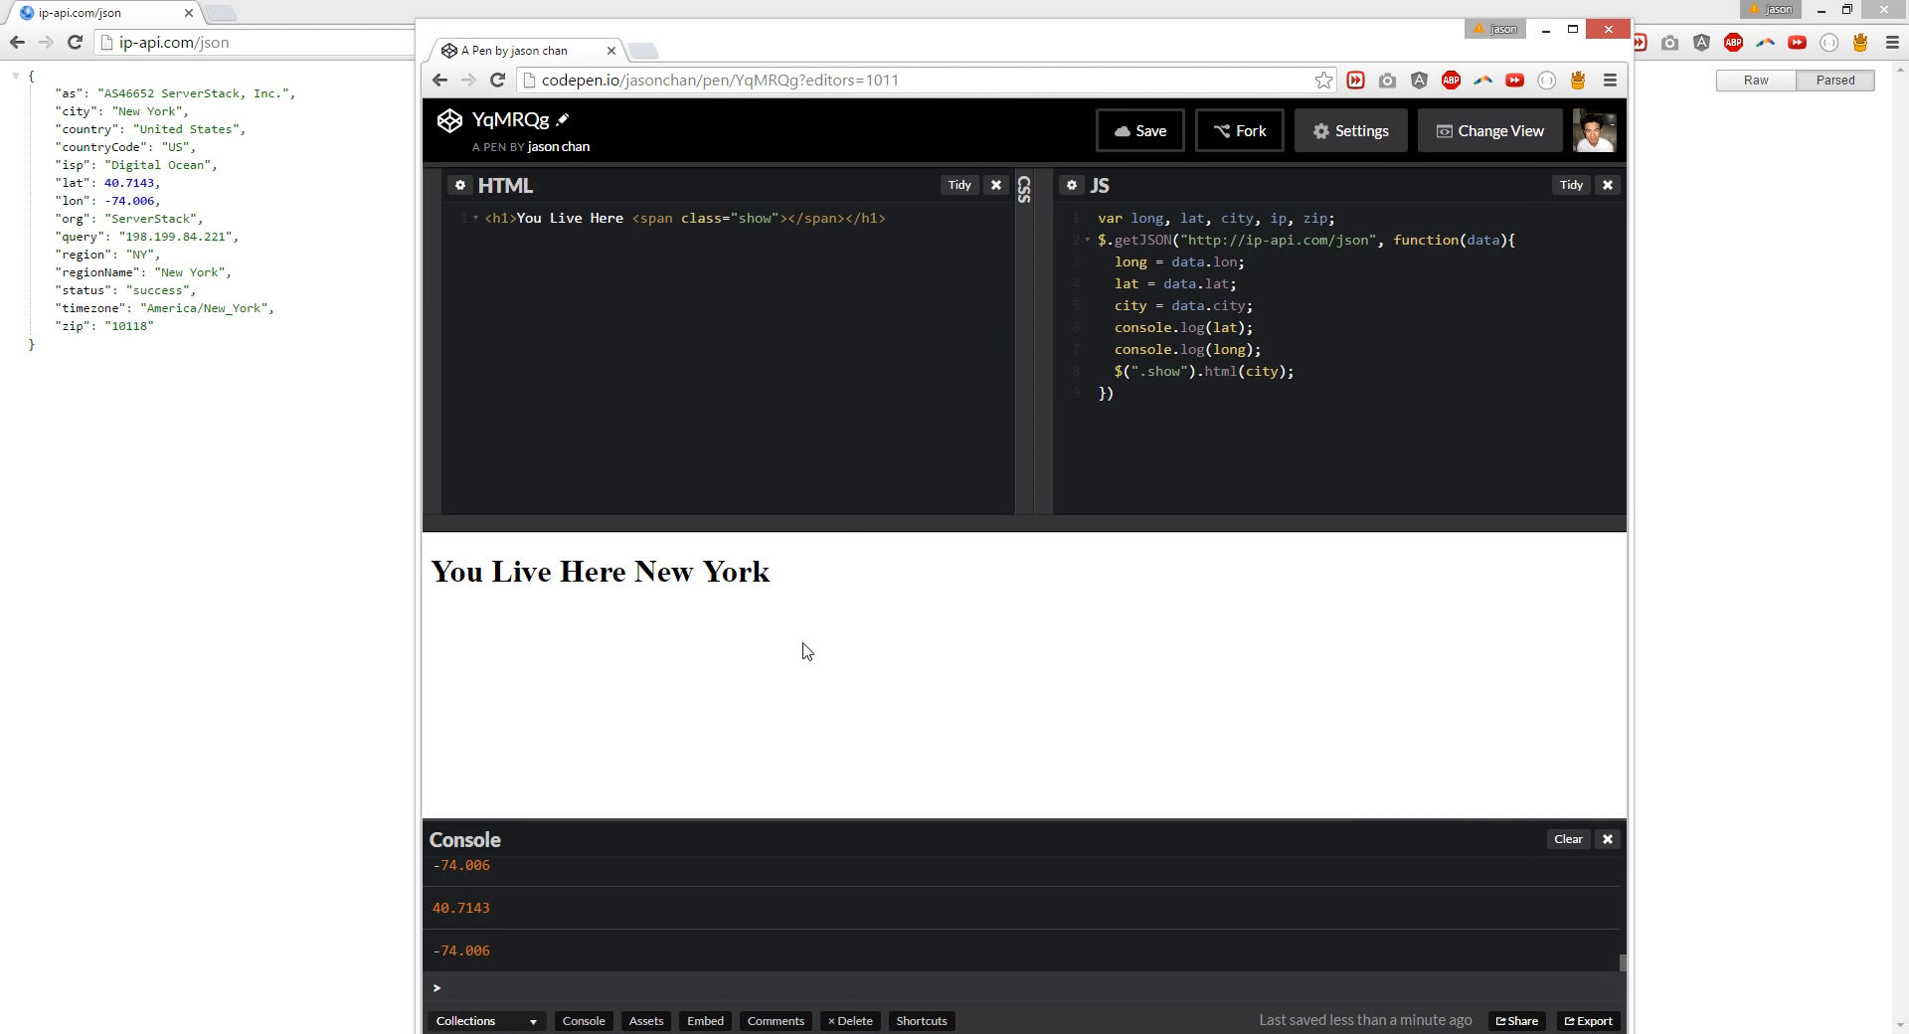
{"action": "left_click", "coordinate": [885, 219]}
{"action": "type", "text": "<h2></h2>"}
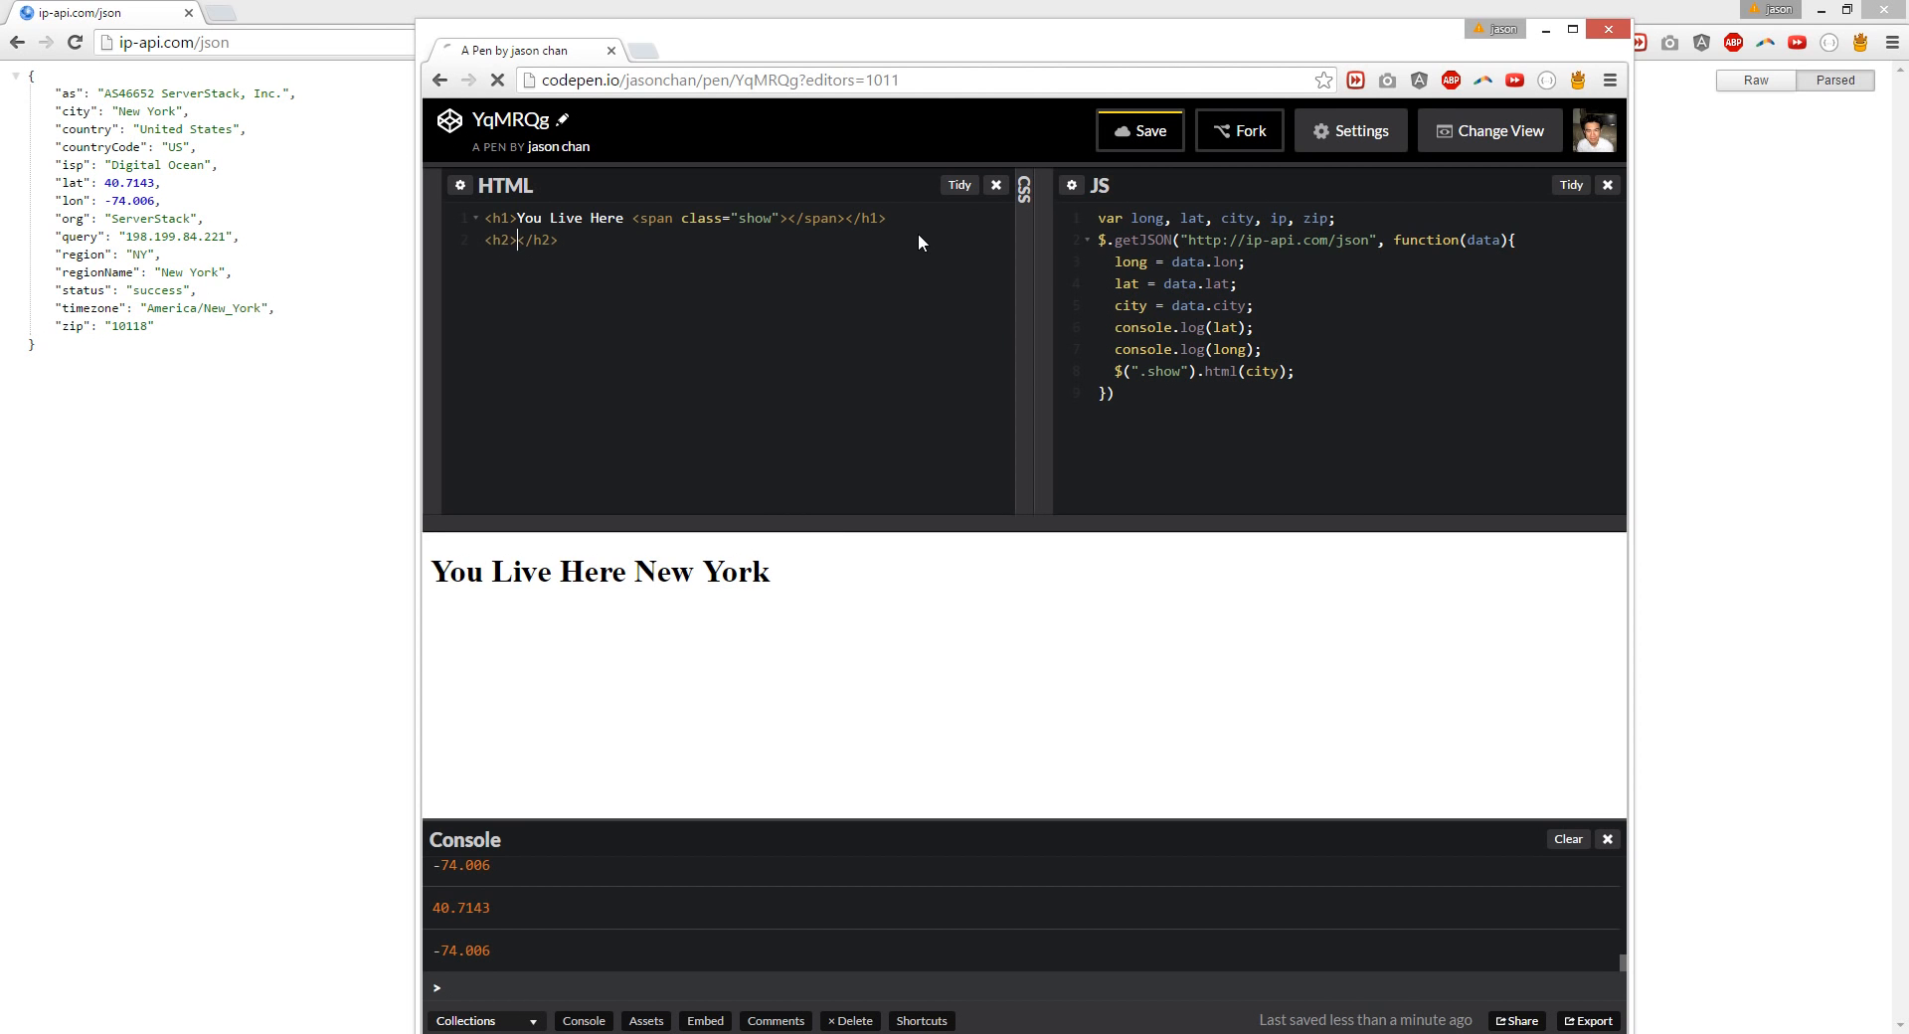
Step: Add the heading <h2>Your ip is <span class="ip"></span></h2> below the city line
{"action": "type", "text": "Your ip is <span></span"}
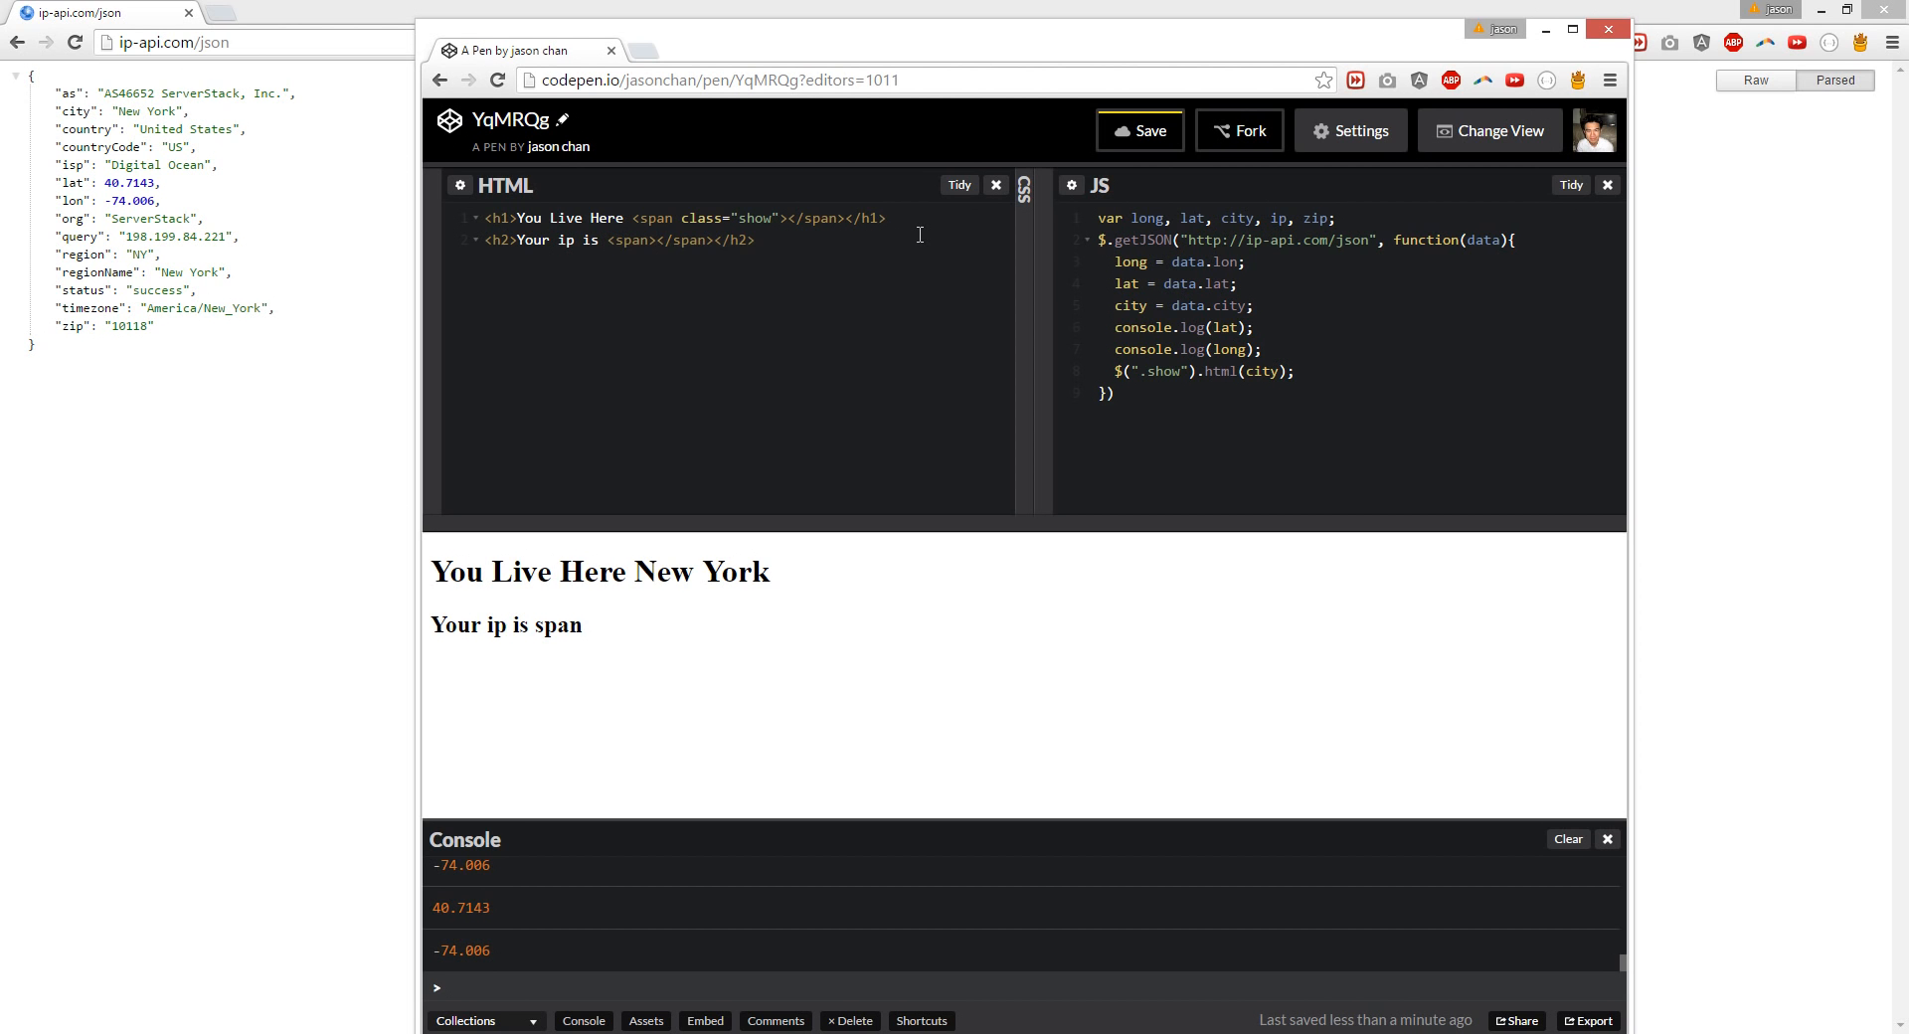
{"action": "type", "text": "class"}
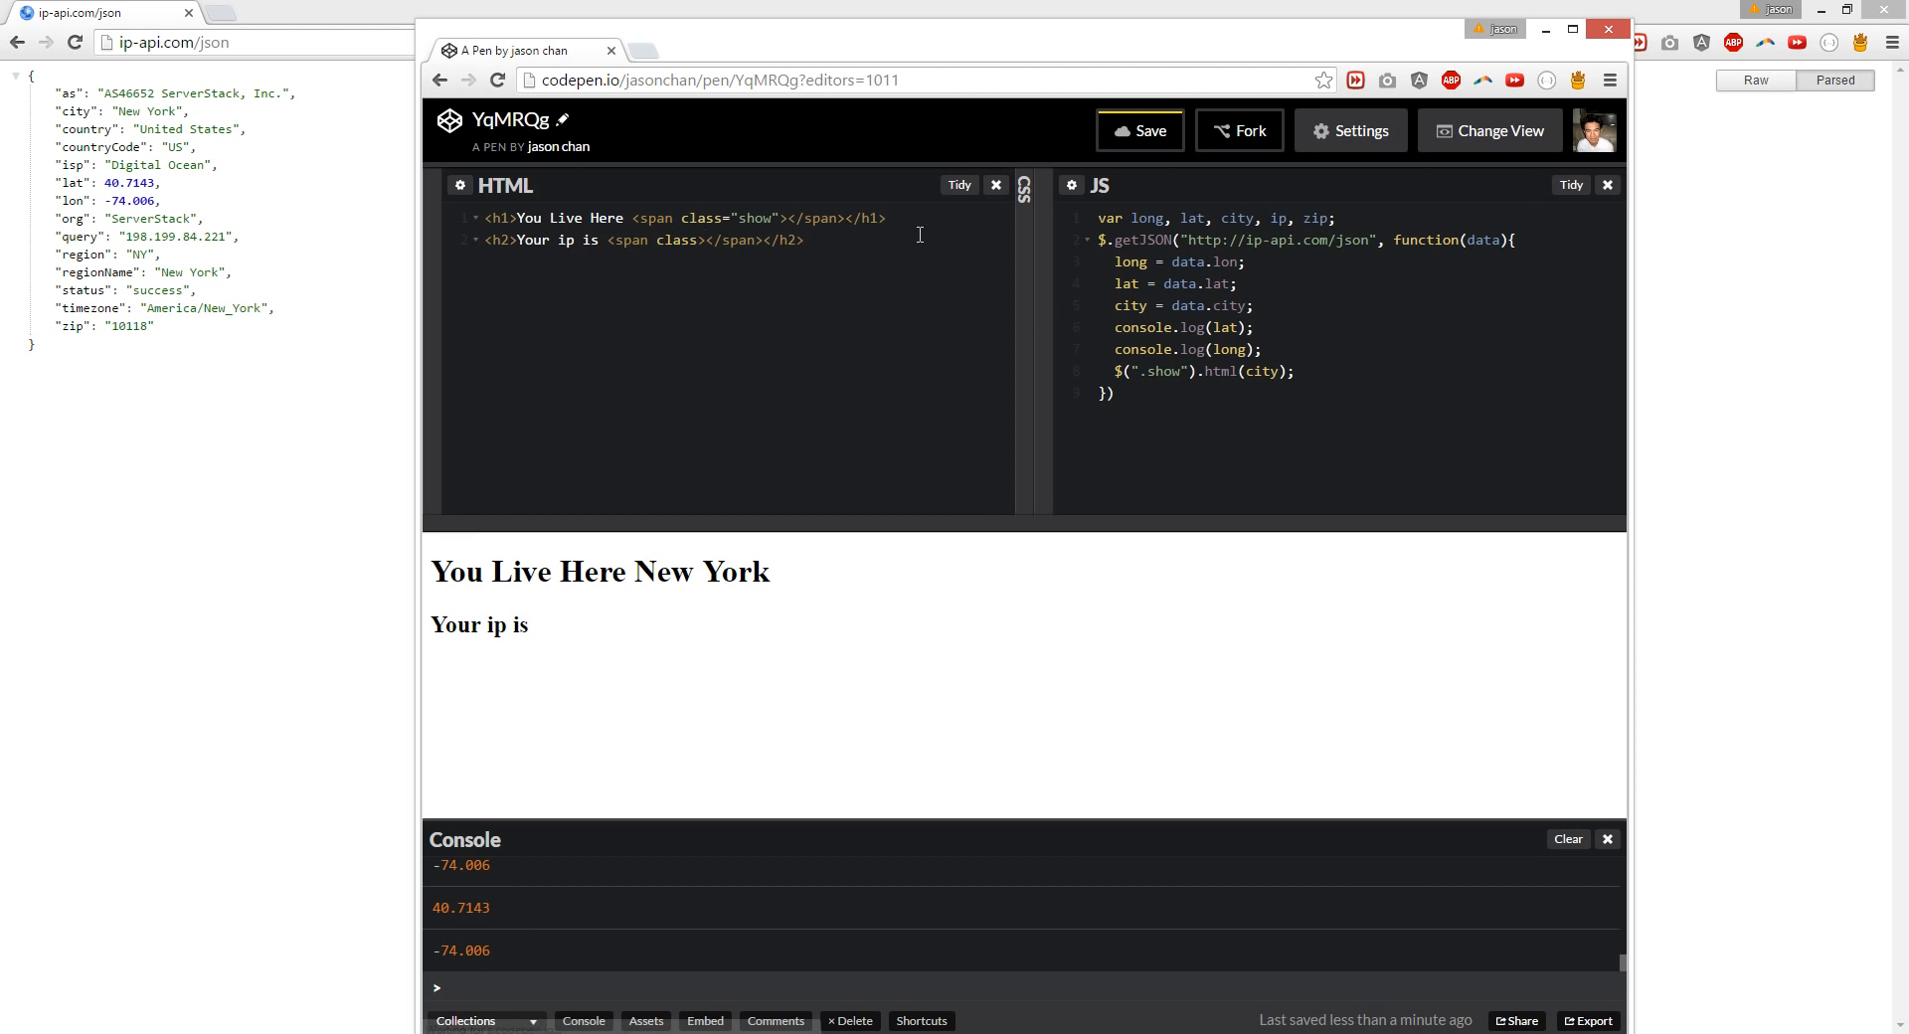
{"action": "left_click", "coordinate": [716, 239]}
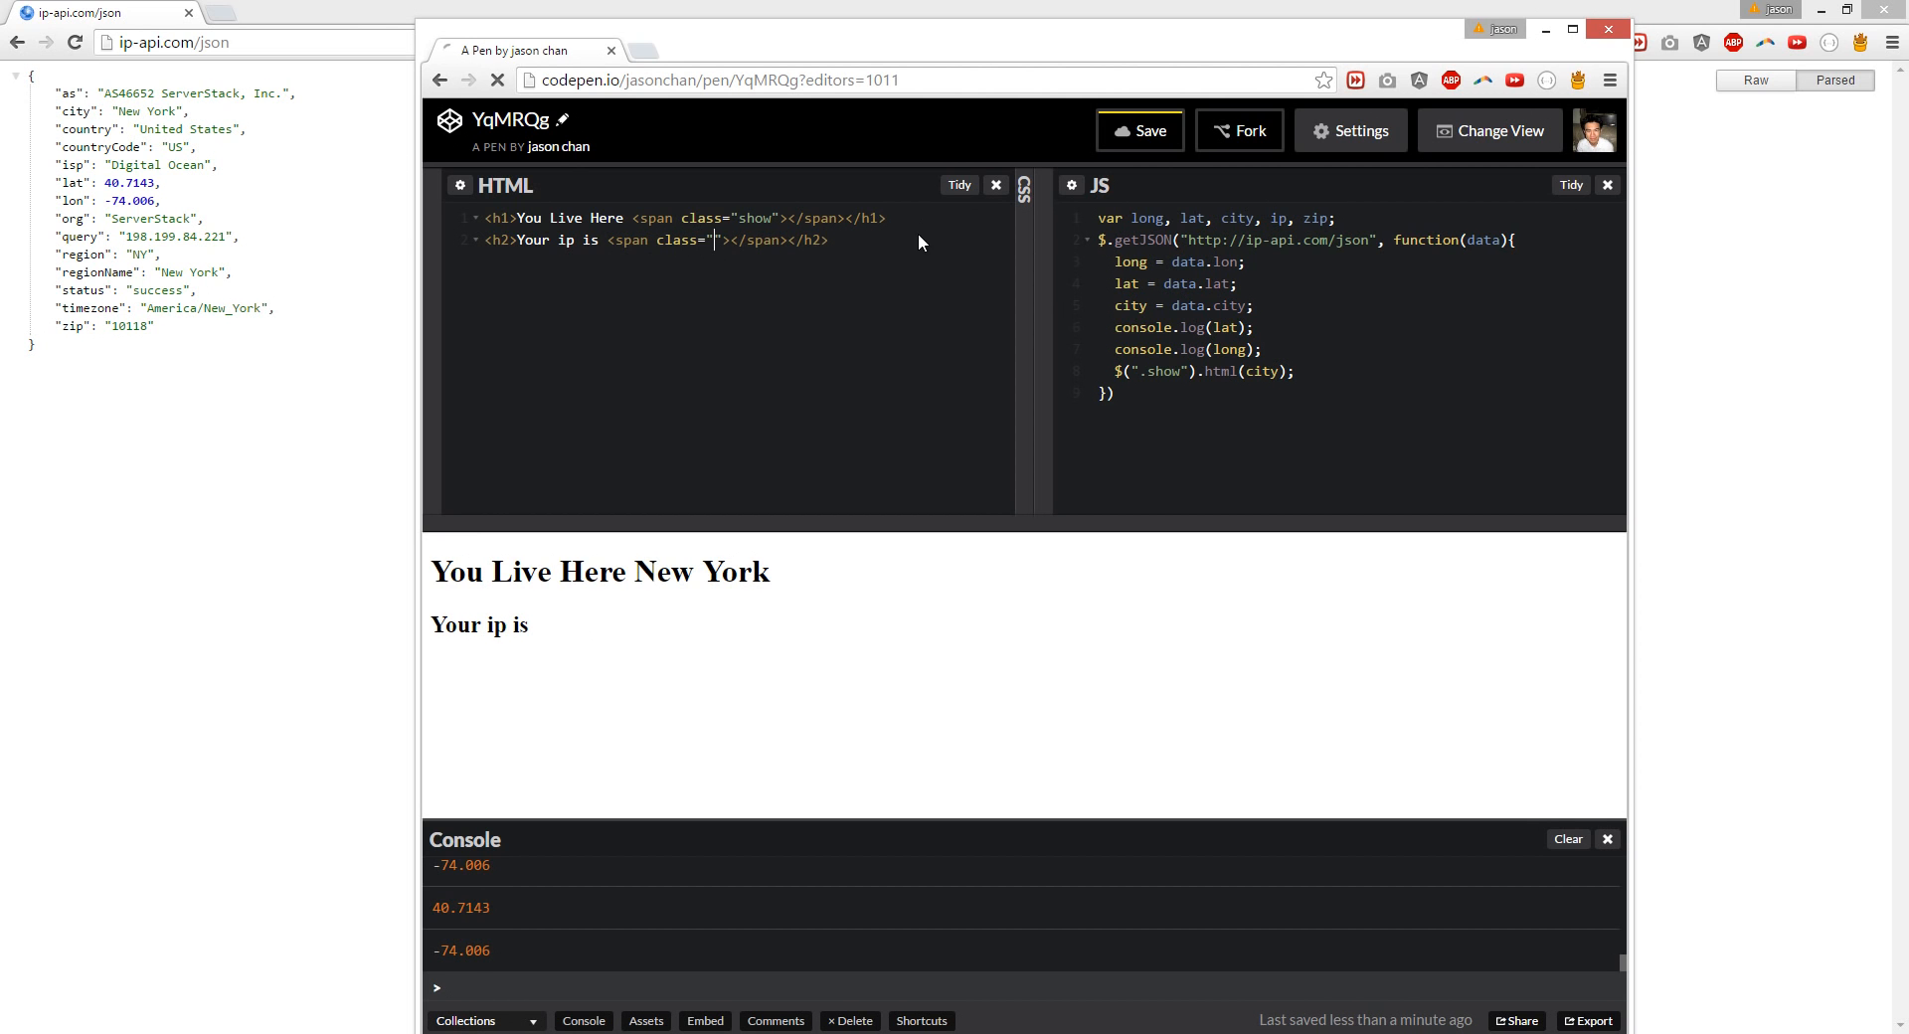
{"action": "type", "text": "ip"}
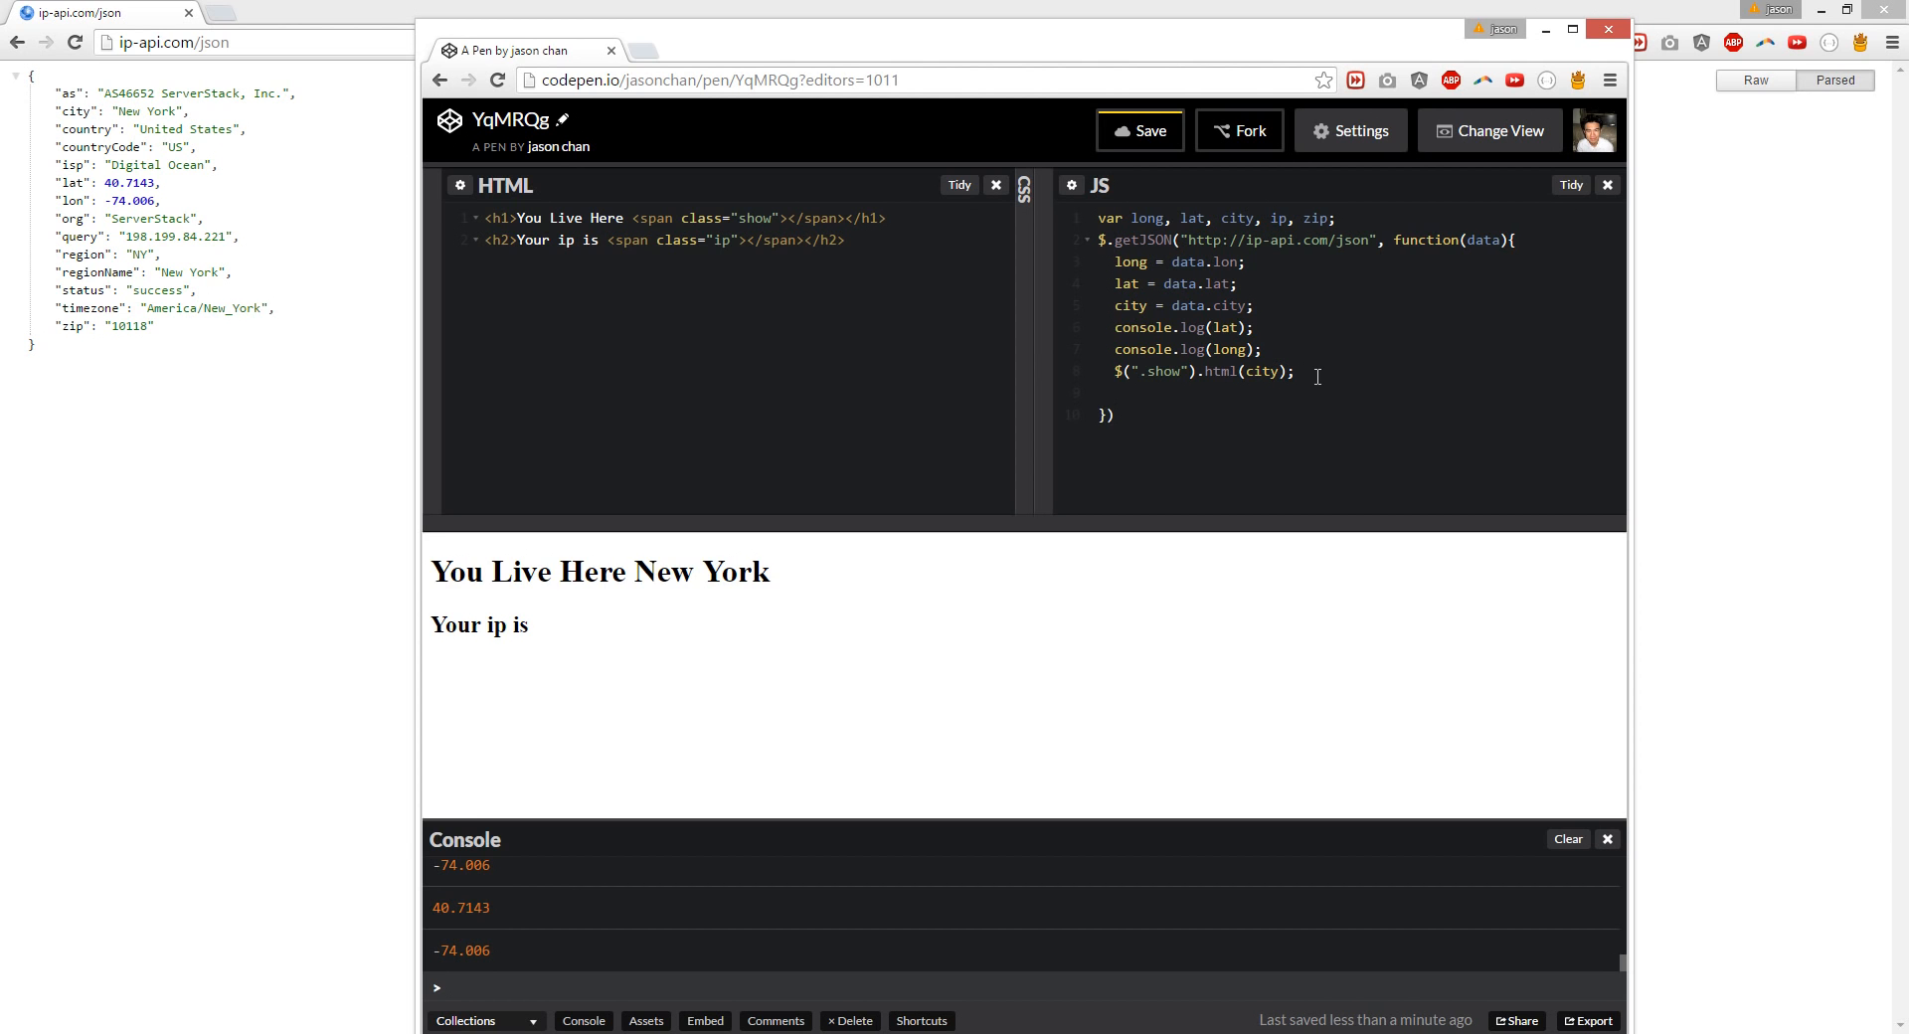
Step: Write the ip variable into the .ip span with $(".ip").html(ip)
{"action": "type", "text": "$(\"\")"}
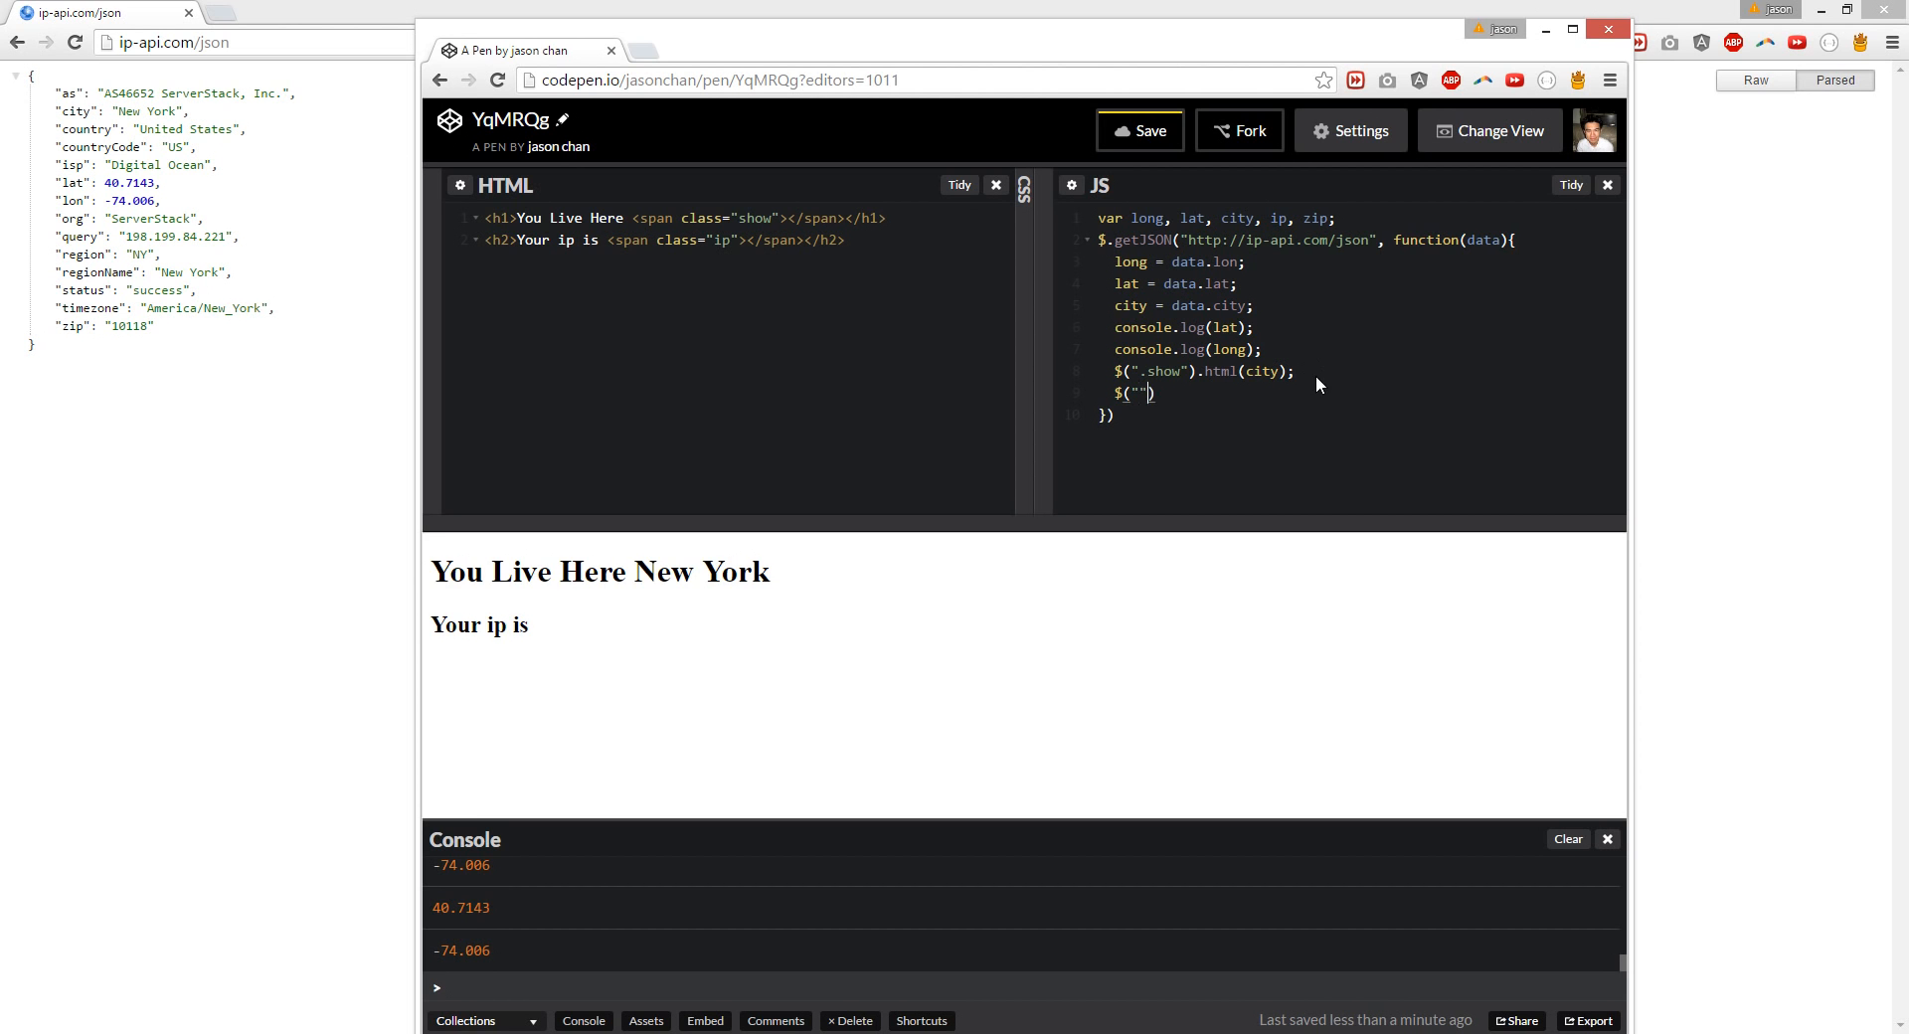
{"action": "type", "text": ".ip"}
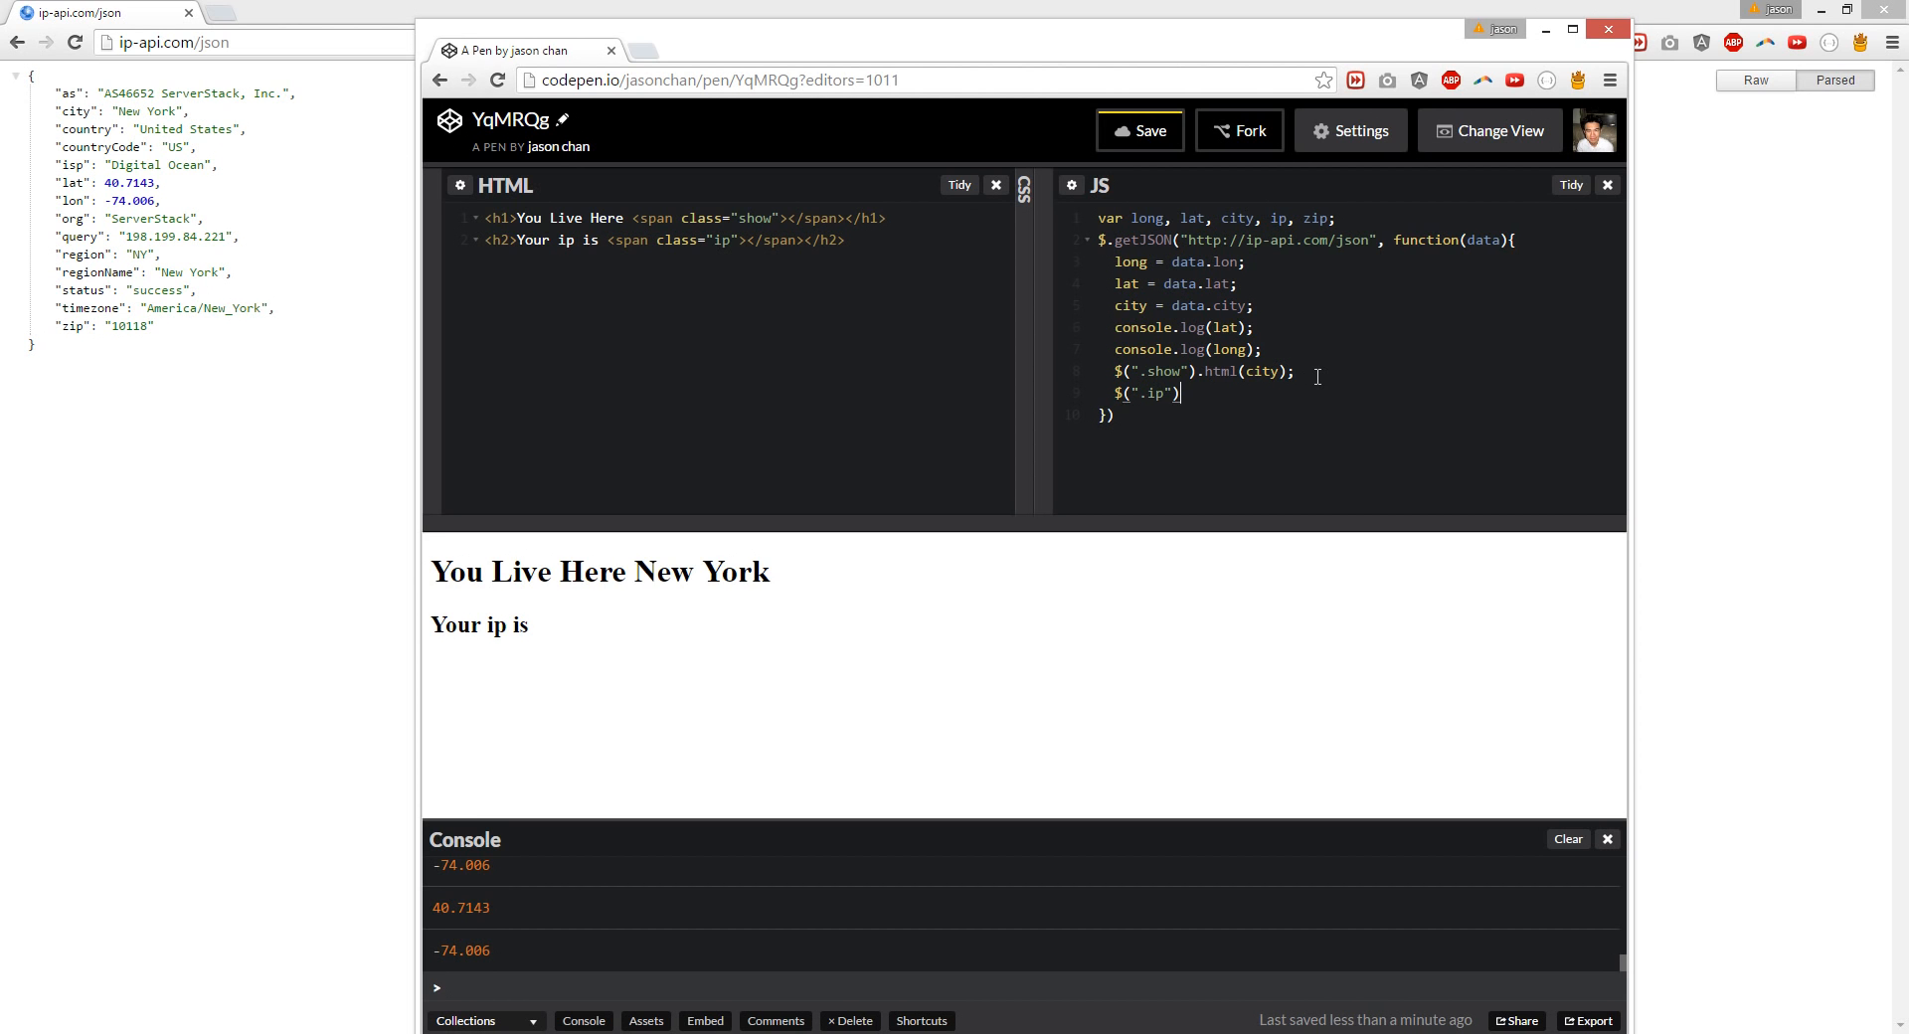
{"action": "type", "text": ".html()"}
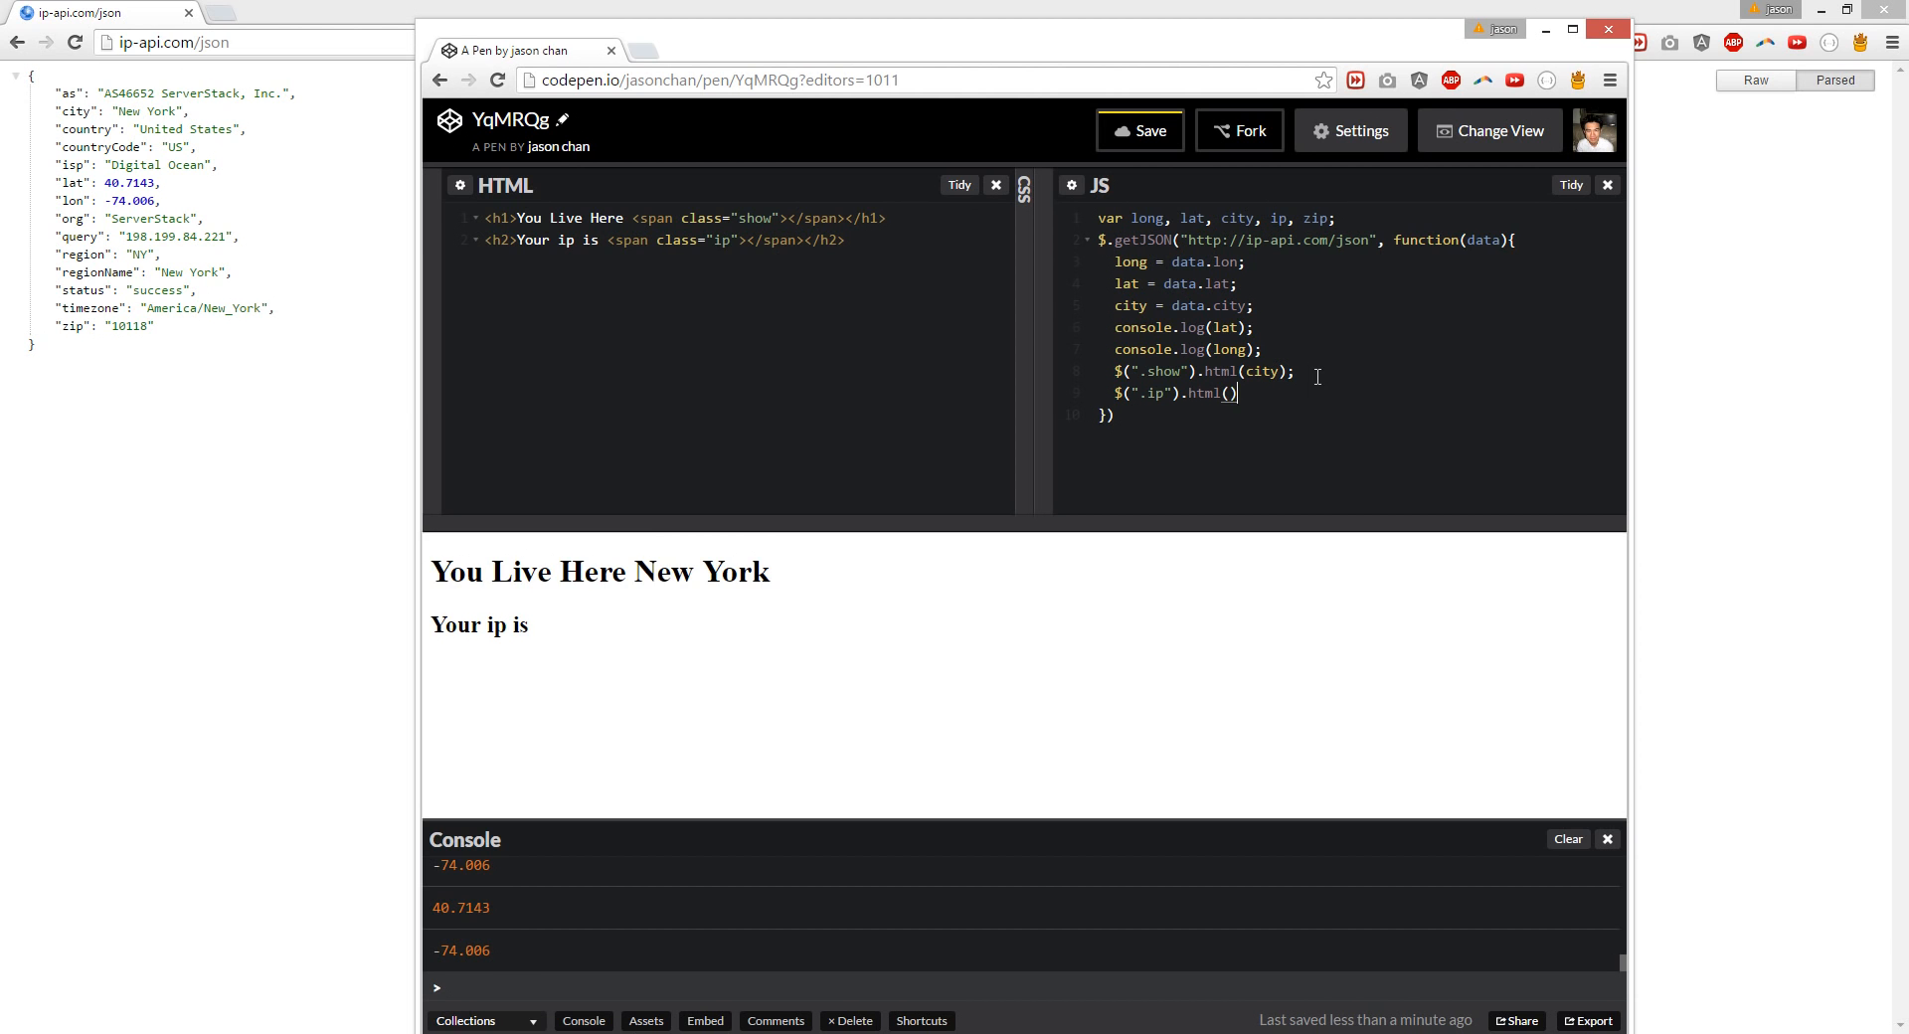
{"action": "type", "text": "ip"}
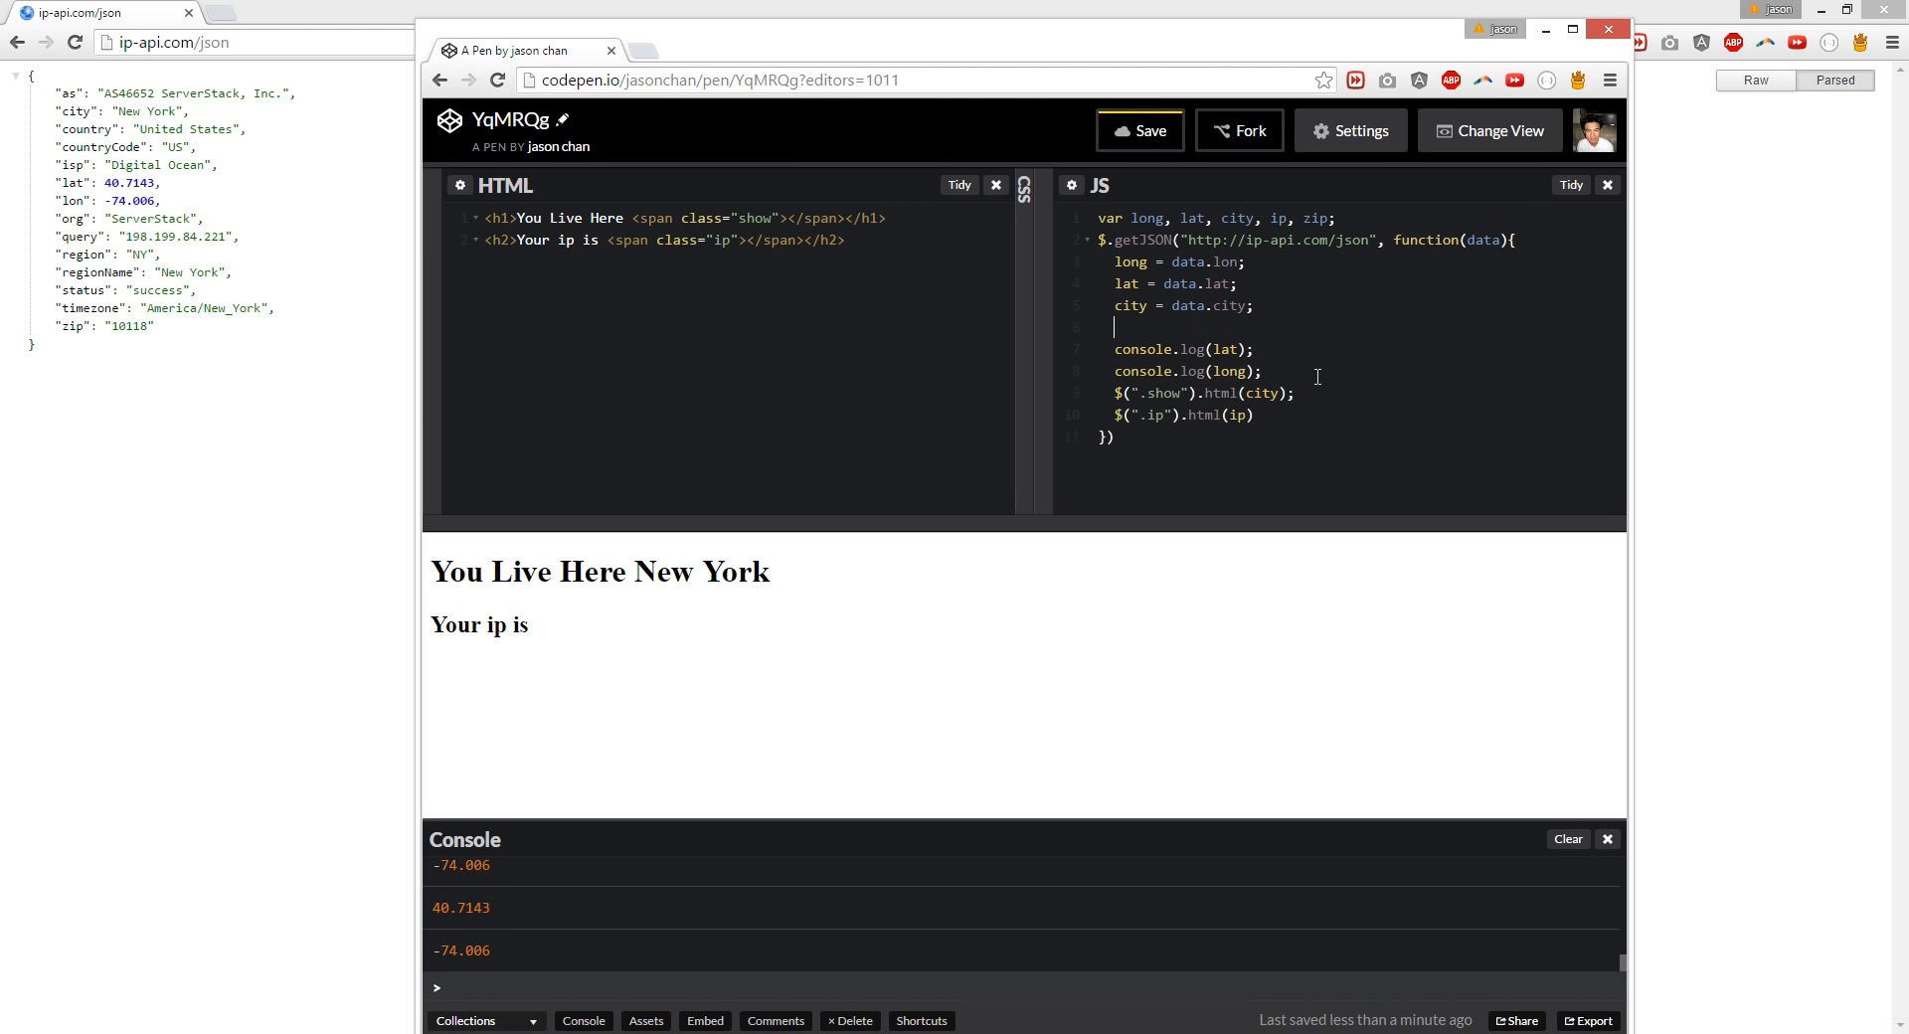
{"action": "type", "text": "ip = dat"}
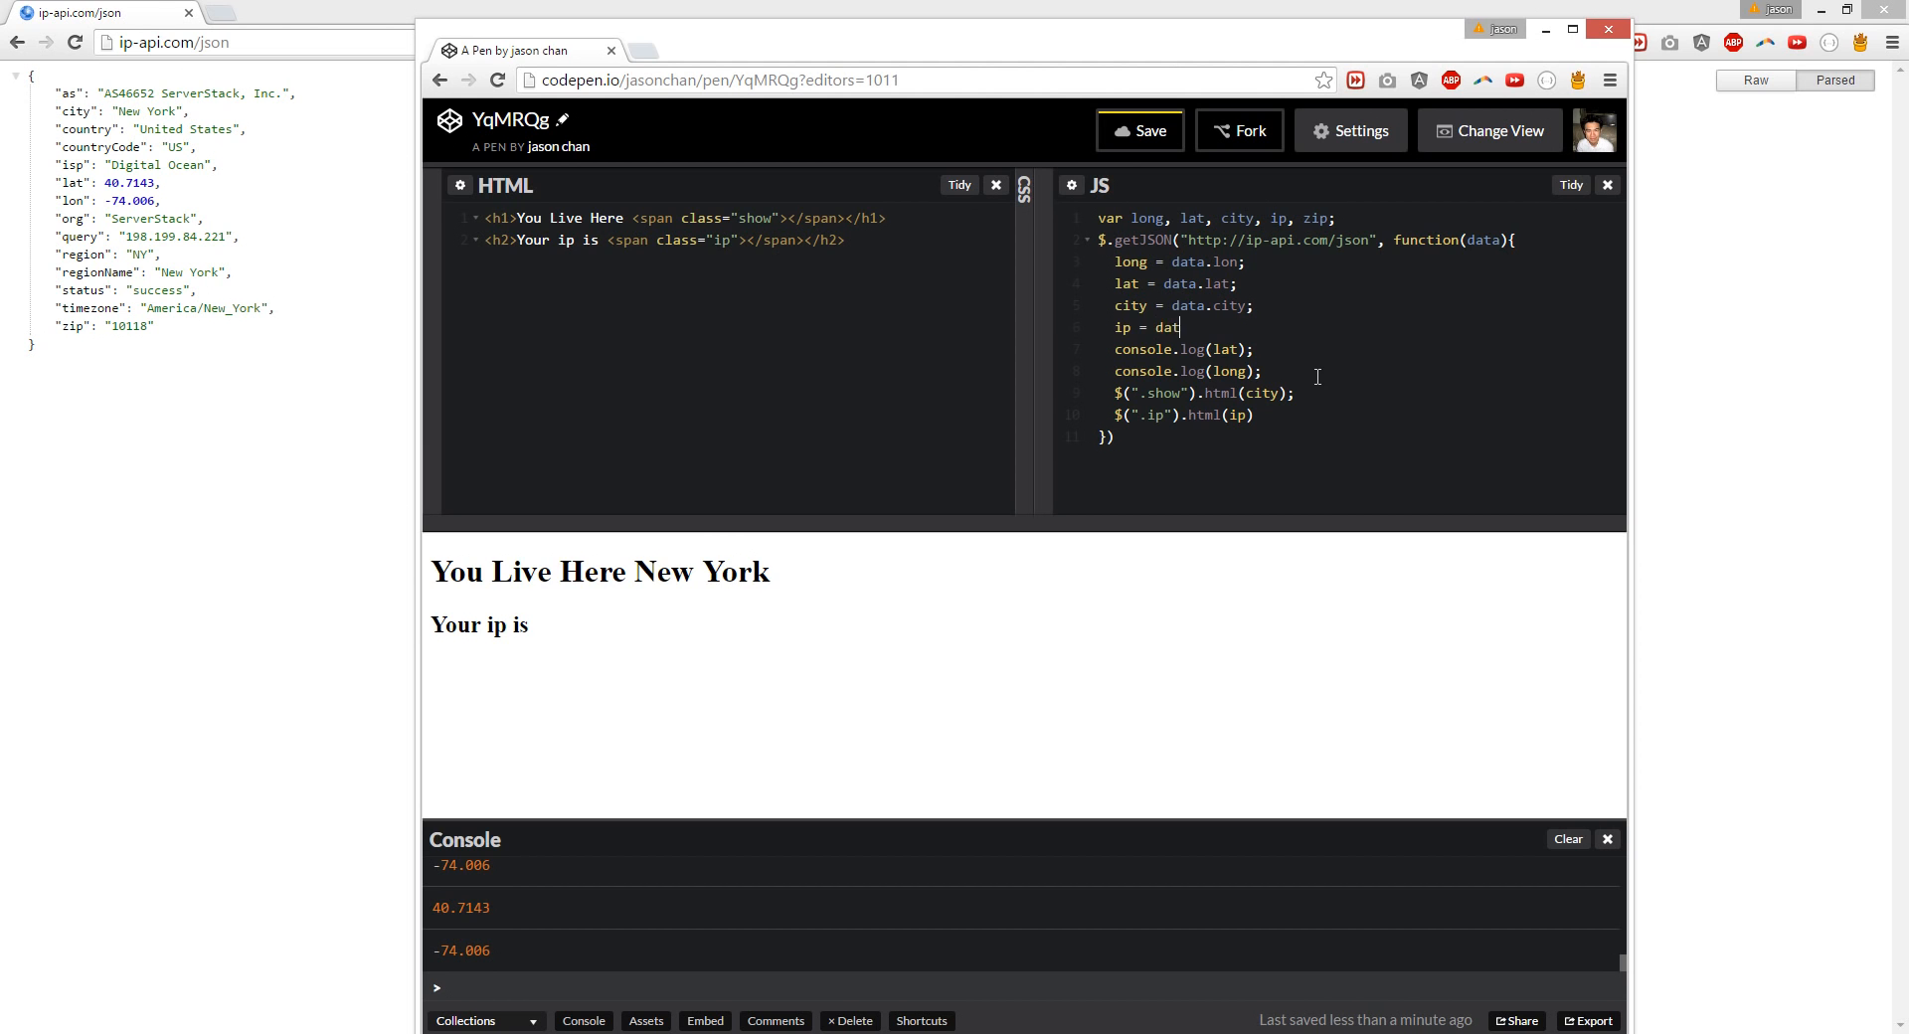
{"action": "type", "text": "a.ip"}
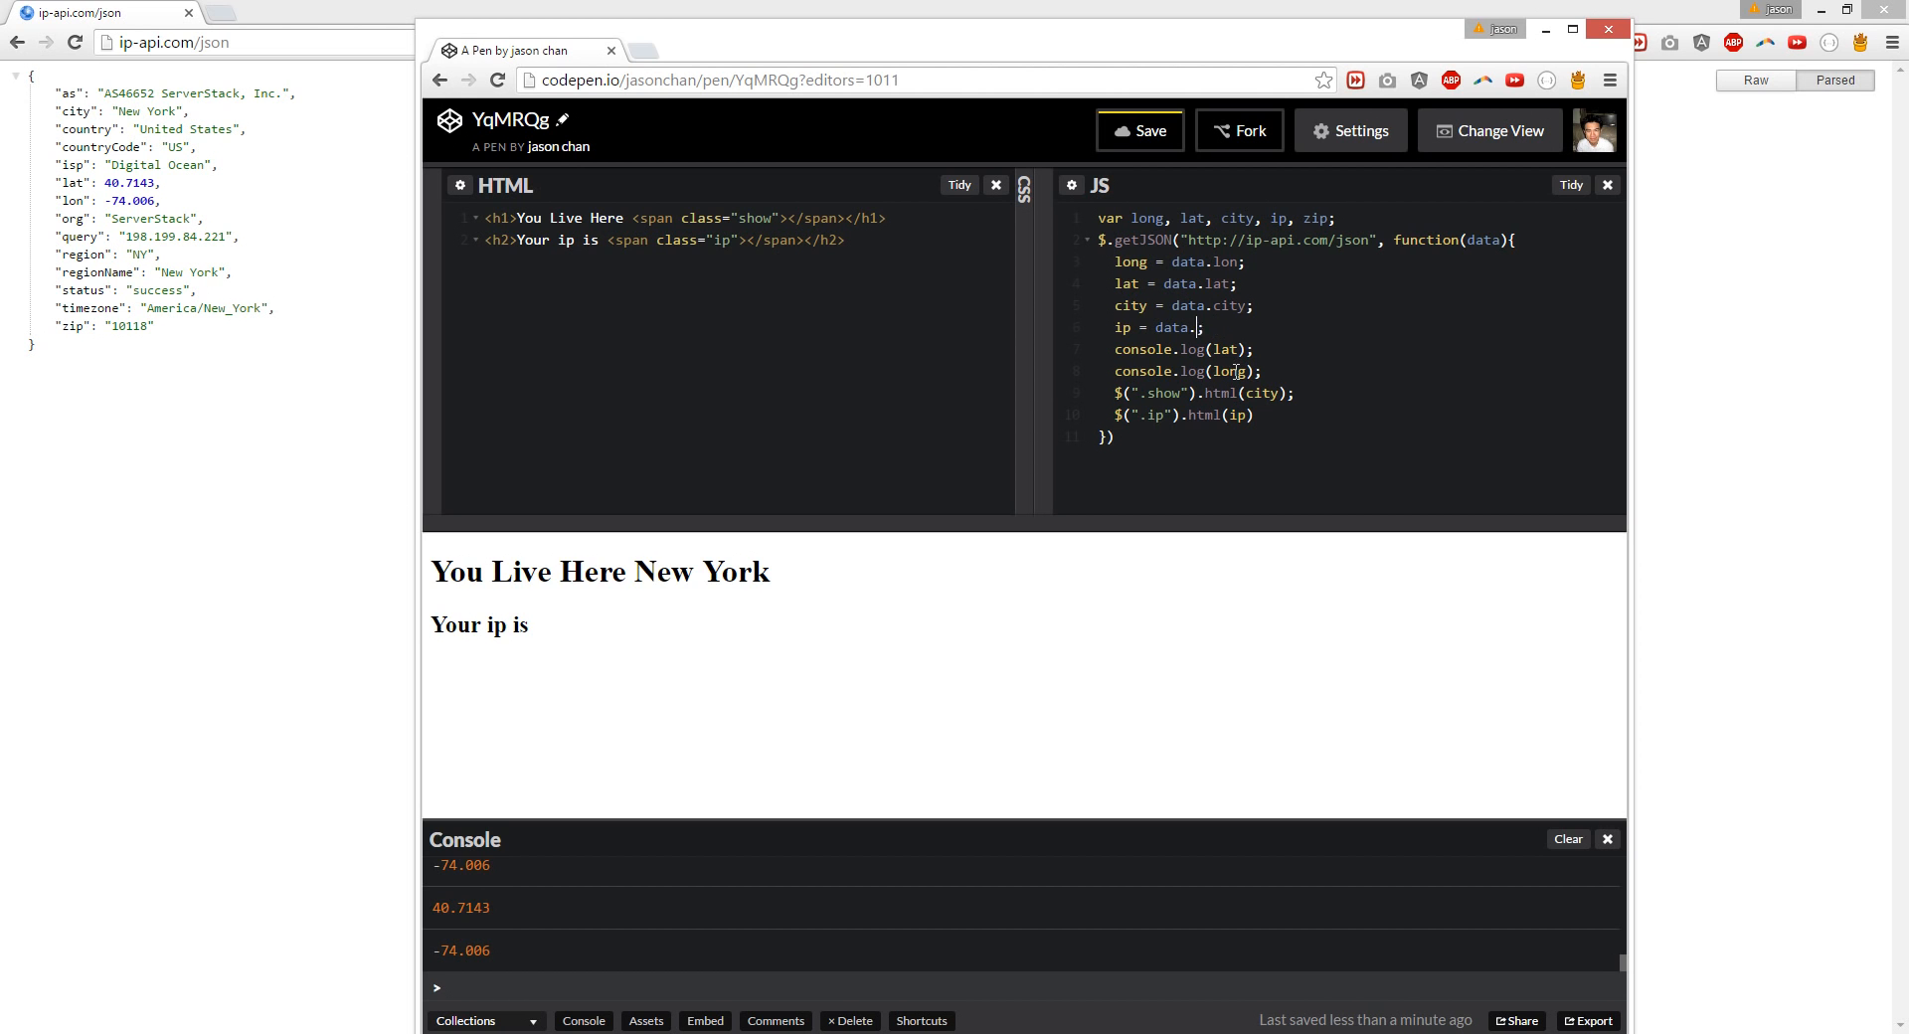
{"action": "type", "text": "query"}
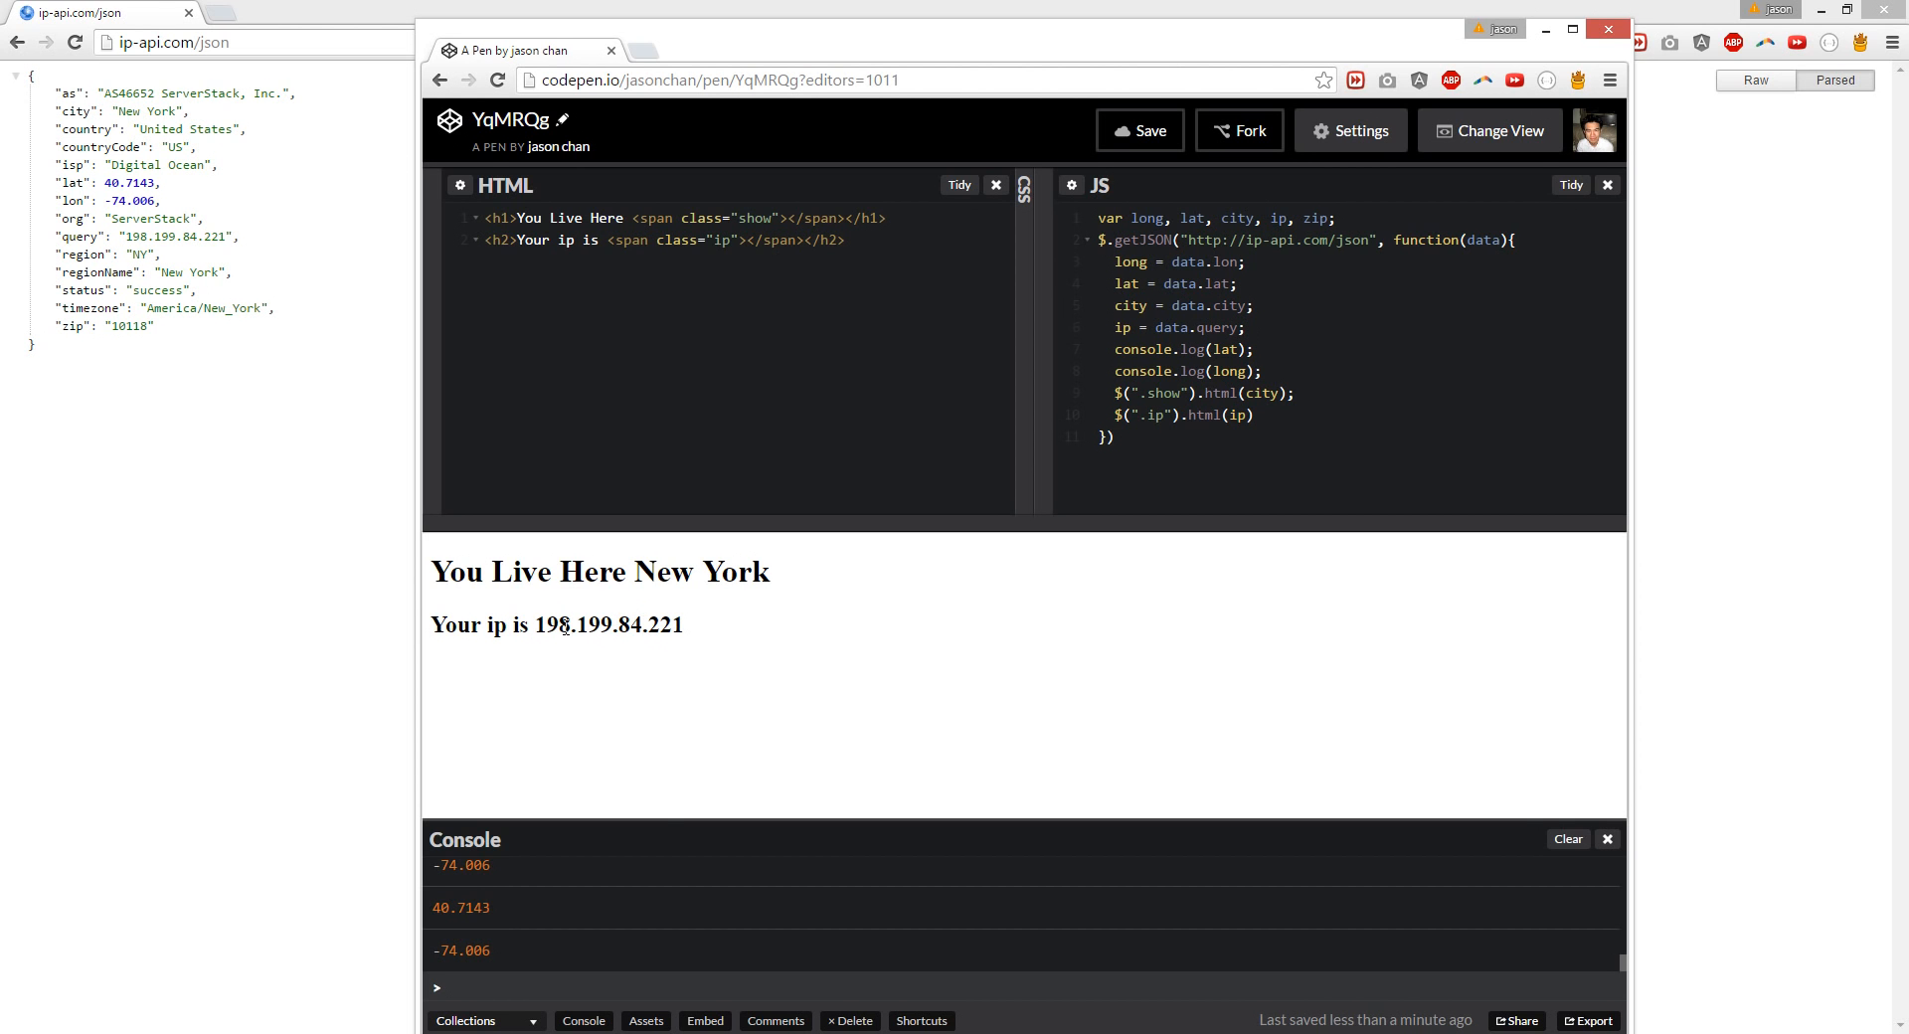
{"action": "left_click_drag", "start_coordinate": [652, 571], "coordinate": [773, 570]}
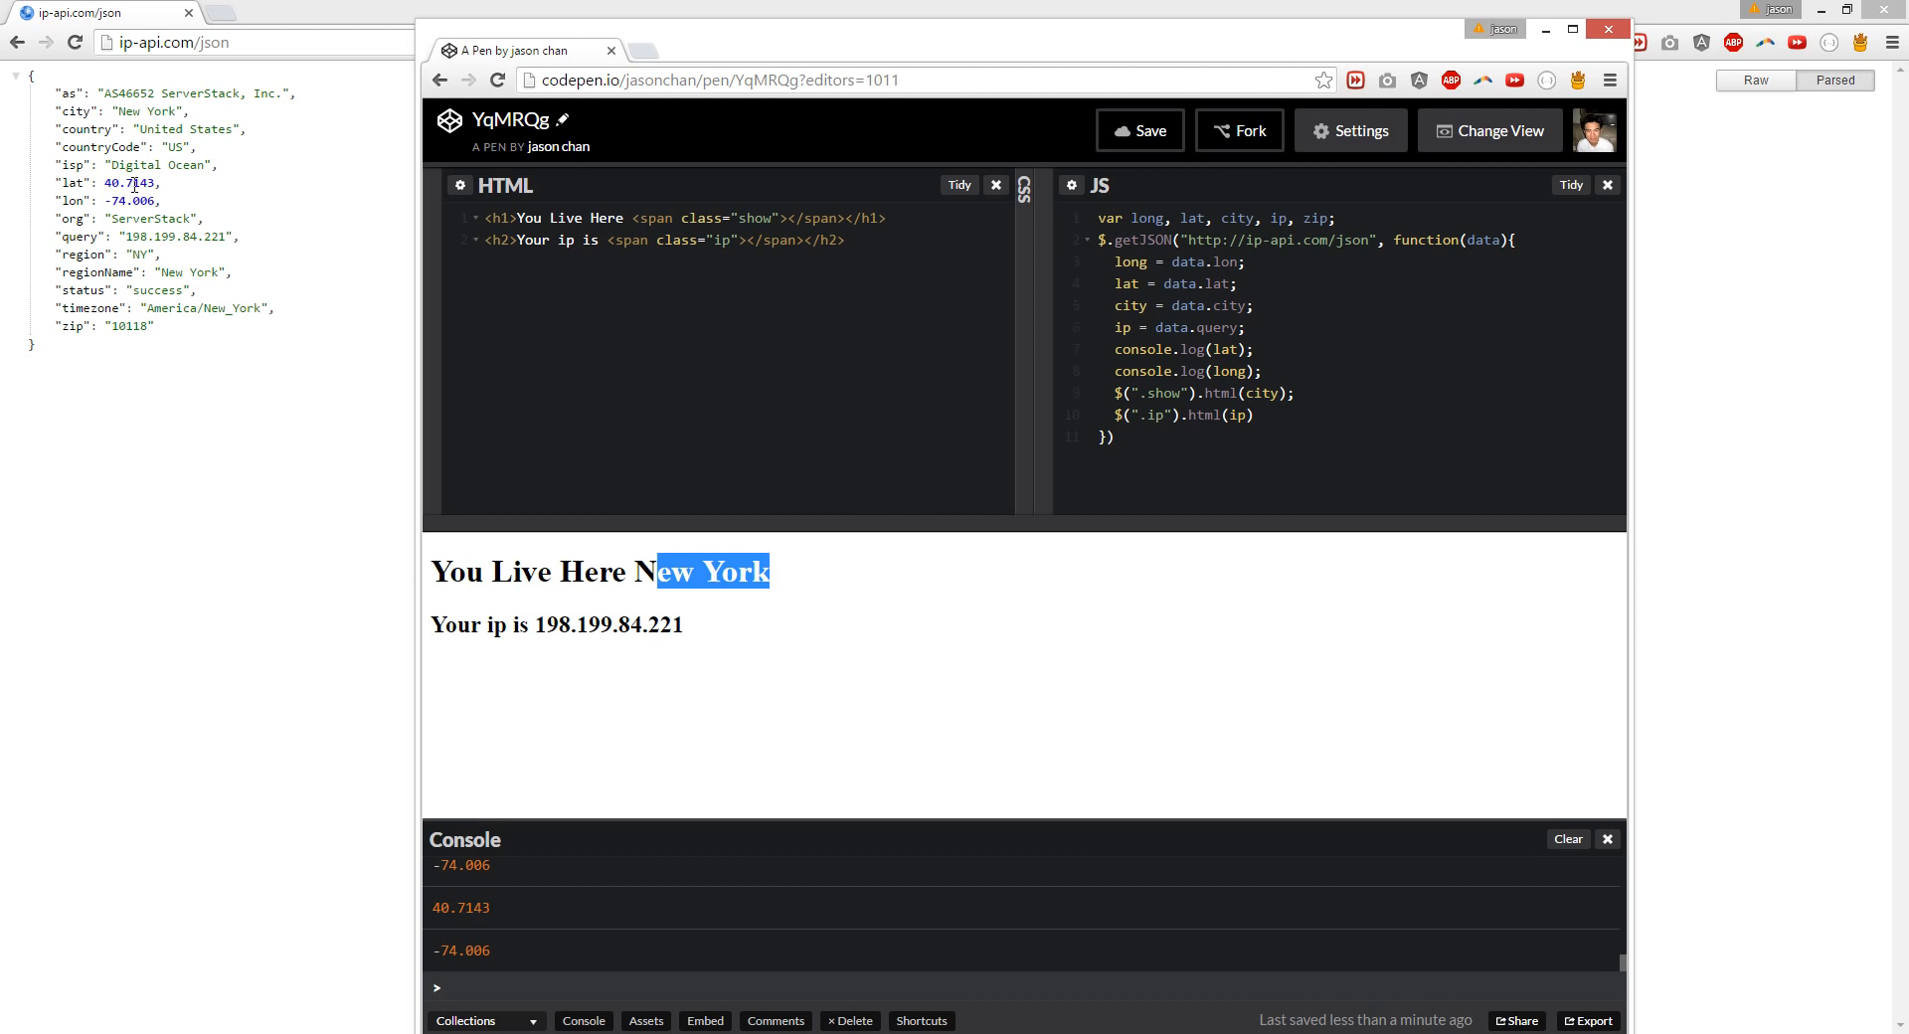
{"action": "mouse_move", "coordinate": [1197, 653]}
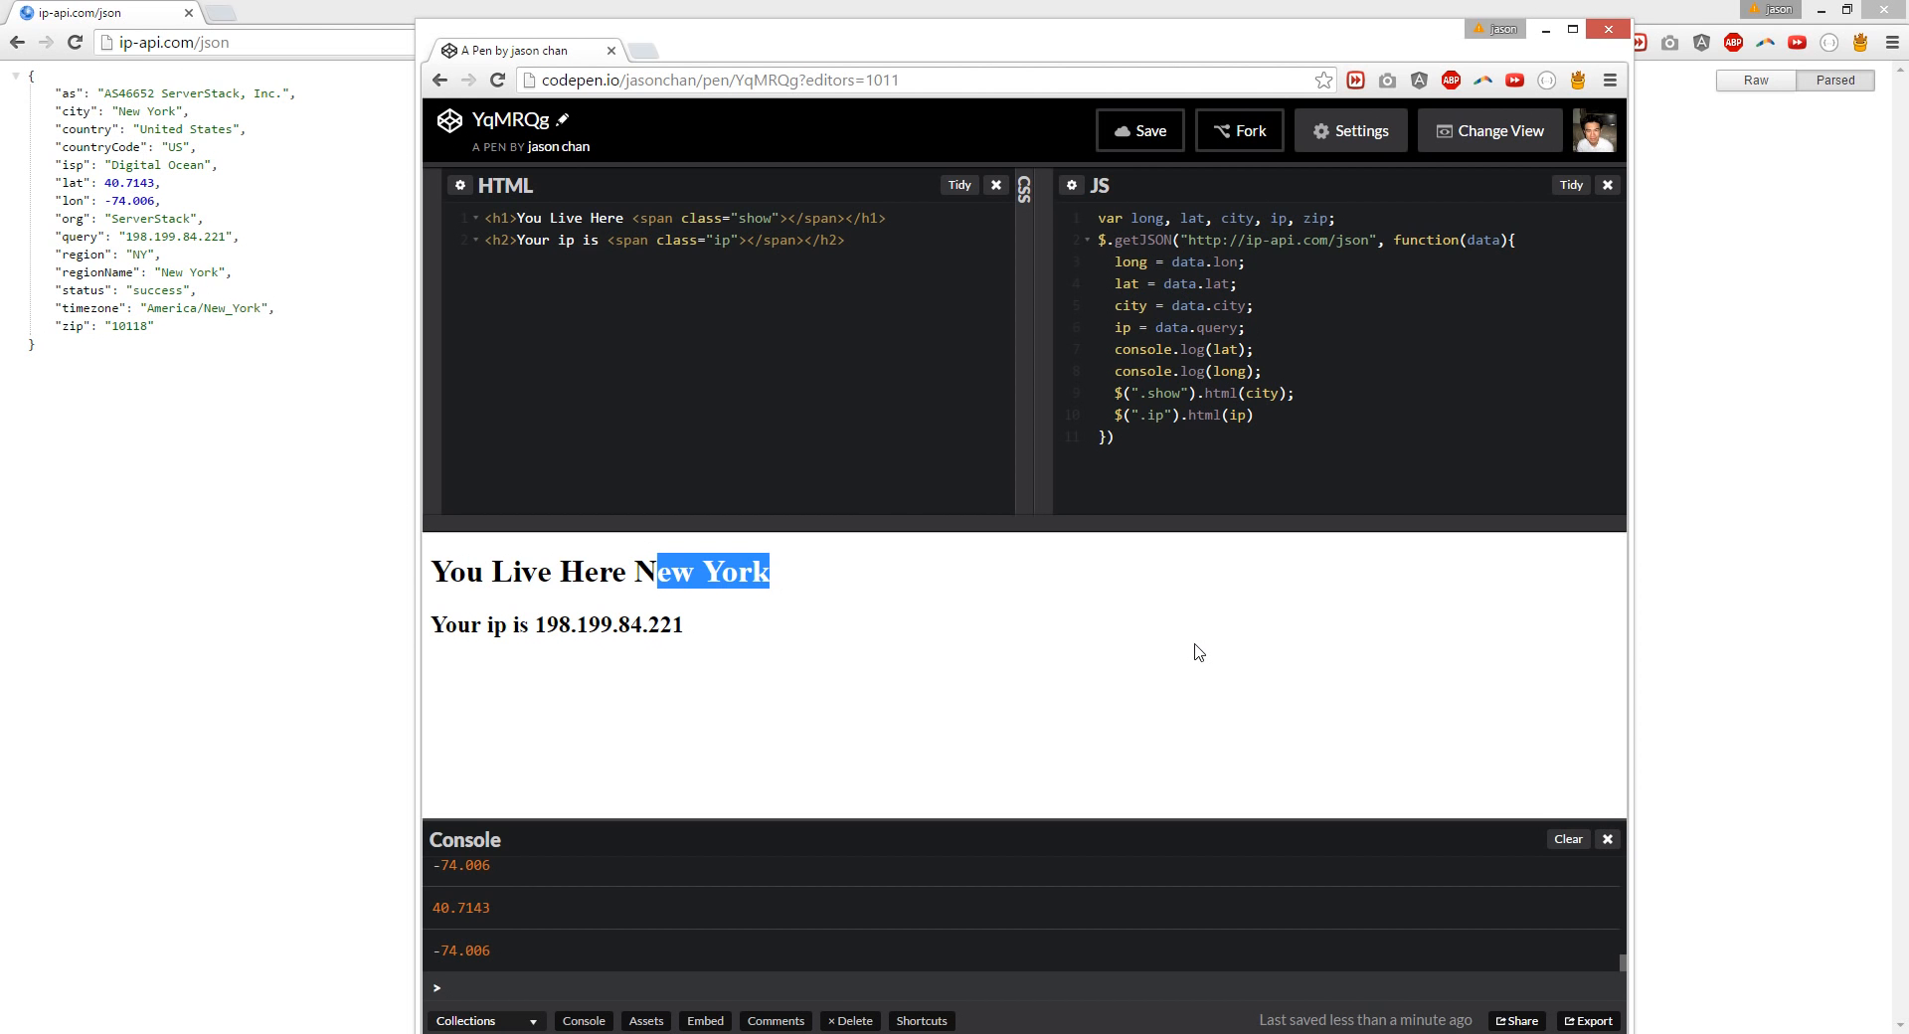
{"action": "mouse_move", "coordinate": [1199, 678]}
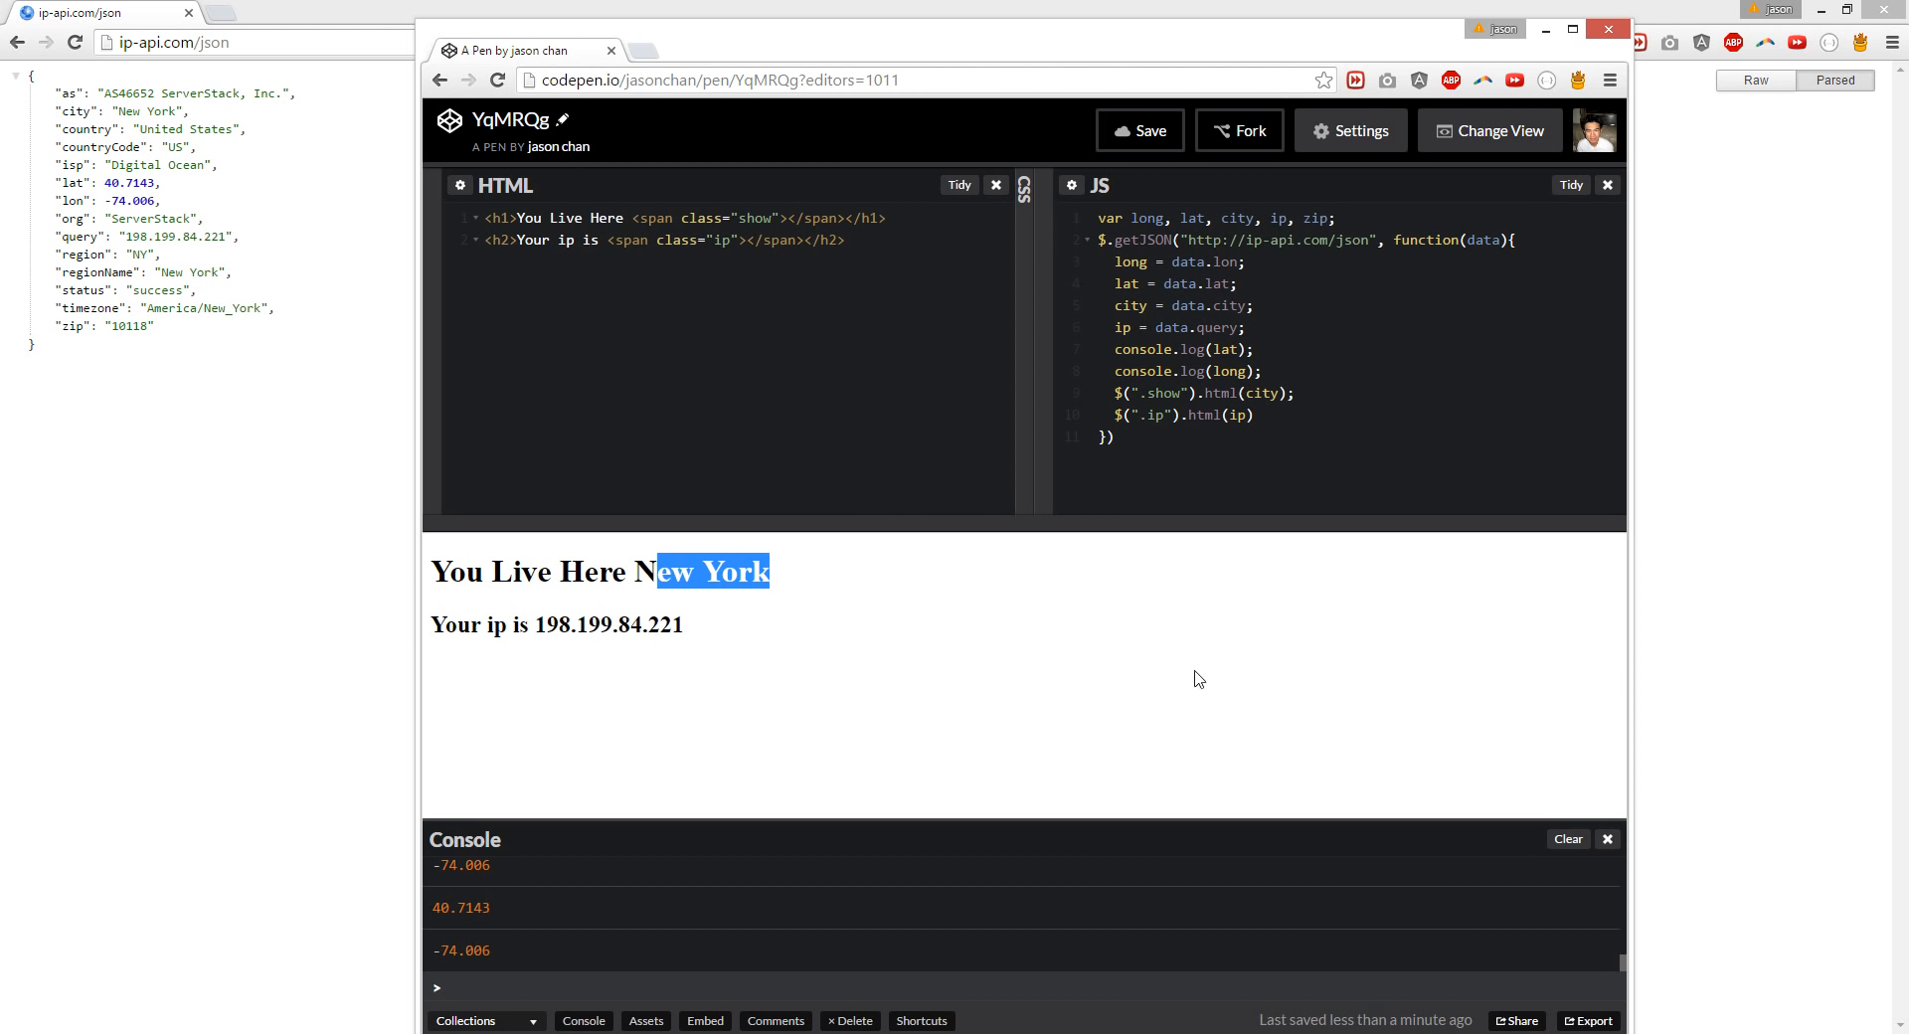
{"action": "mouse_move", "coordinate": [1223, 784]}
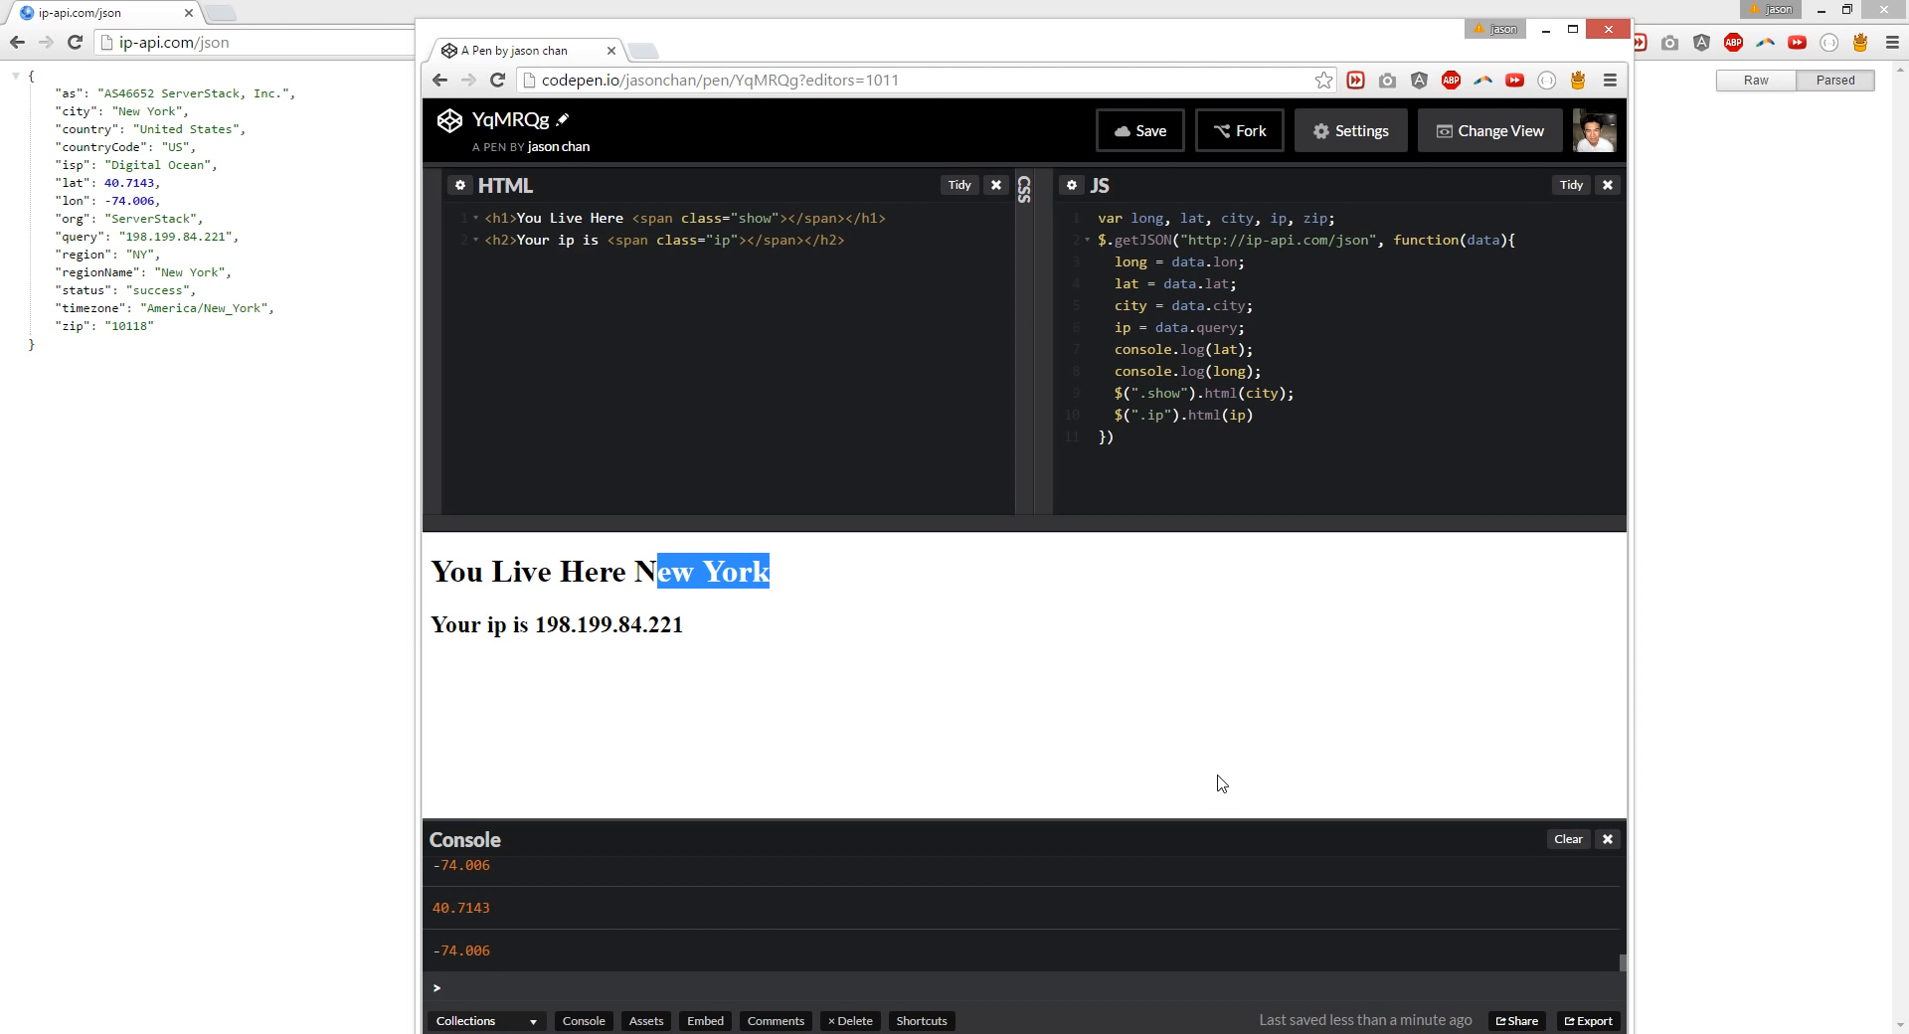